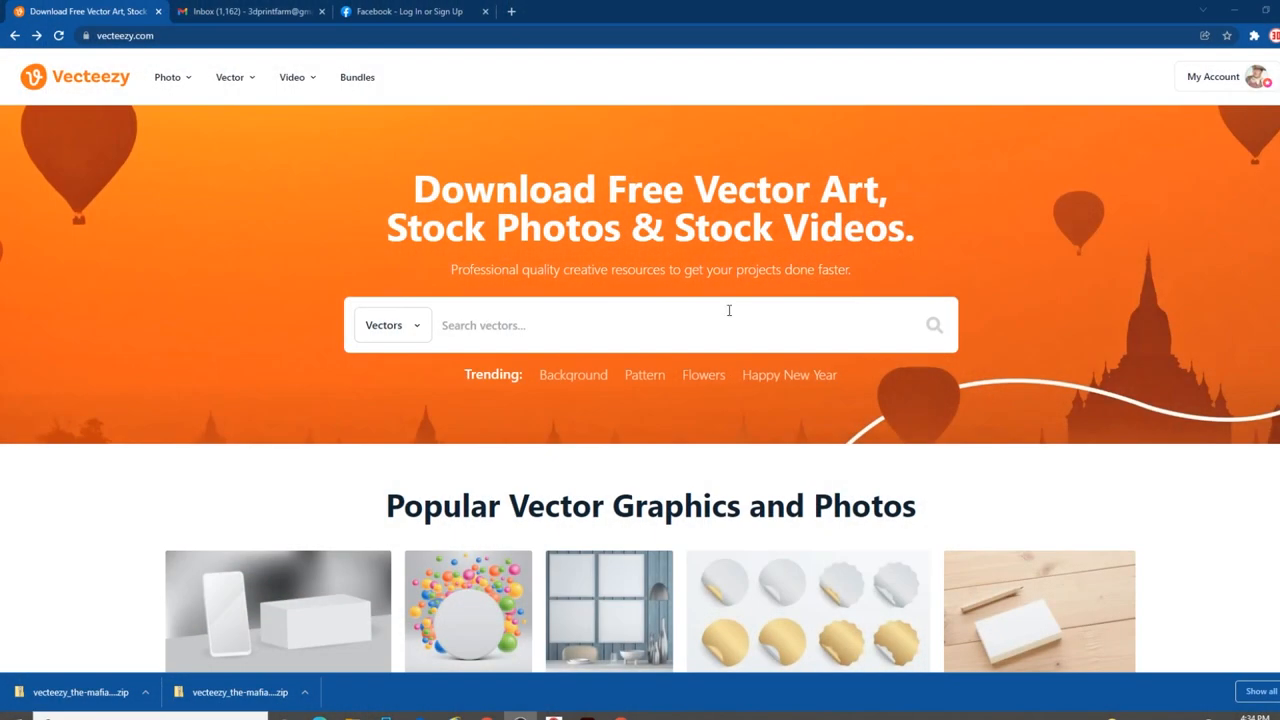
mouse_move(733, 318)
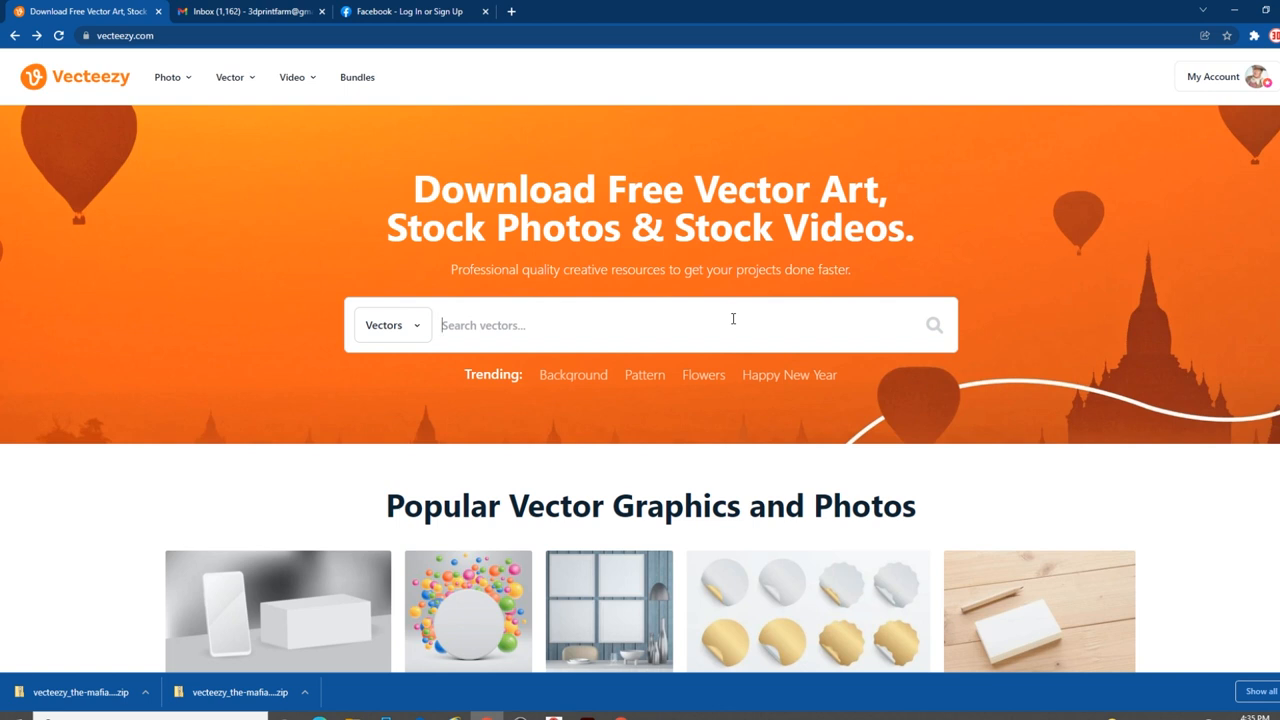
Step: Type 'Mafia' into the Vecteezy vector search box
text(Mafia)
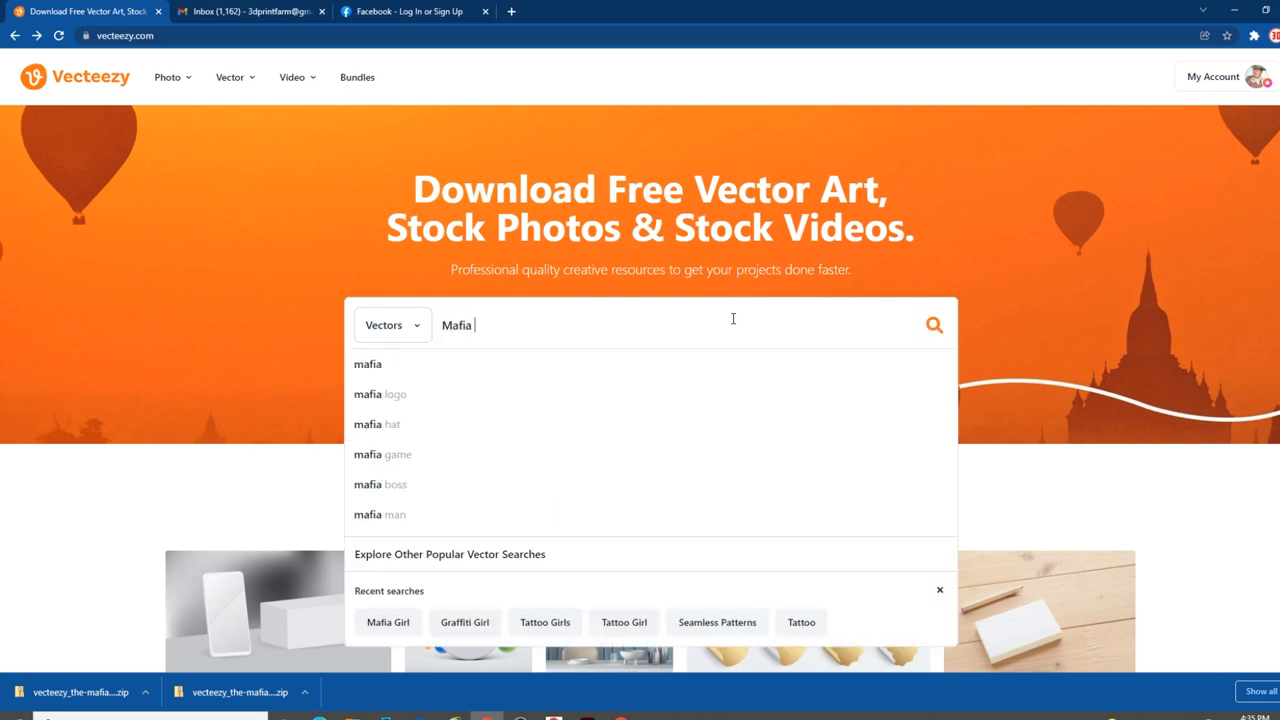
Step: Run the 'Mafia Girl' search and open the mafia woman holding a gun vector
click(388, 622)
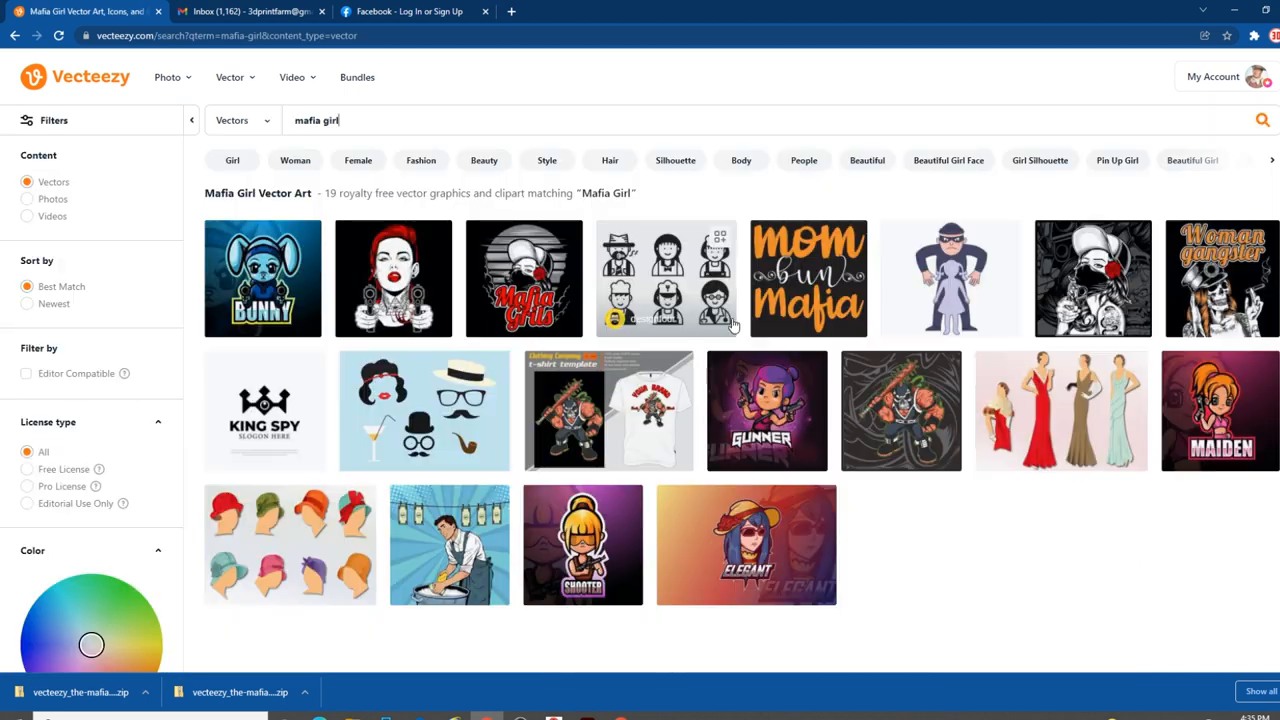
mouse_move(637, 352)
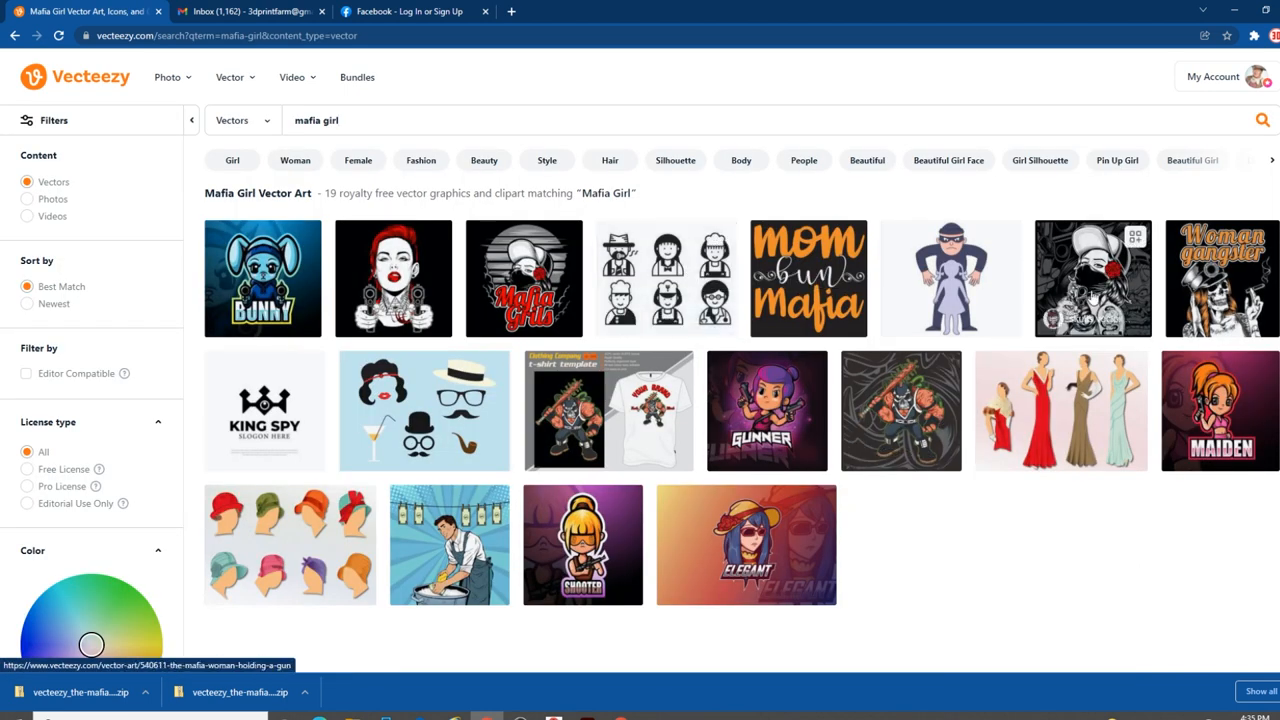
mouse_move(1090, 280)
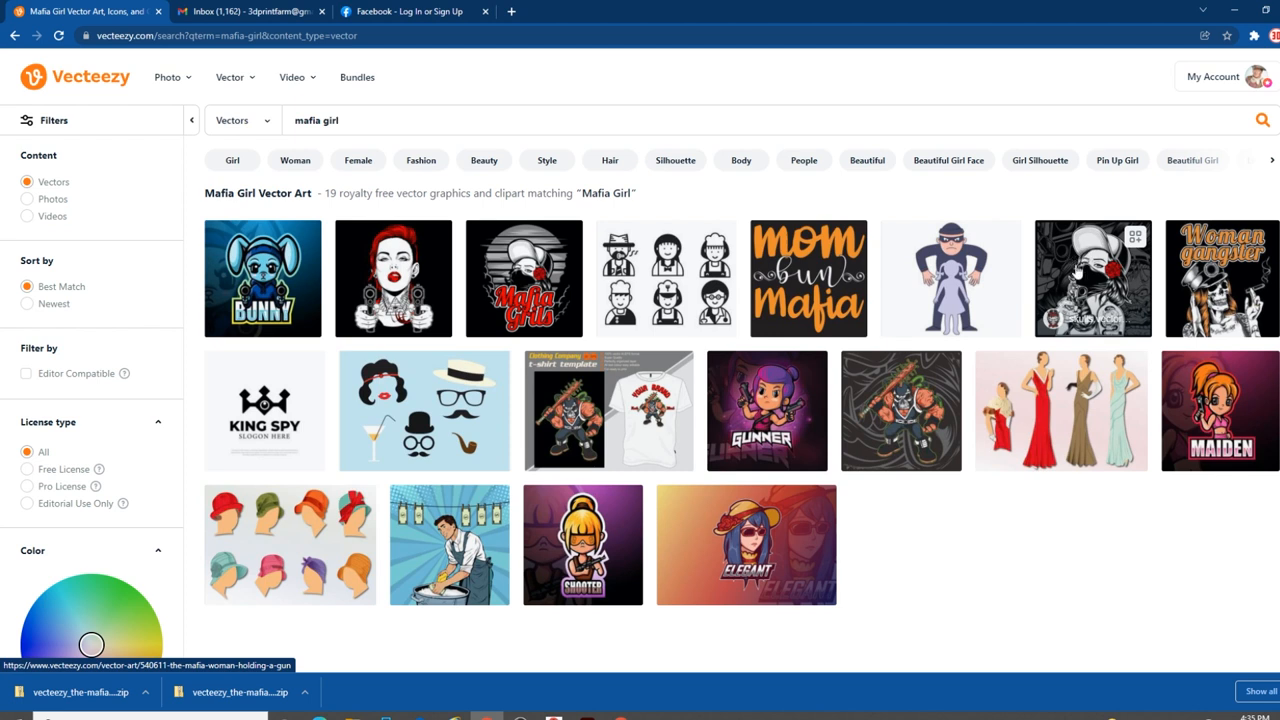
click(1093, 278)
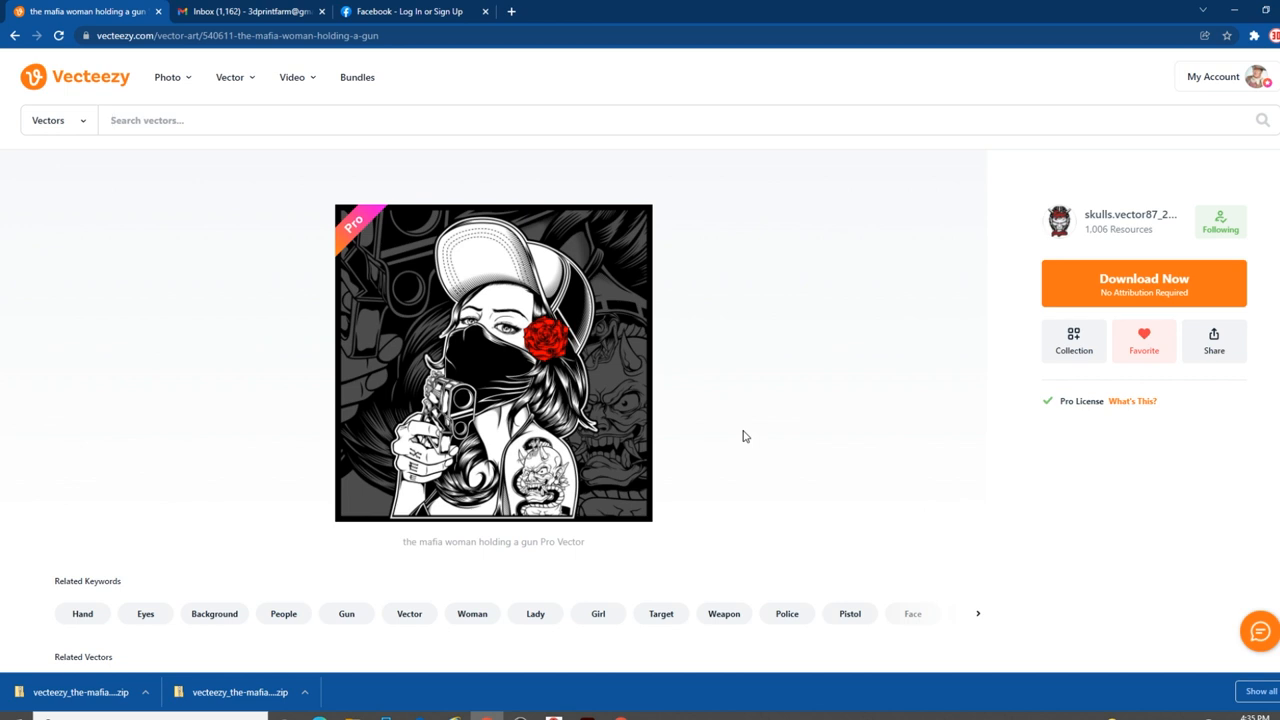
mouse_move(716, 434)
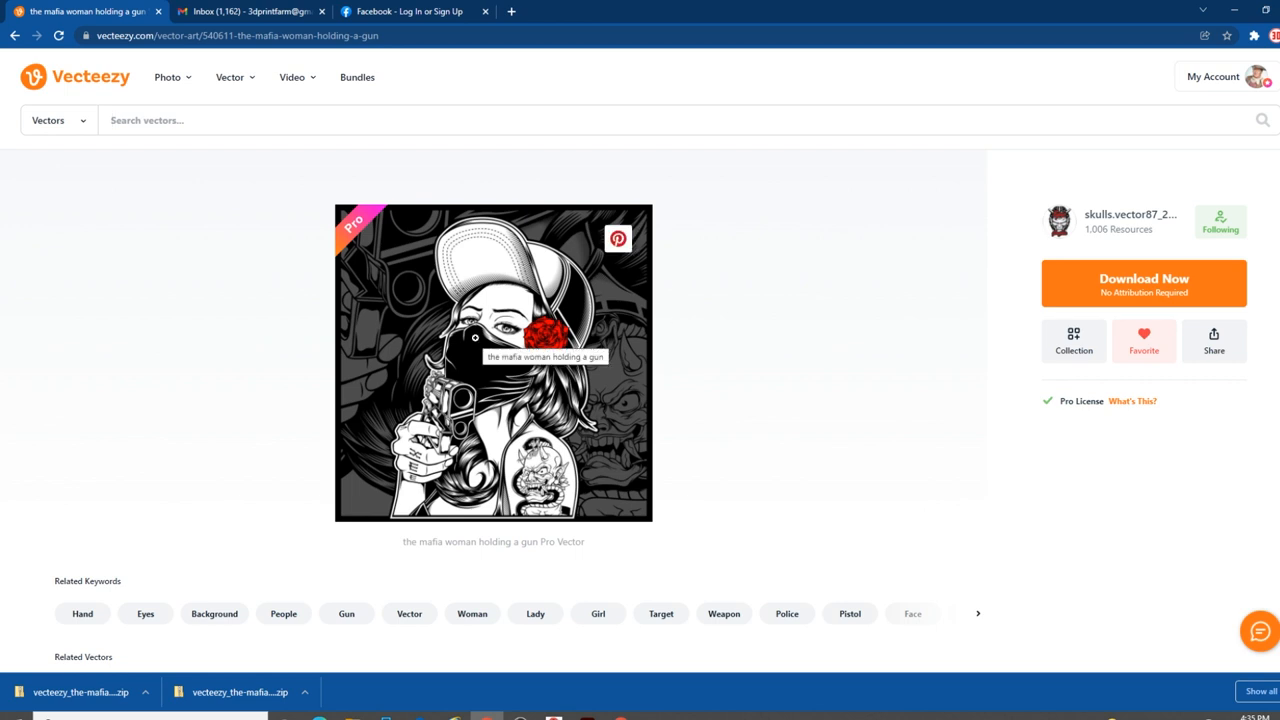
mouse_move(790, 437)
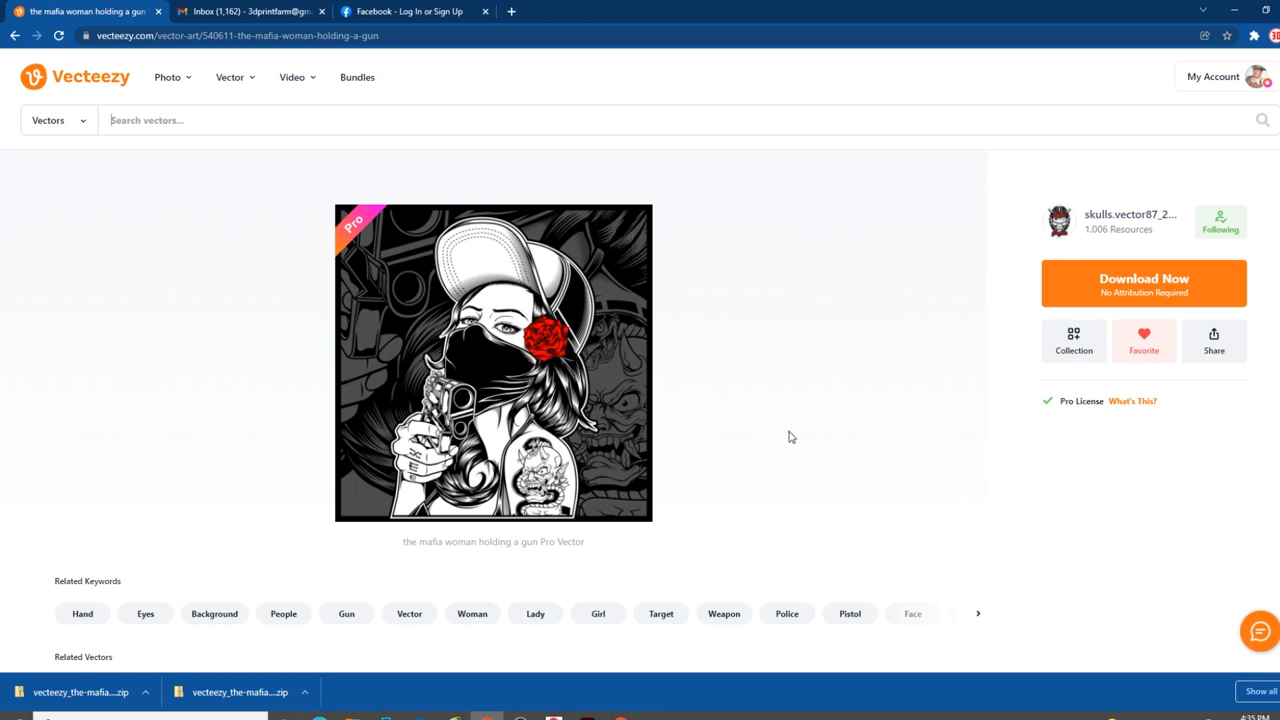
mouse_move(775, 407)
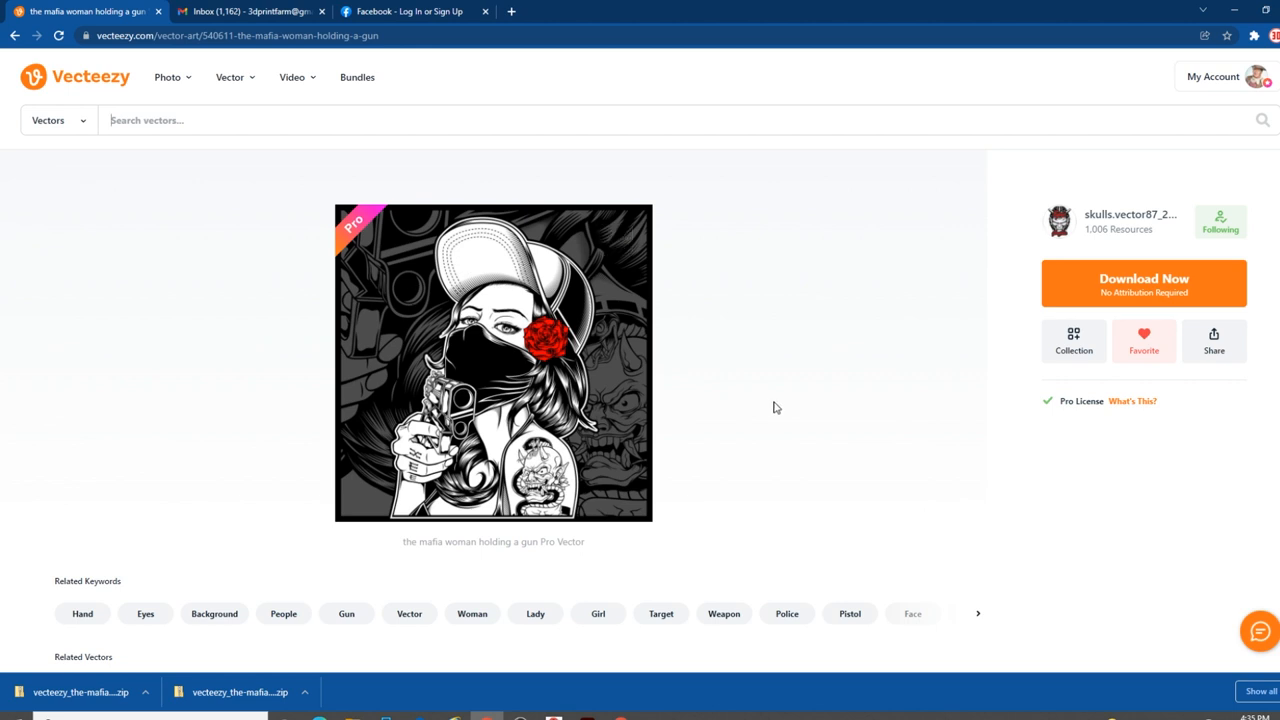
mouse_move(826, 490)
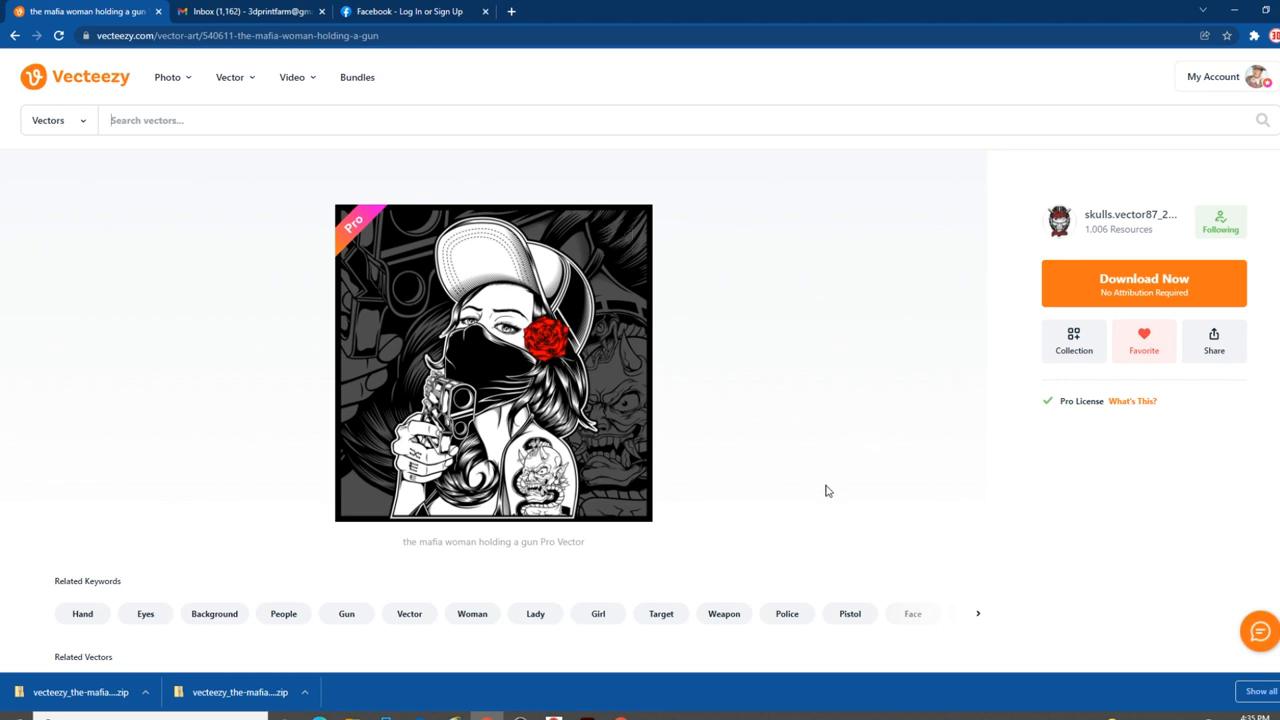
mouse_move(883, 467)
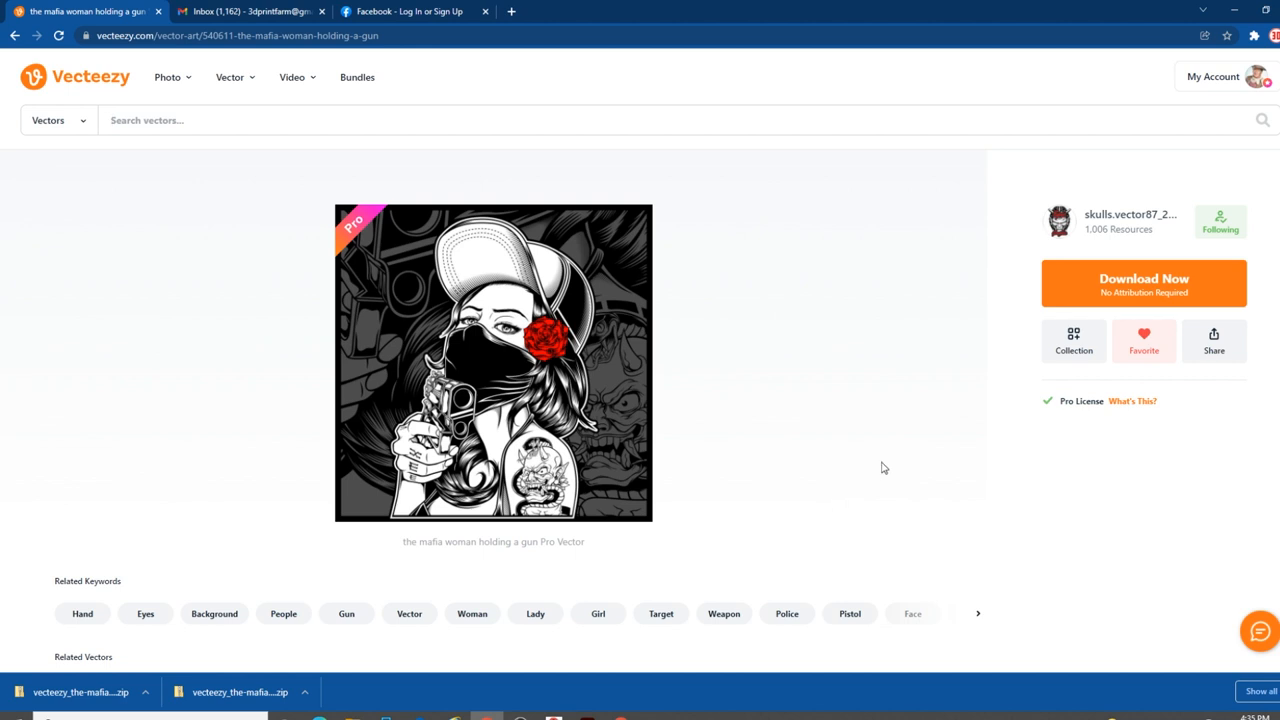
mouse_move(1124, 222)
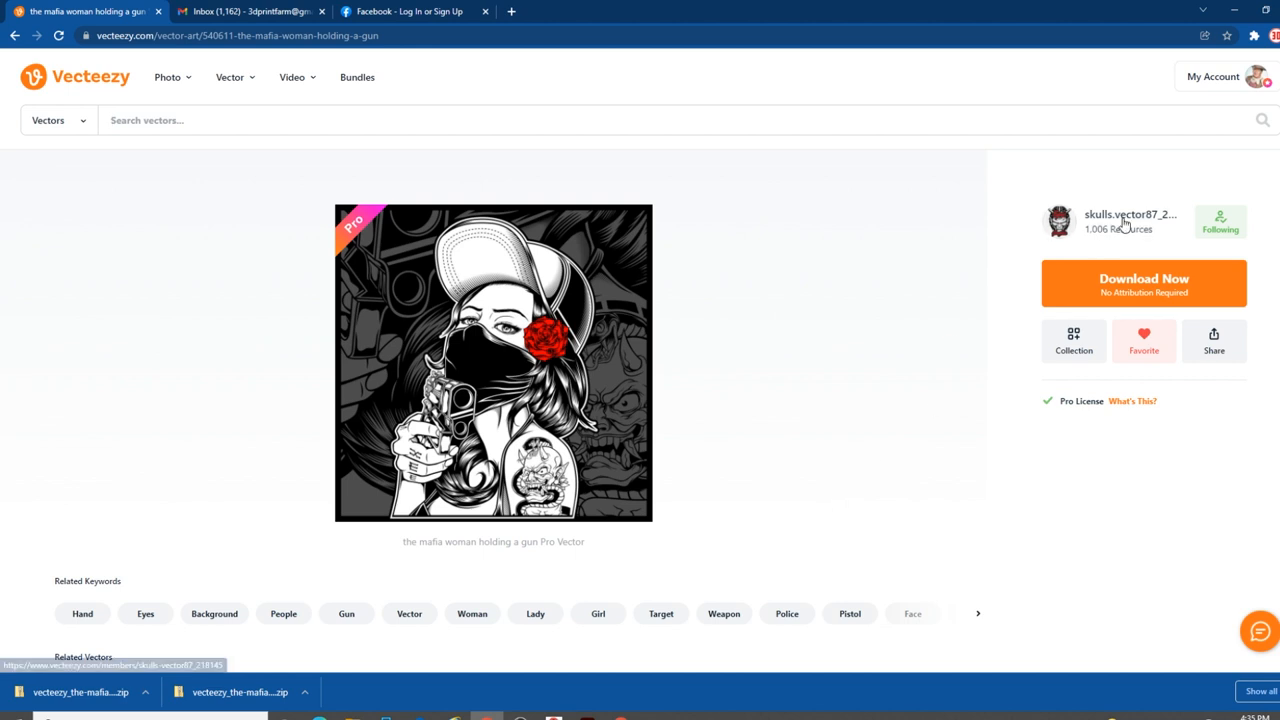
Step: View contributor skulls.vector87_218145's profile and browse their 1006 uploads
click(1130, 214)
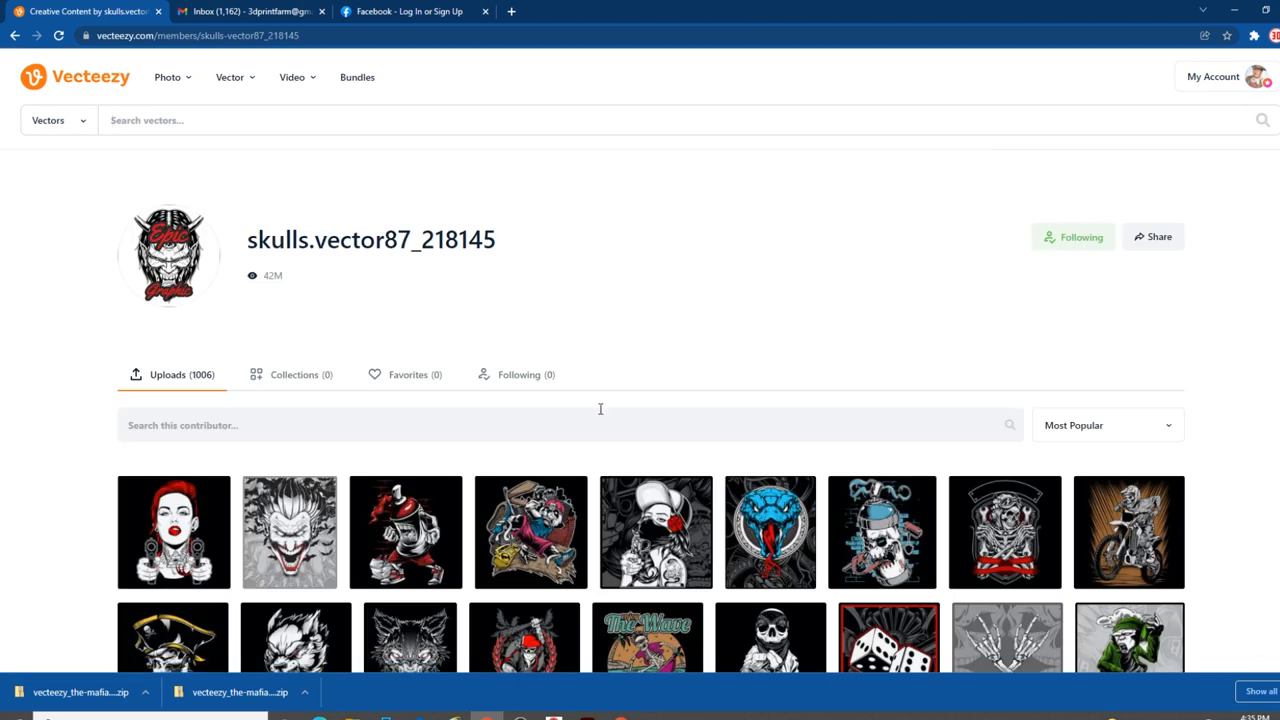
scroll(down, 3)
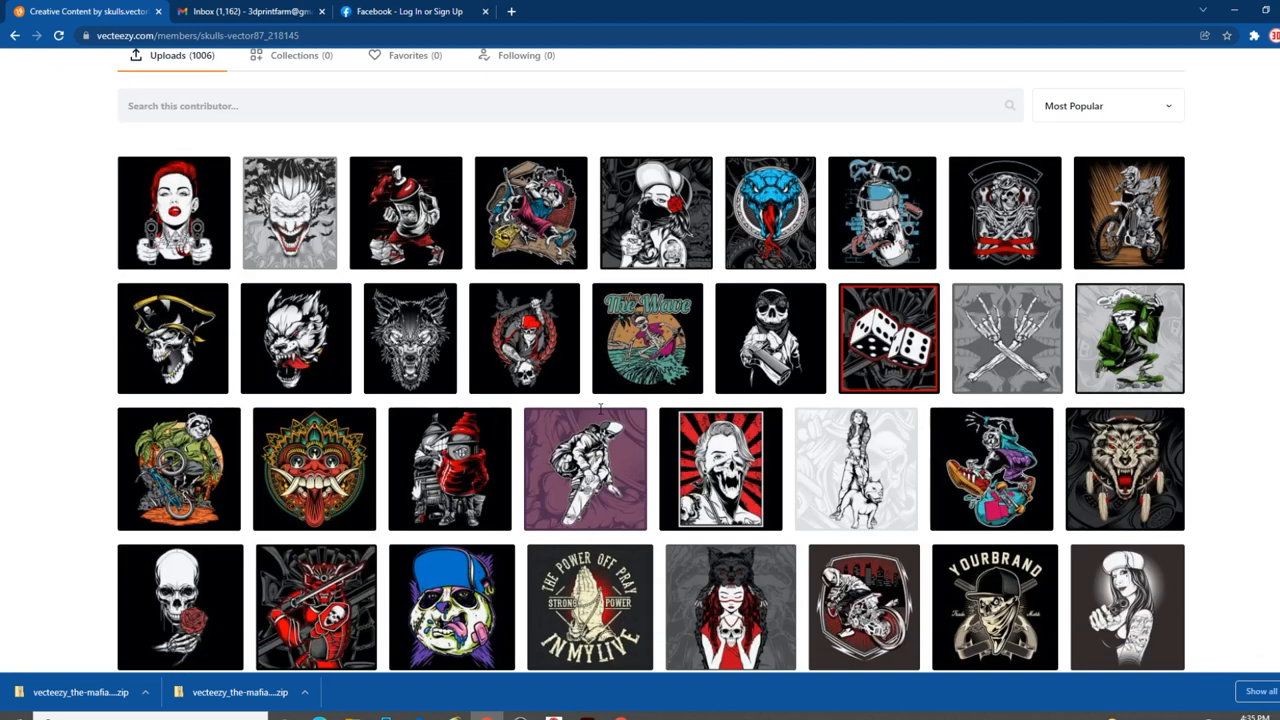
mouse_move(410, 338)
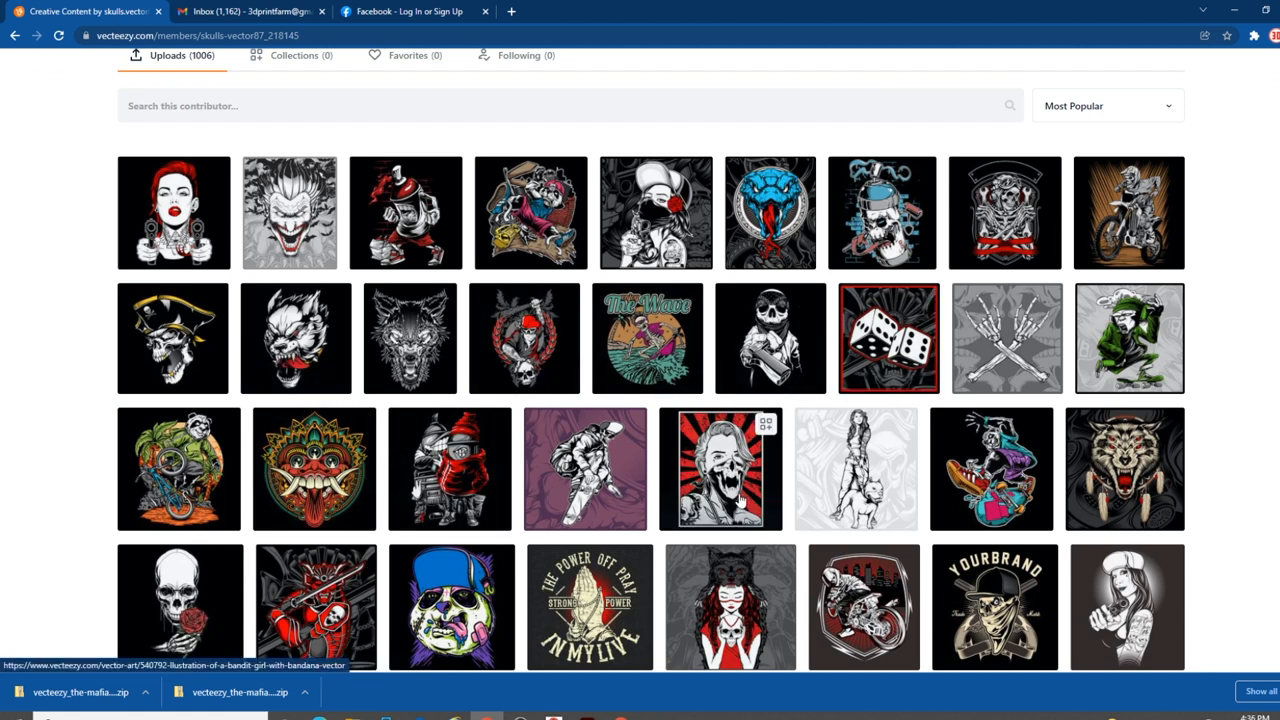
mouse_move(710, 490)
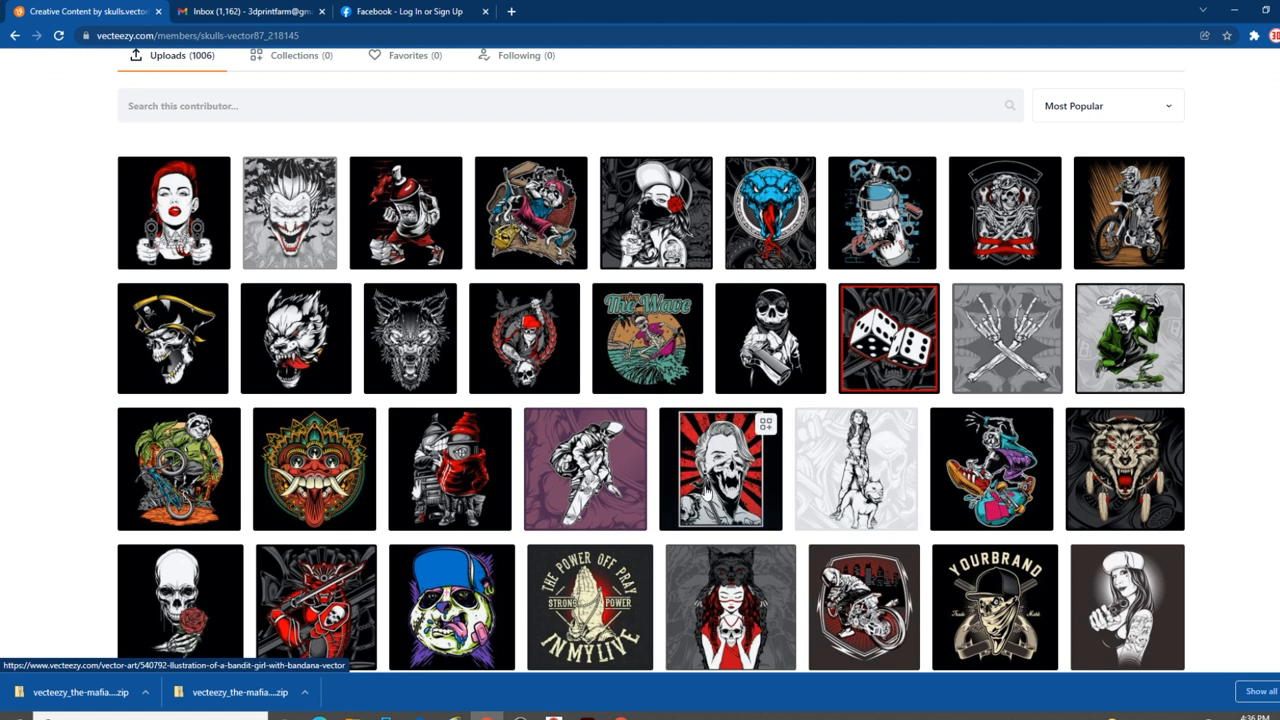
scroll(down, 3)
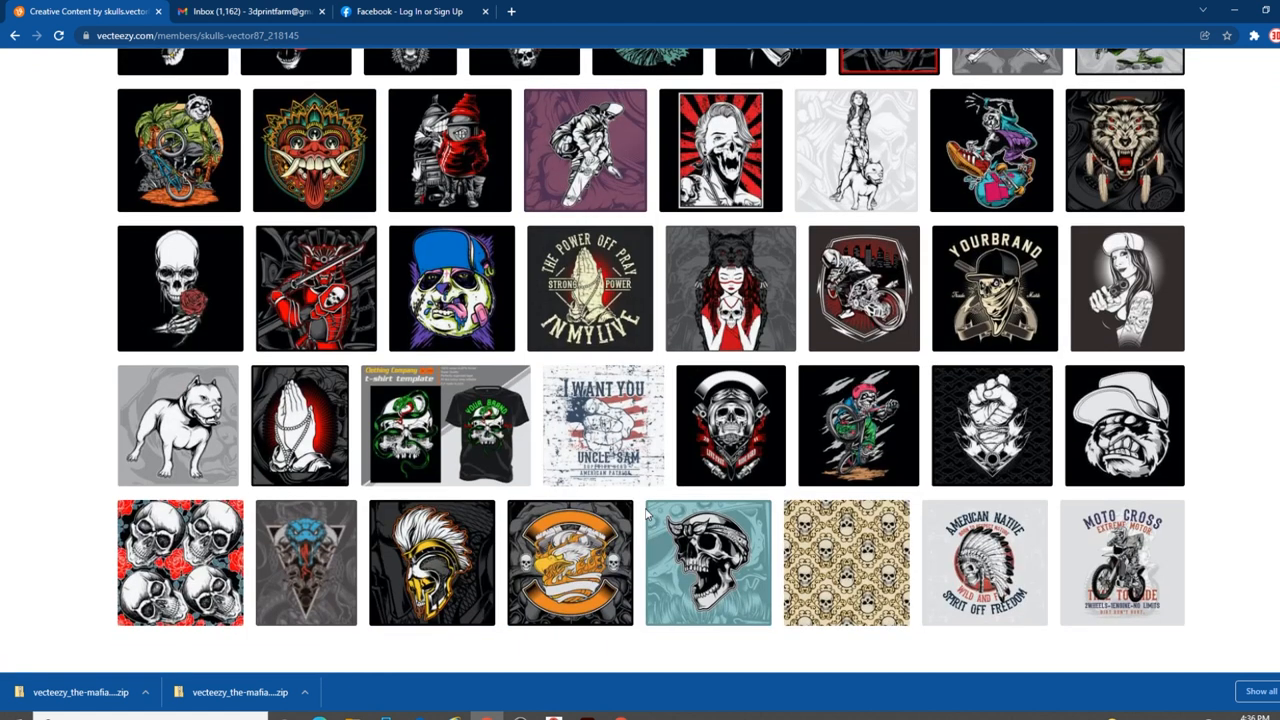
scroll(up, 3)
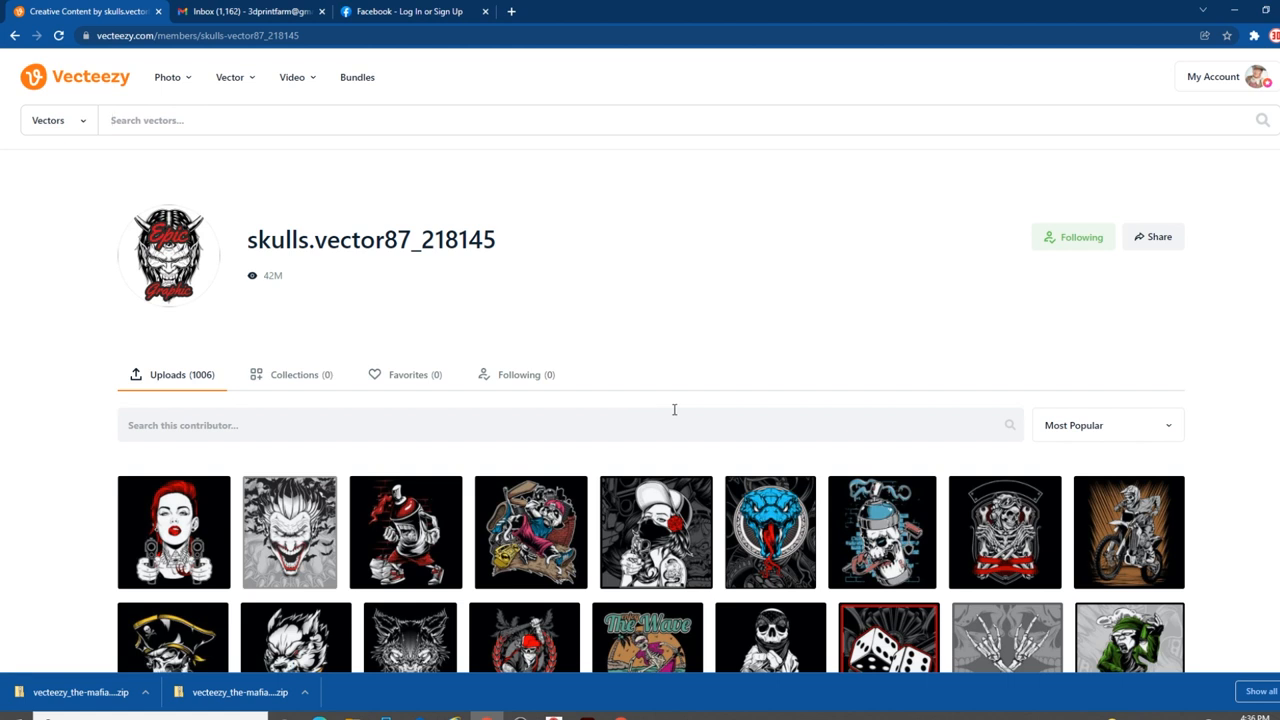
mouse_move(583, 359)
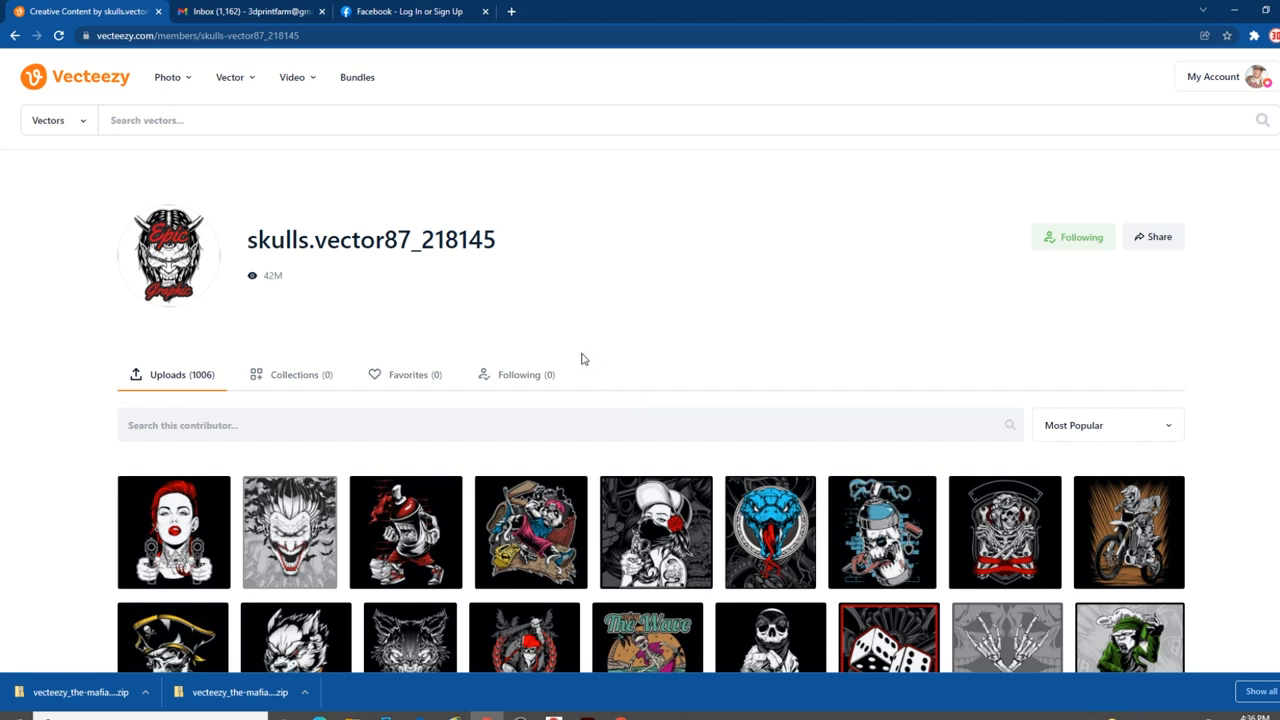
mouse_move(561, 360)
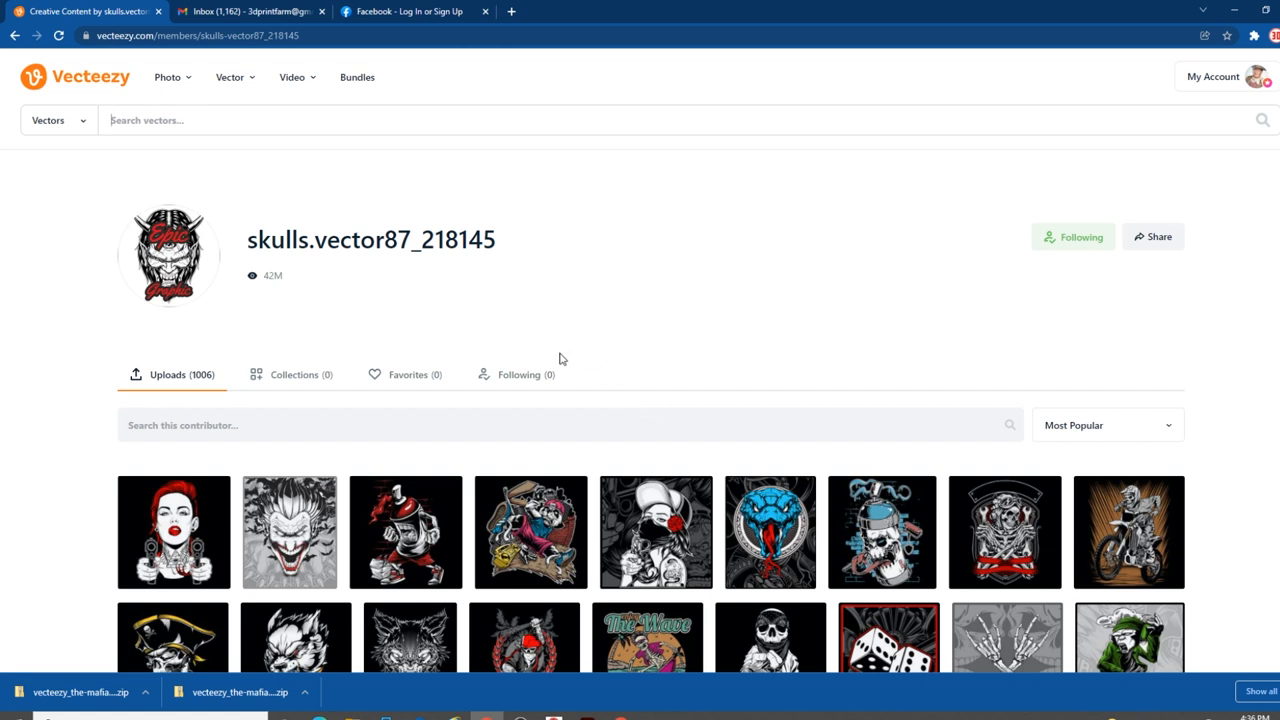
mouse_move(570, 353)
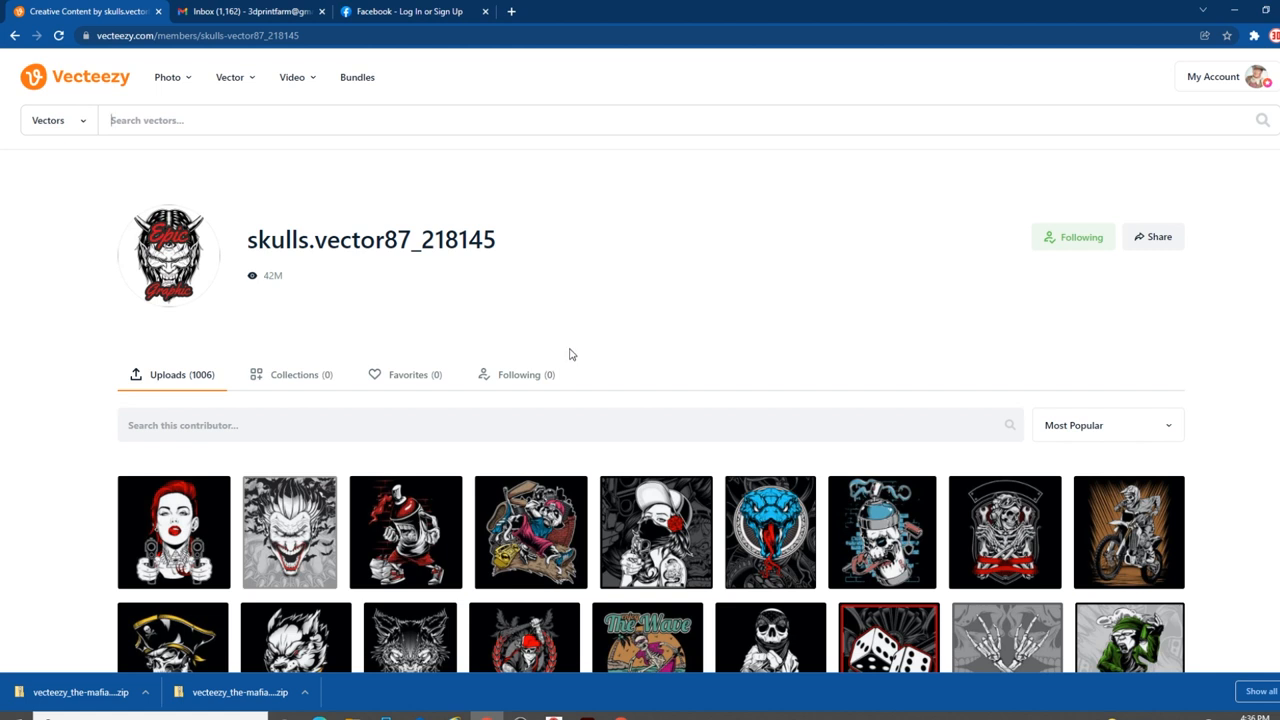
mouse_move(660, 510)
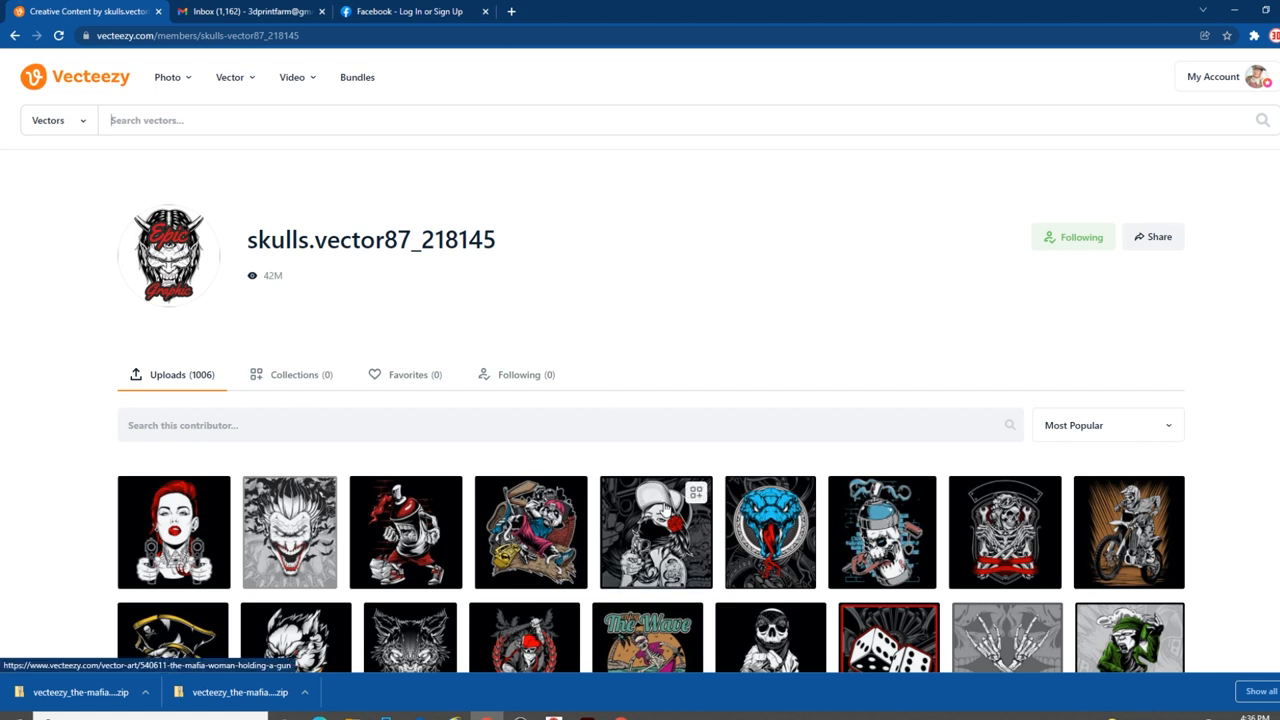
Step: Download the mafia woman vector again and open the resulting zip
click(655, 531)
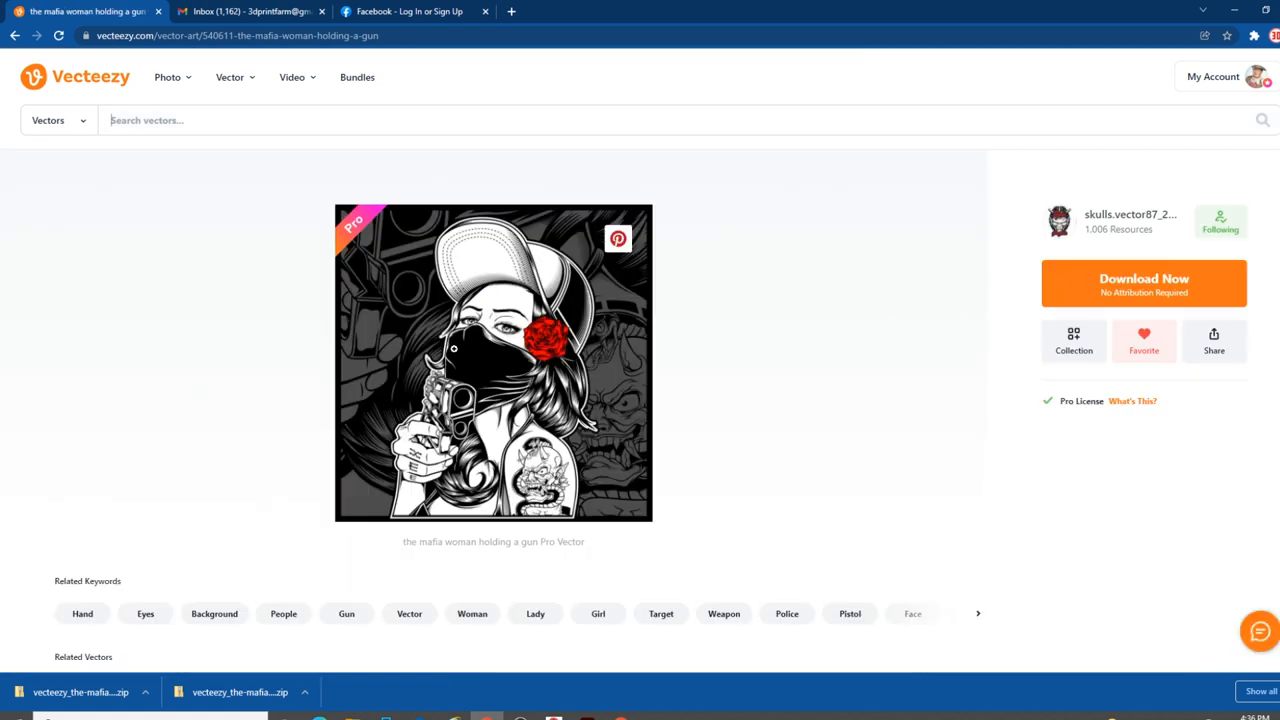
click(1144, 282)
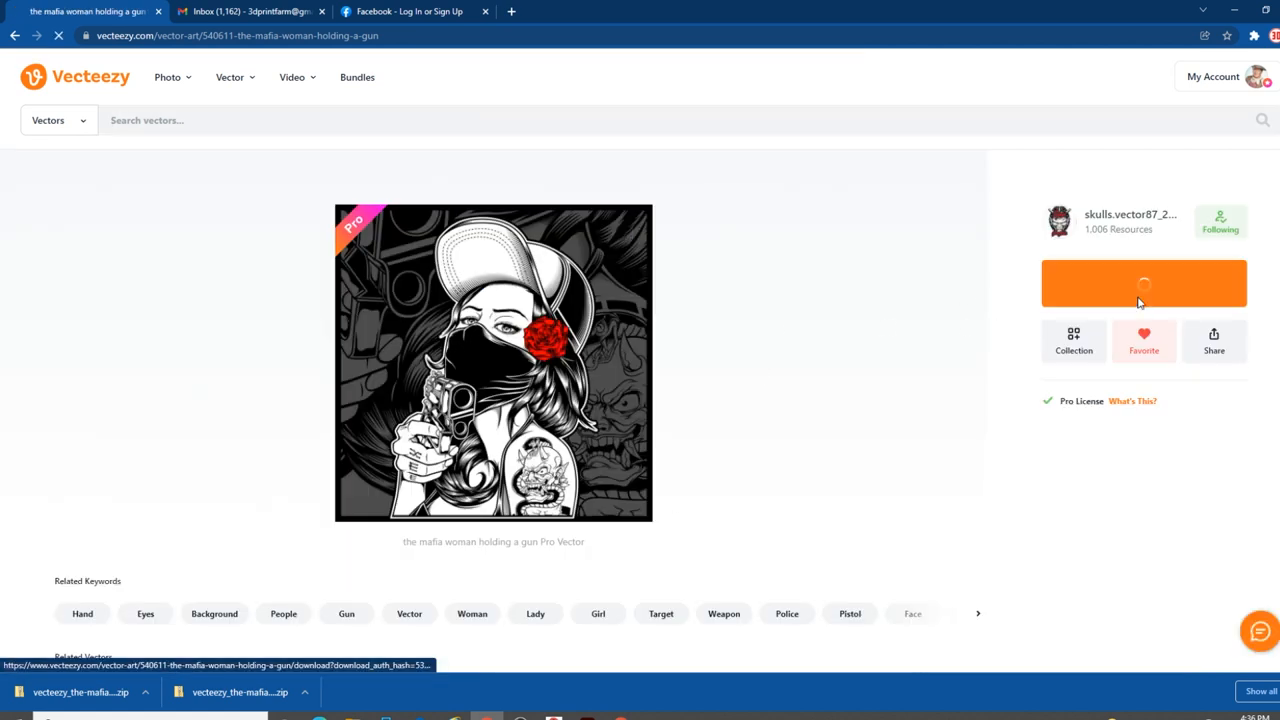
click(1144, 283)
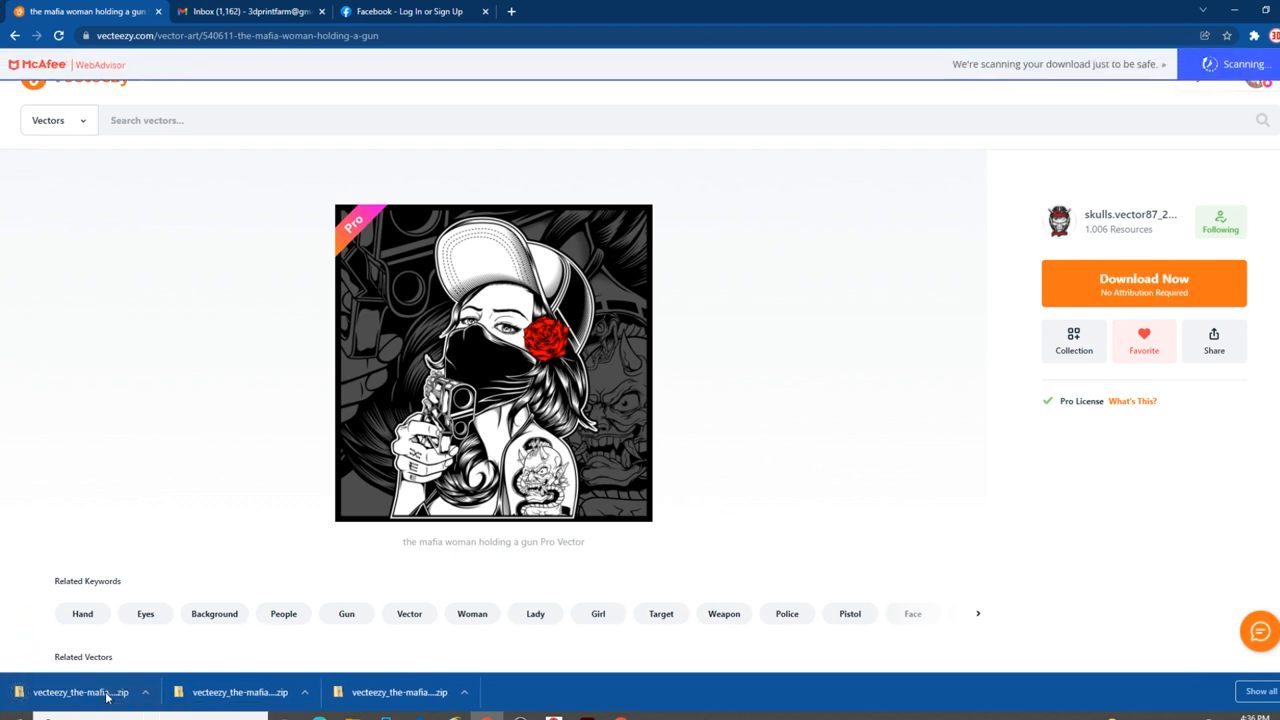
click(80, 691)
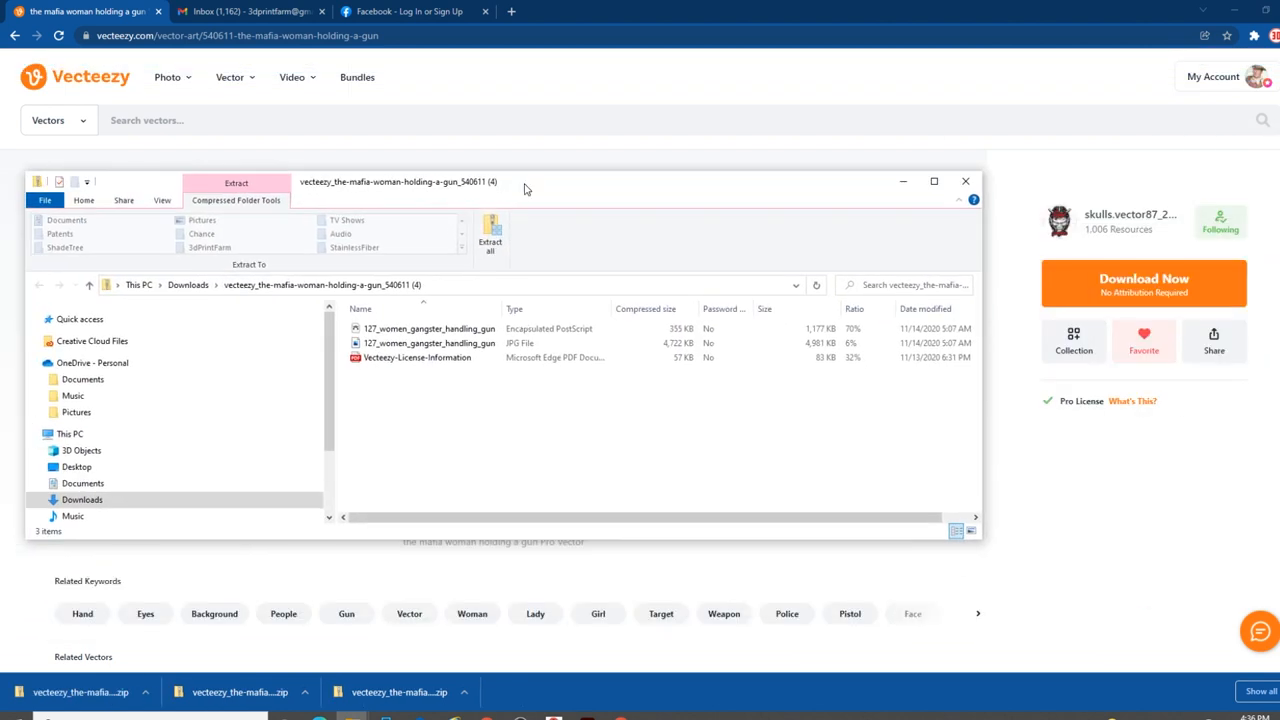
mouse_move(594, 372)
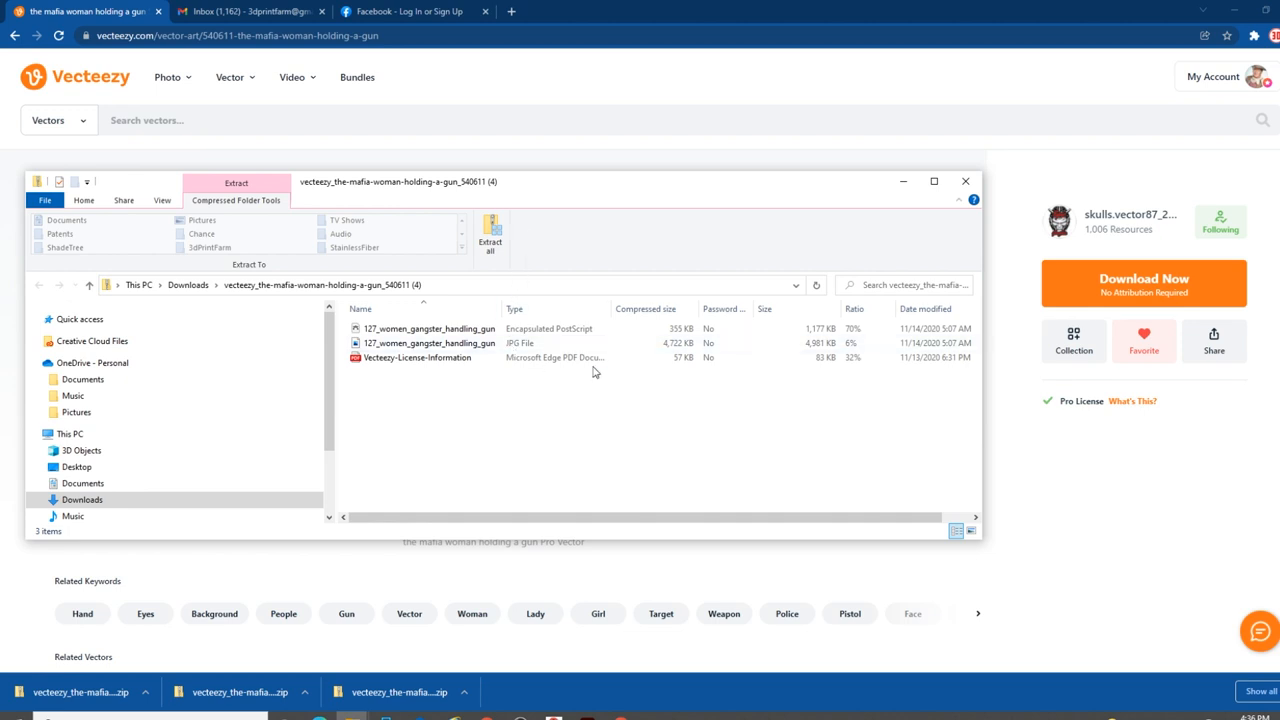
Step: Open 127_women_gangster_handling_gun EPS from the zip in Illustrator
click(430, 328)
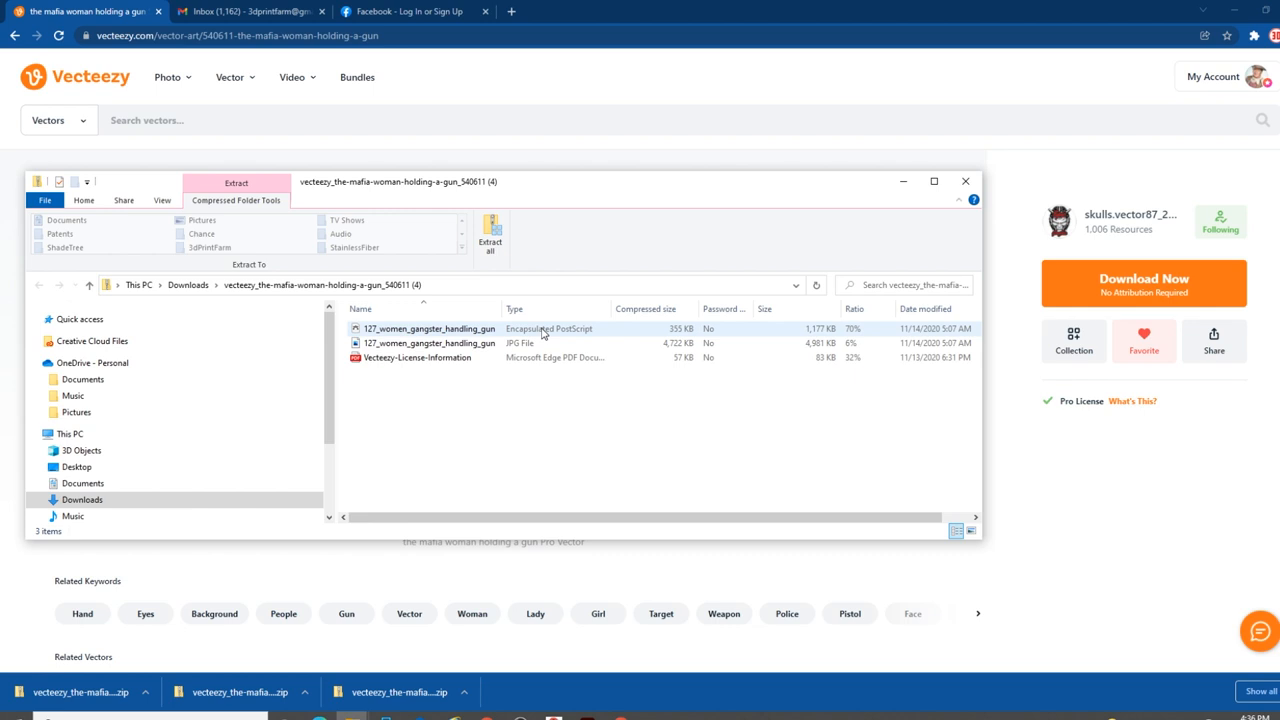
click(430, 328)
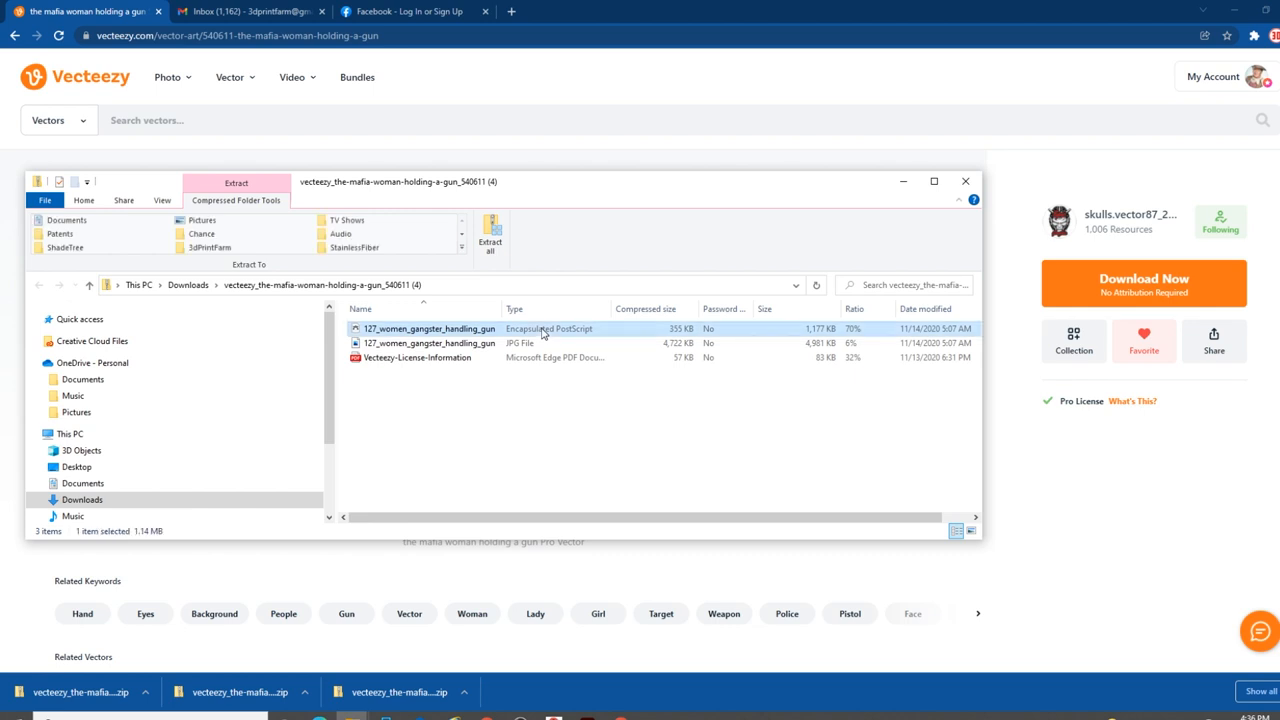
double_click(430, 328)
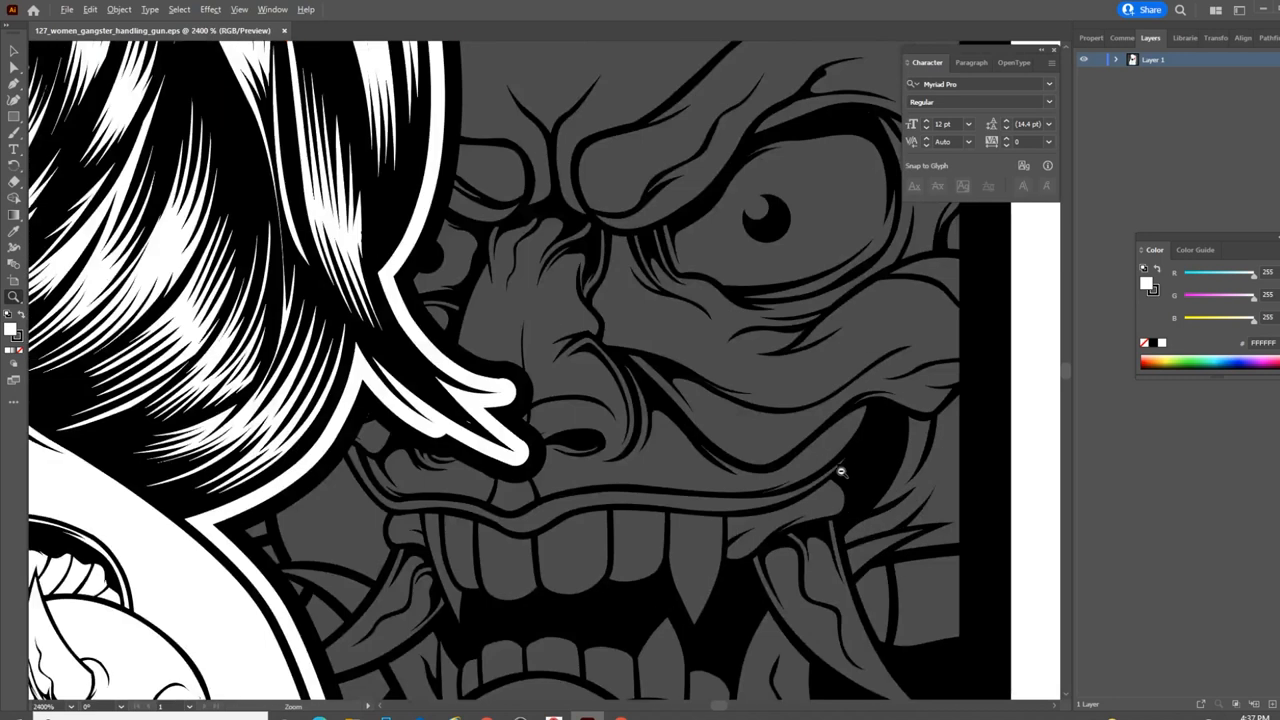
mouse_move(711, 398)
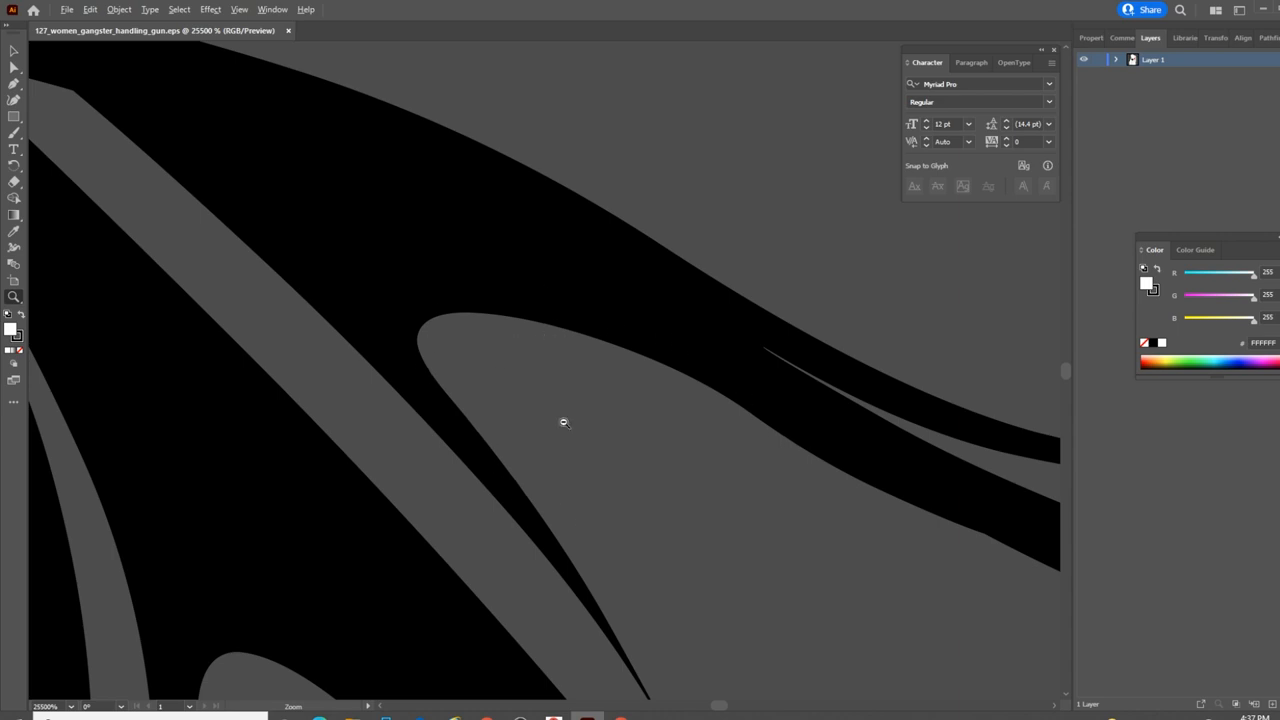
mouse_move(707, 368)
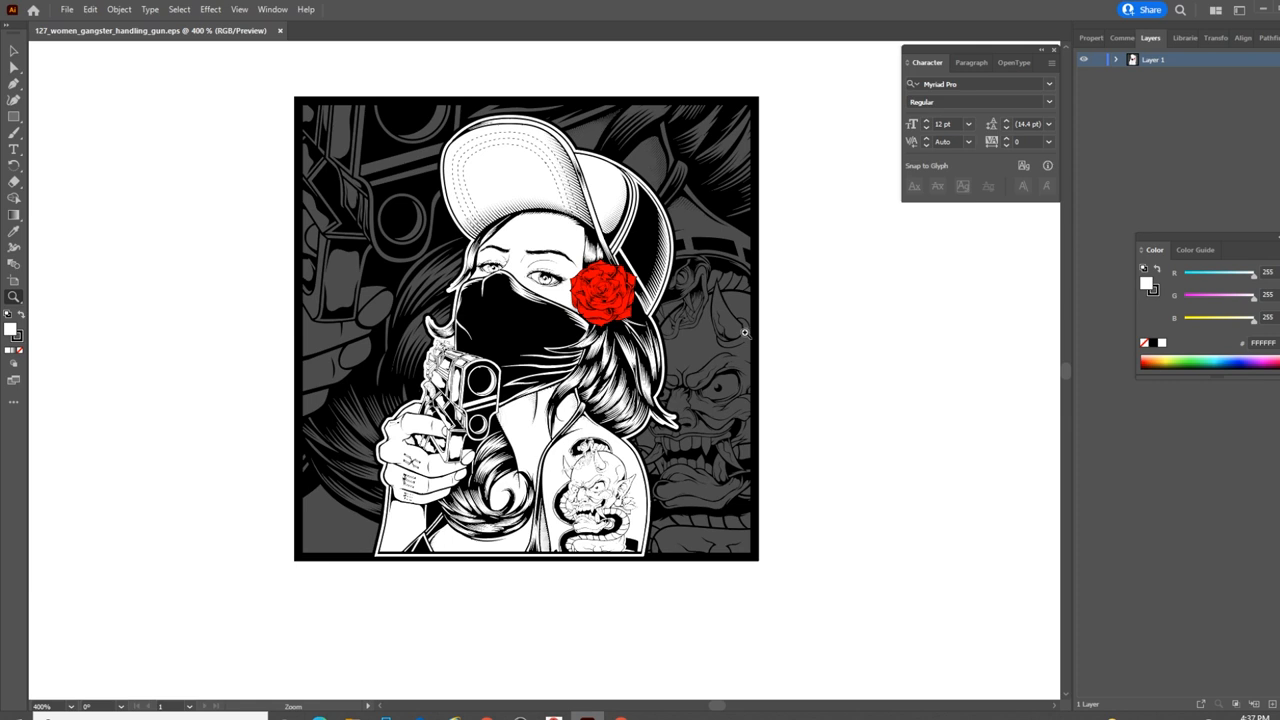
mouse_move(758, 333)
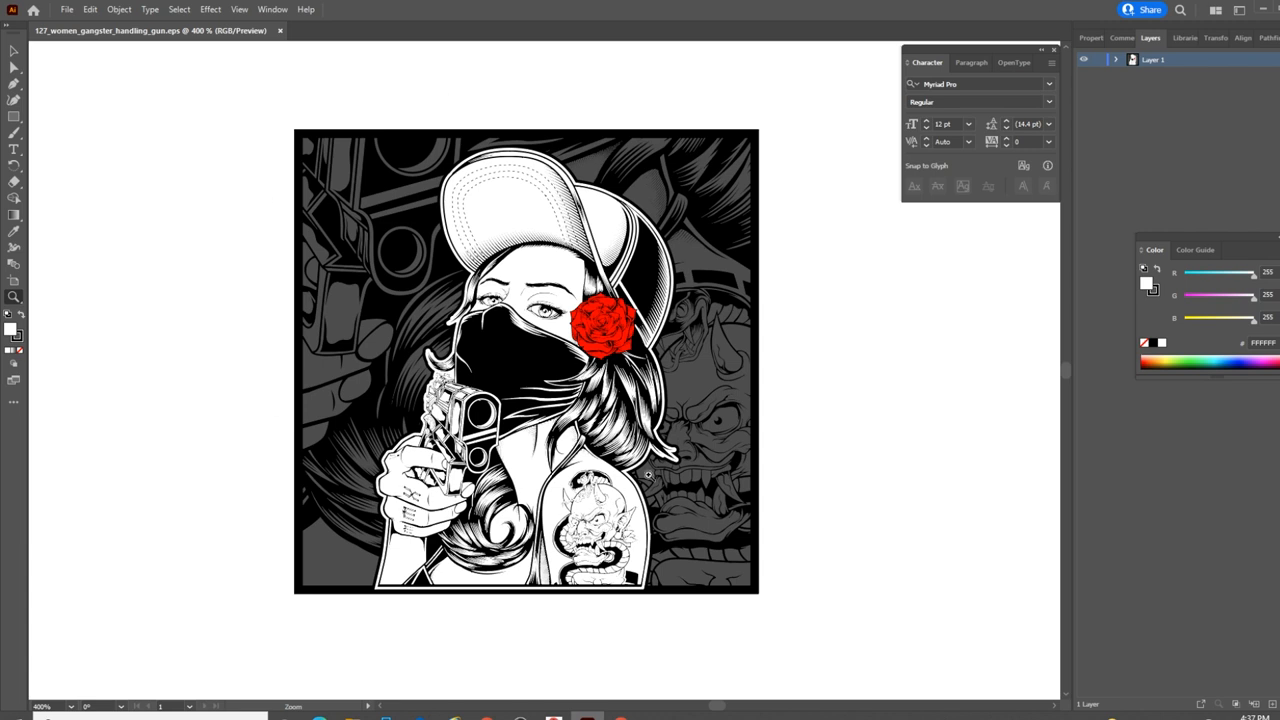
mouse_move(301, 415)
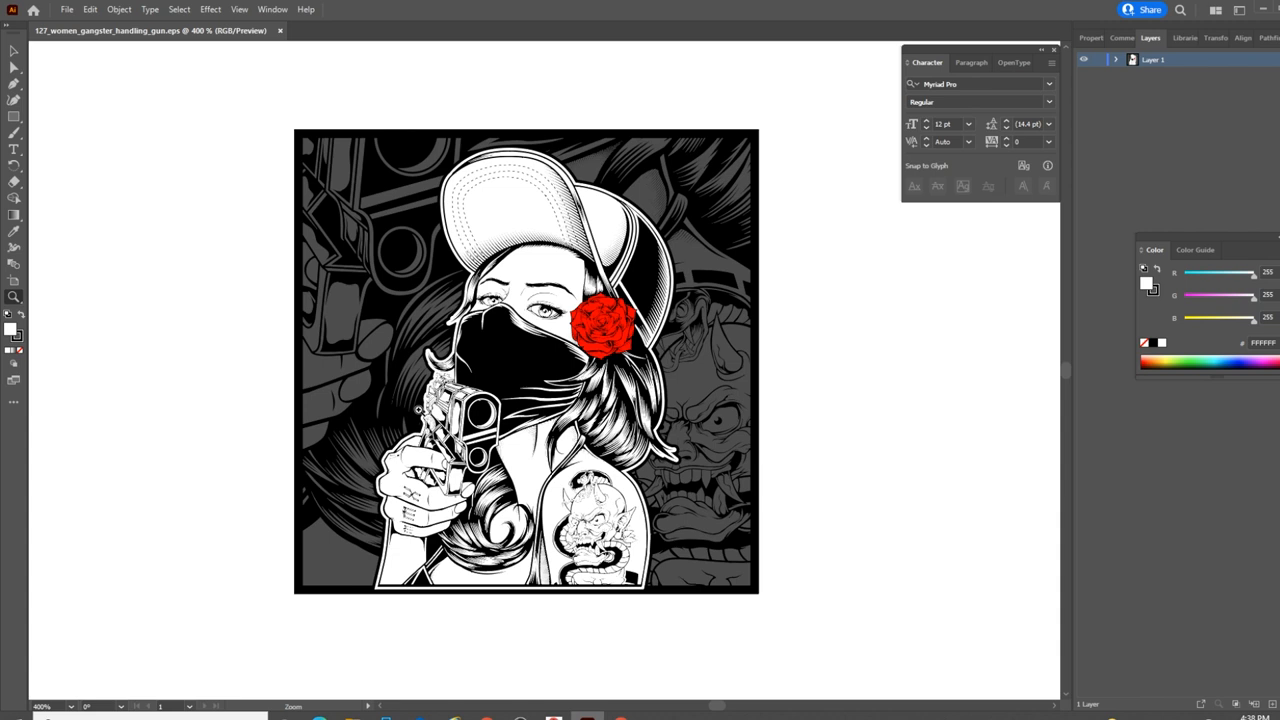
mouse_move(447, 417)
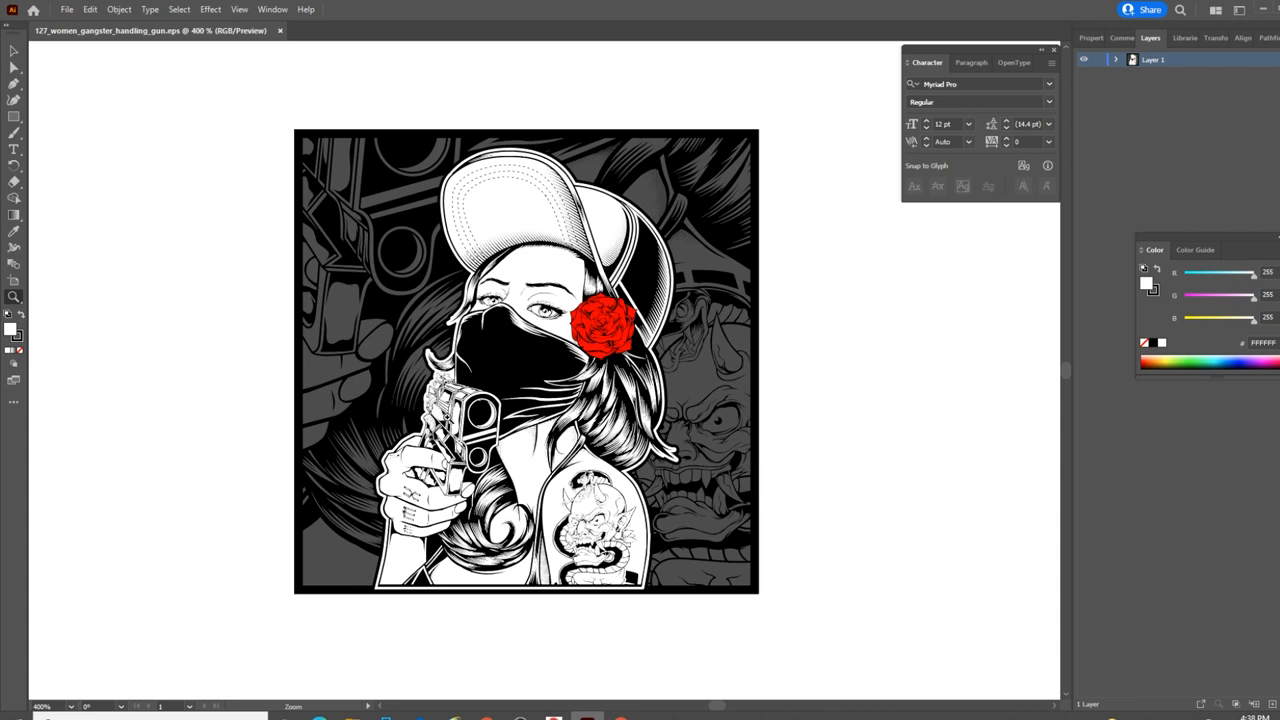
mouse_move(448, 417)
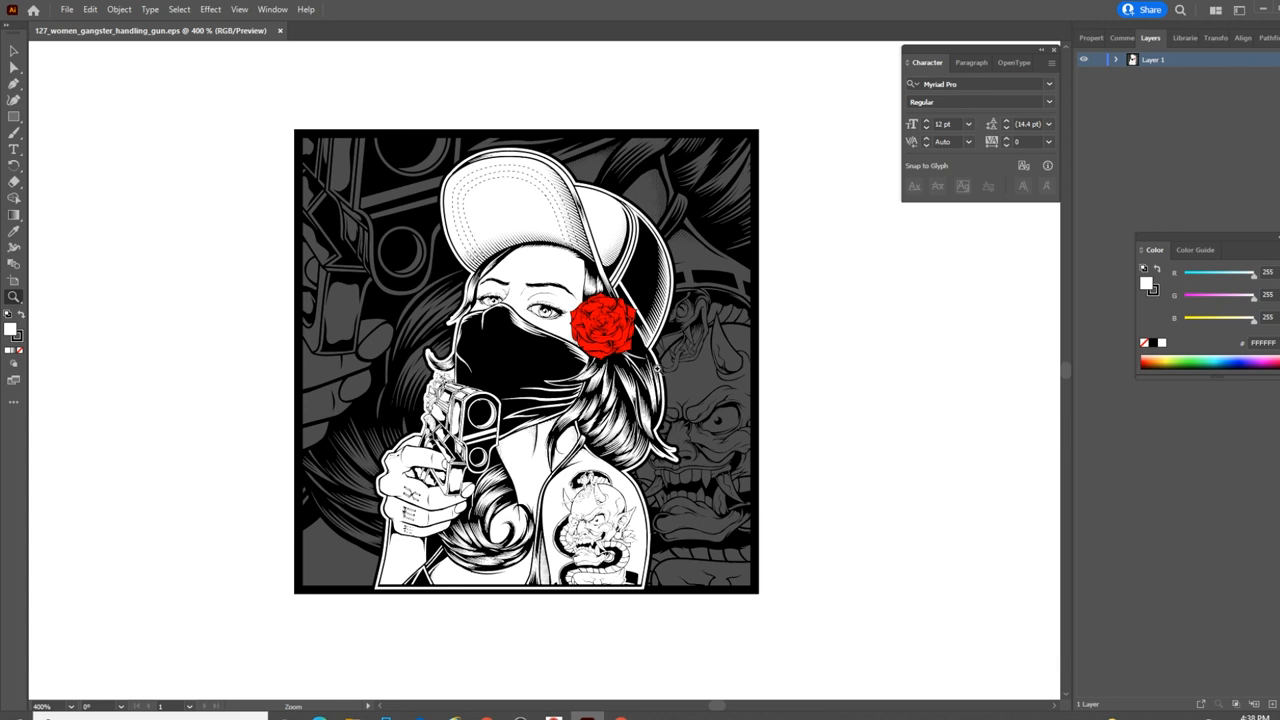
mouse_move(348, 302)
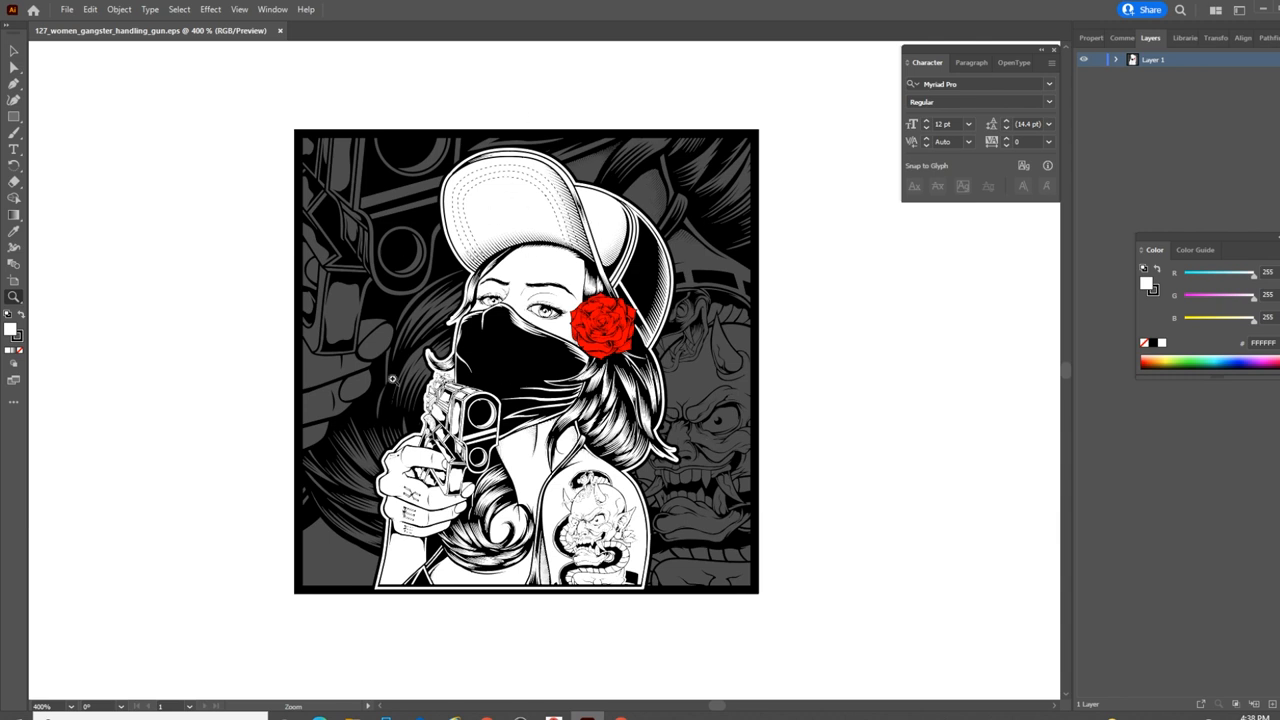
mouse_move(323, 238)
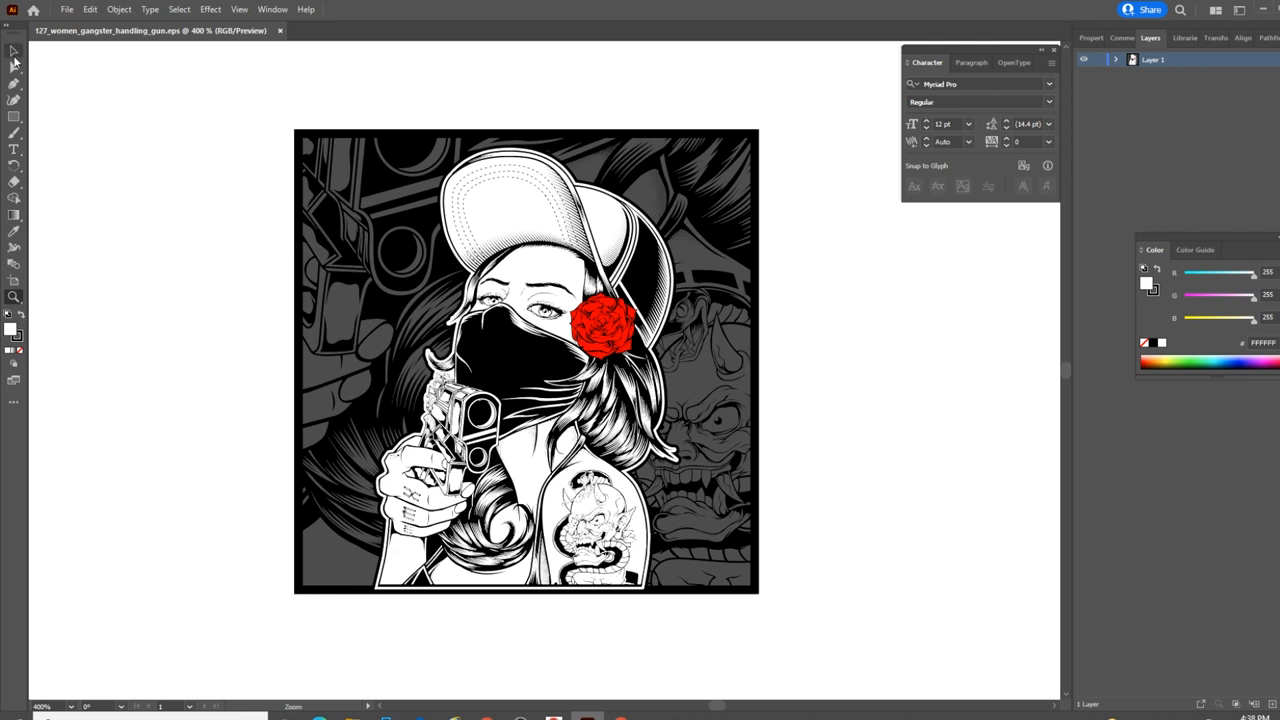
mouse_move(14, 51)
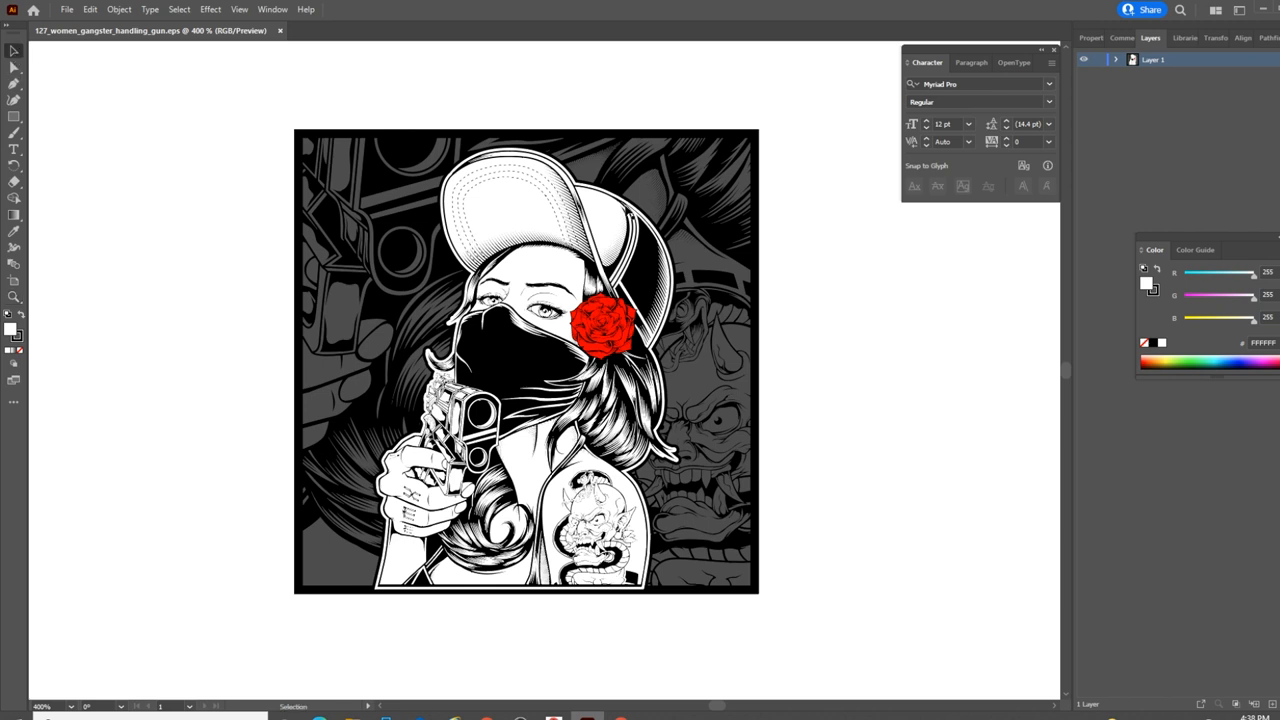
Step: Select all the gangster woman artwork, collapse its layer contents, and ungroup it
key(ctrl+a)
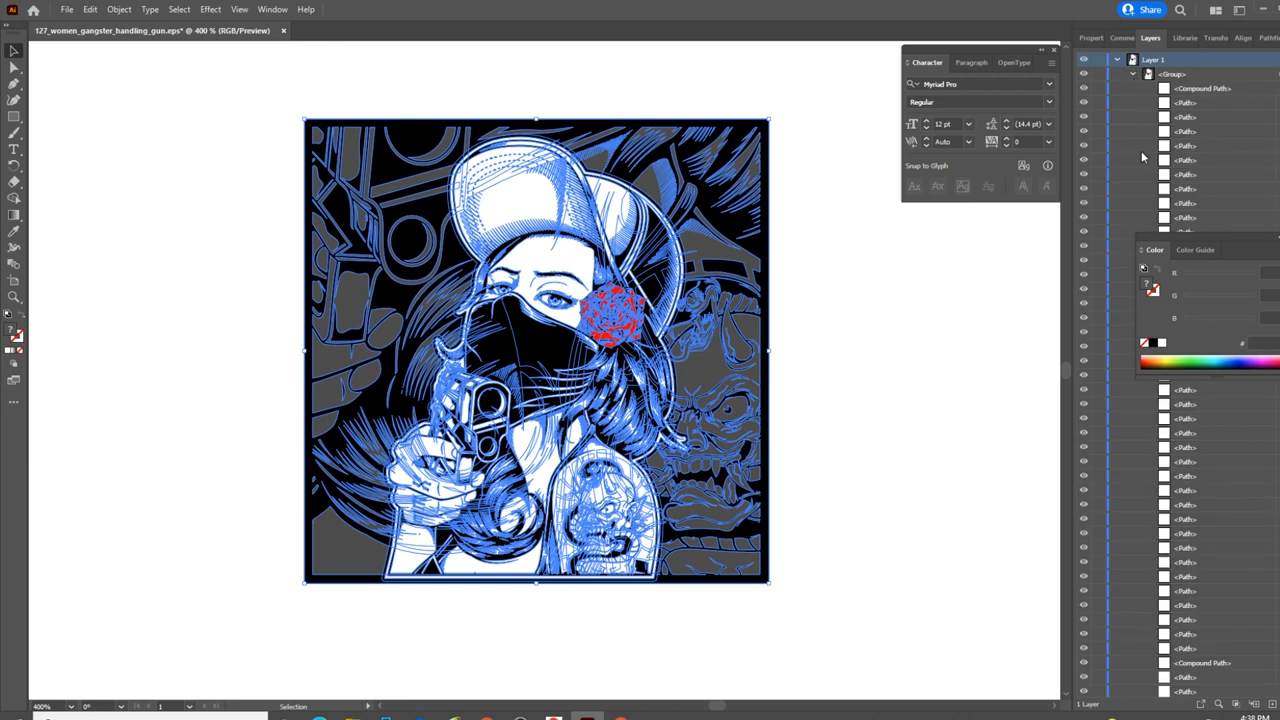
mouse_move(1143, 90)
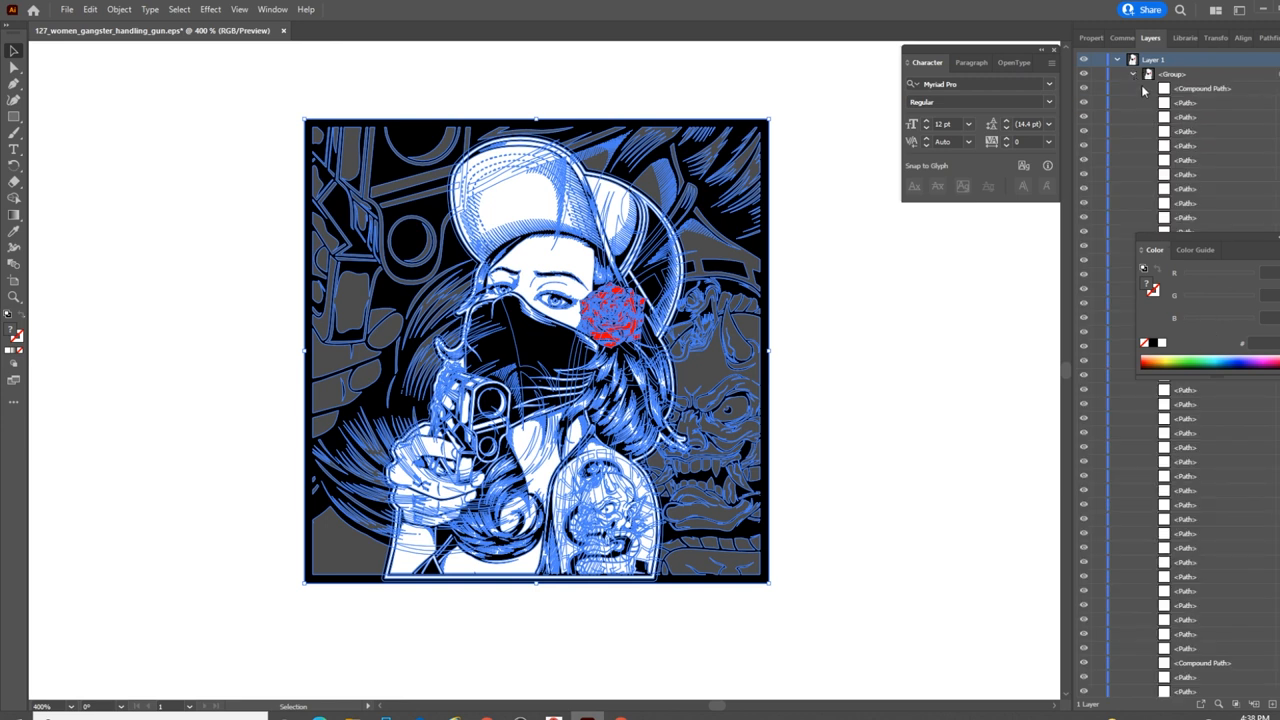
click(1133, 74)
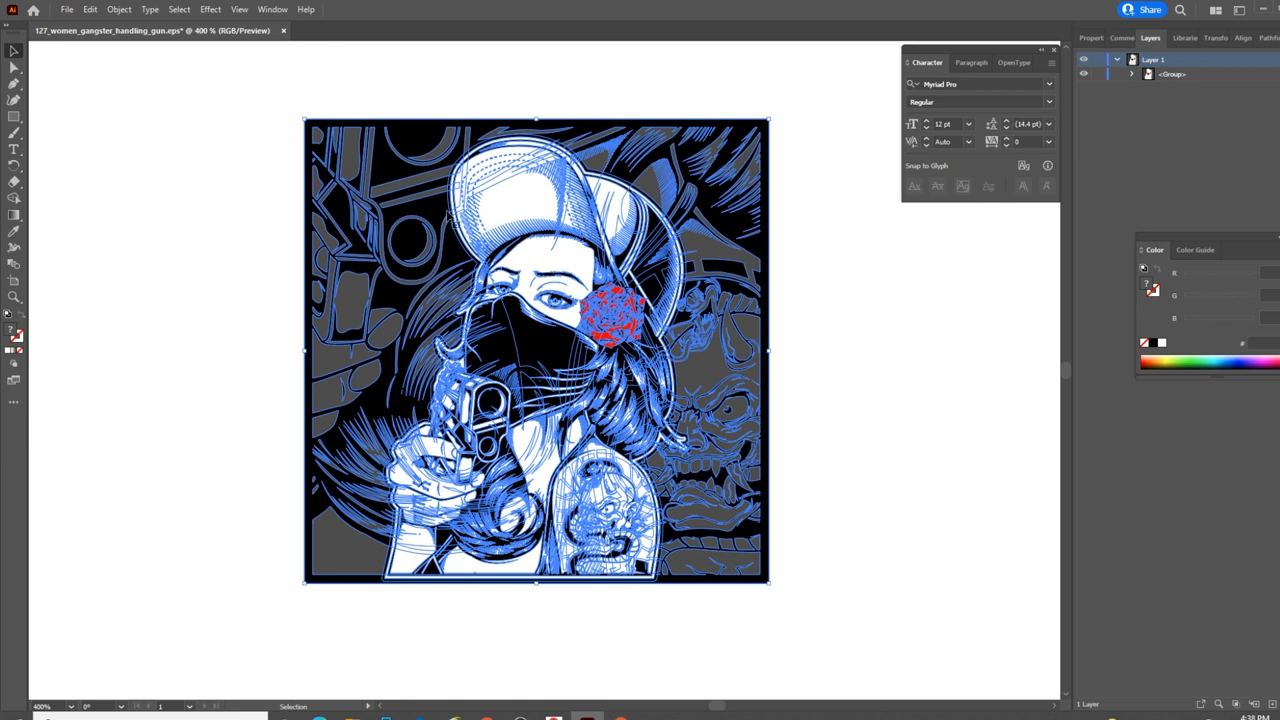
mouse_move(600, 332)
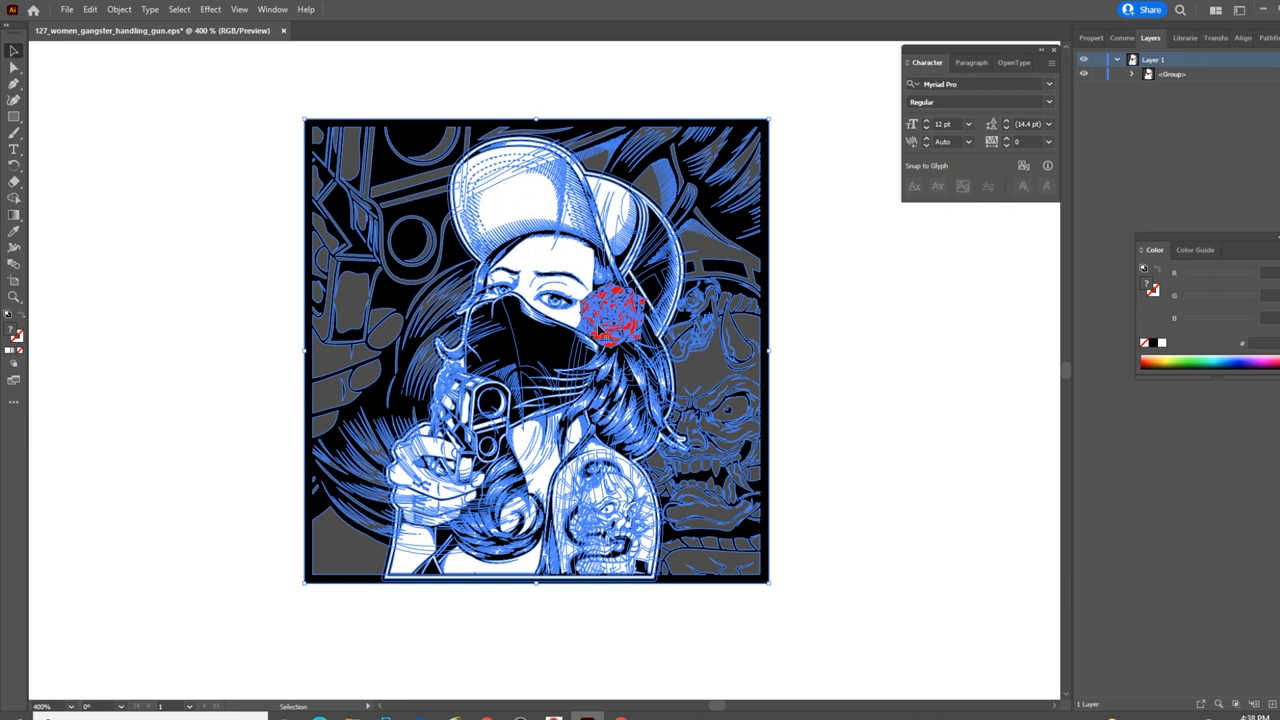
mouse_move(615, 345)
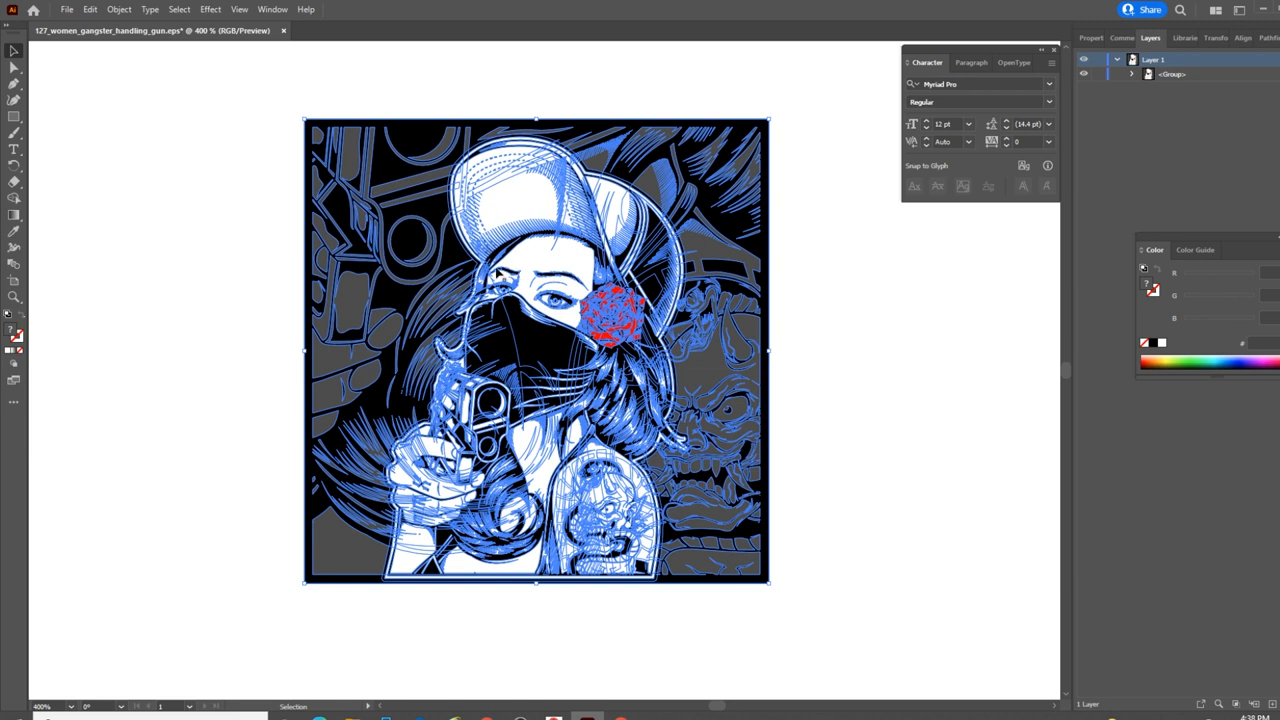
mouse_move(590, 217)
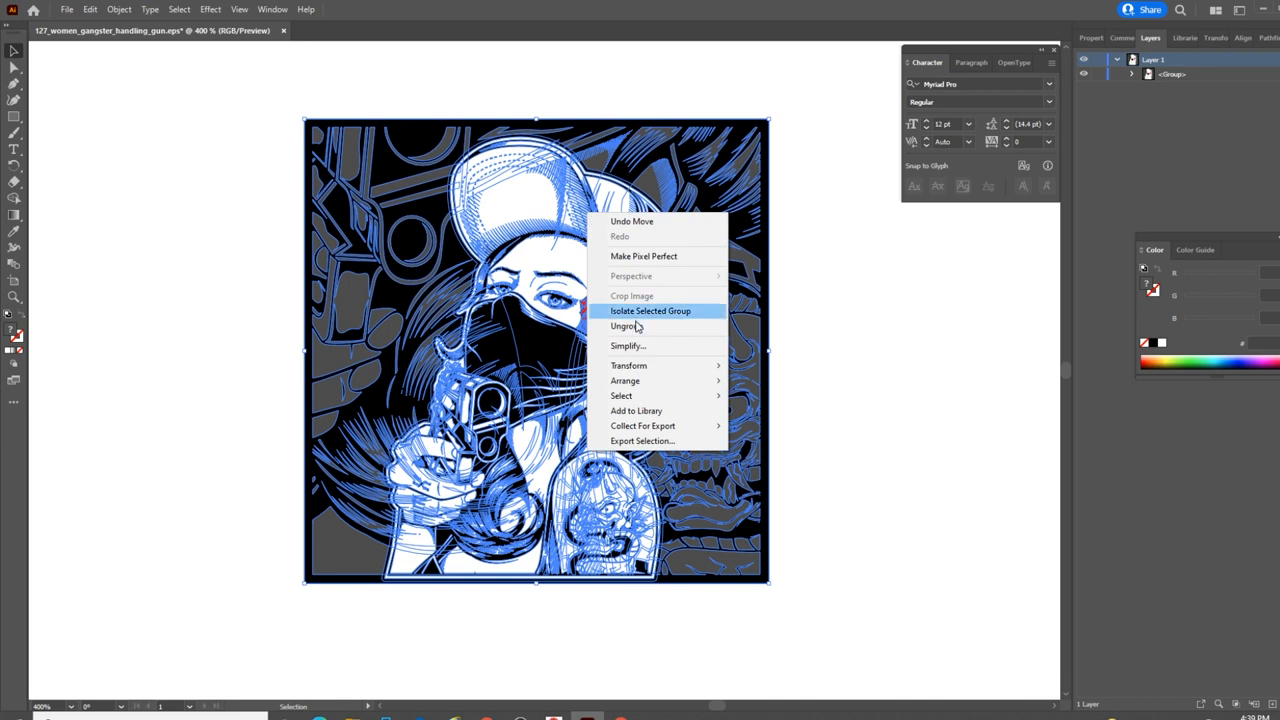
click(625, 325)
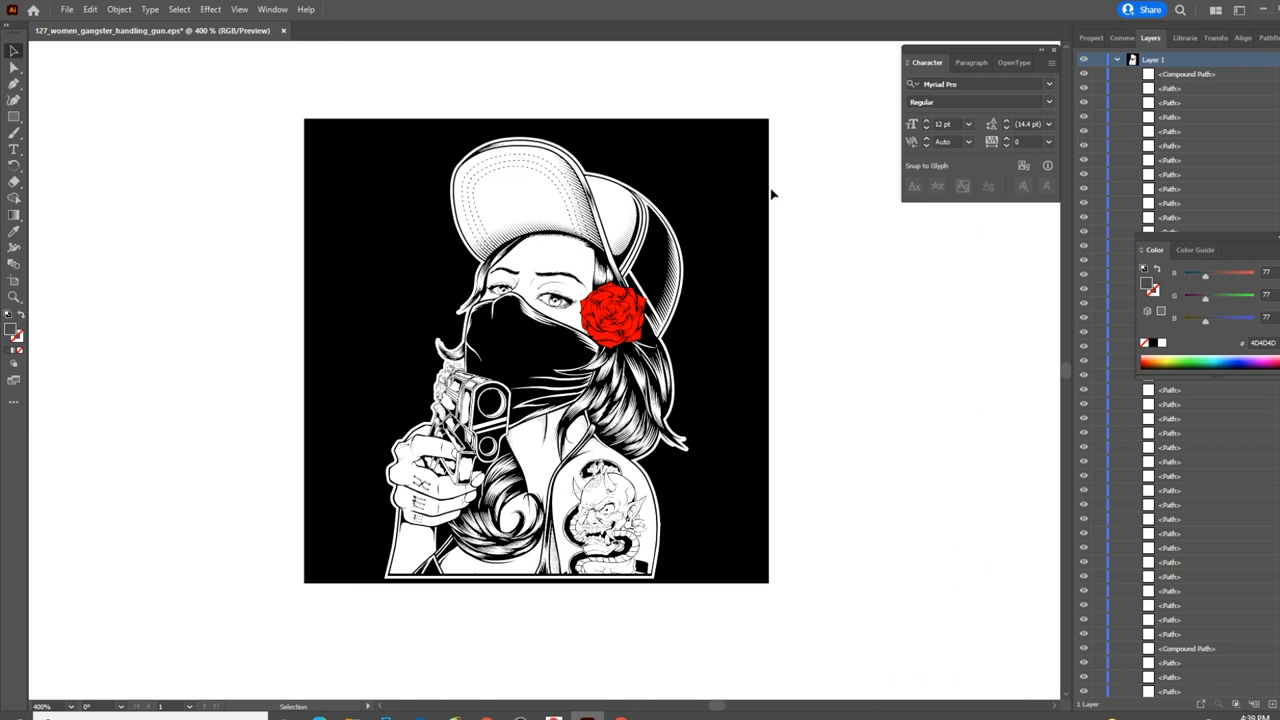
Step: Select and delete the black square behind the girl figure
click(537, 350)
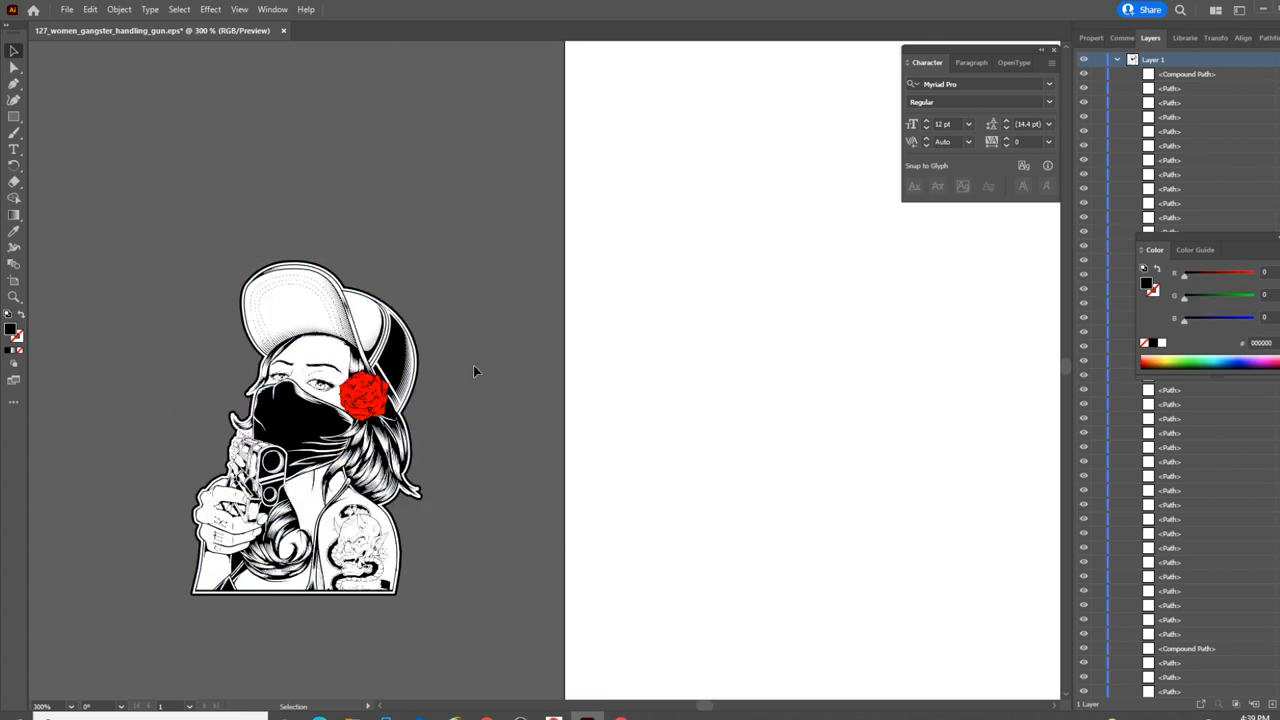
mouse_move(479, 558)
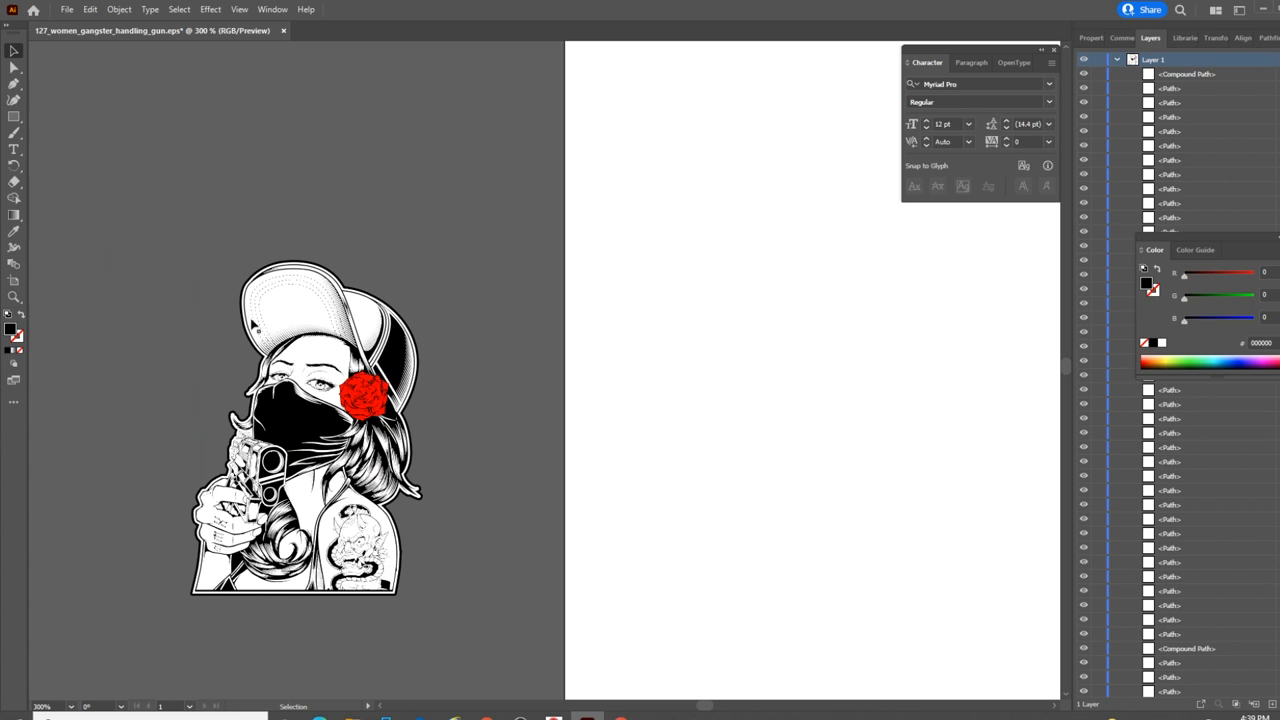
mouse_move(260, 340)
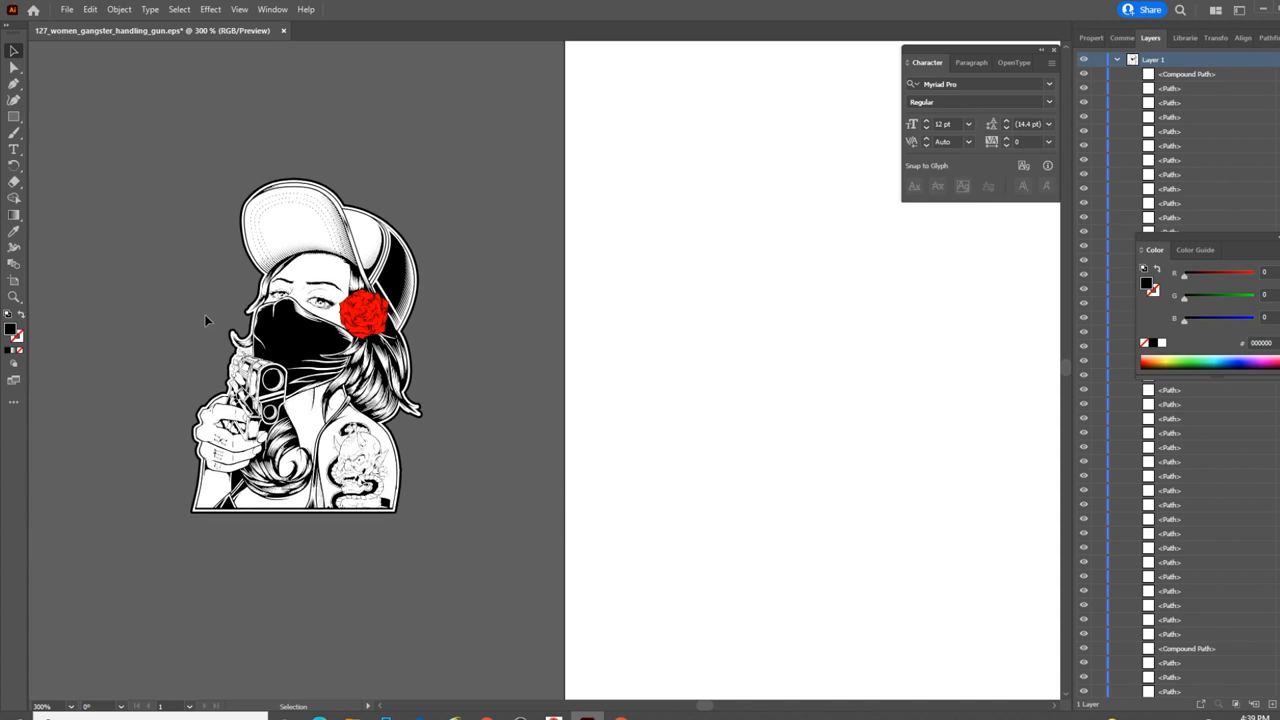
mouse_move(184, 323)
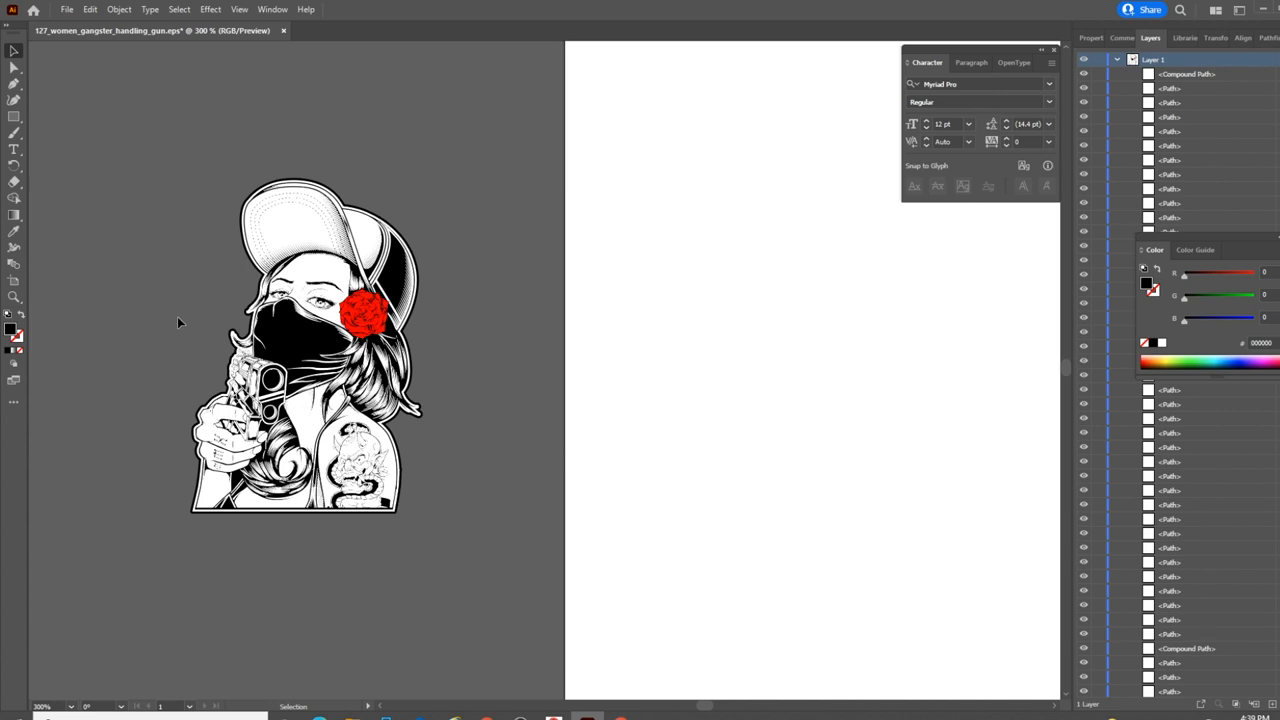
mouse_move(192, 318)
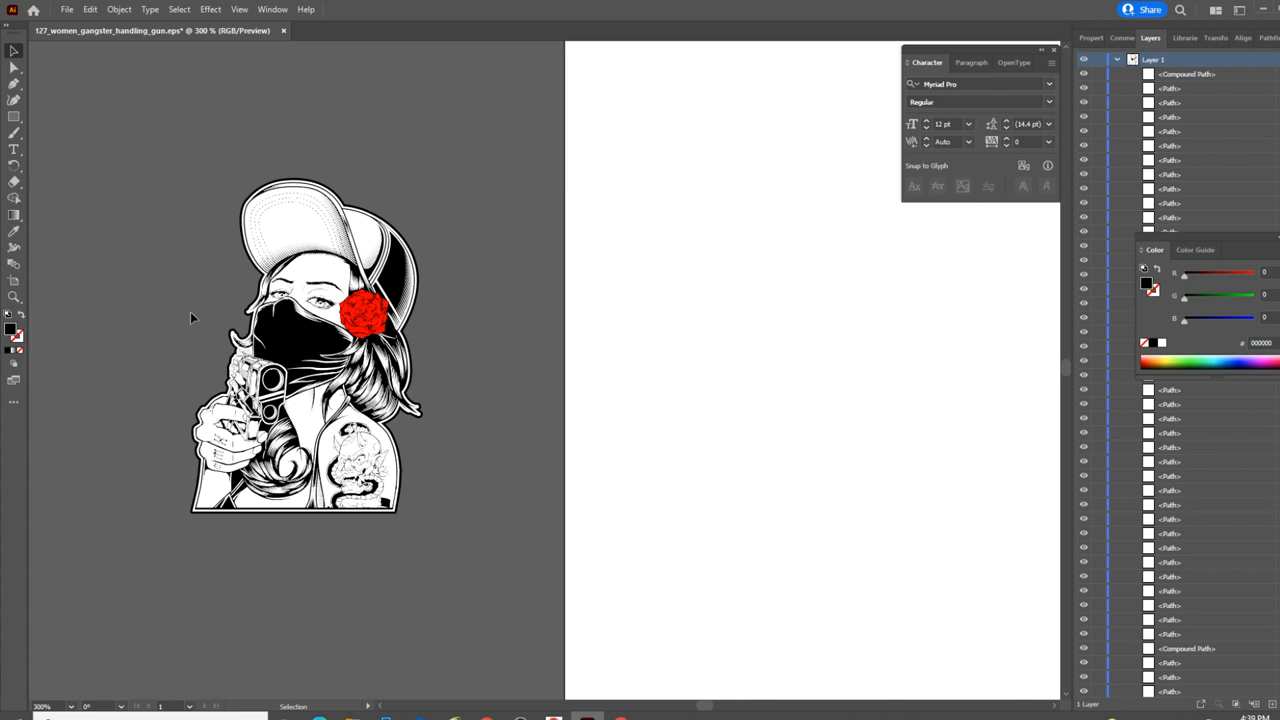
mouse_move(178, 205)
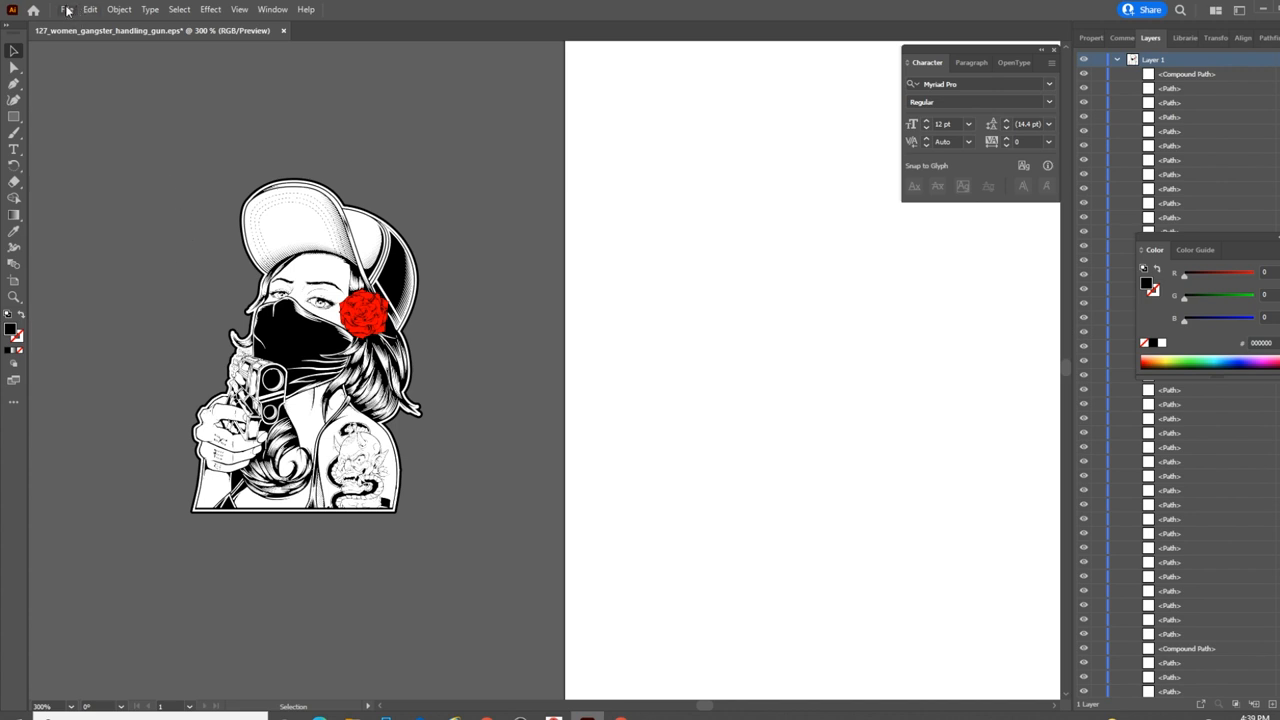
Step: Save the figure to the Desktop as GangsterGirl
click(66, 9)
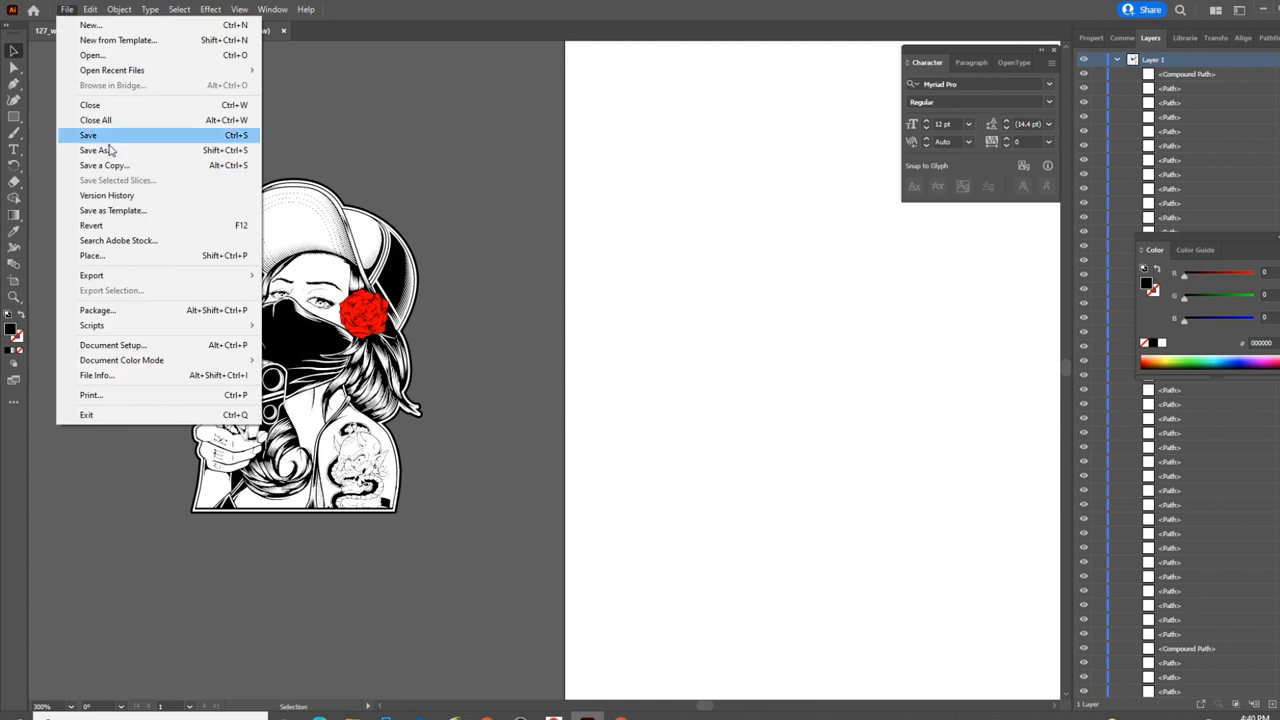
mouse_move(96, 150)
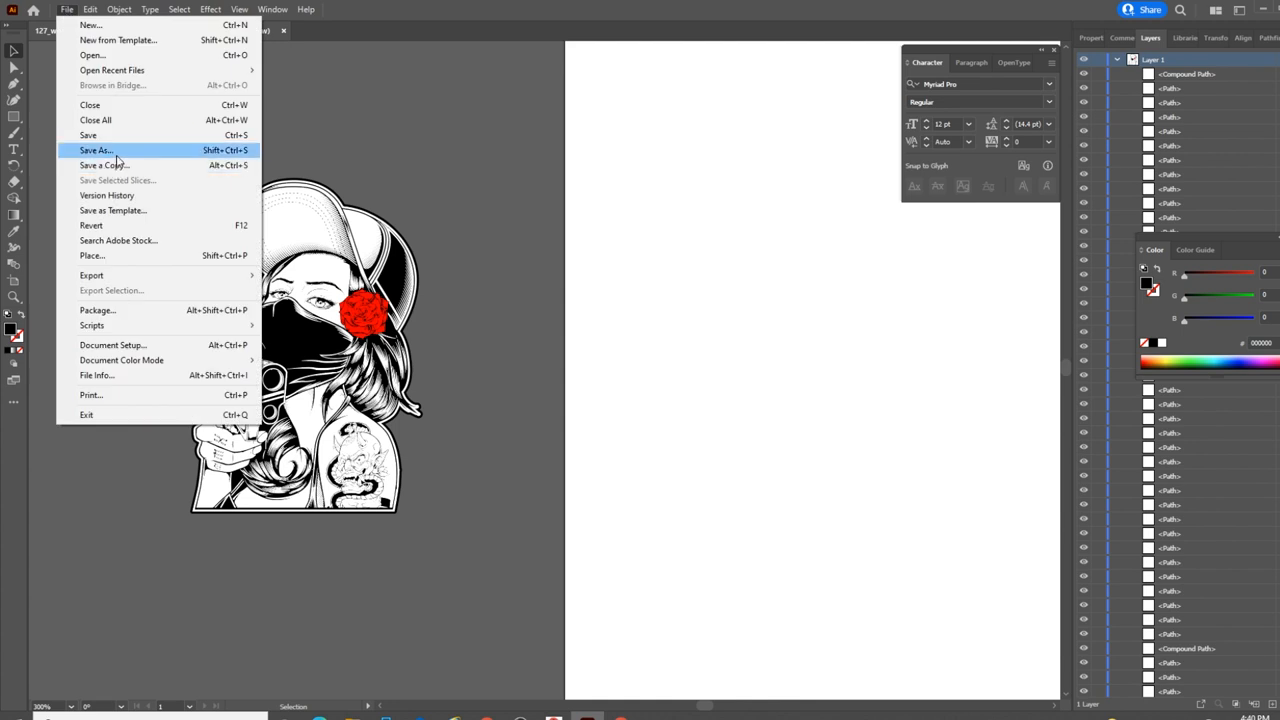
click(96, 150)
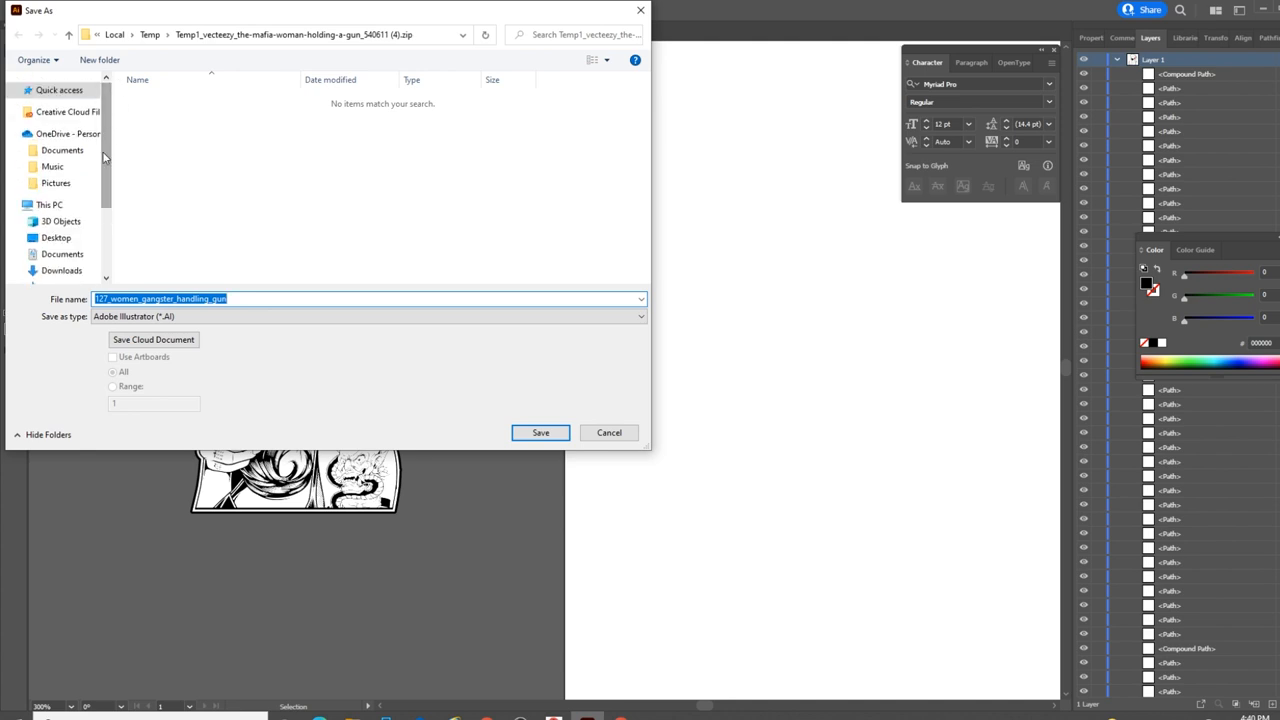
click(56, 237)
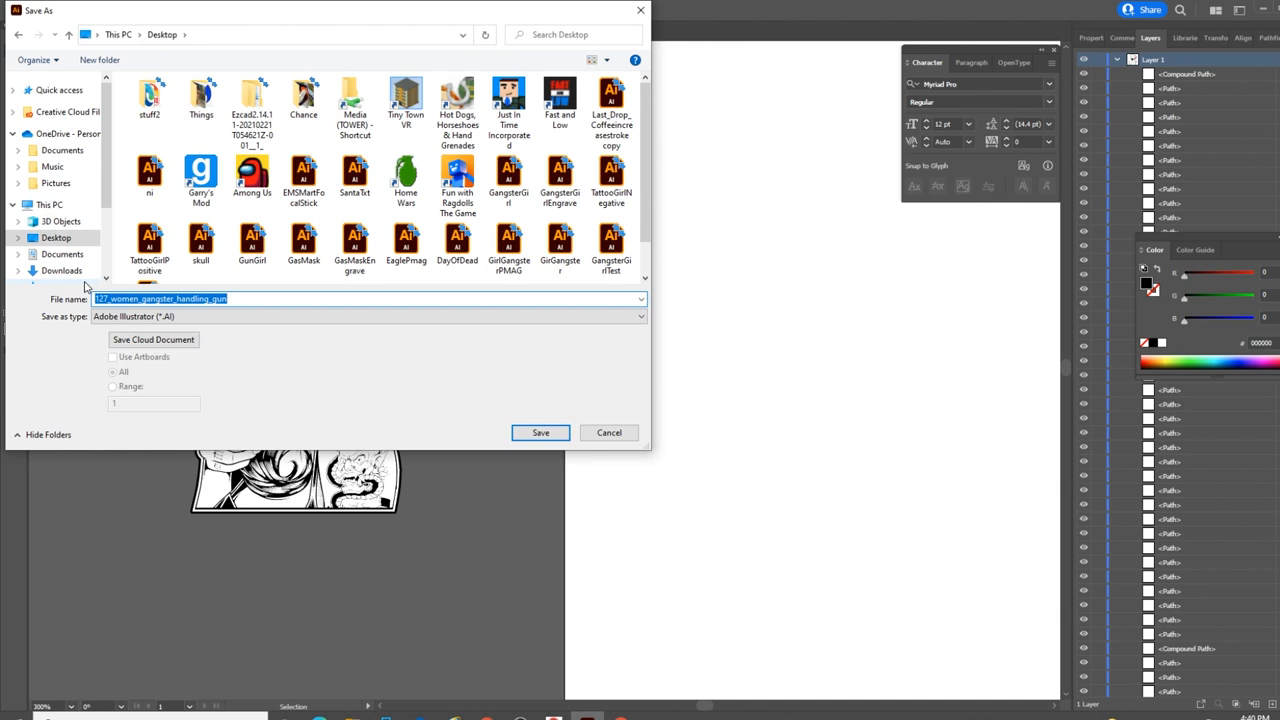
text(GangsterGirl)
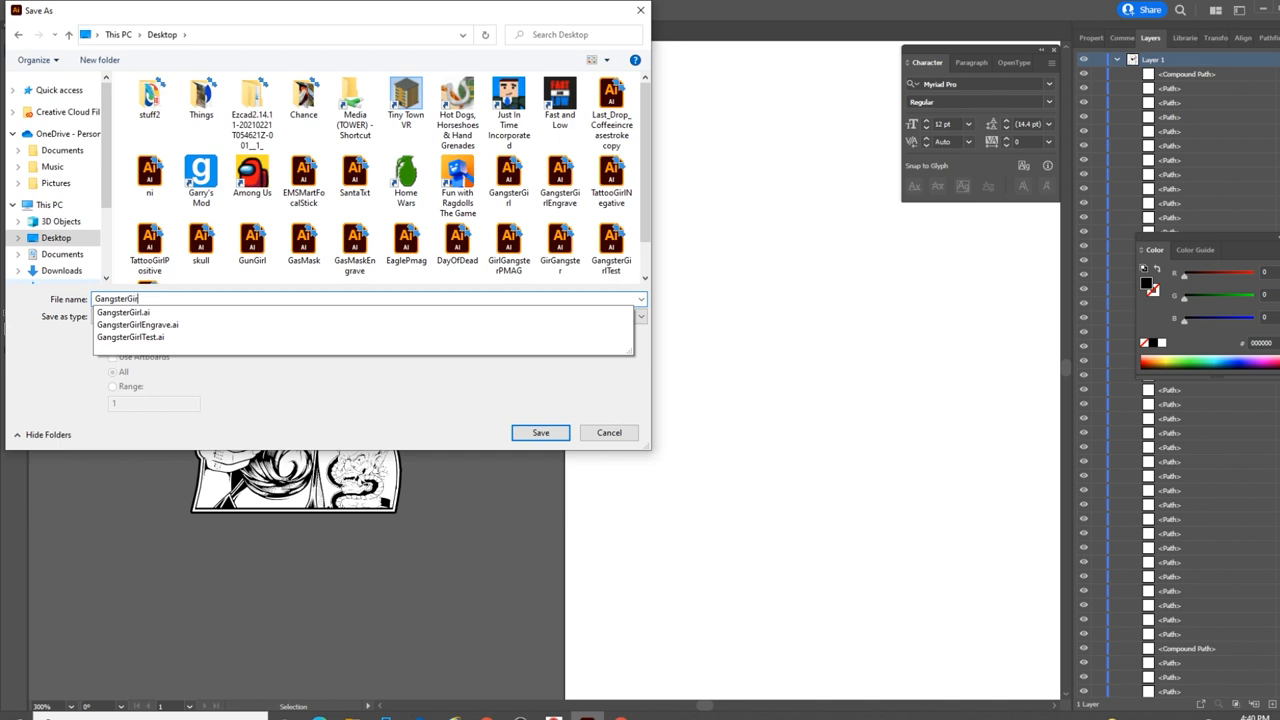
click(130, 337)
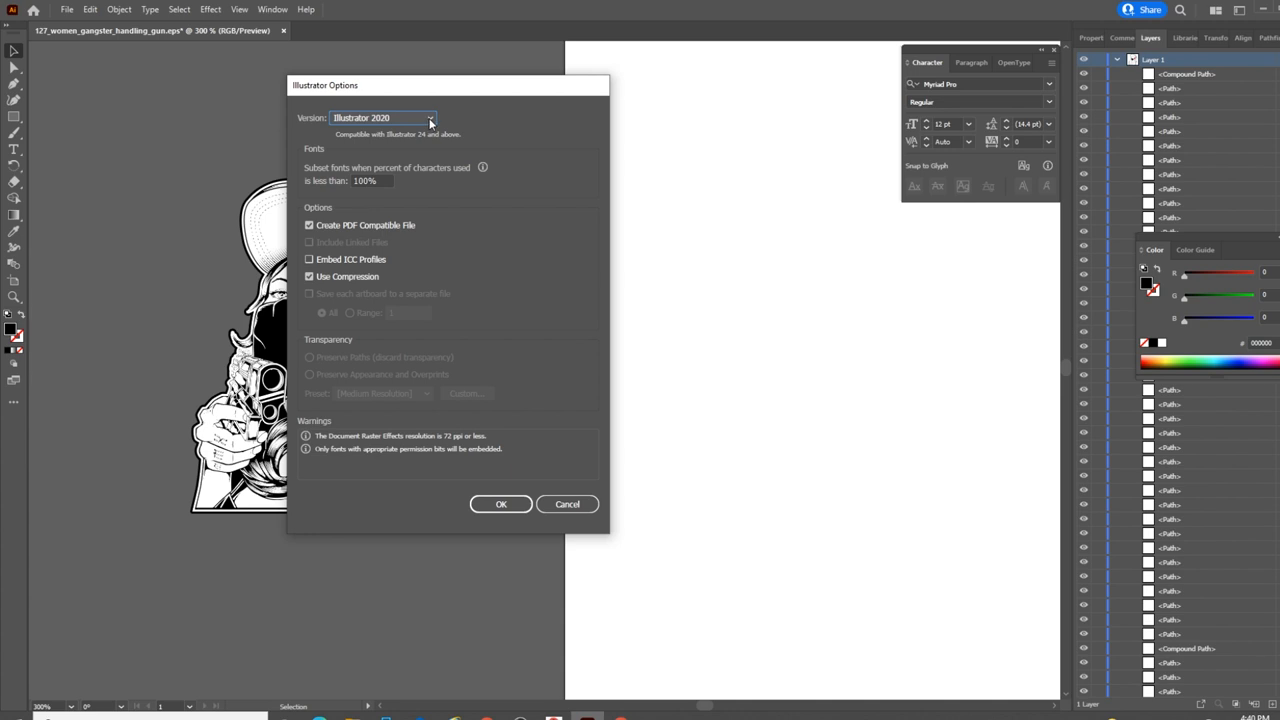
Step: Set the Illustrator Options version to Illustrator 8 and confirm
click(382, 118)
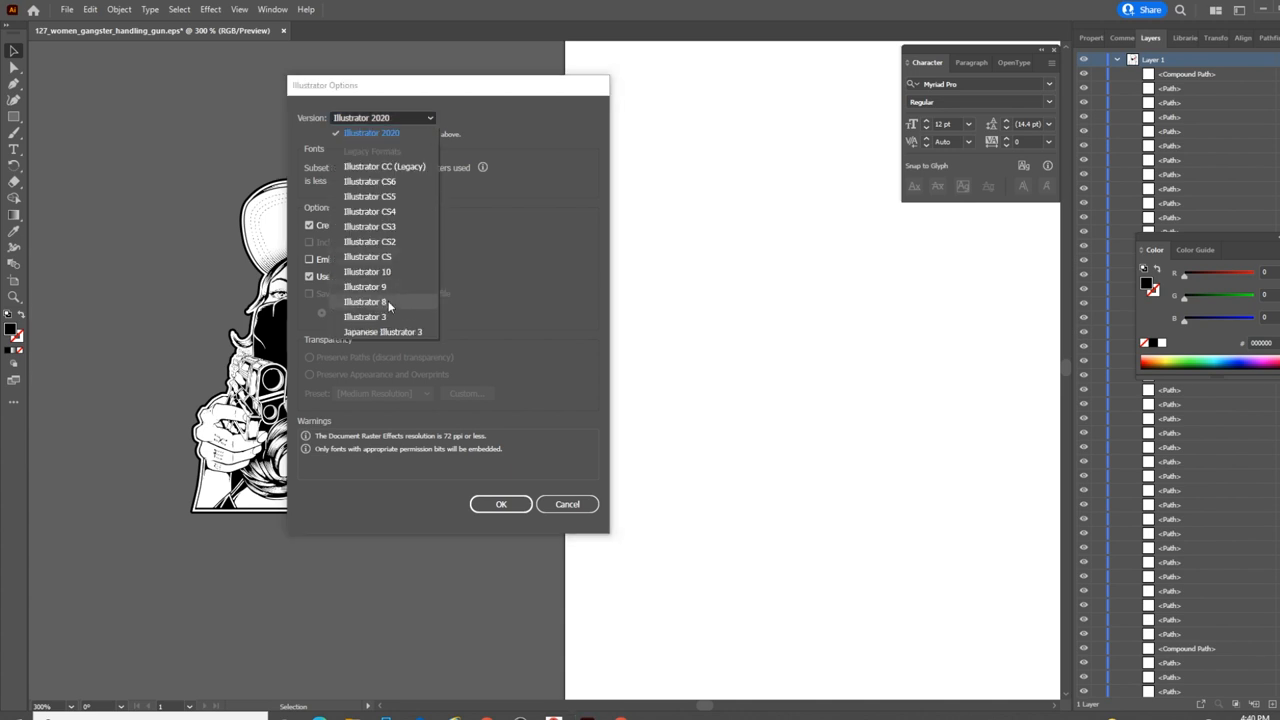
click(367, 301)
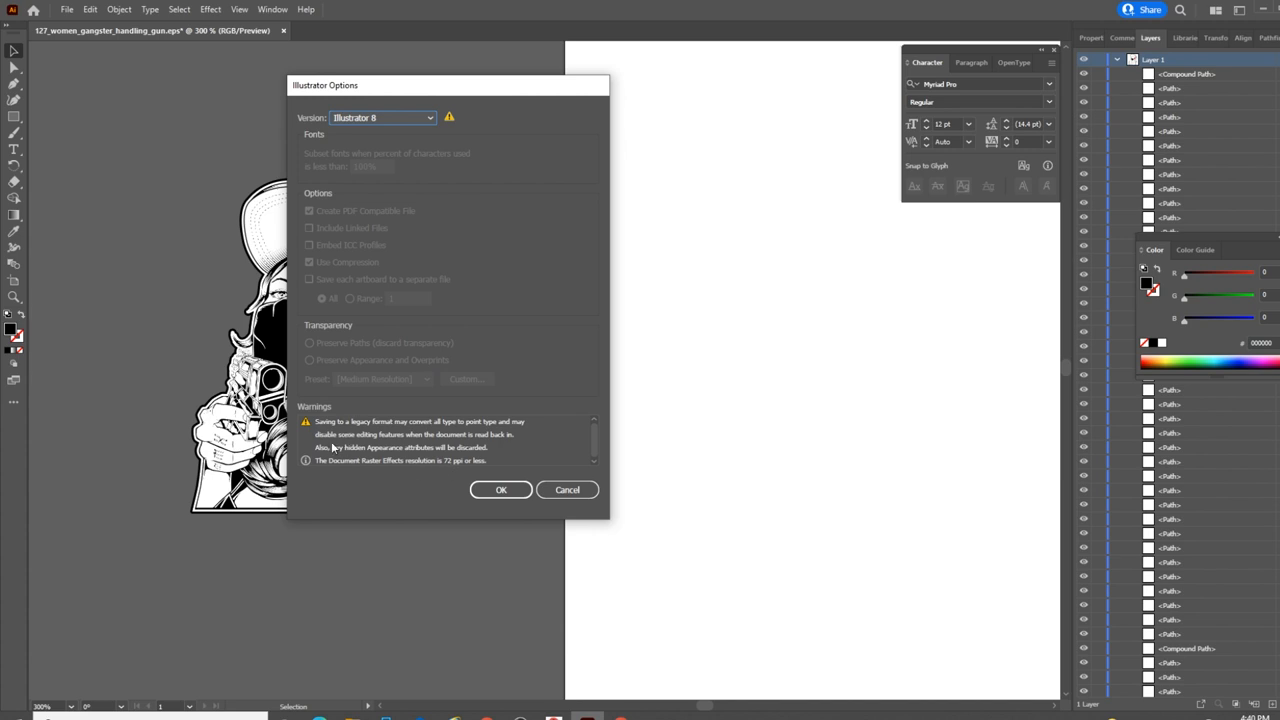
mouse_move(378, 453)
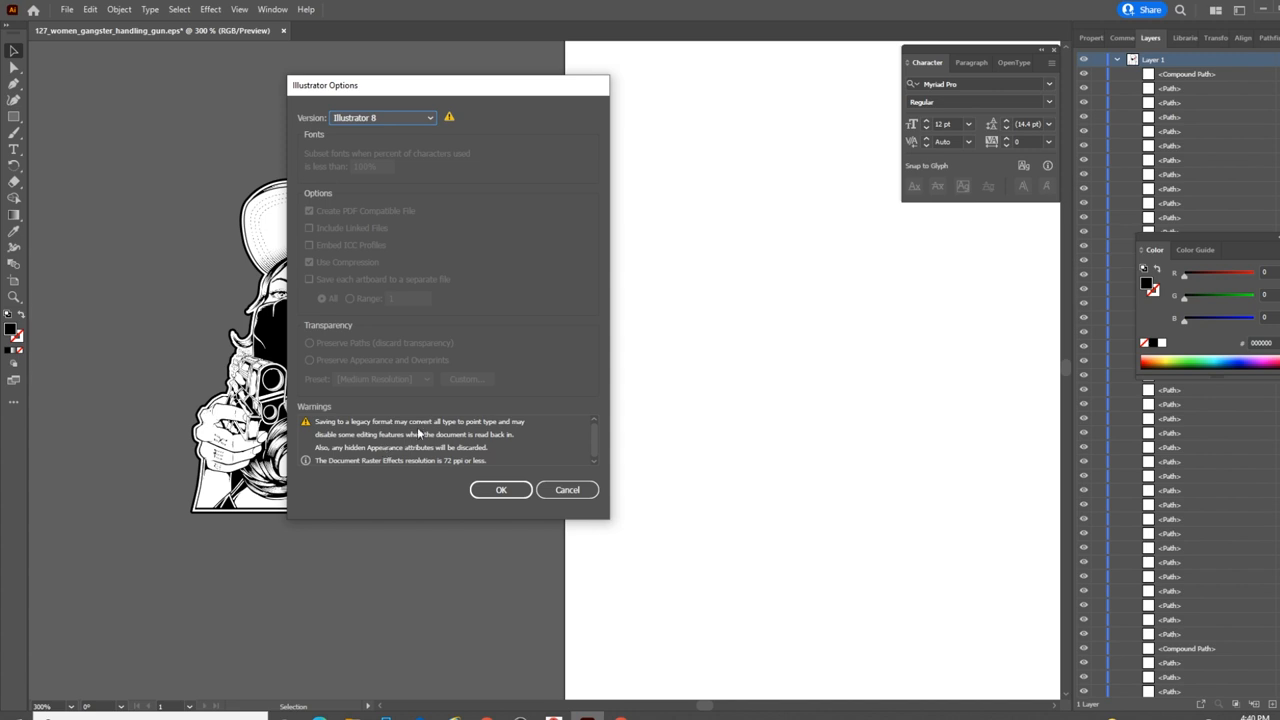
mouse_move(457, 410)
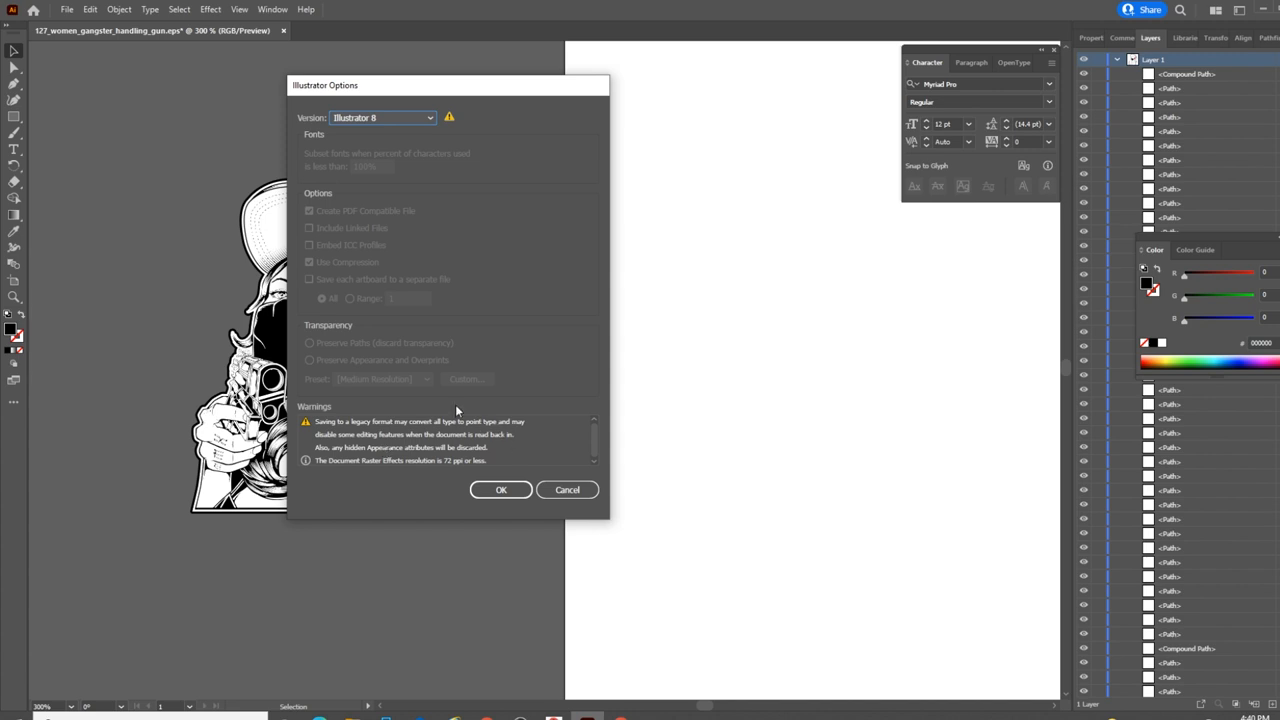
click(500, 490)
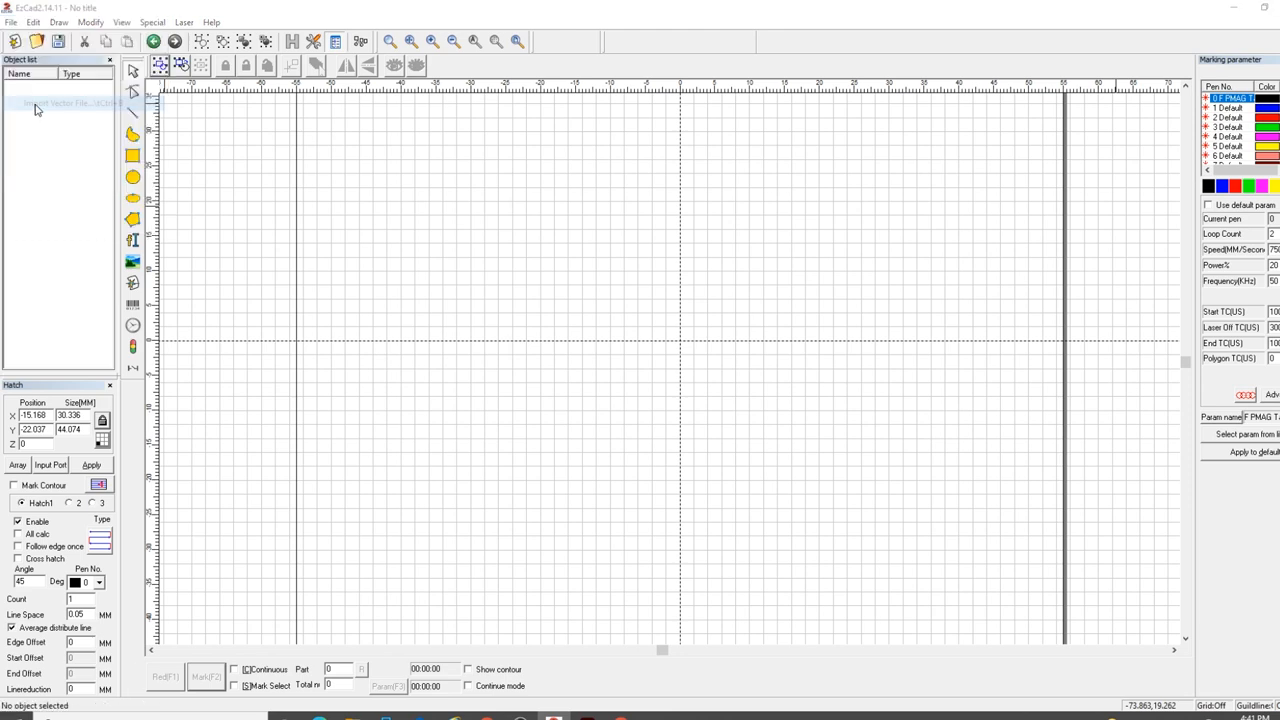
Step: Open GangsterGirlTest1 in EzCad and apply the default hatch fill
click(65, 102)
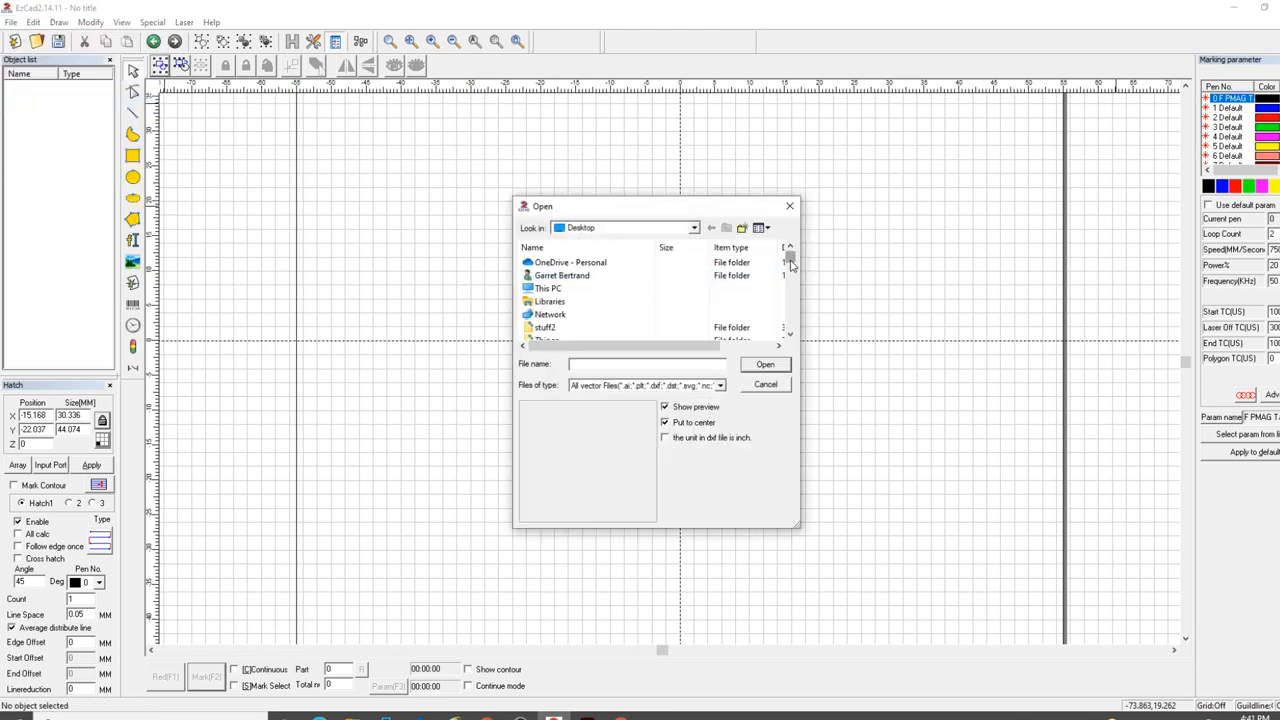
click(565, 327)
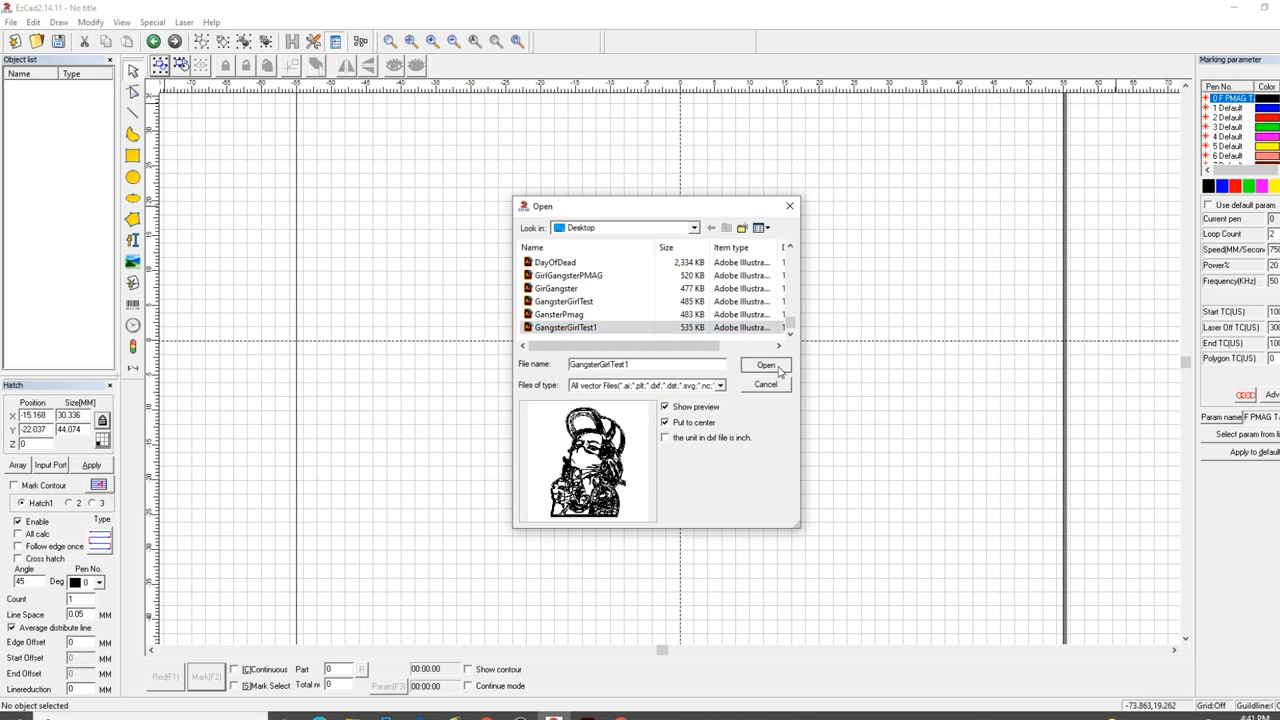
click(766, 365)
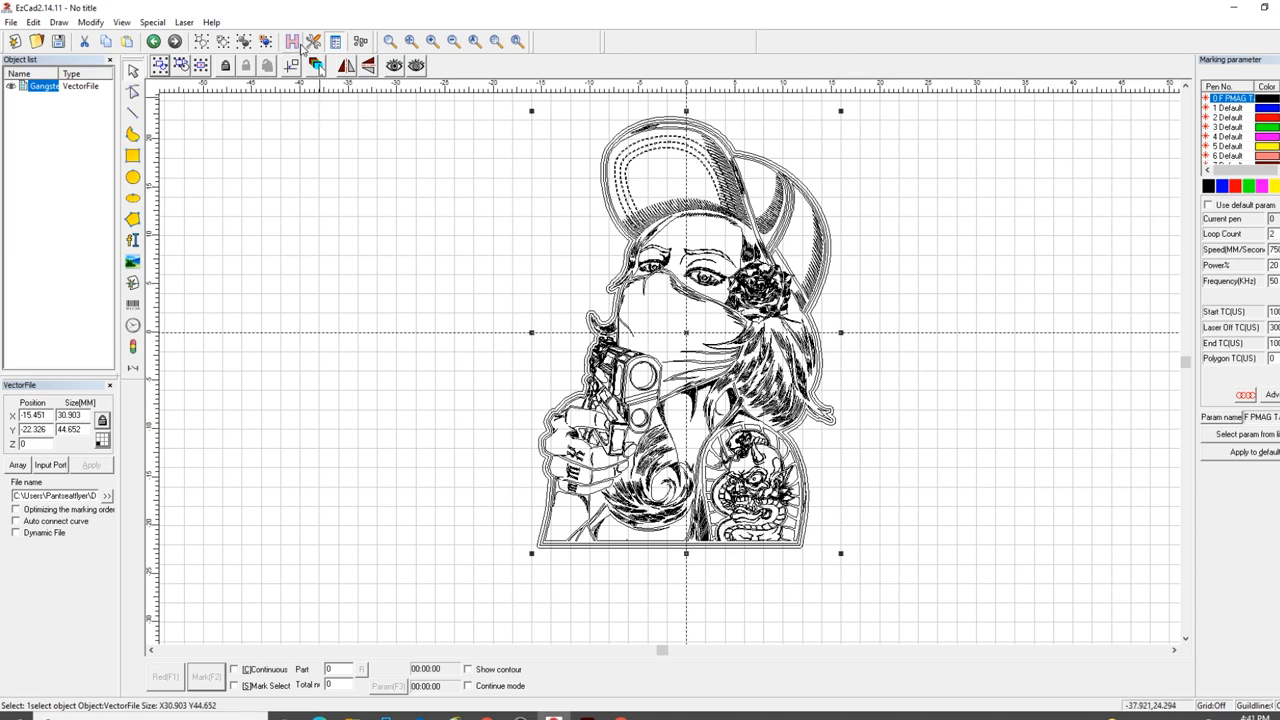
click(290, 41)
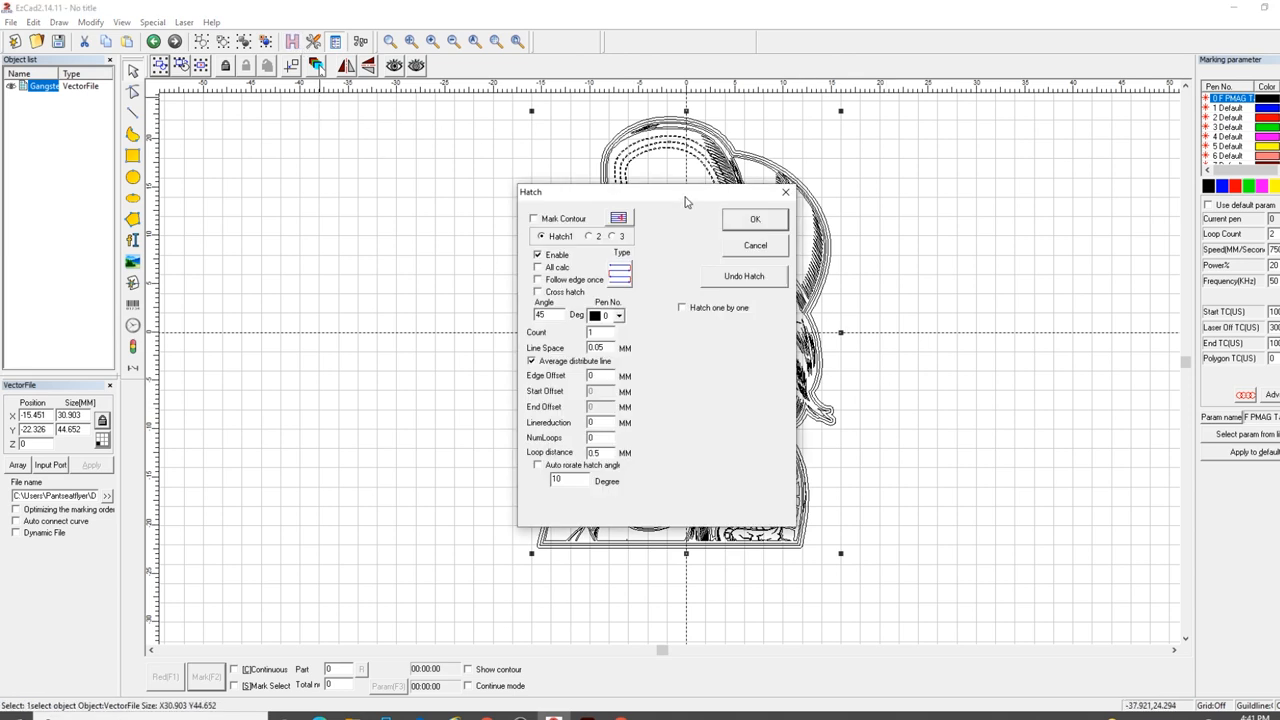
click(755, 245)
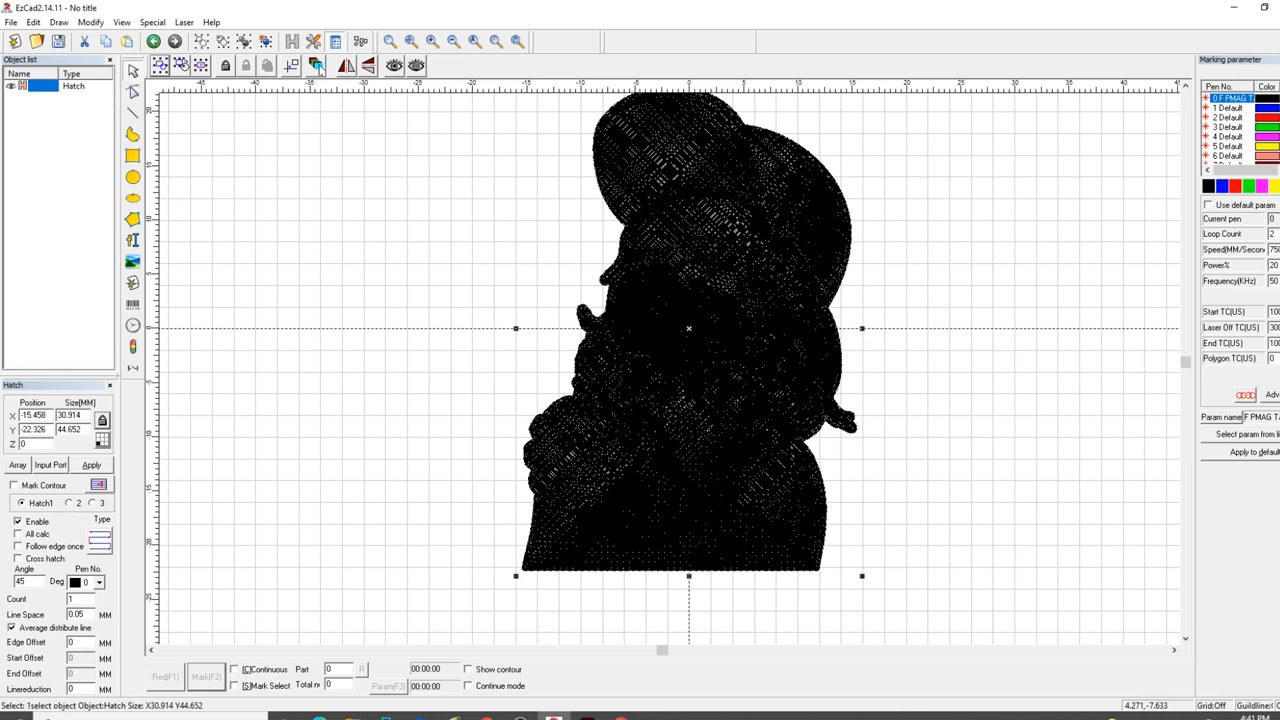
mouse_move(855, 260)
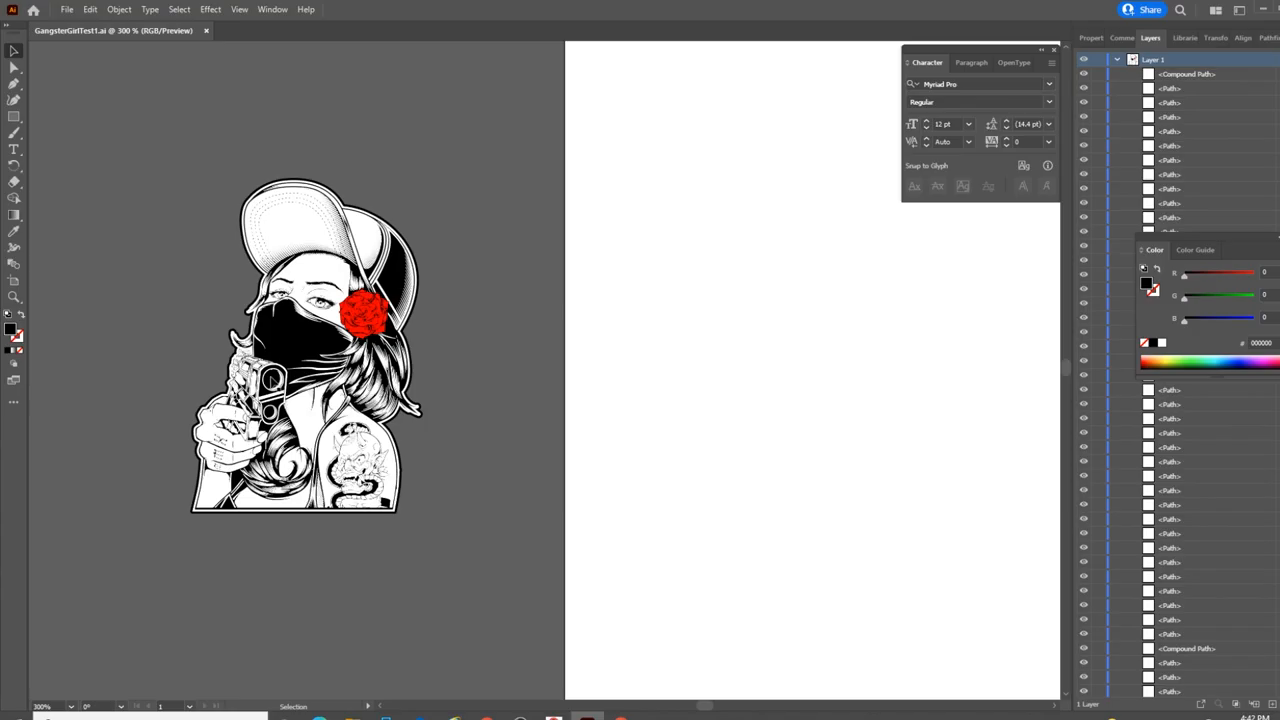
mouse_move(196, 180)
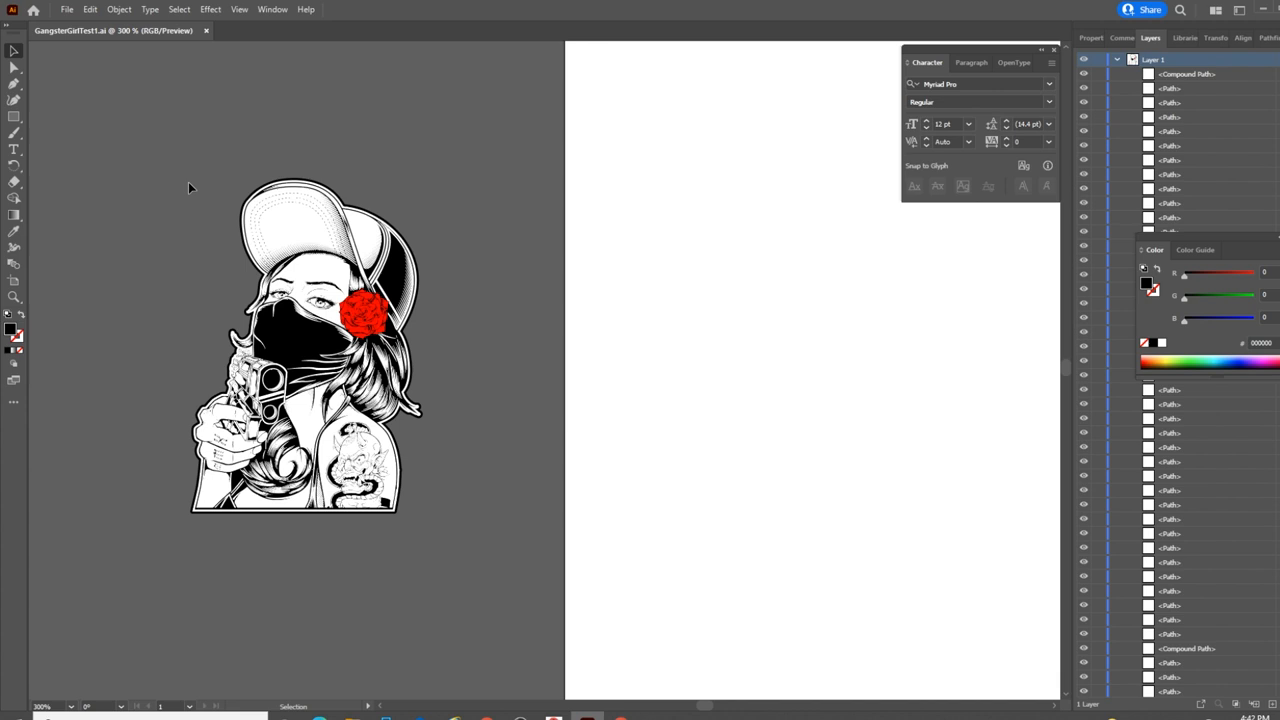
mouse_move(303, 304)
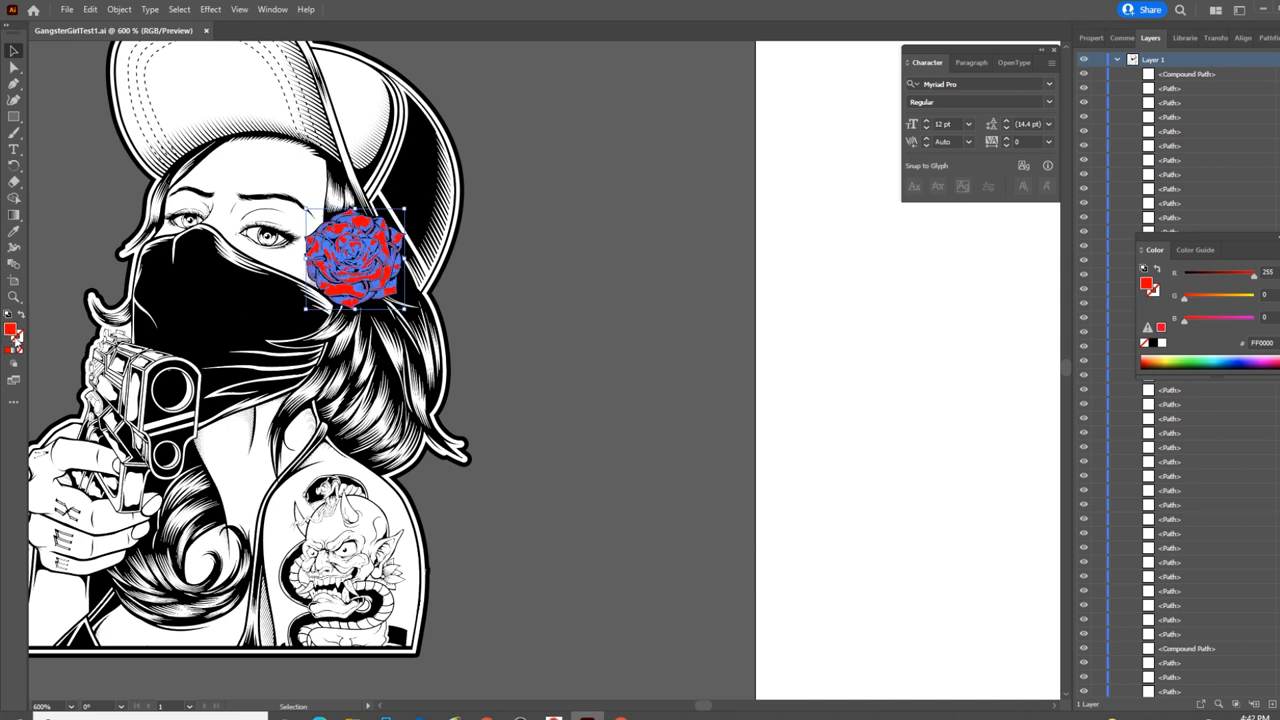
mouse_move(14, 337)
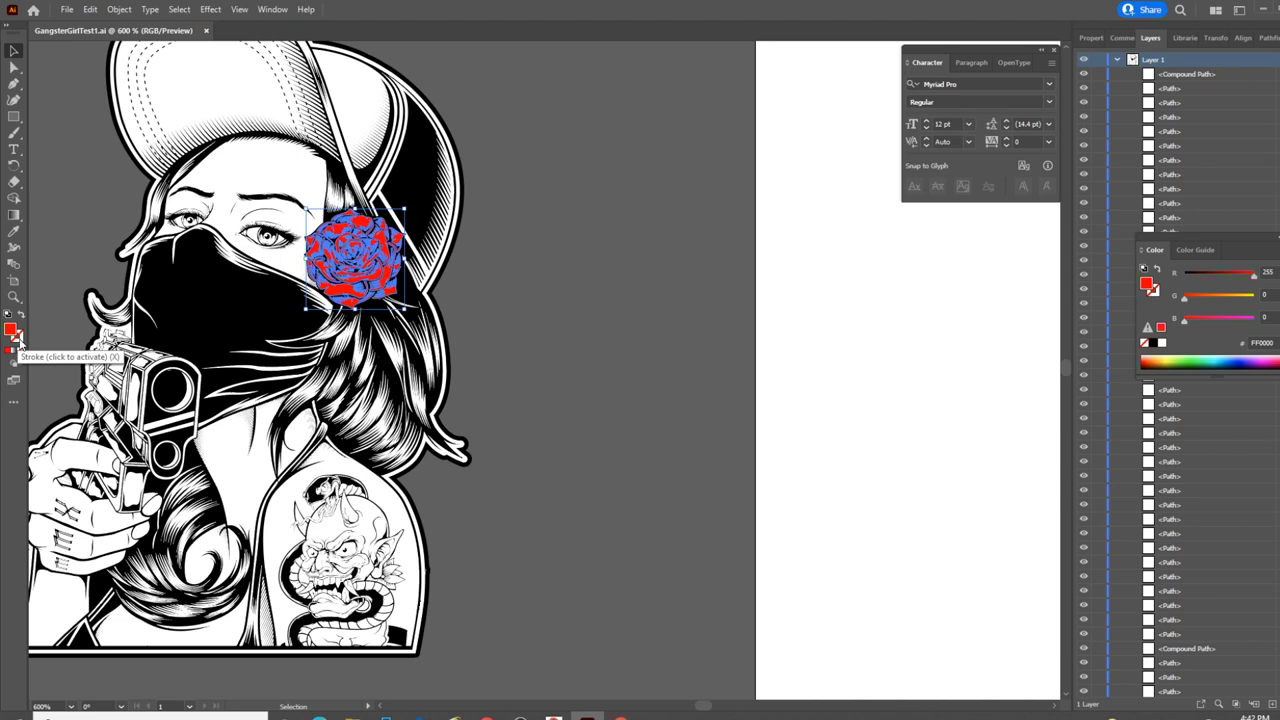
mouse_move(223, 80)
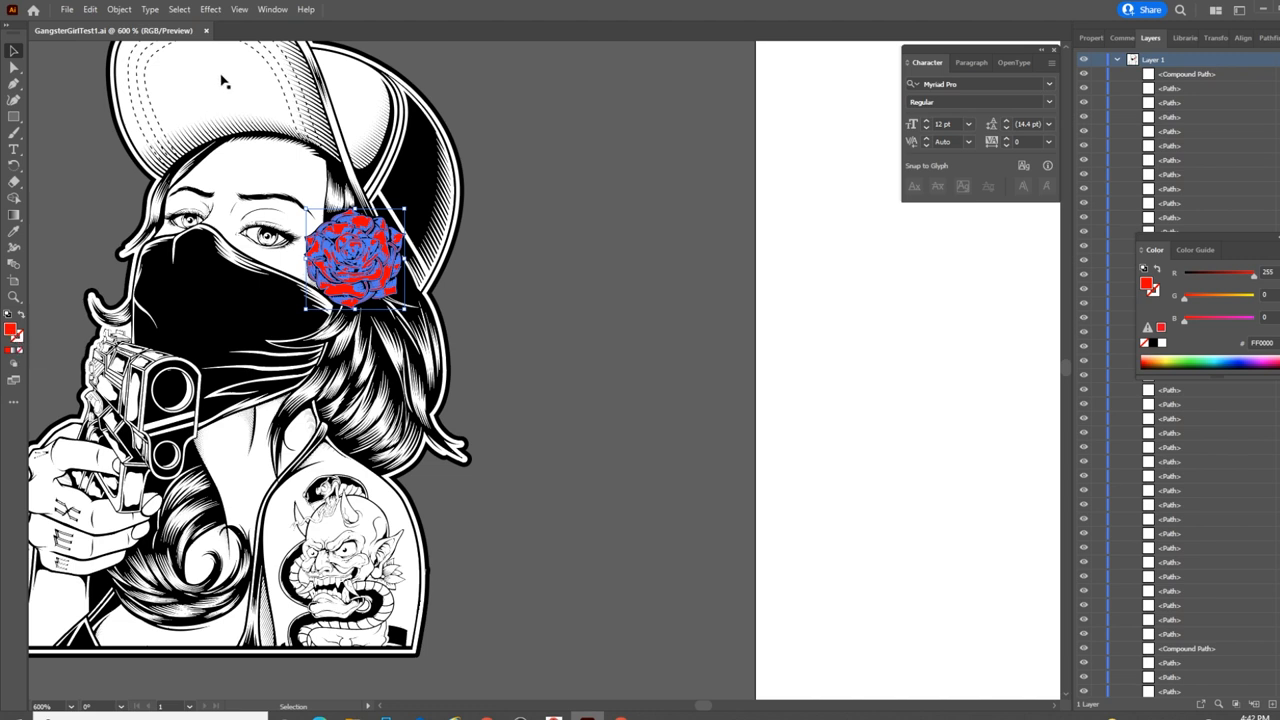
mouse_move(222, 147)
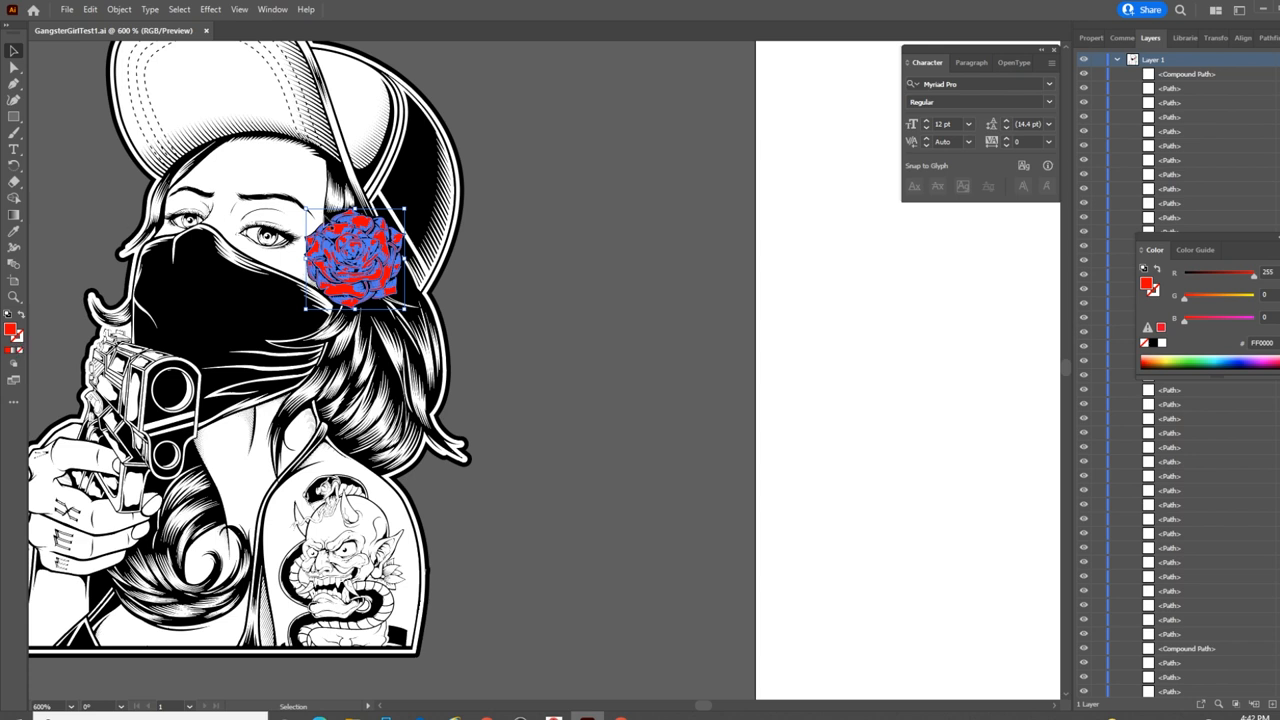
mouse_move(328, 222)
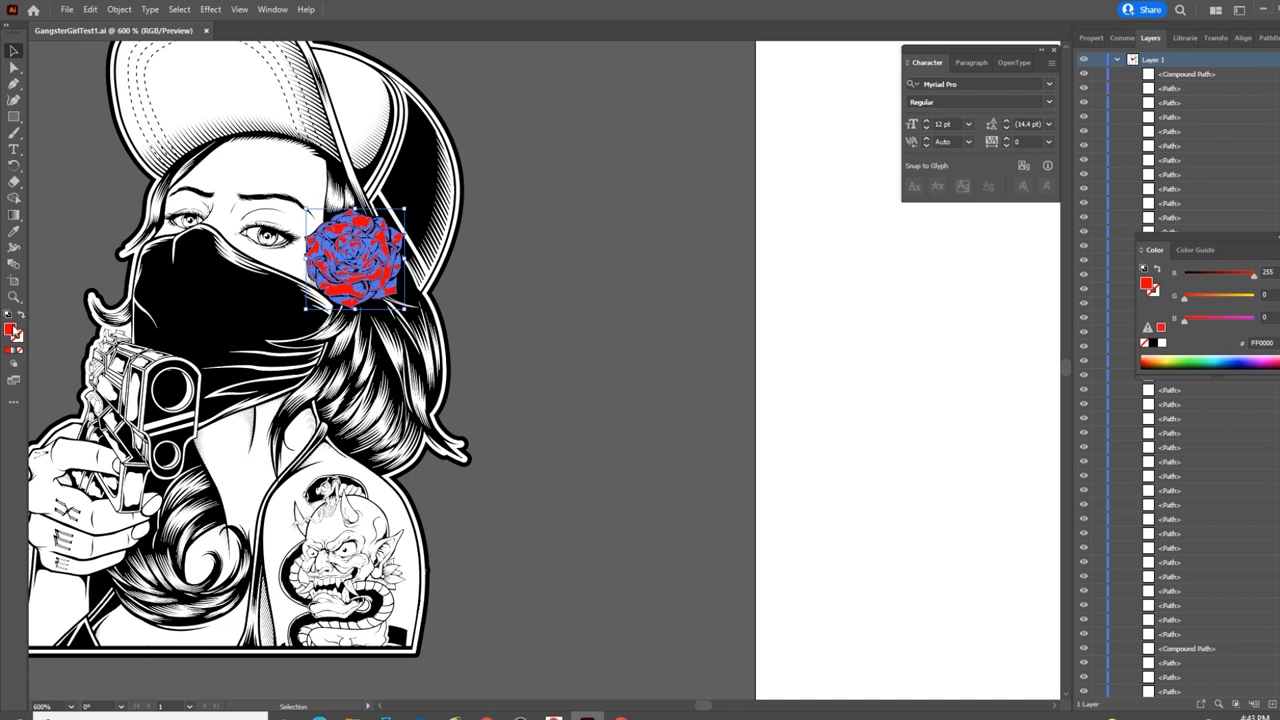
mouse_move(293, 277)
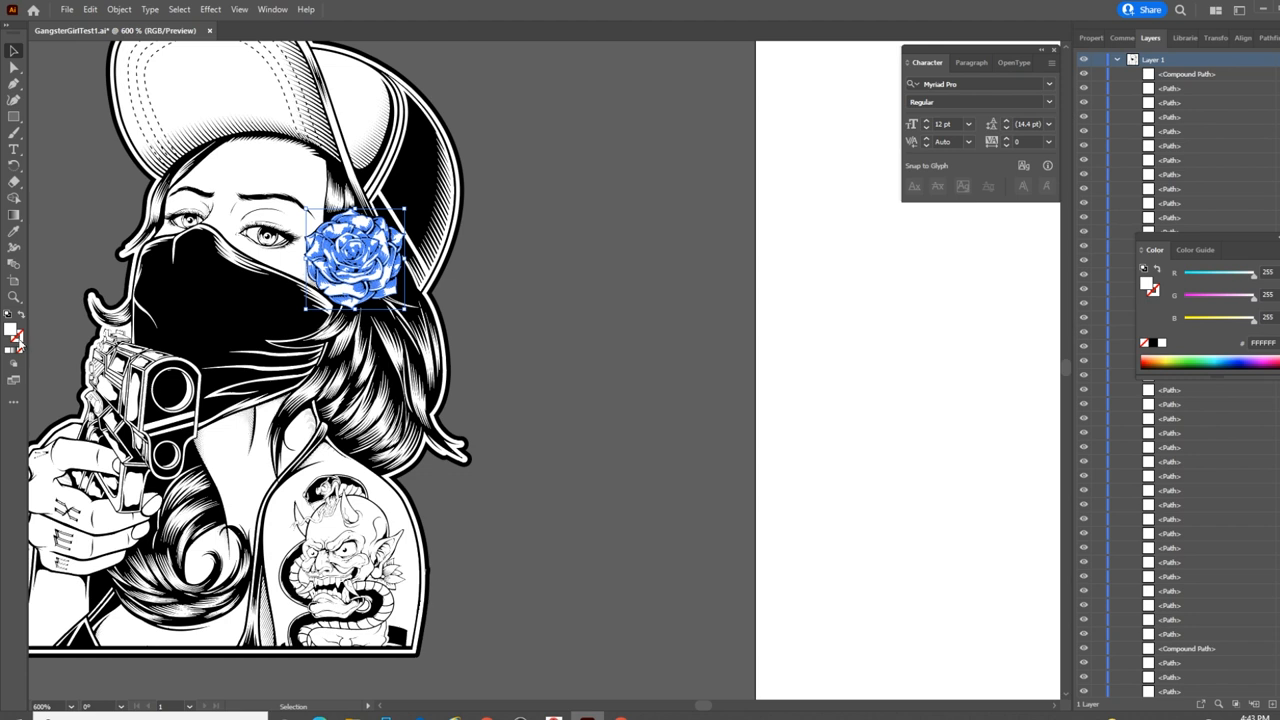
mouse_move(17, 343)
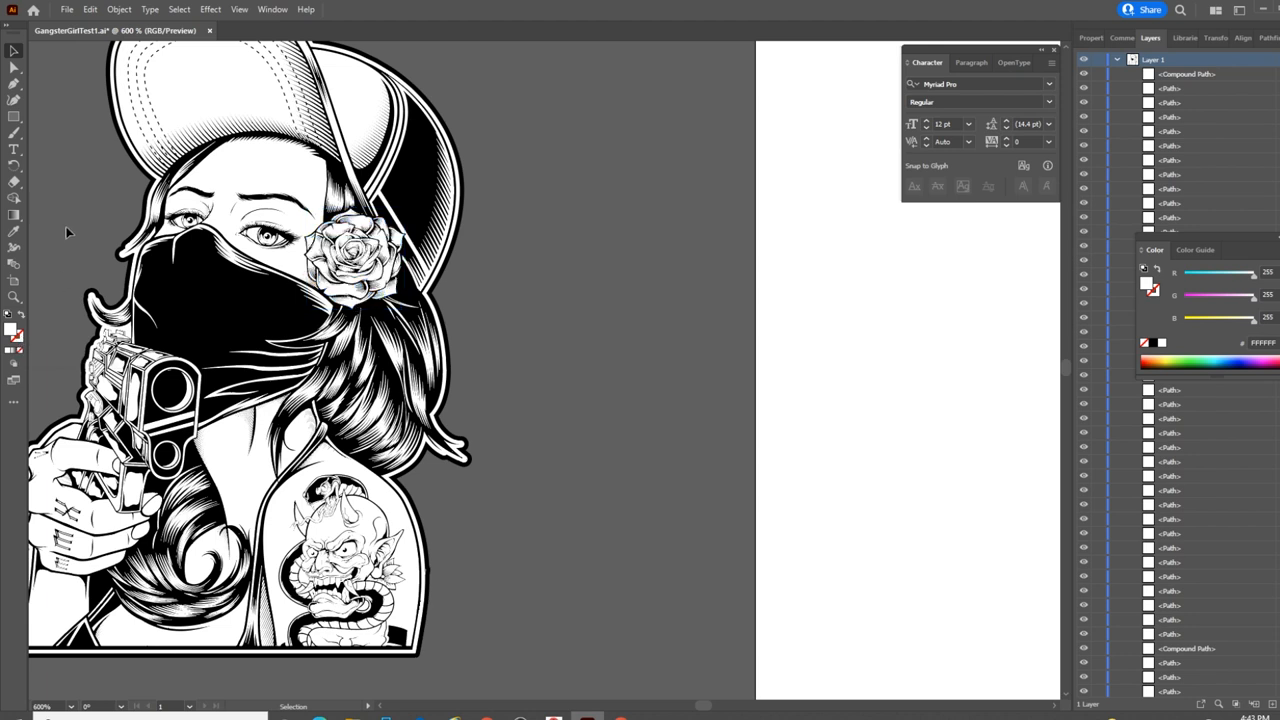
mouse_move(369, 327)
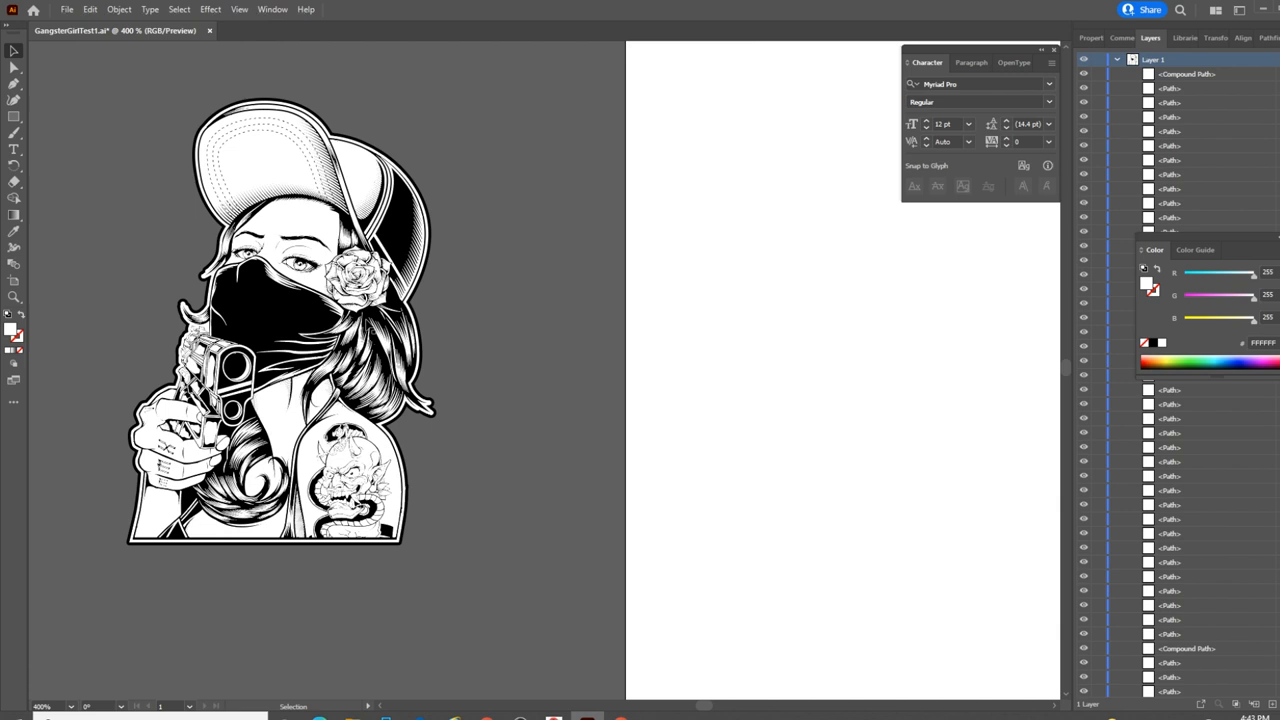
mouse_move(357, 190)
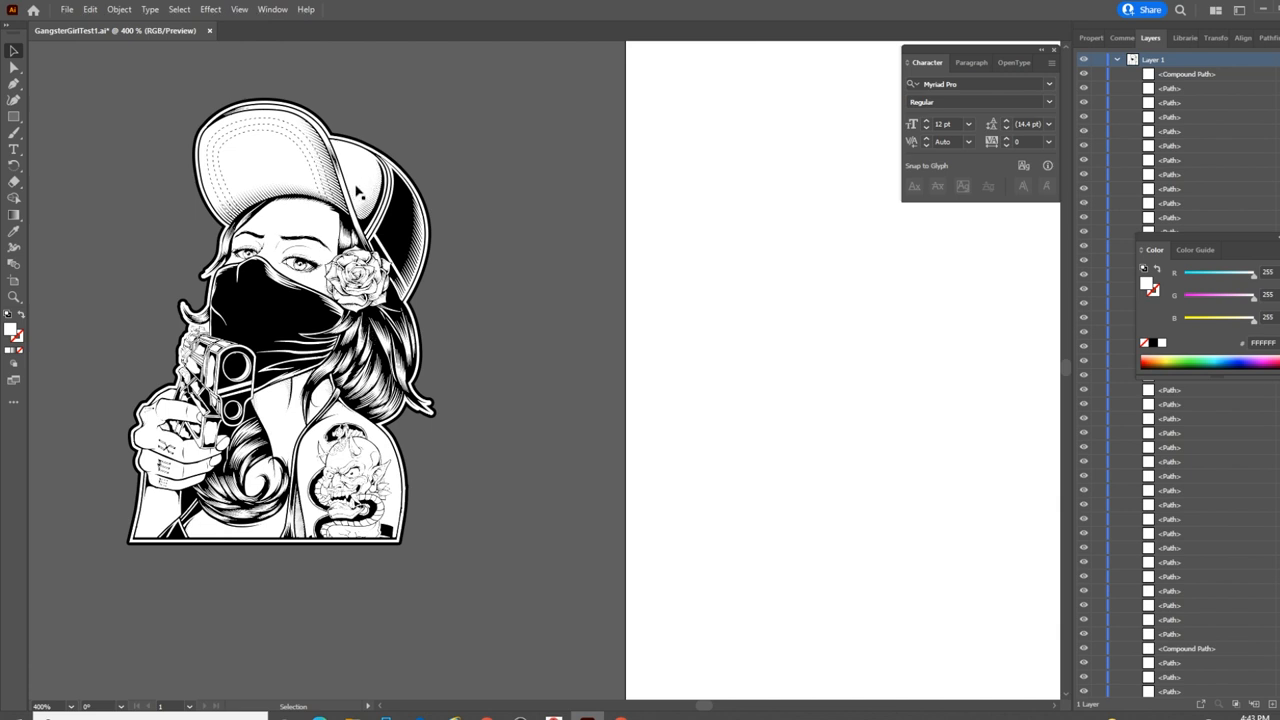
mouse_move(330, 372)
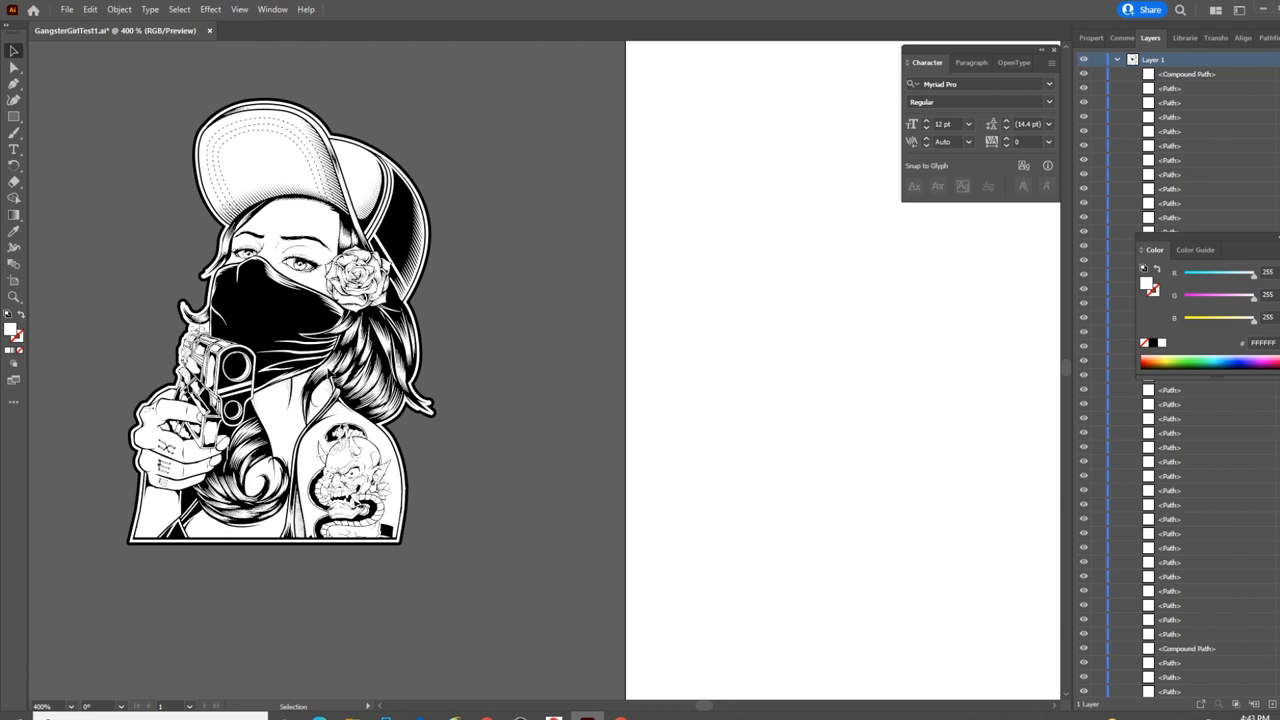
mouse_move(280, 120)
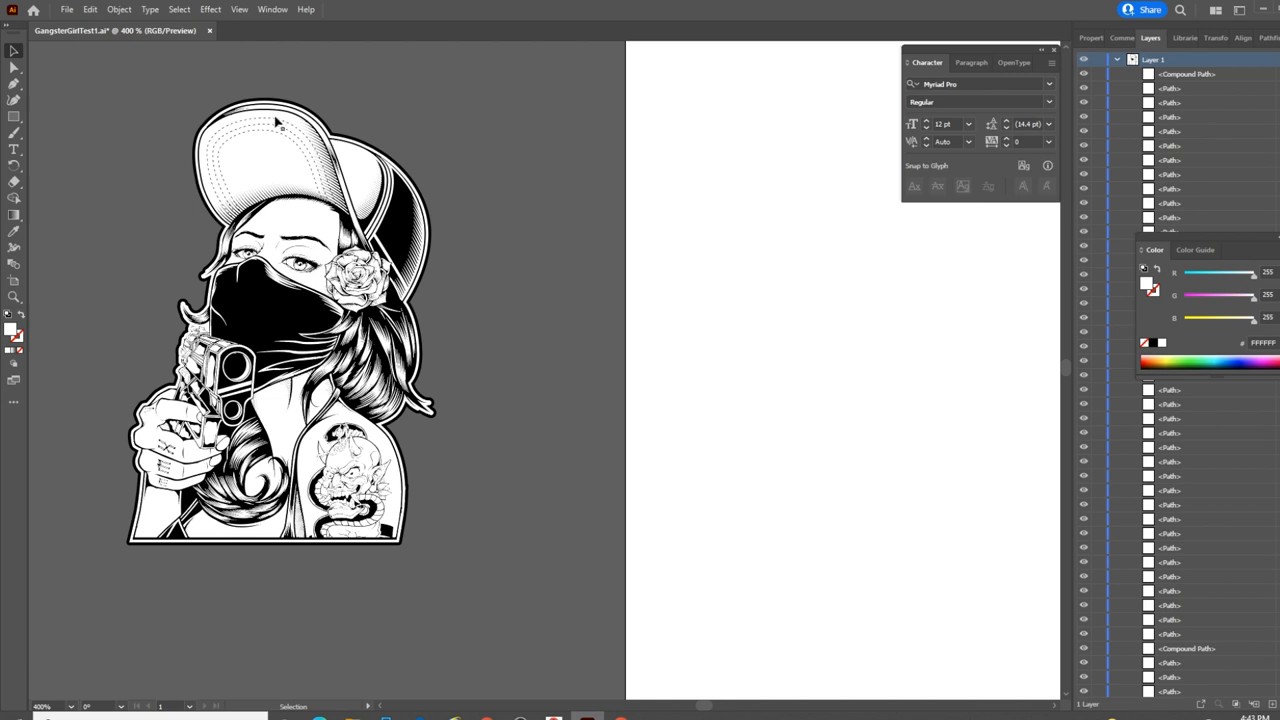
mouse_move(128, 146)
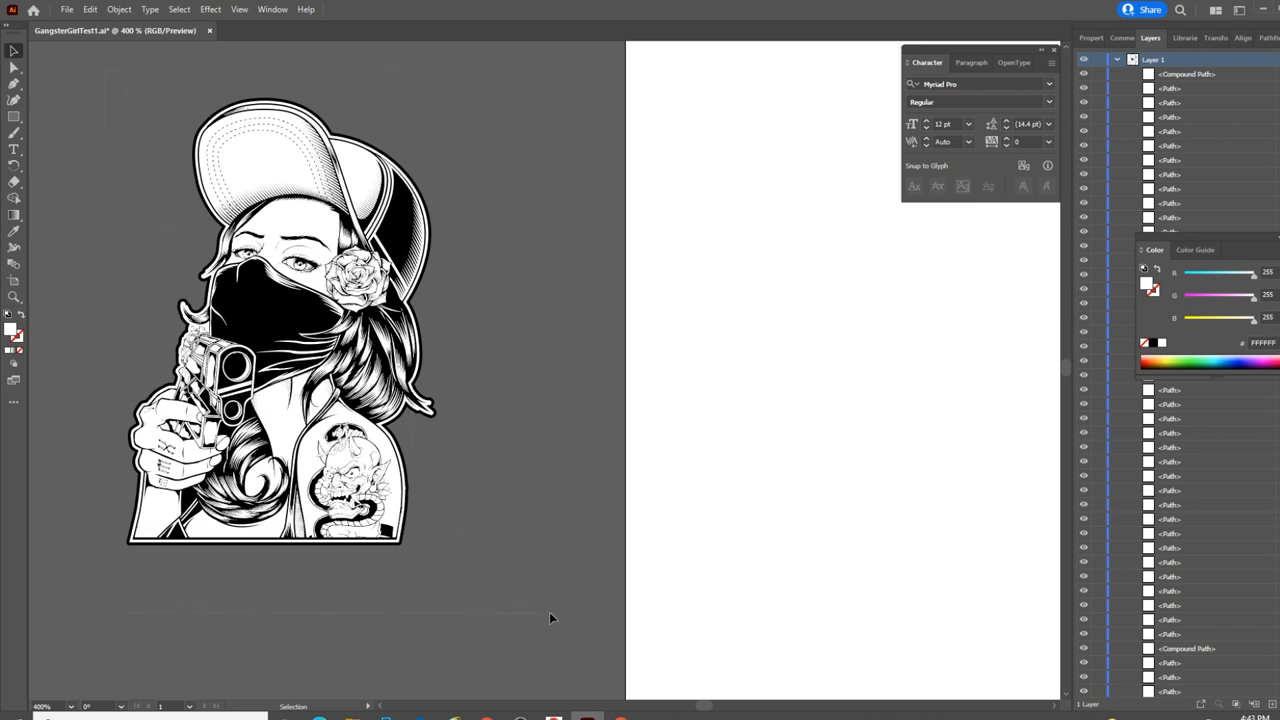
mouse_move(535, 622)
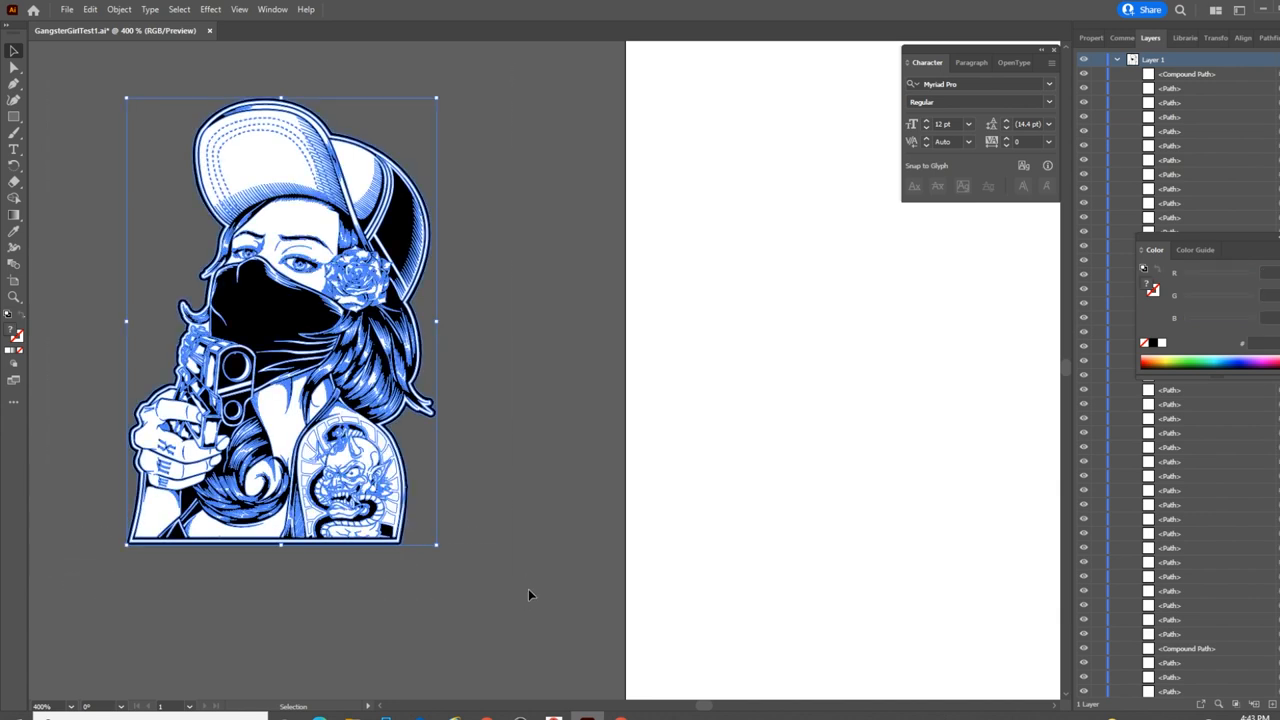
mouse_move(450, 434)
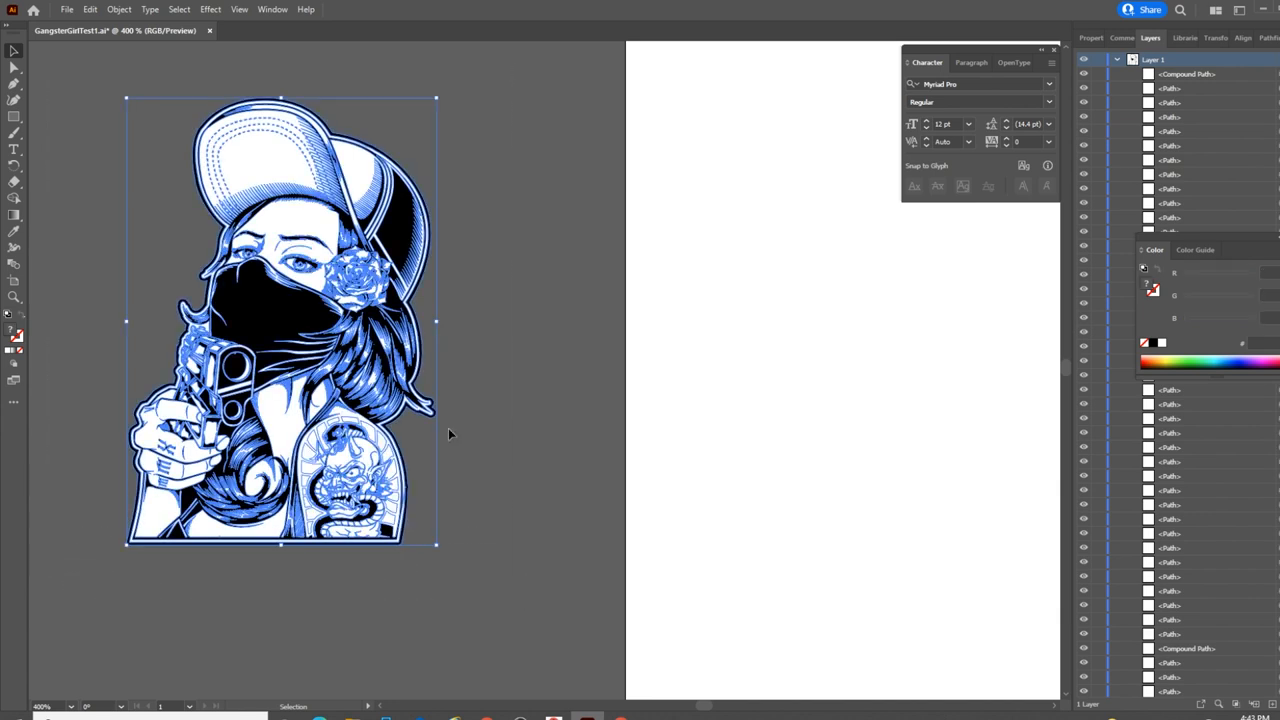
Step: Combine the girl design's overlapping shapes with Merge in the Pathfinder panel
click(119, 9)
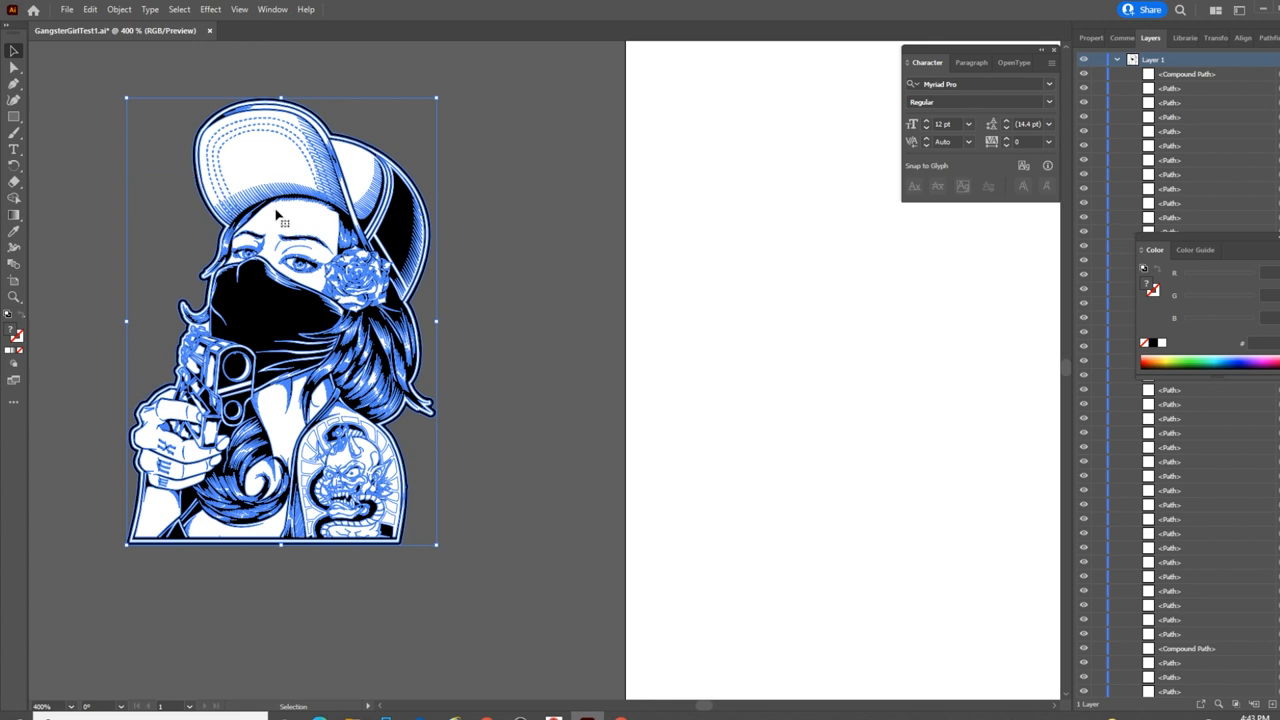
mouse_move(663, 212)
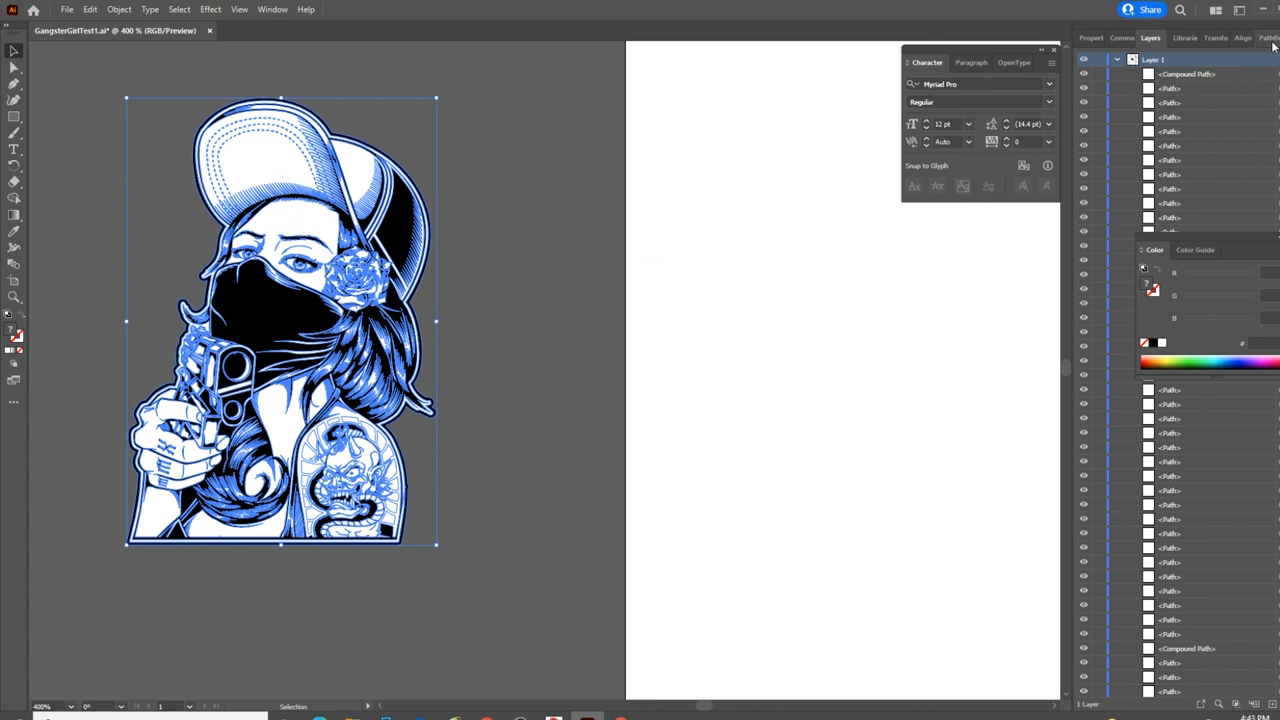
click(1259, 38)
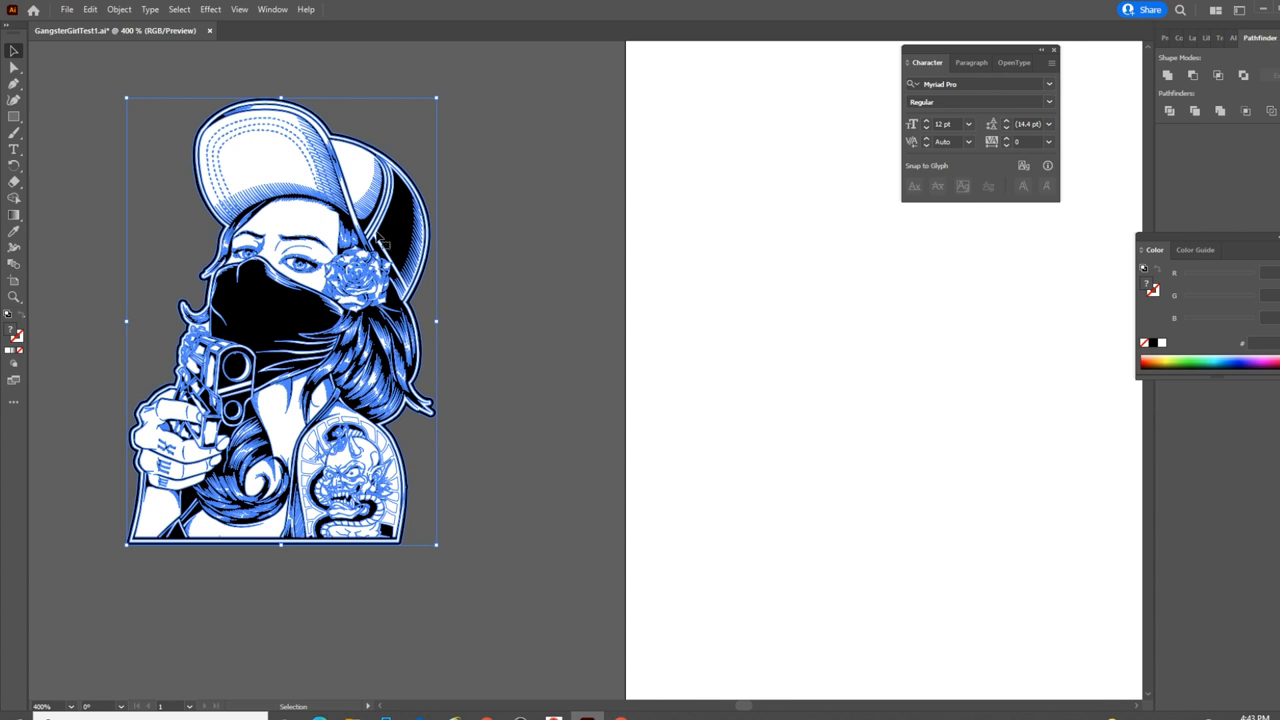
mouse_move(407, 61)
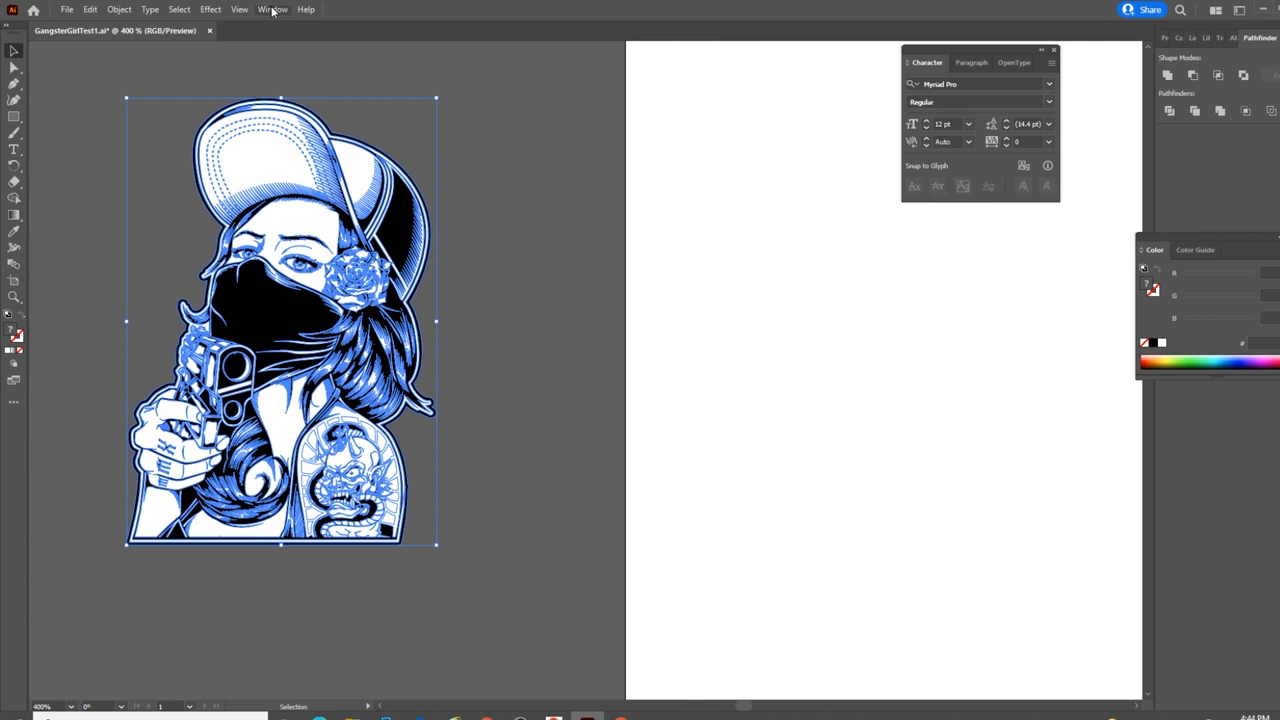
click(273, 9)
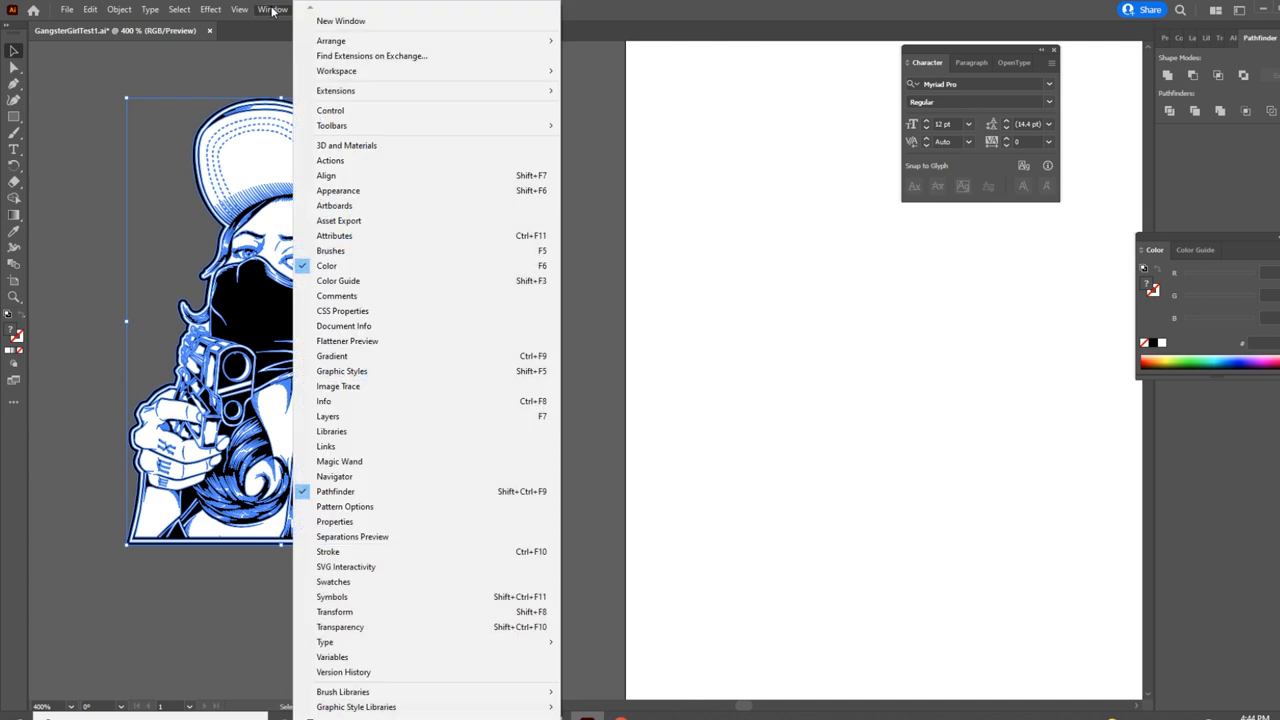
mouse_move(407, 491)
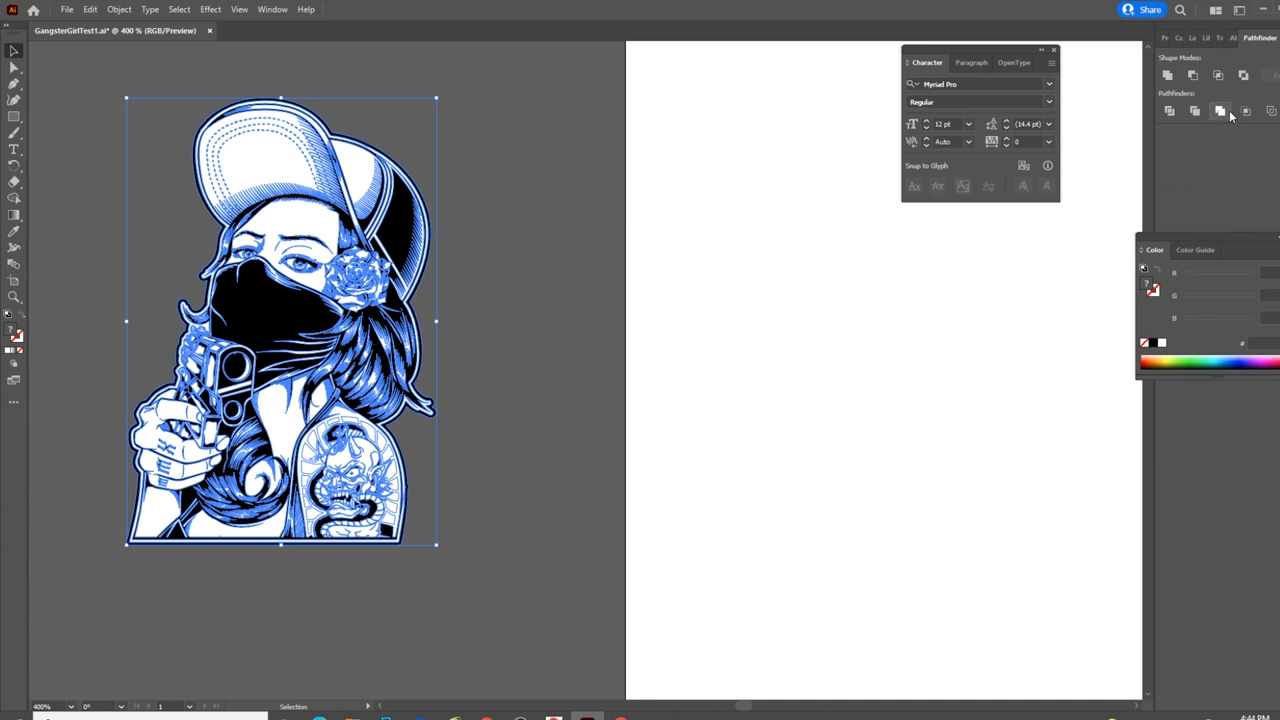
mouse_move(1220, 112)
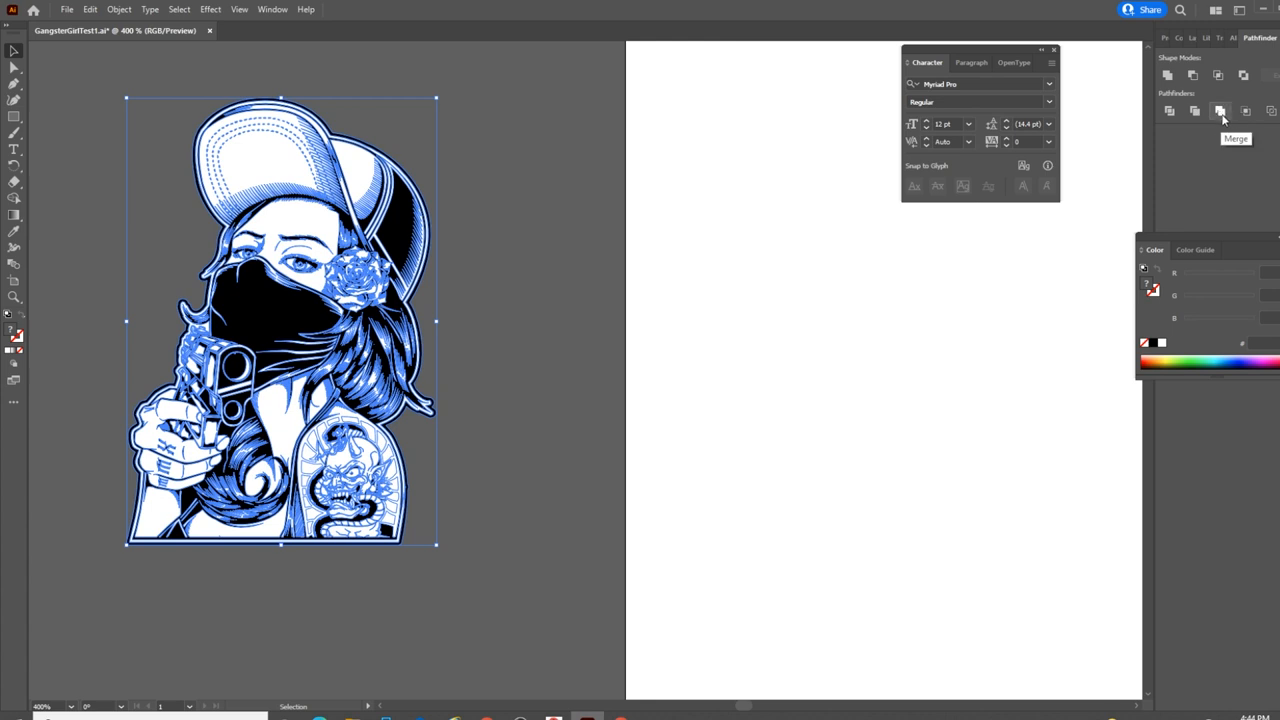
mouse_move(1223, 118)
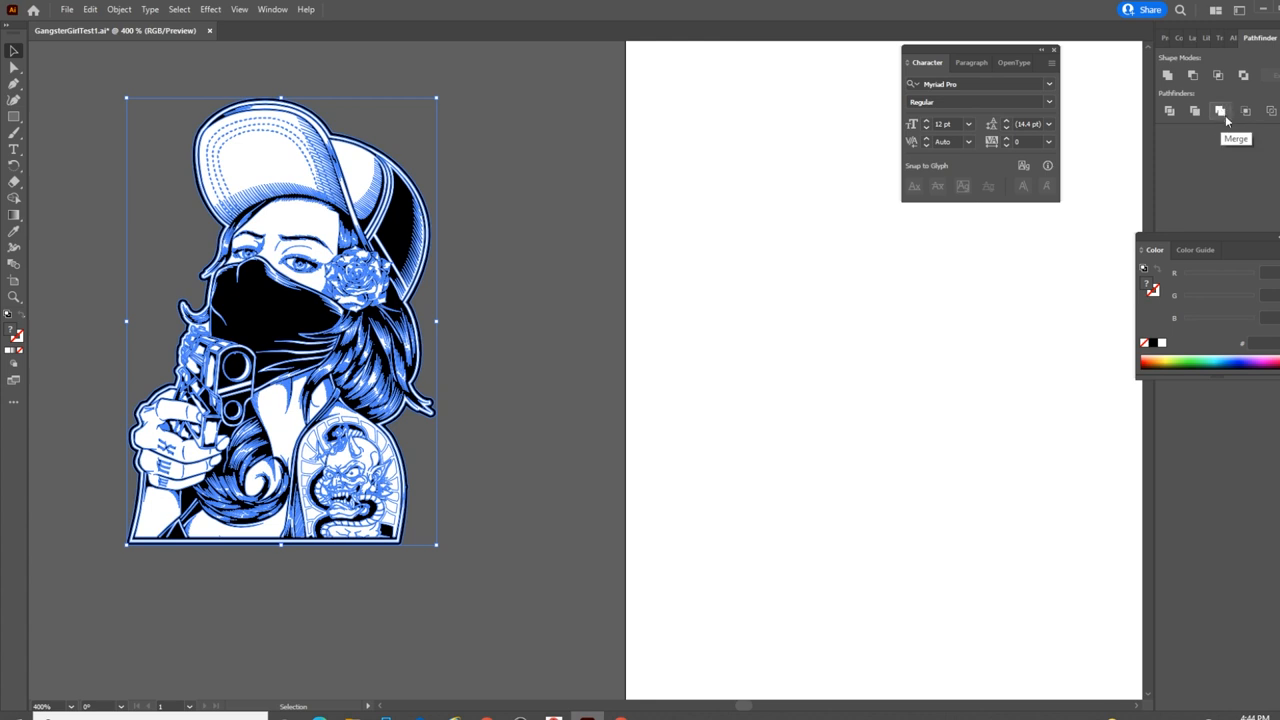
click(1219, 111)
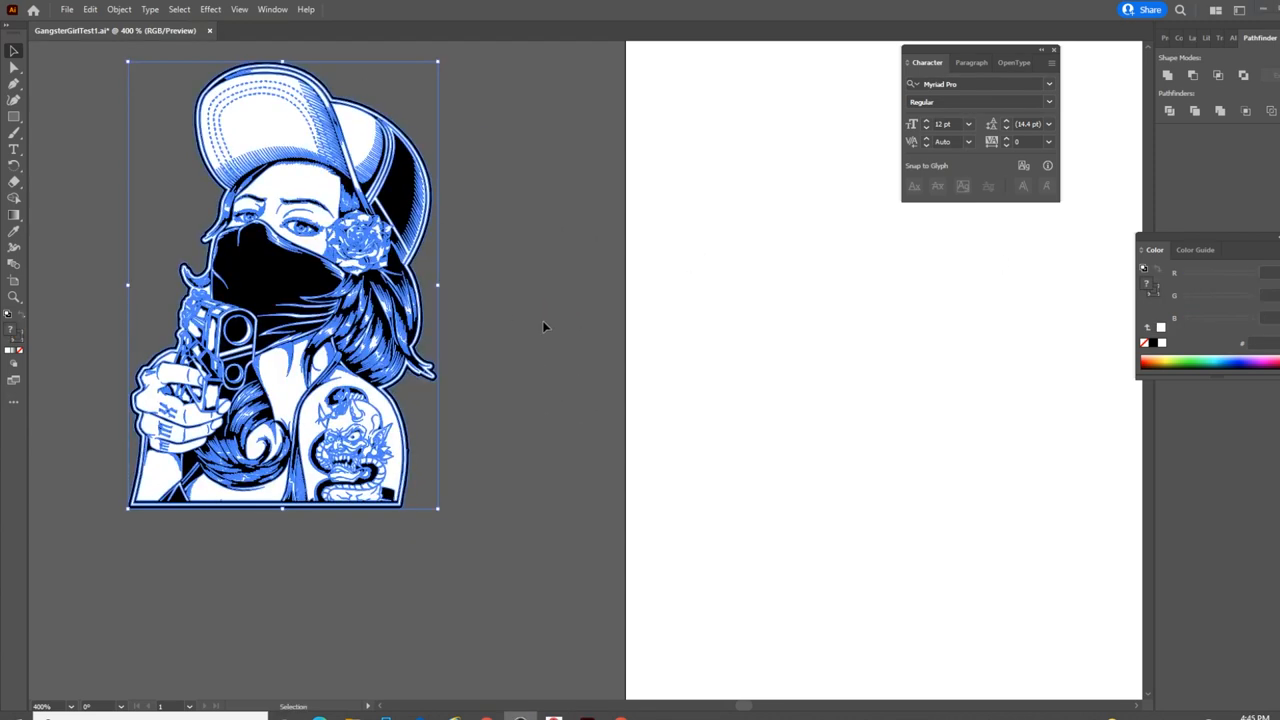
mouse_move(315, 188)
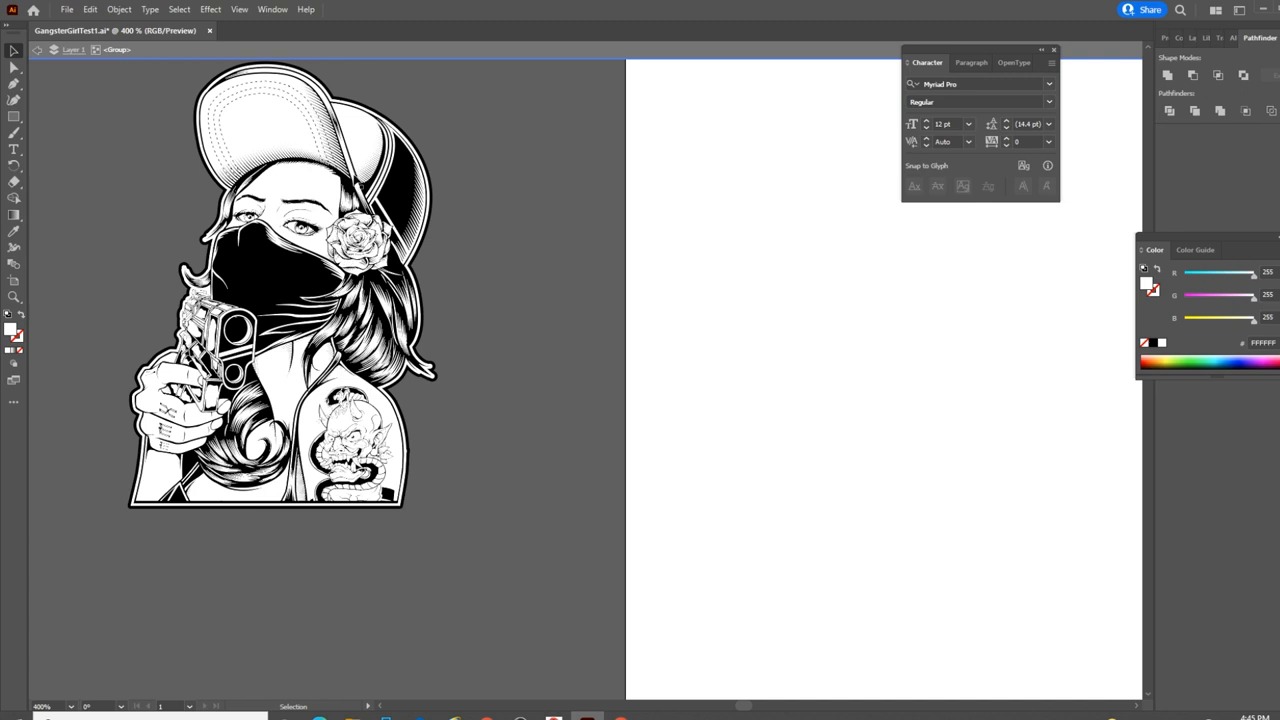
mouse_move(393, 193)
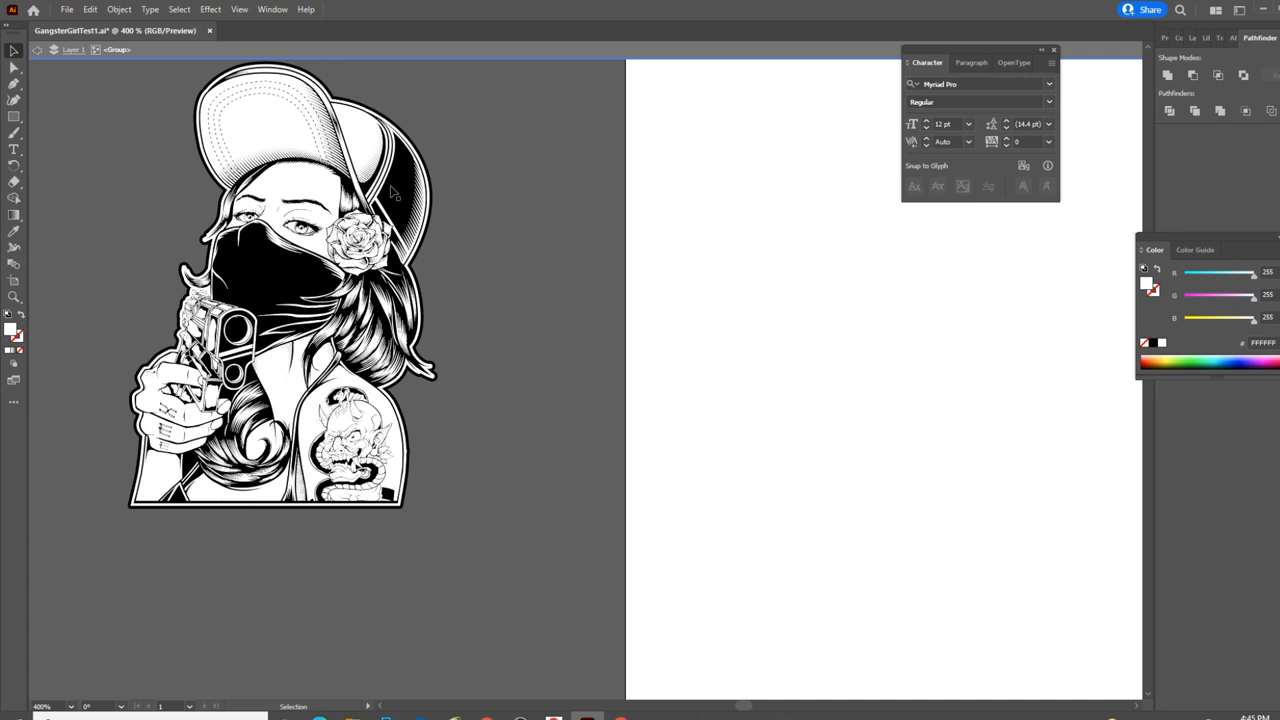
Step: Set the fill colour to white (FFFFFF) and pick the Magic Wand tool
click(290, 130)
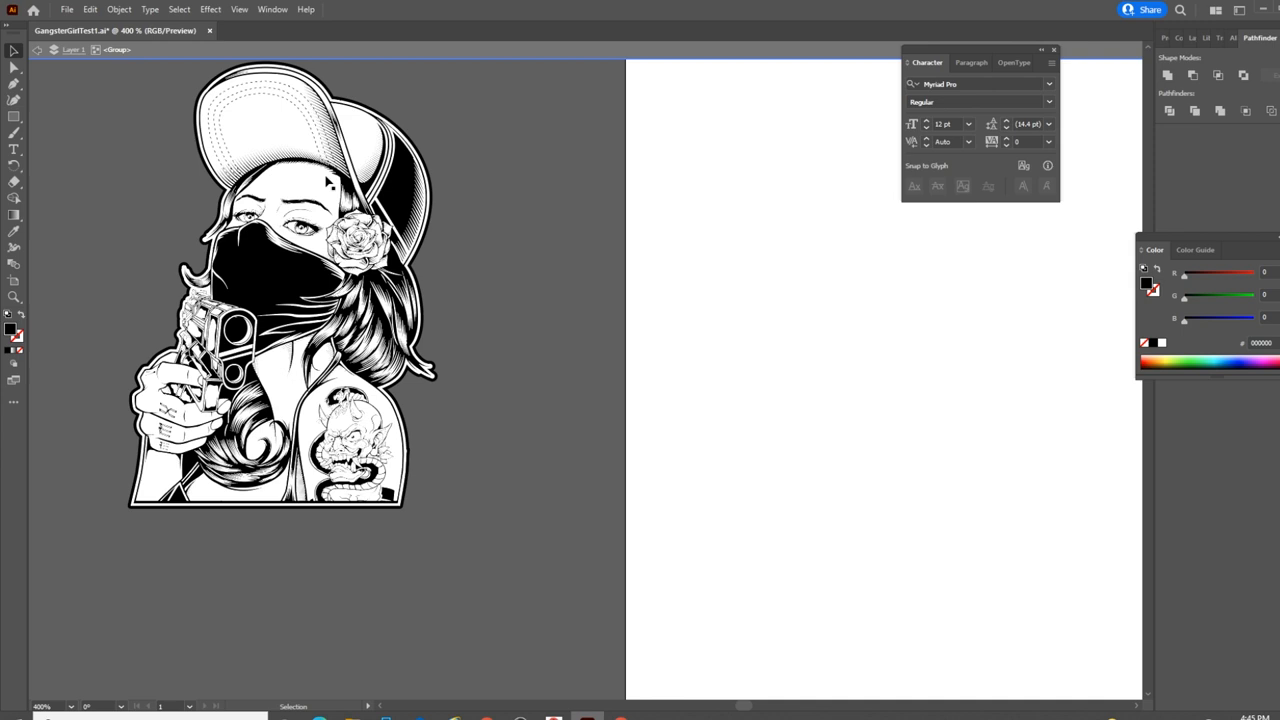
mouse_move(258, 85)
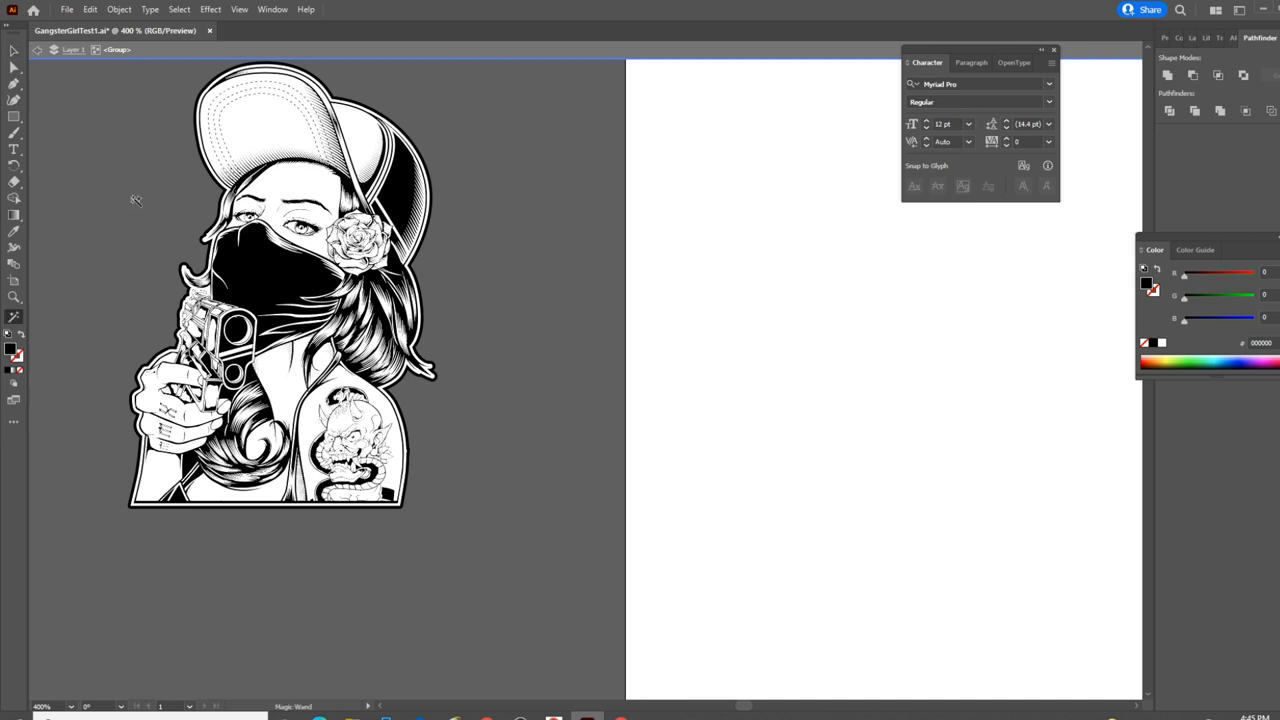
mouse_move(38, 317)
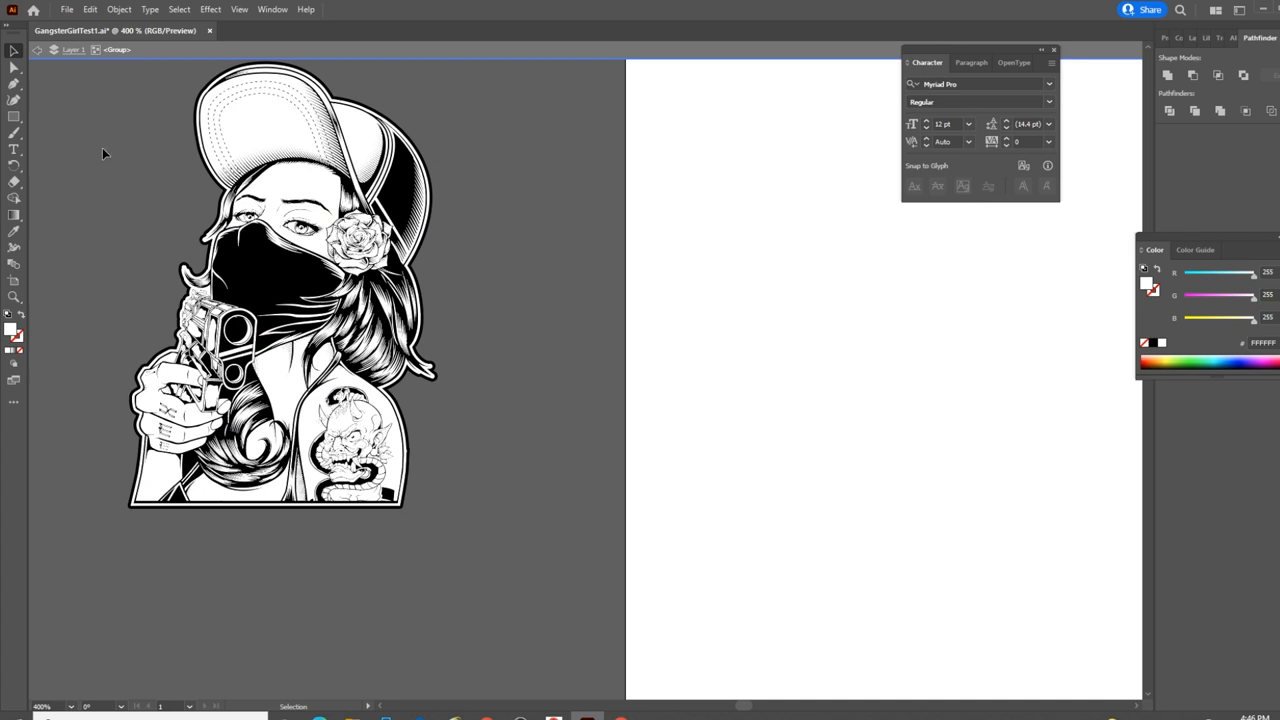
click(14, 318)
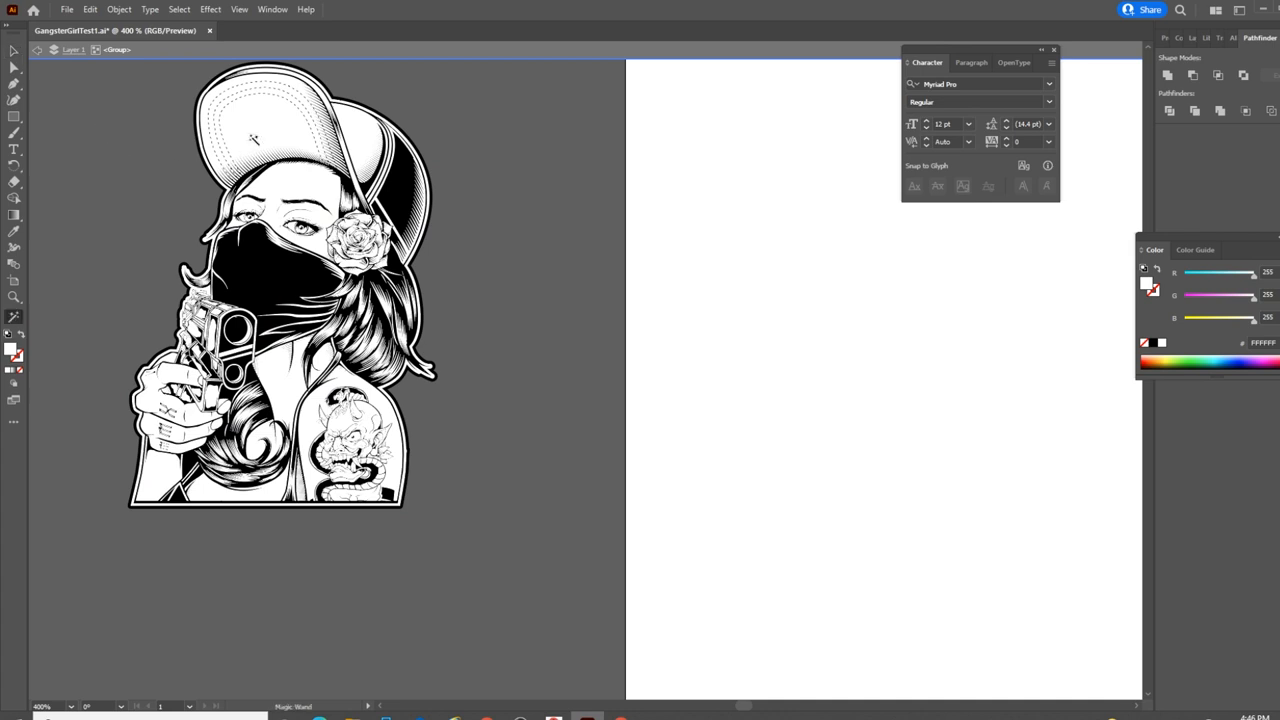
mouse_move(292, 267)
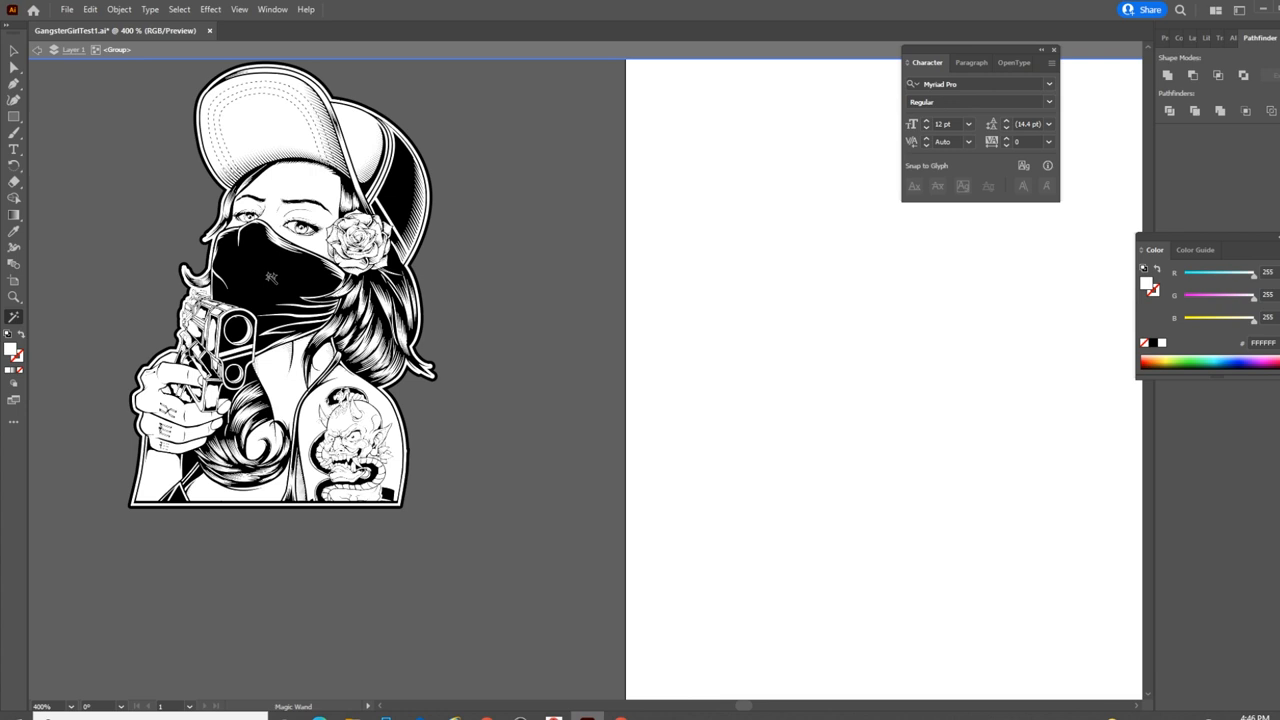
mouse_move(285, 133)
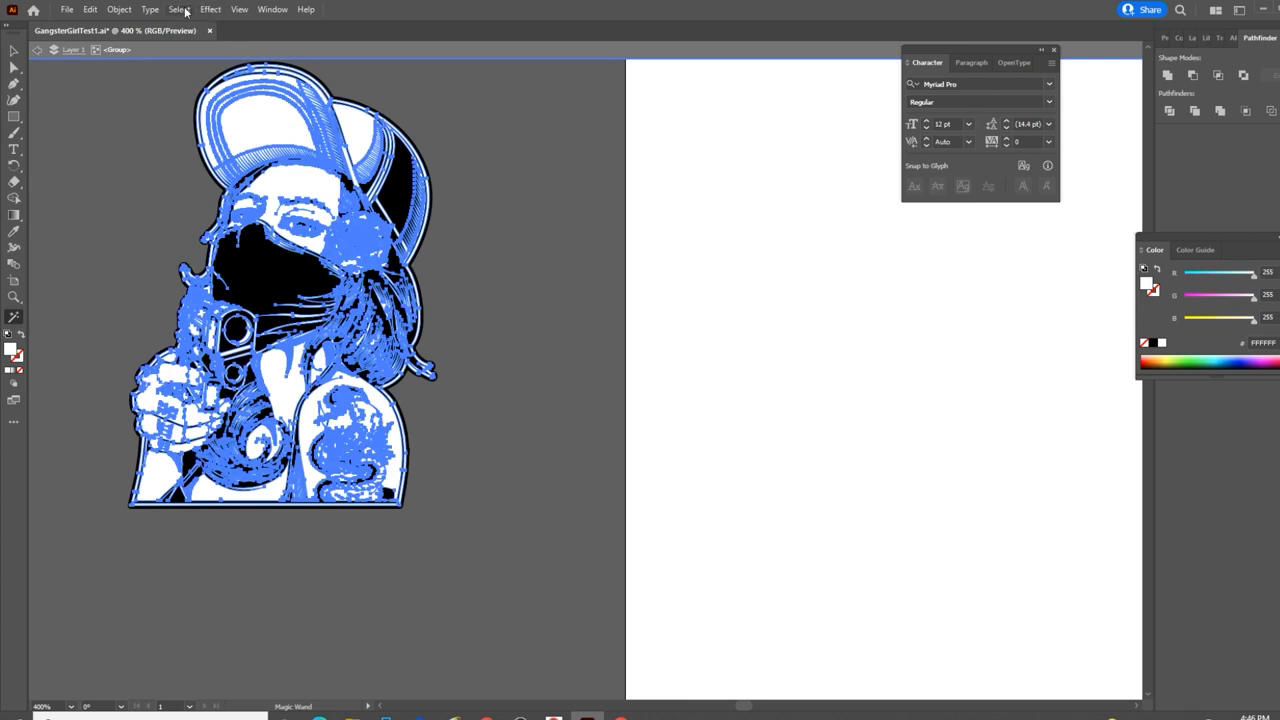
Step: Select white, invert to the black areas, delete them, and return to the Selection tool
click(179, 9)
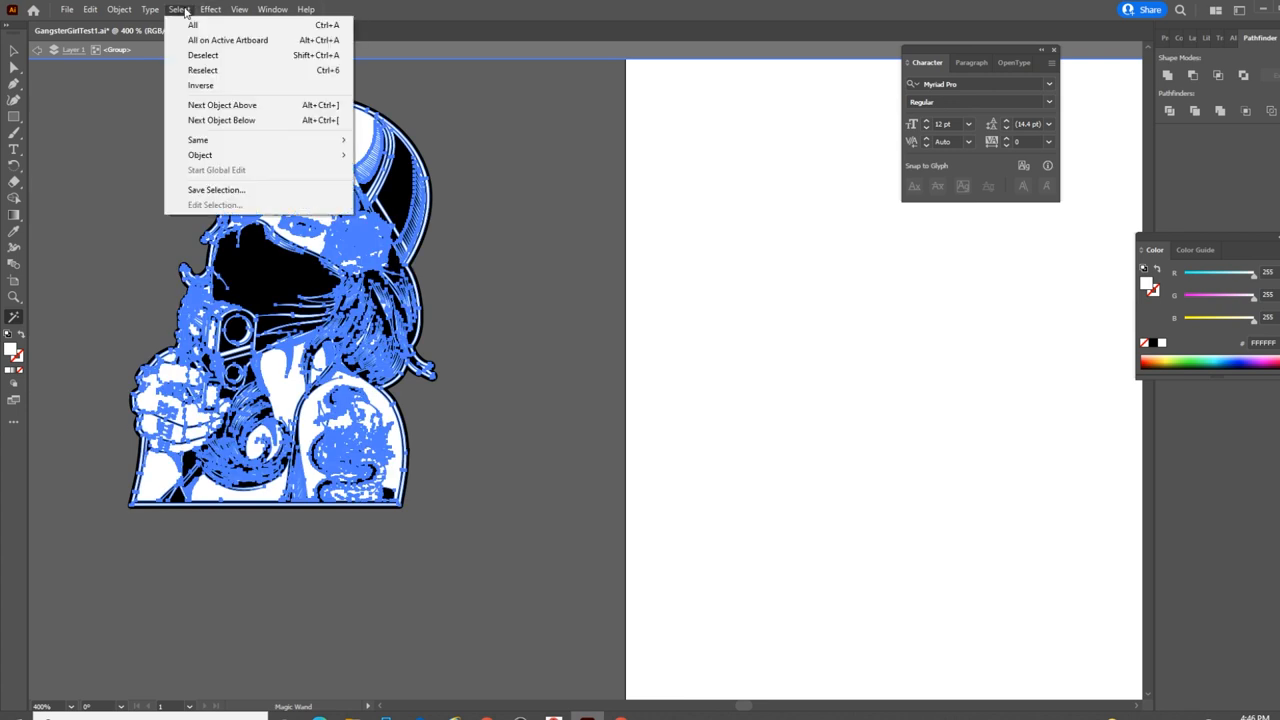
mouse_move(200, 85)
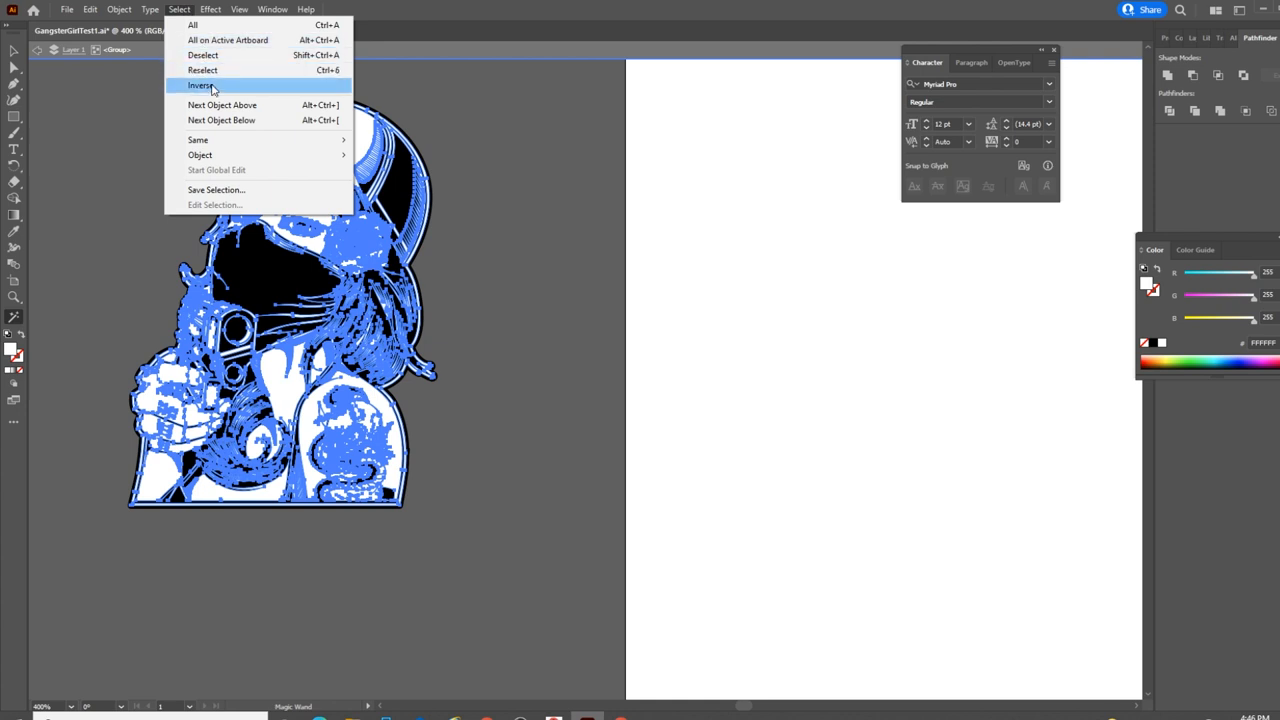
mouse_move(238, 90)
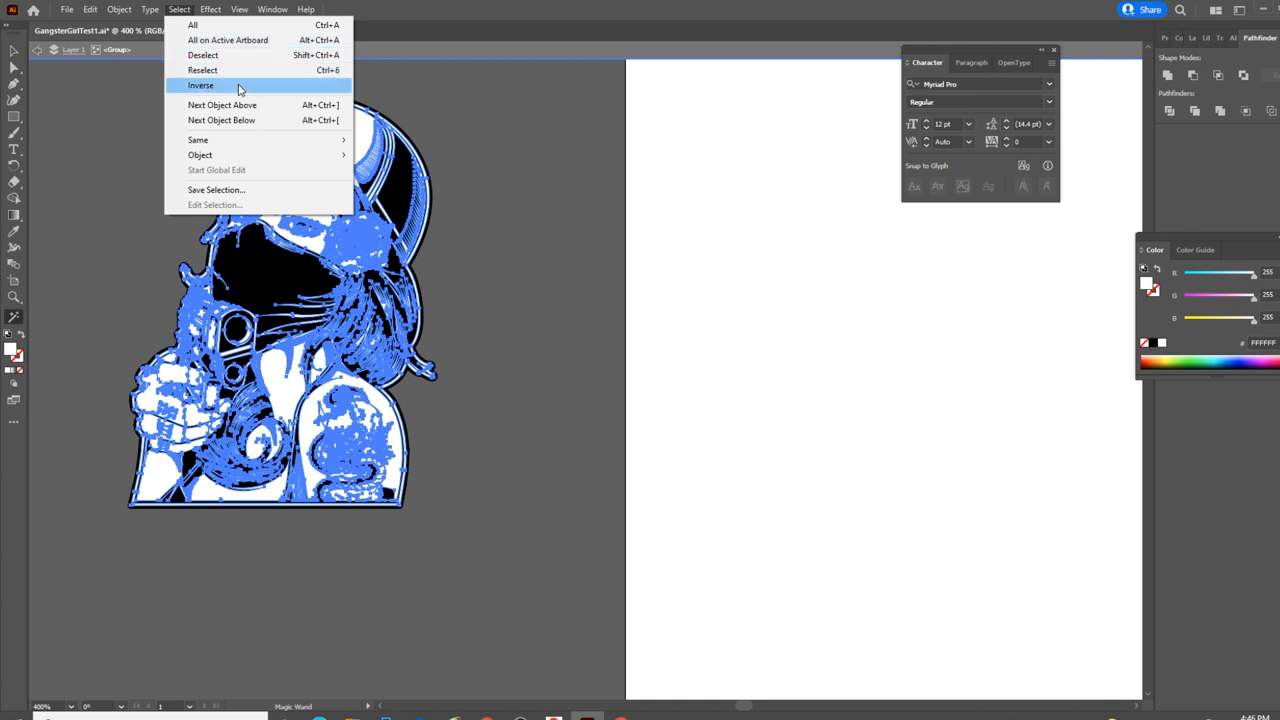
click(200, 85)
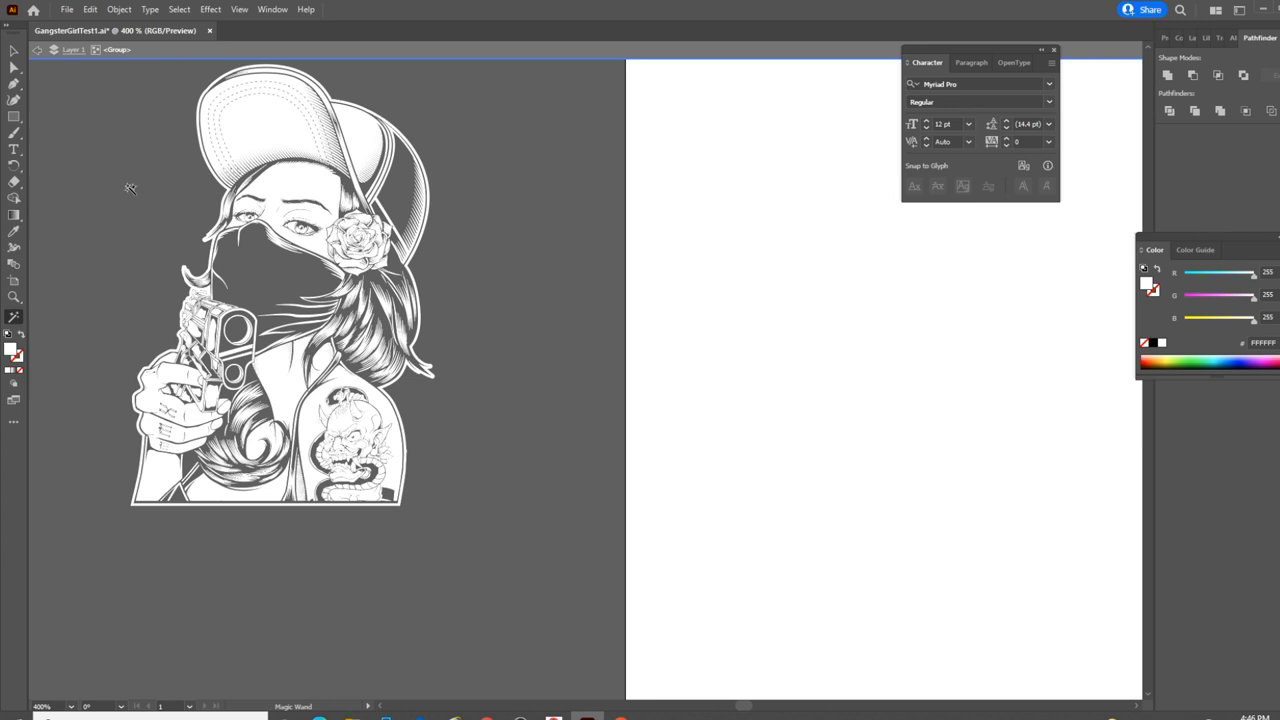
mouse_move(225, 288)
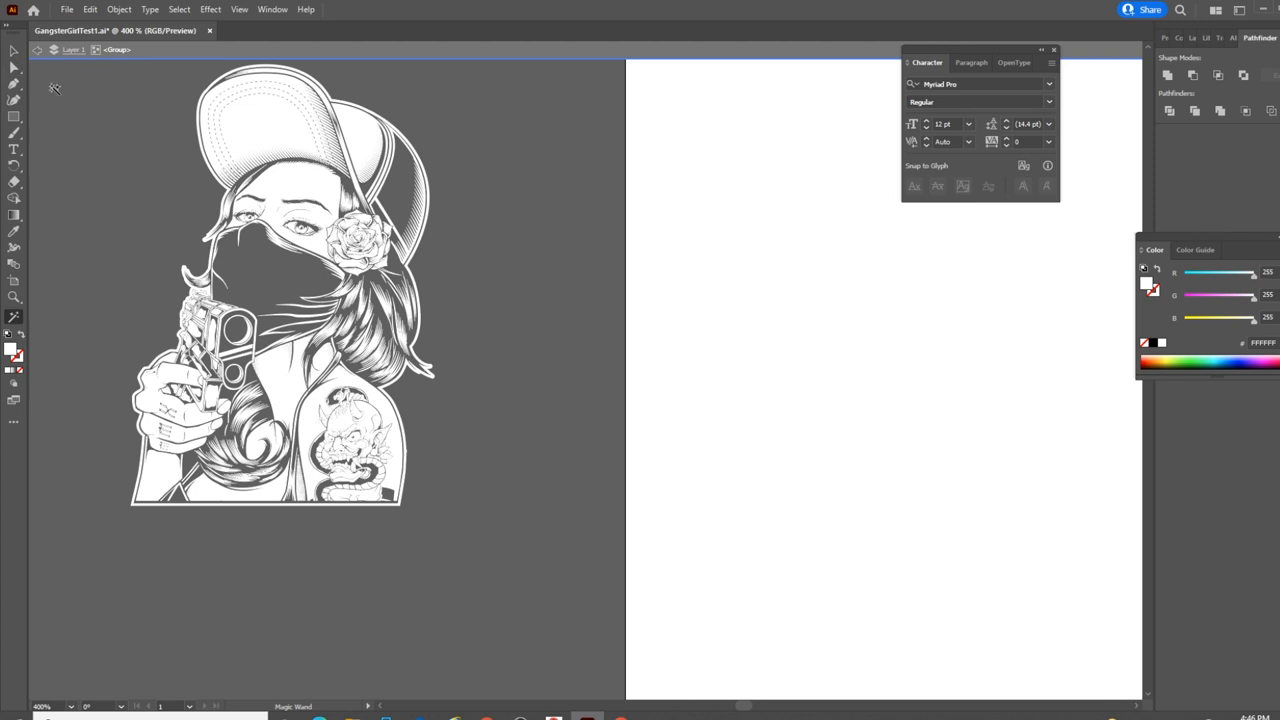
click(290, 150)
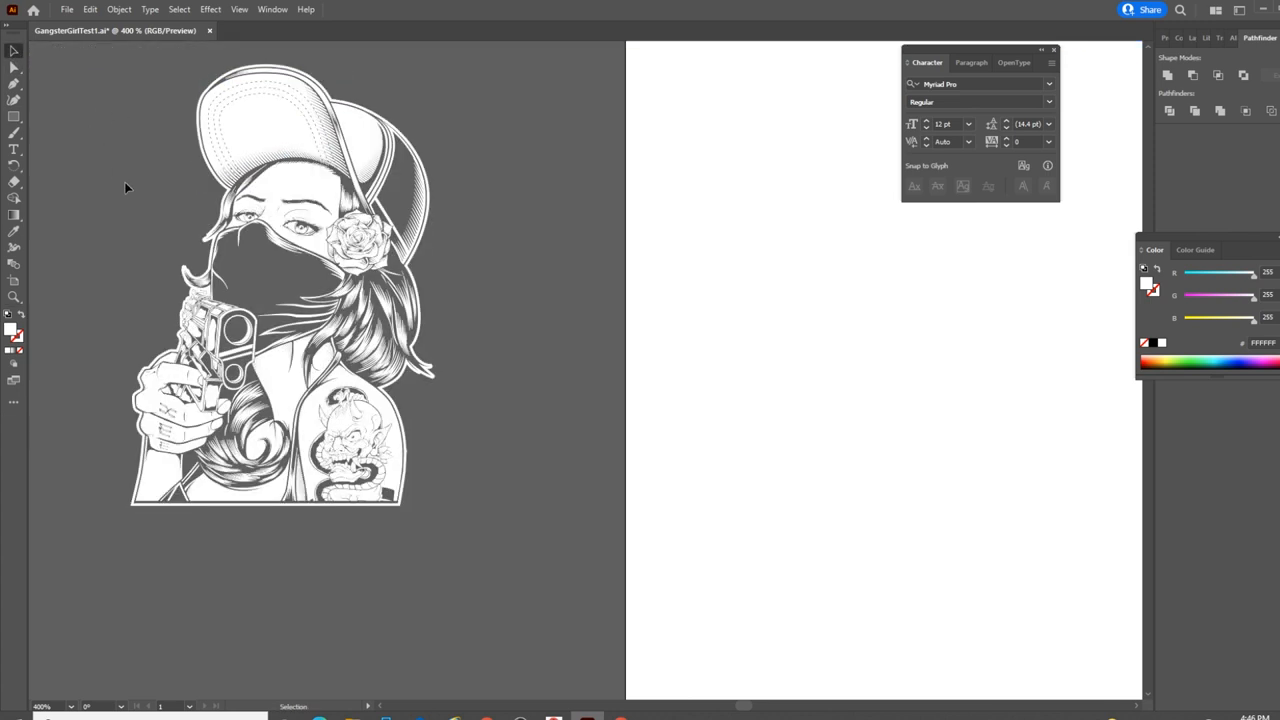
mouse_move(107, 101)
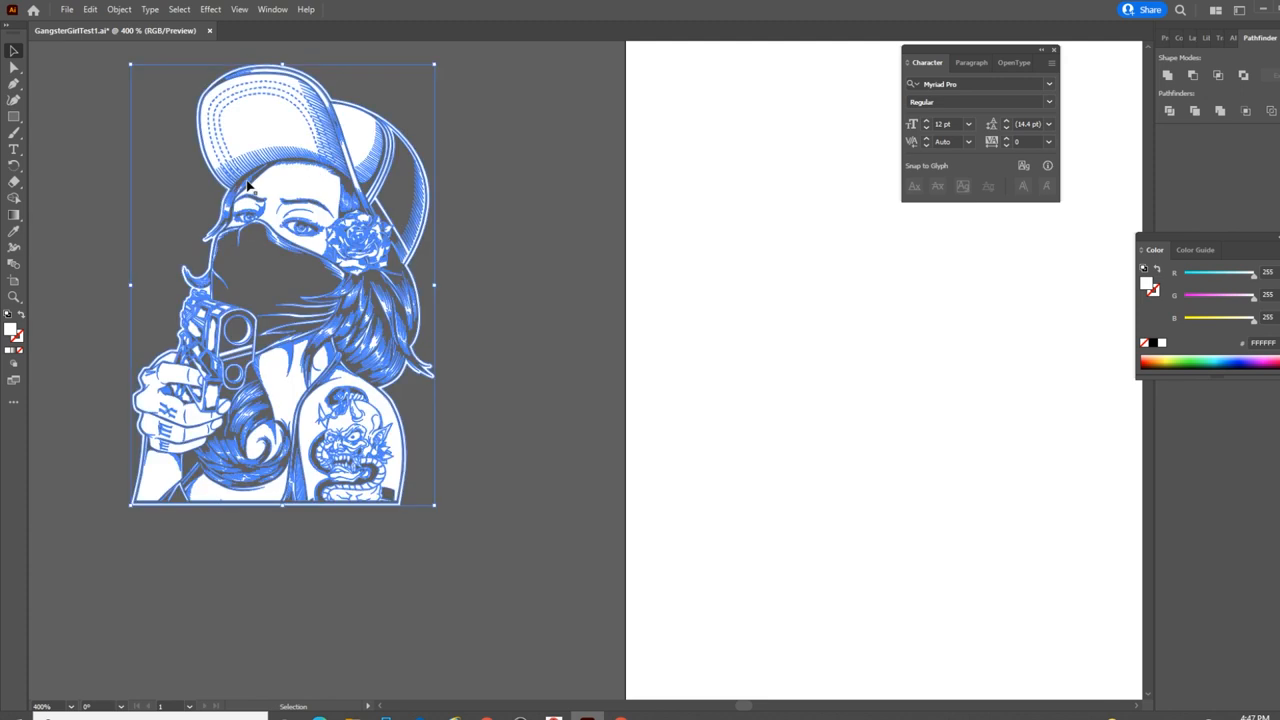
mouse_move(30, 345)
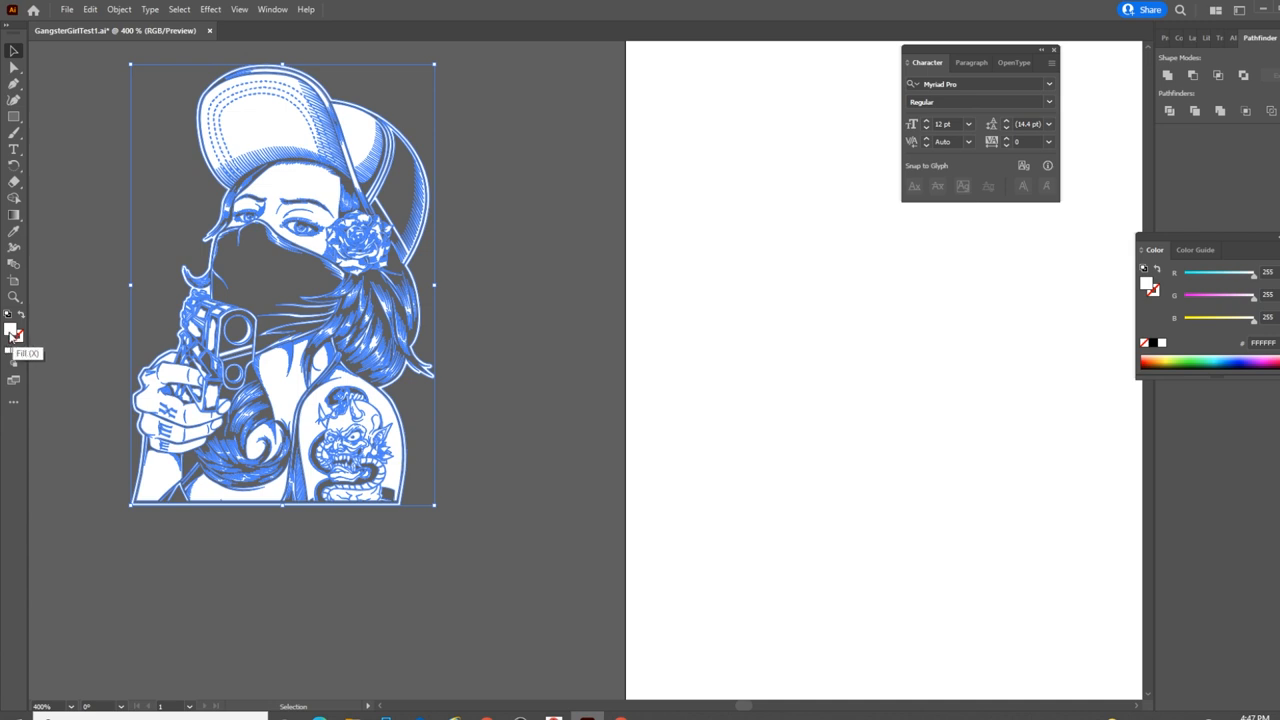
mouse_move(17, 345)
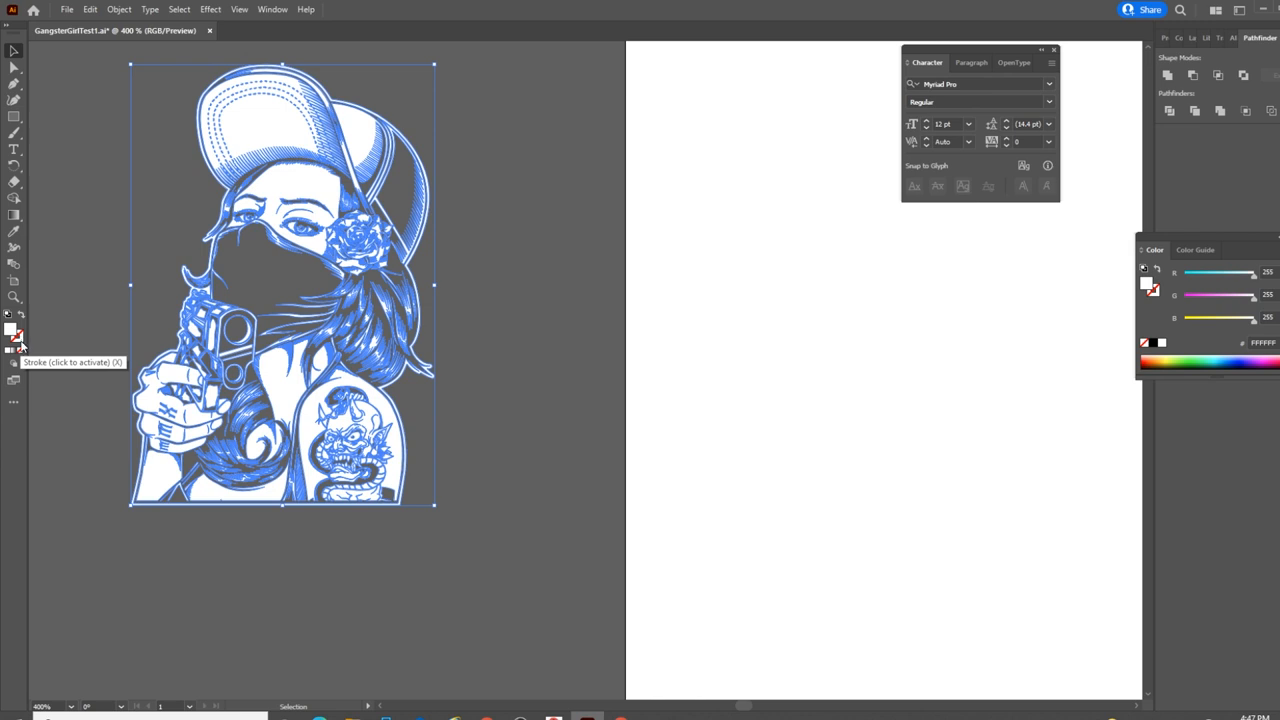
mouse_move(10, 330)
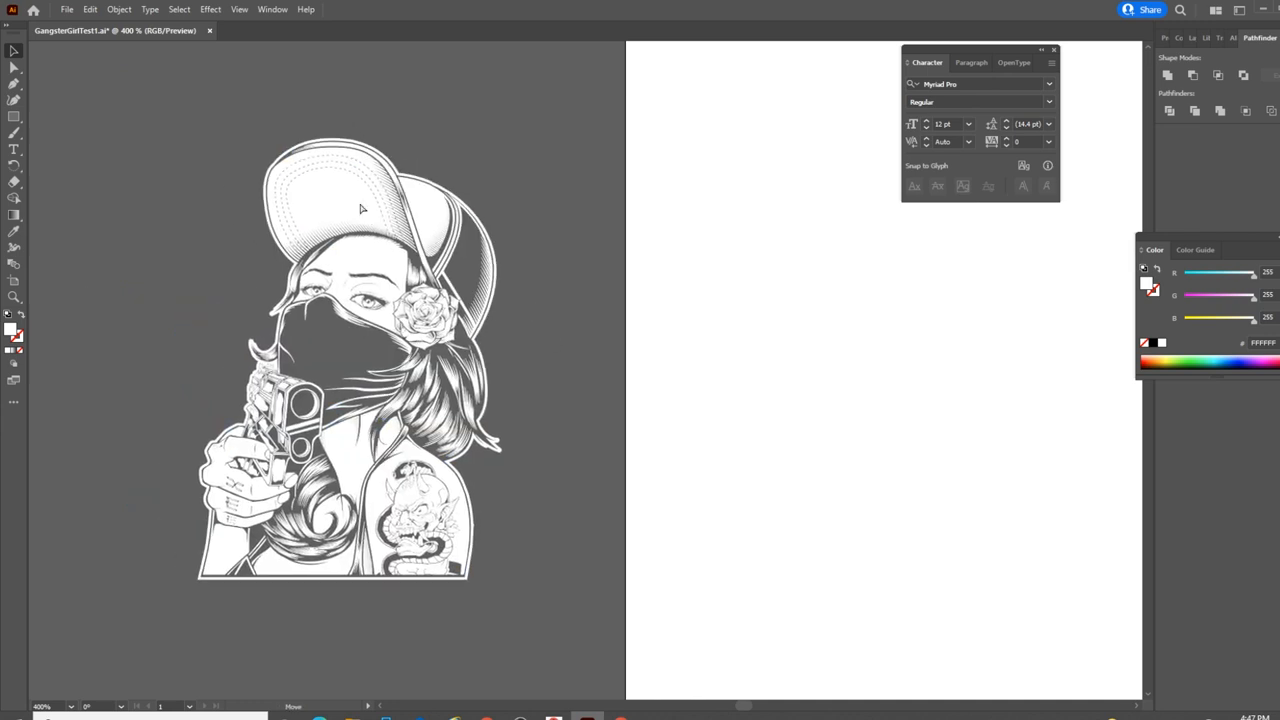
Step: Drag the white linework lower and to the right, then reselect it
click(345, 350)
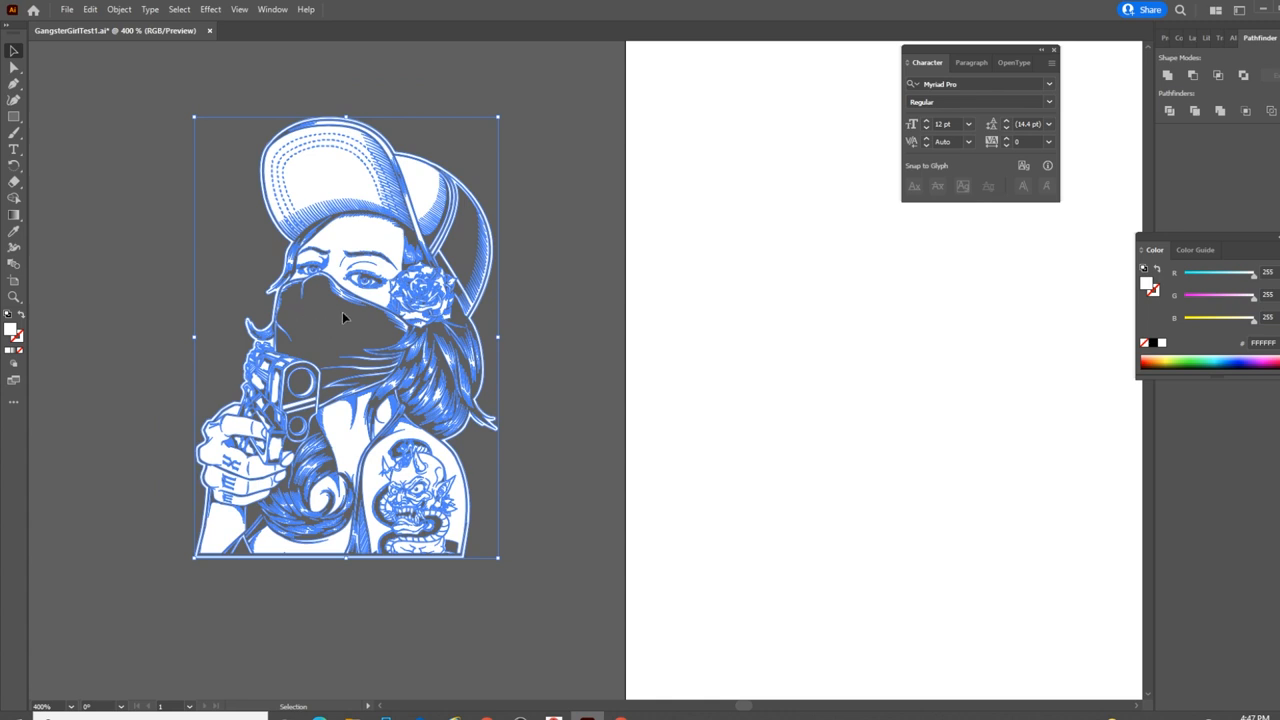
mouse_move(472, 224)
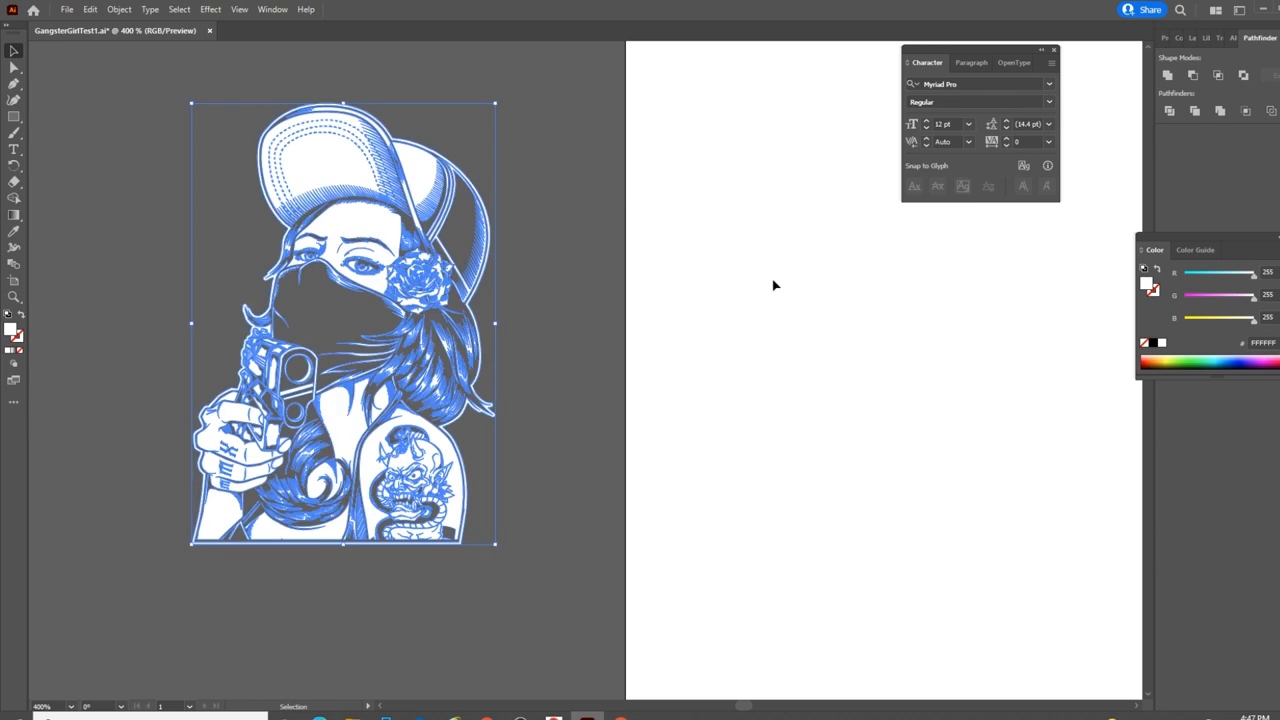
mouse_move(1160, 352)
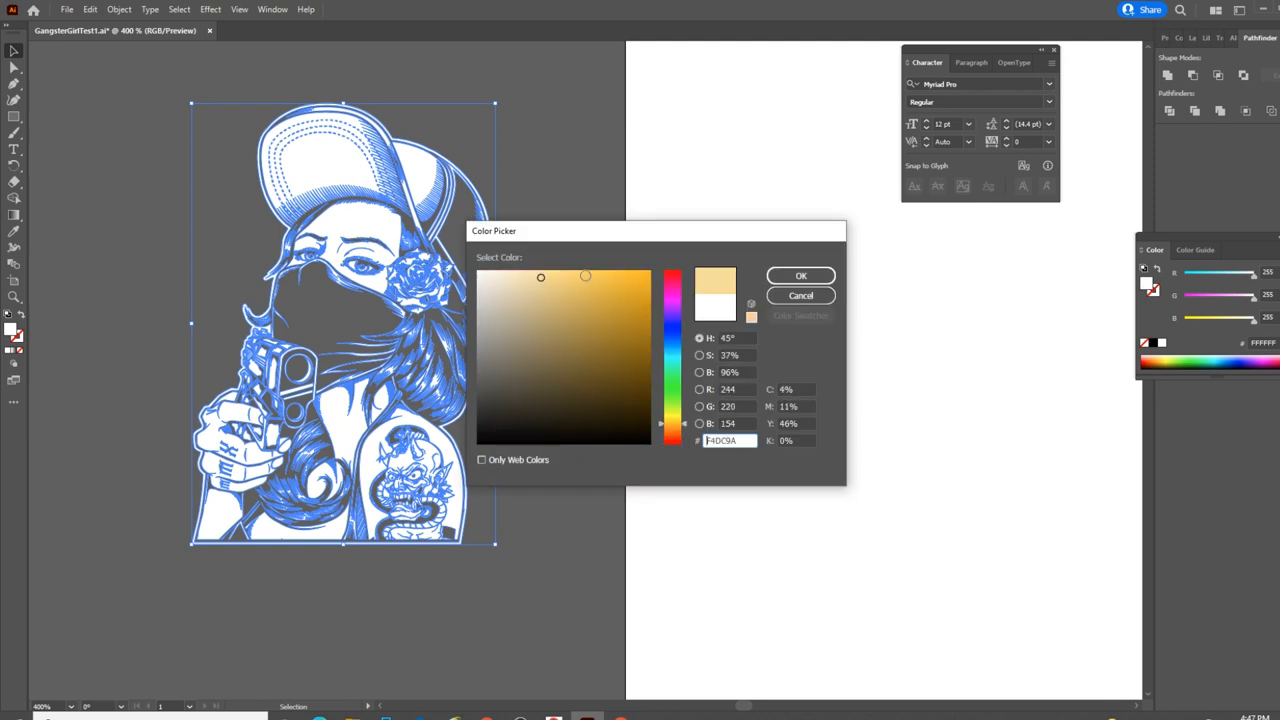
Step: Apply fill colour F4DC9A to the linework and pick the Rectangle tool
click(800, 275)
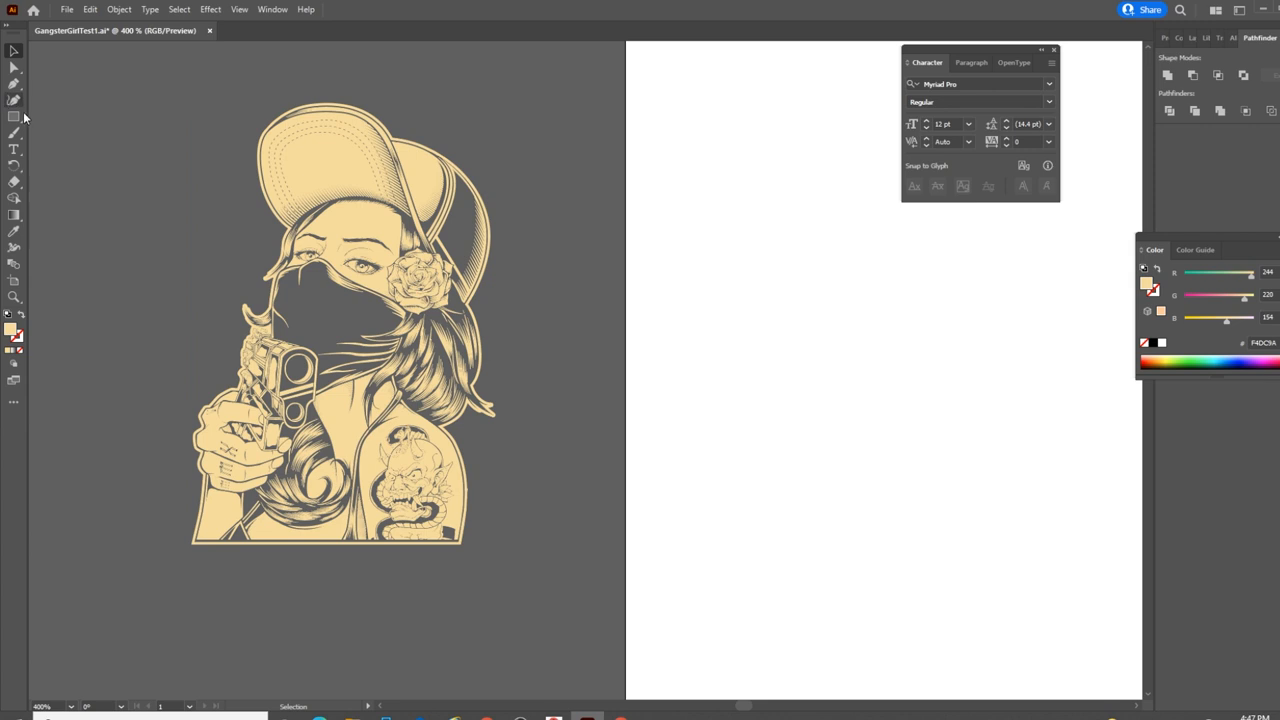
click(14, 116)
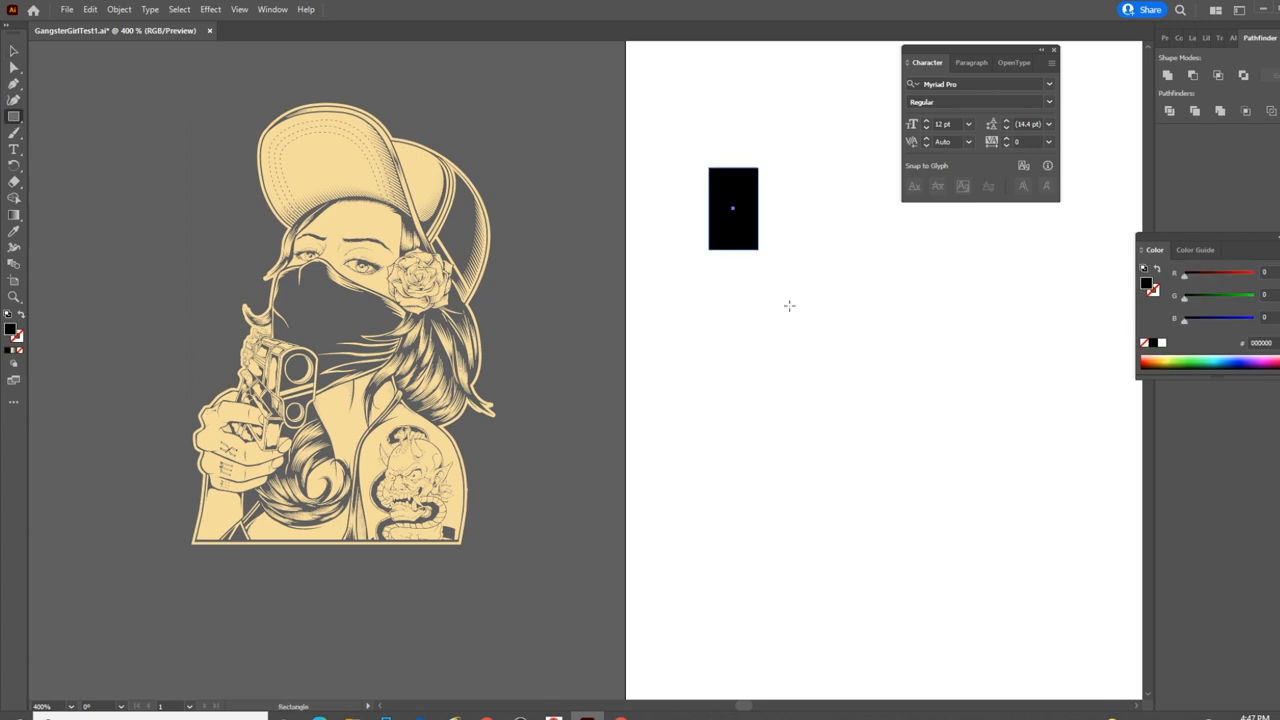
Step: Draw a tall black rectangle, try arranging the cream artwork over it, then select the rectangle
drag(733, 208, 993, 655)
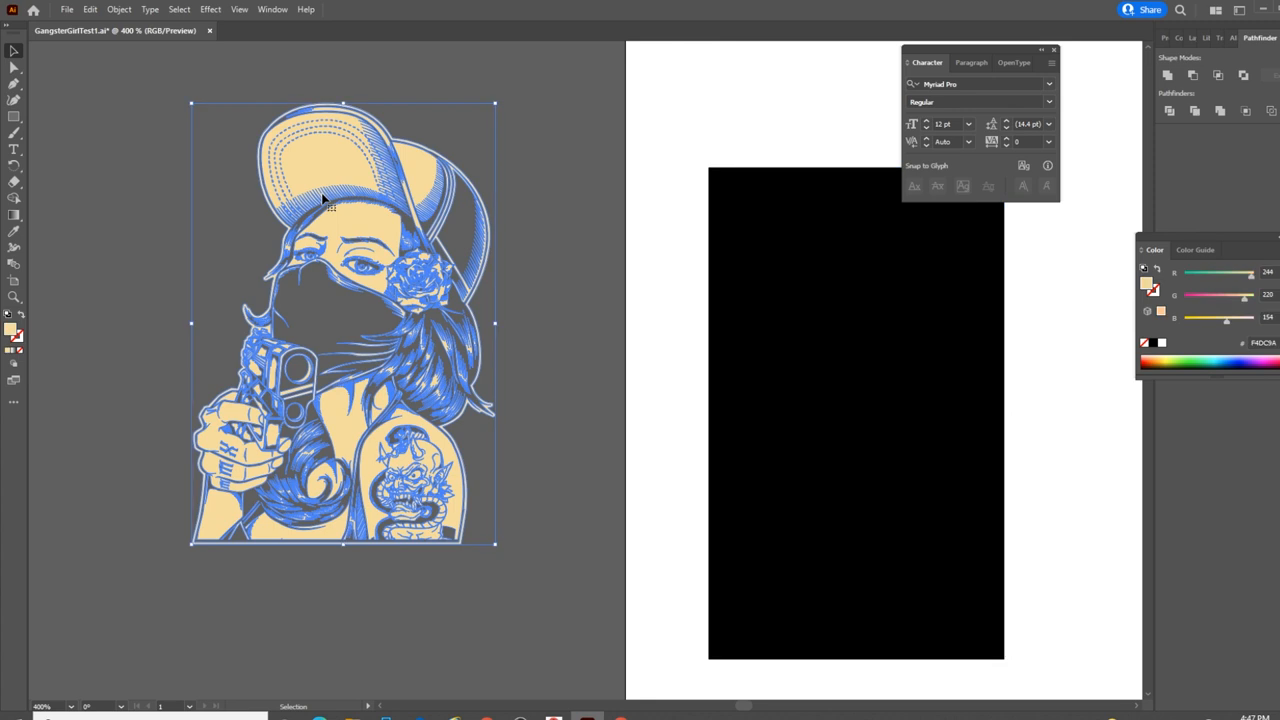
right_click(325, 200)
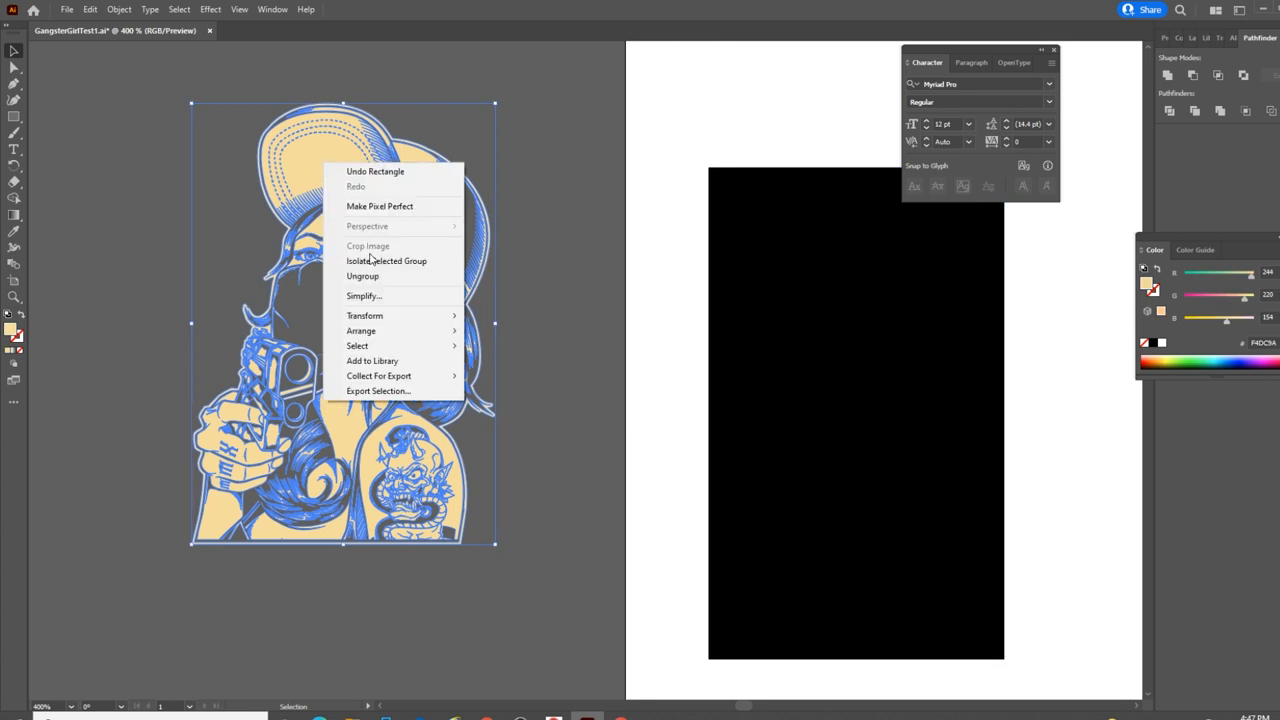
mouse_move(361, 330)
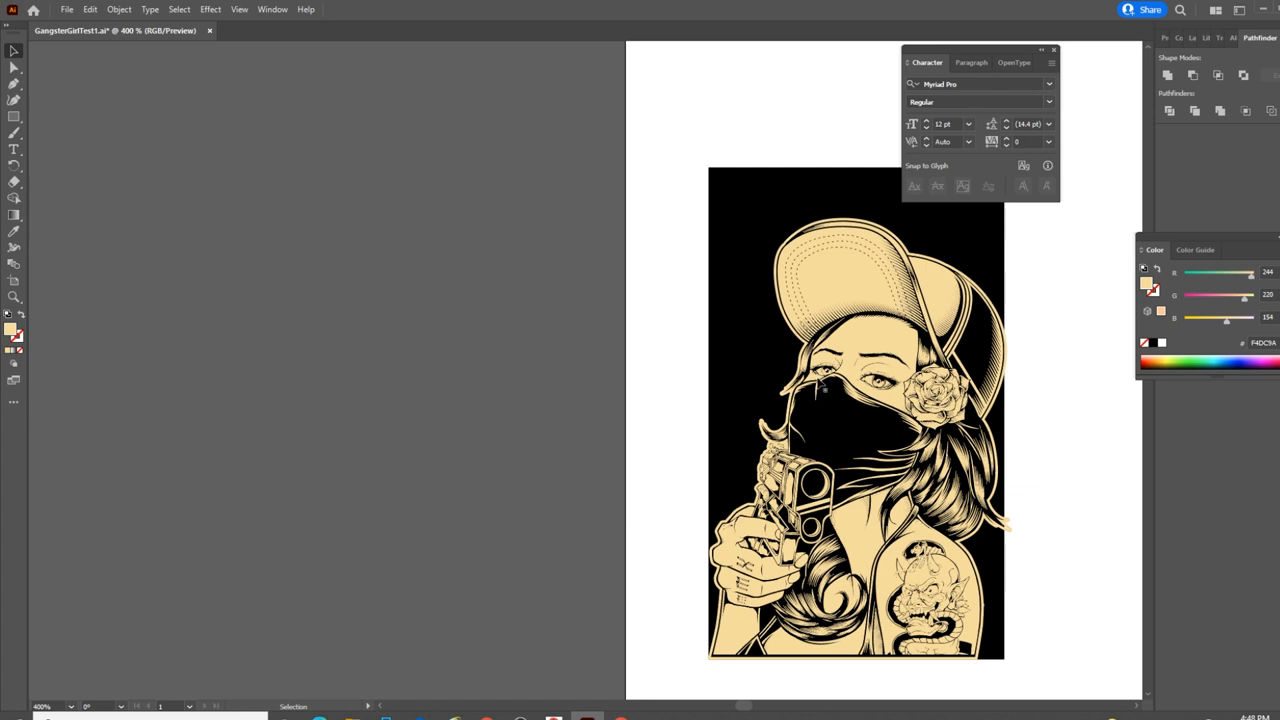
mouse_move(830, 393)
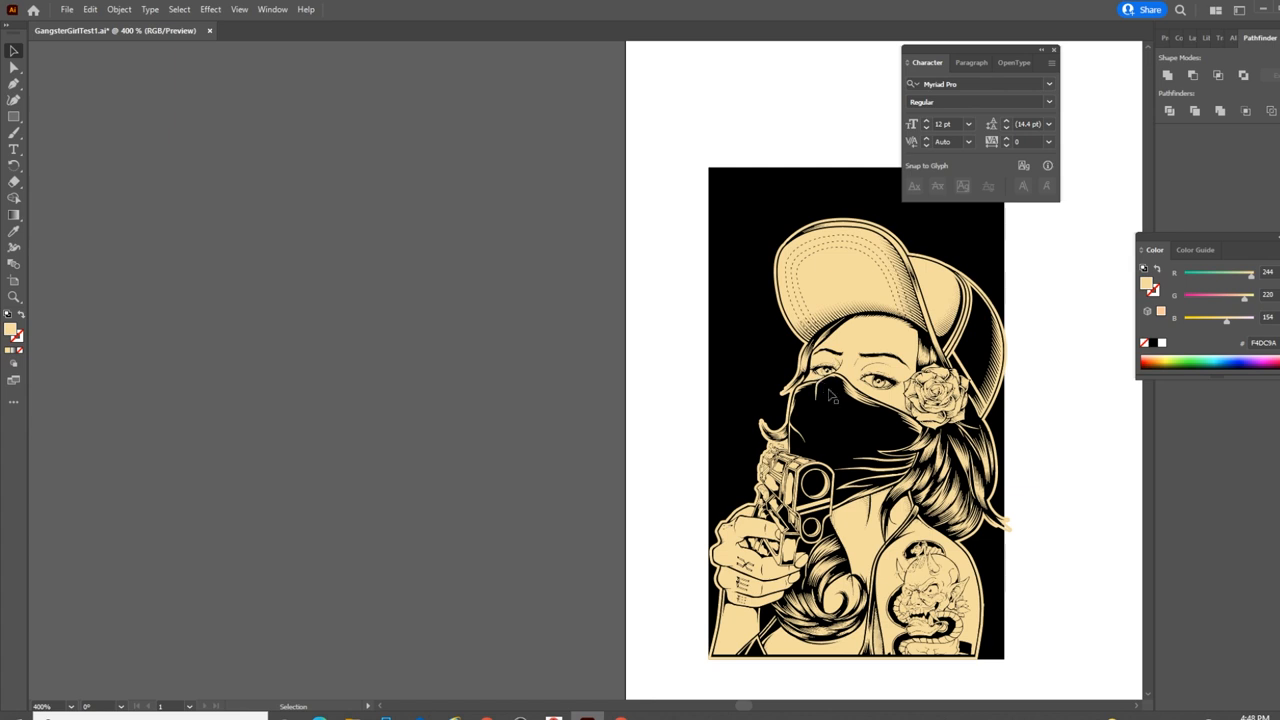
mouse_move(885, 407)
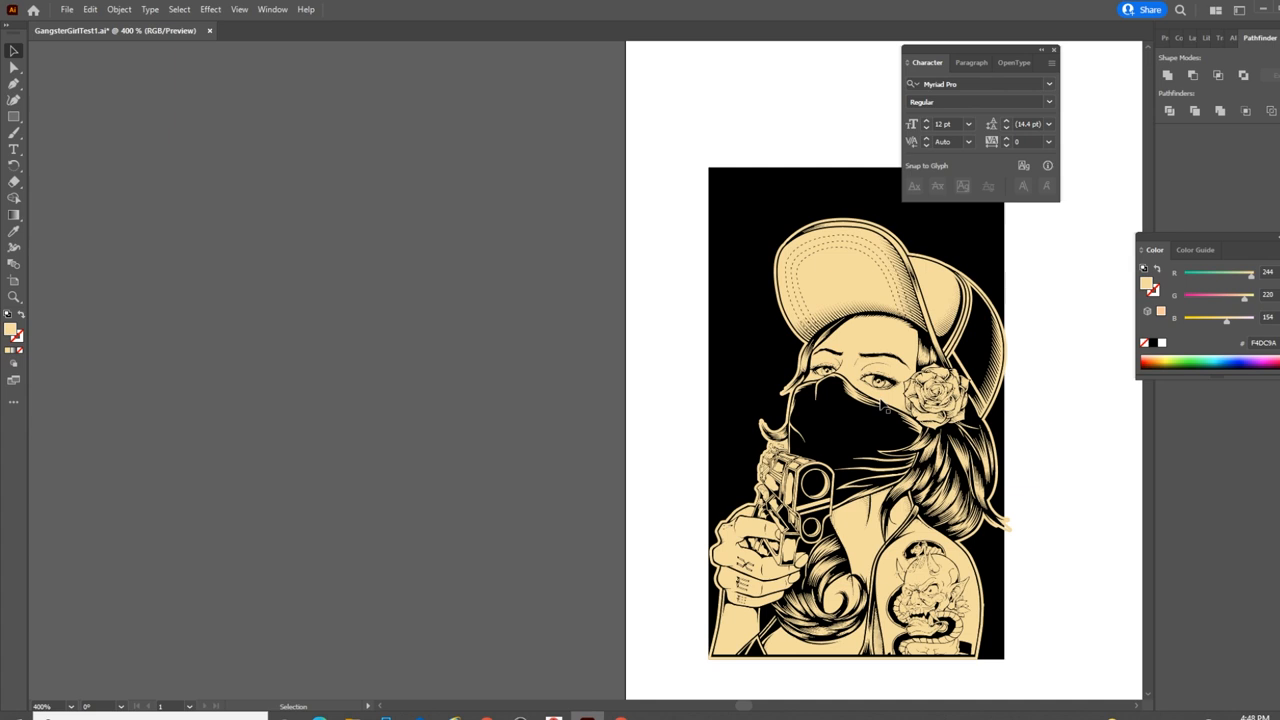
mouse_move(875, 280)
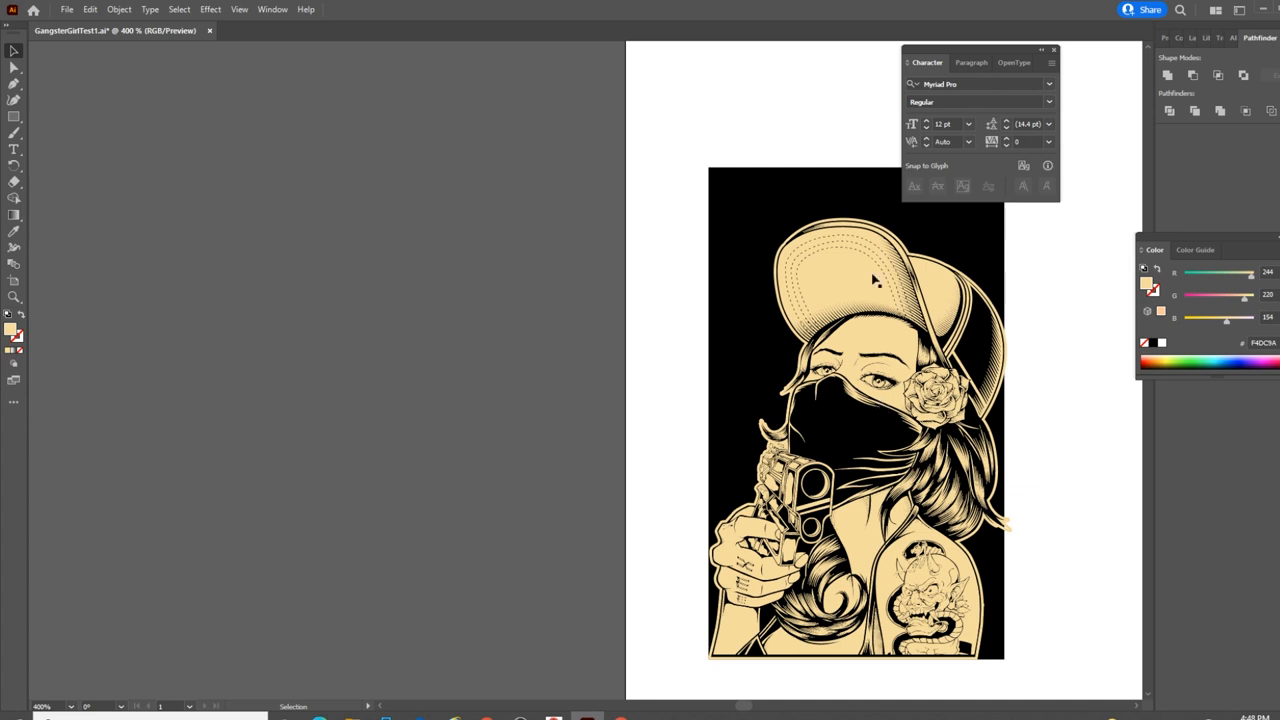
mouse_move(770, 220)
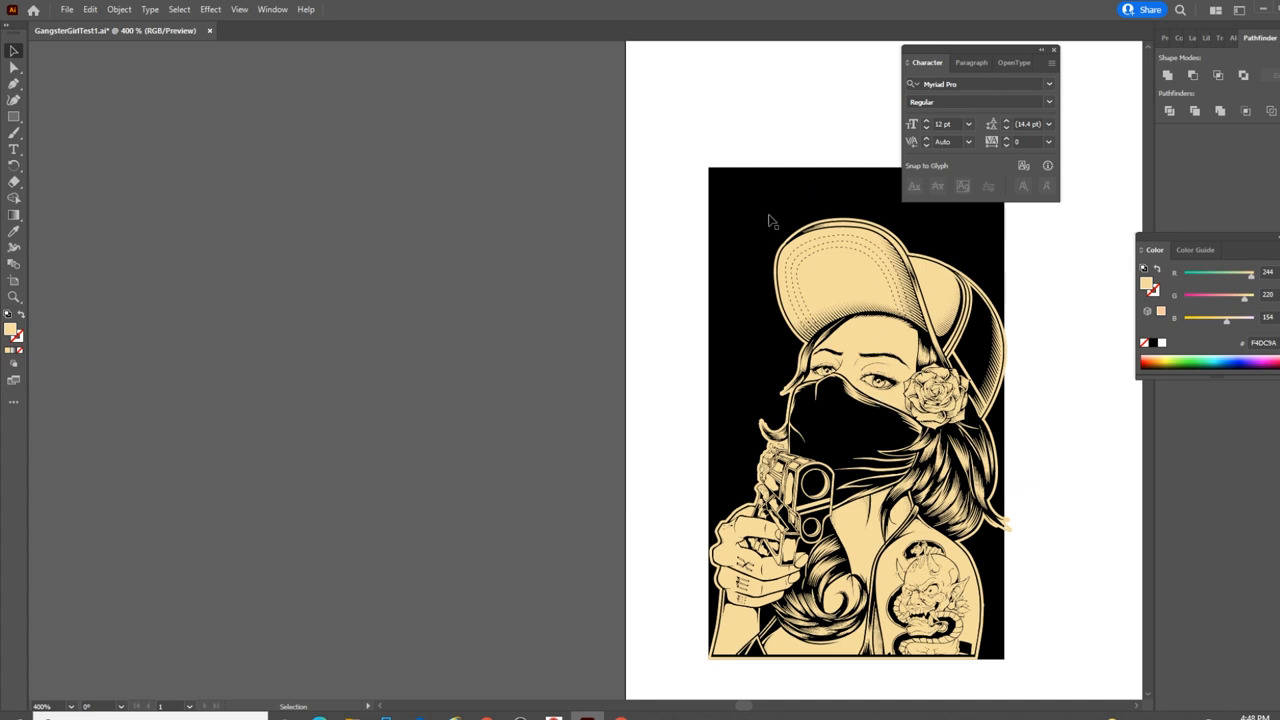
mouse_move(885, 300)
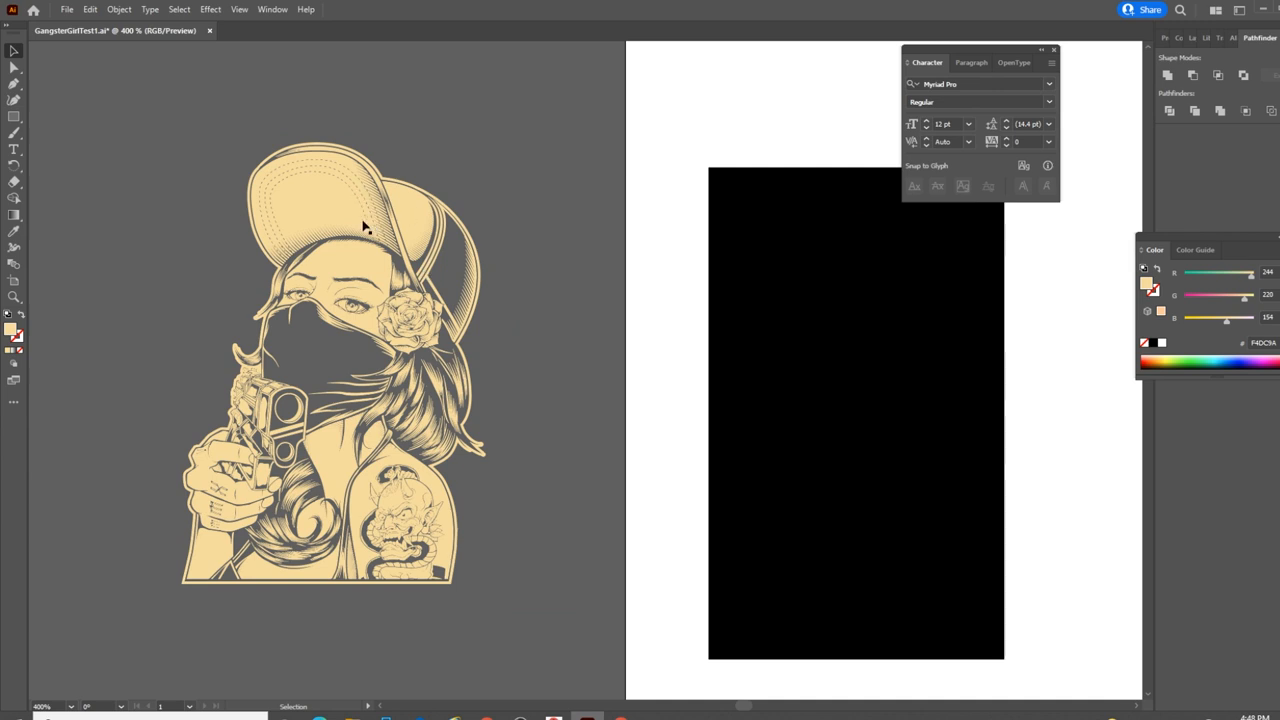
mouse_move(430, 275)
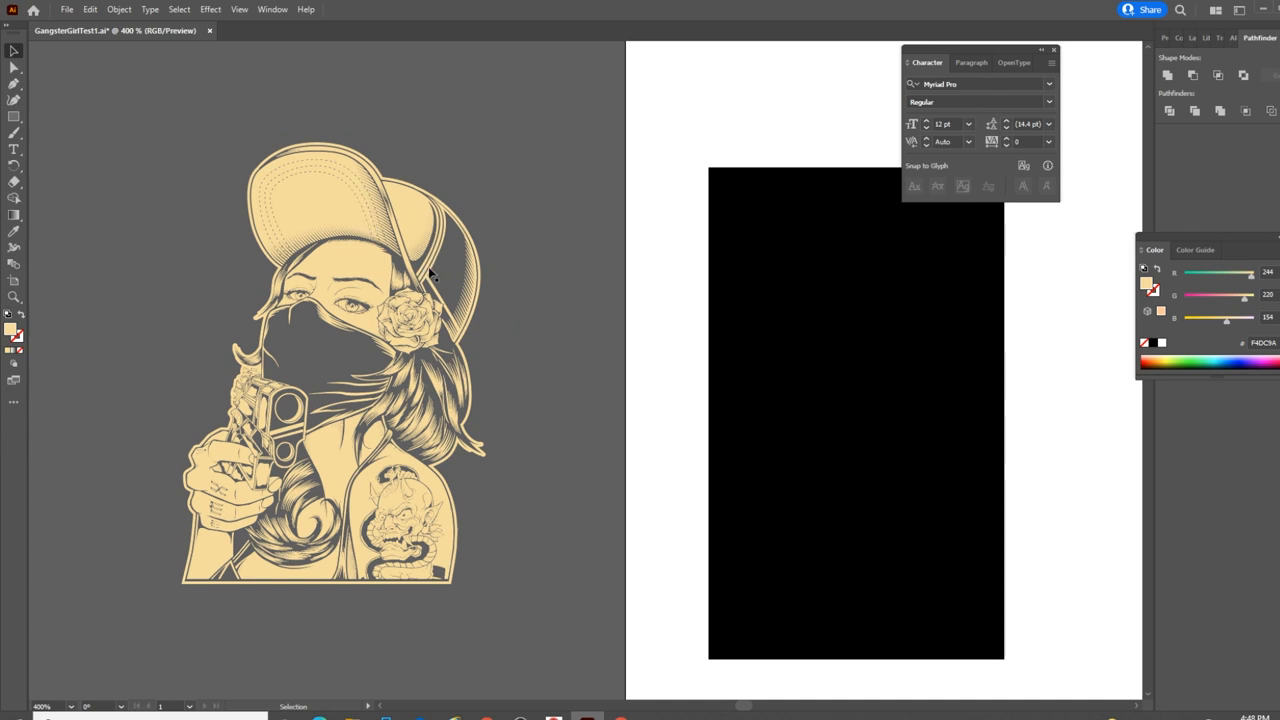
mouse_move(788, 293)
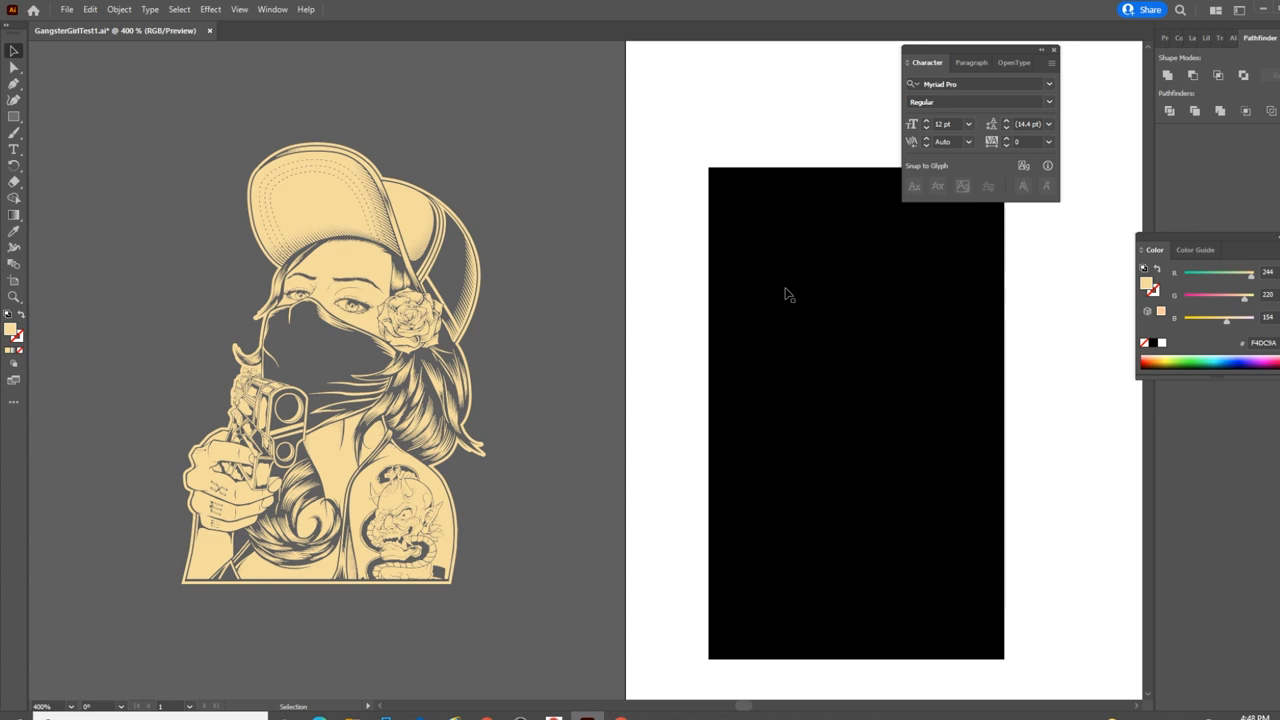
click(855, 413)
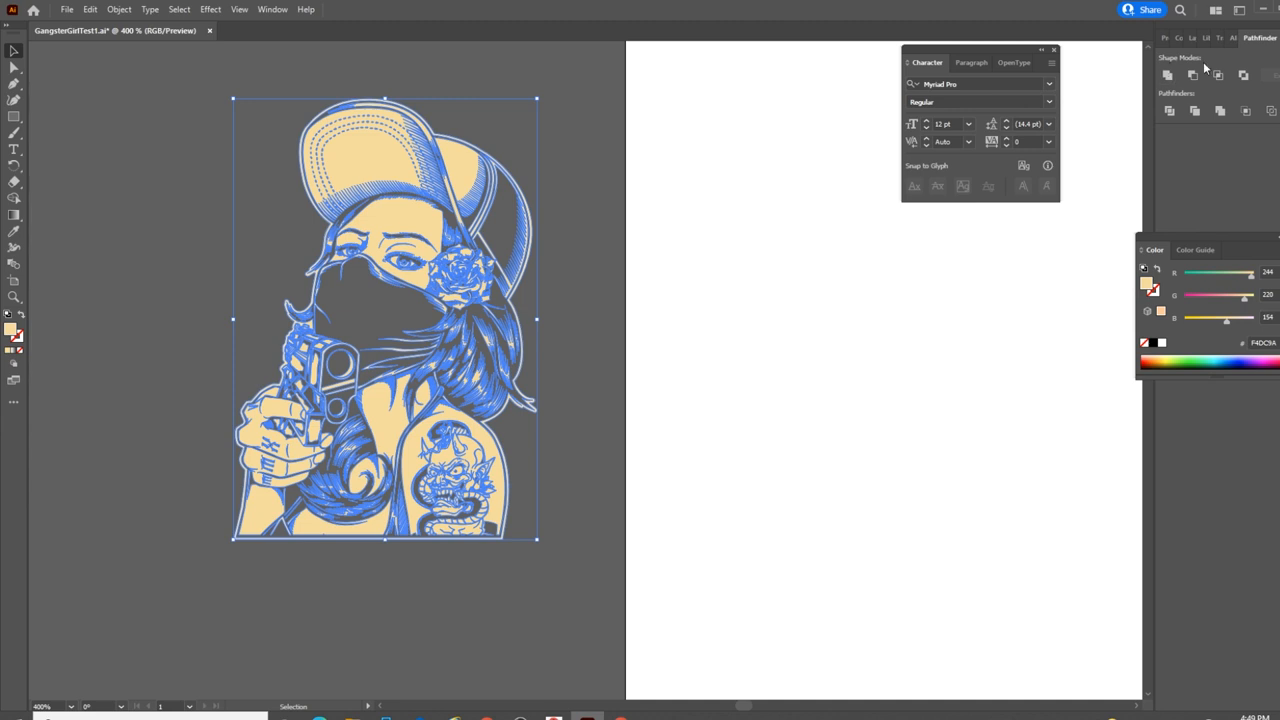
mouse_move(1167, 75)
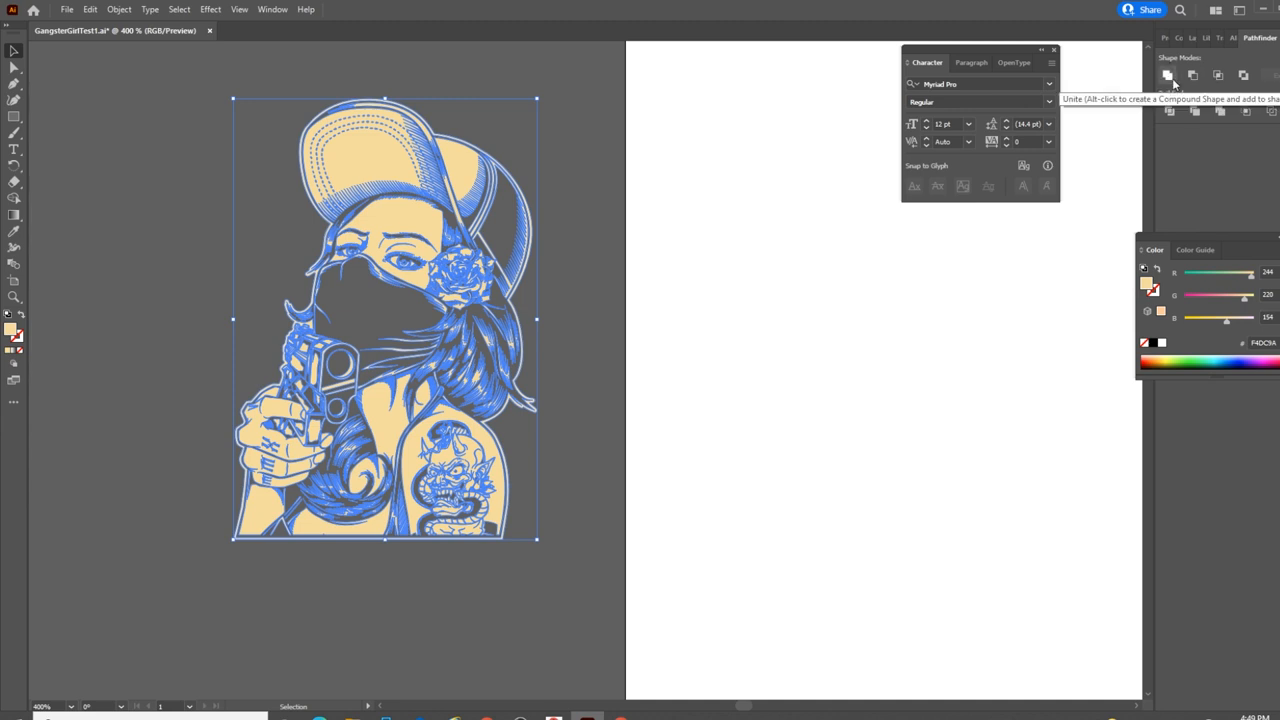
mouse_move(660, 205)
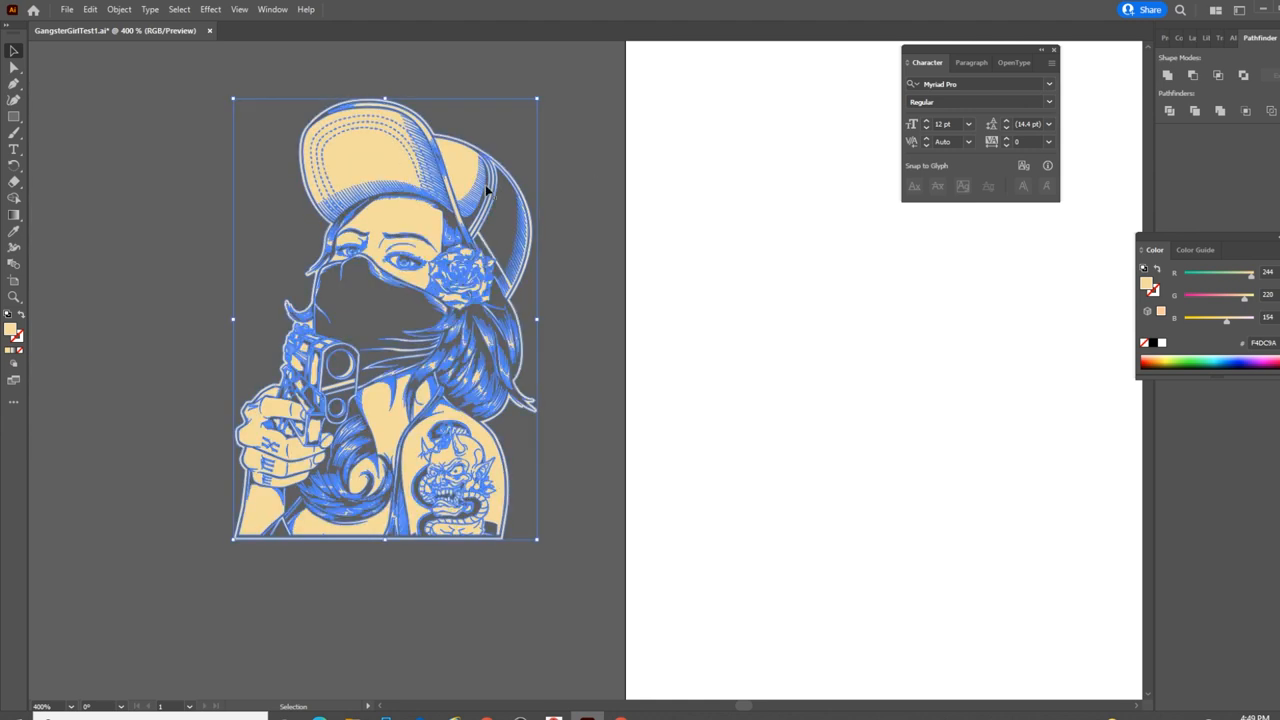
mouse_move(393, 166)
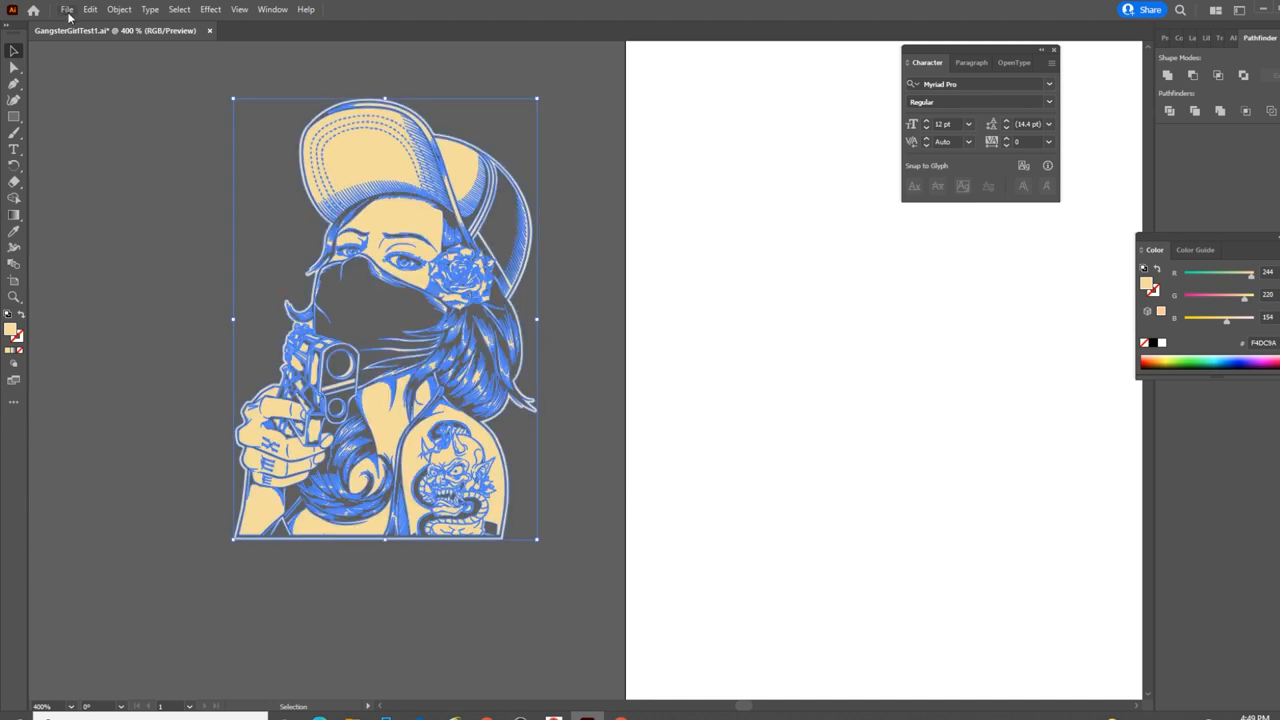
Step: Save the united artwork as GangsterGirlTest1 via File > Save
click(67, 9)
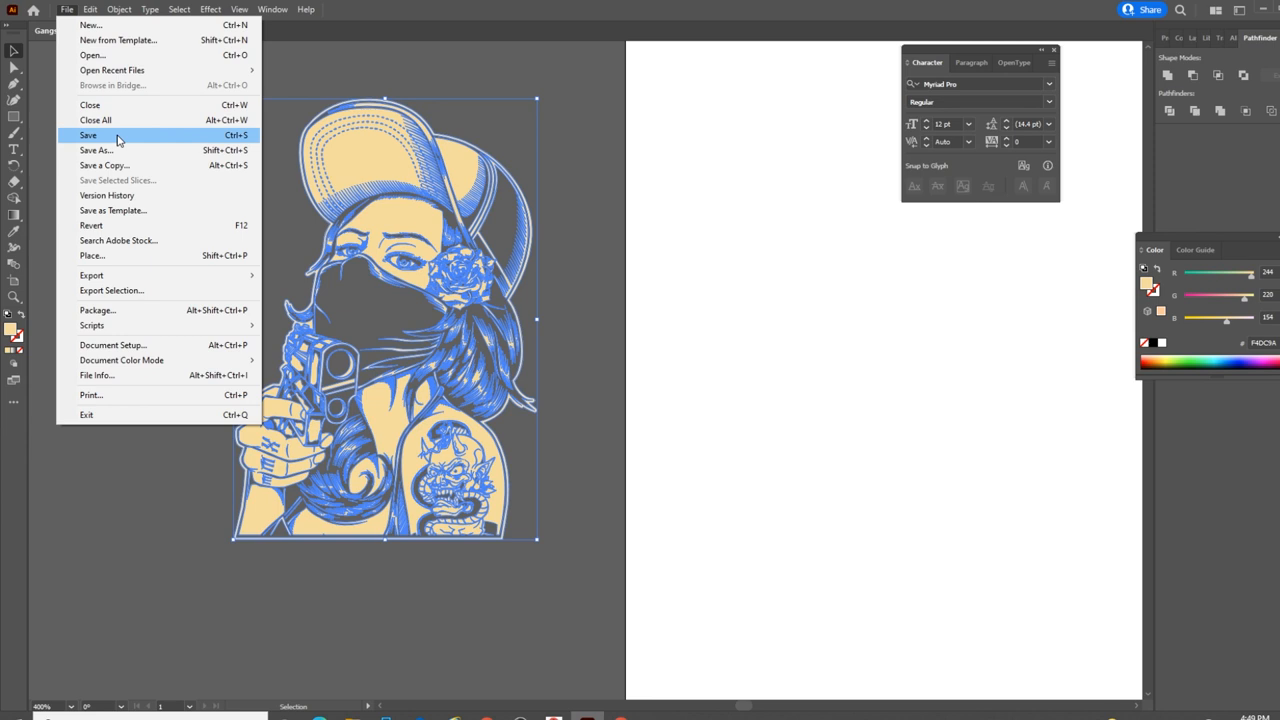
click(88, 135)
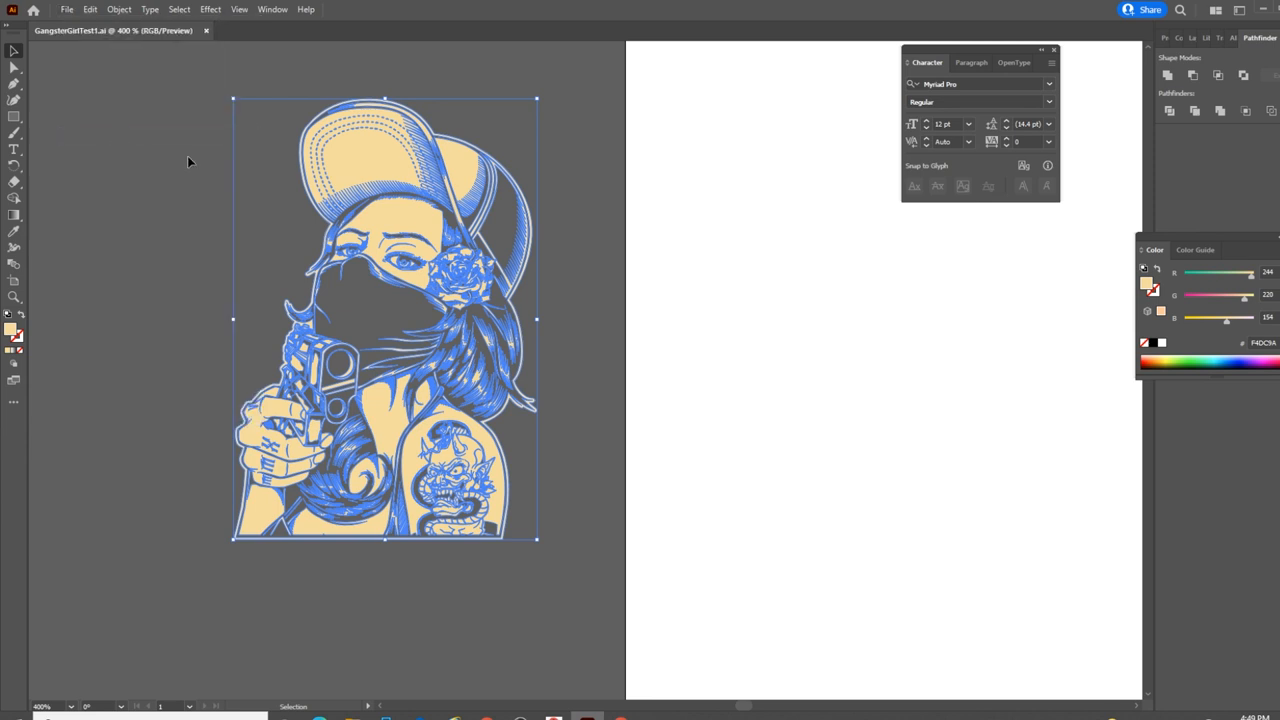
mouse_move(700, 335)
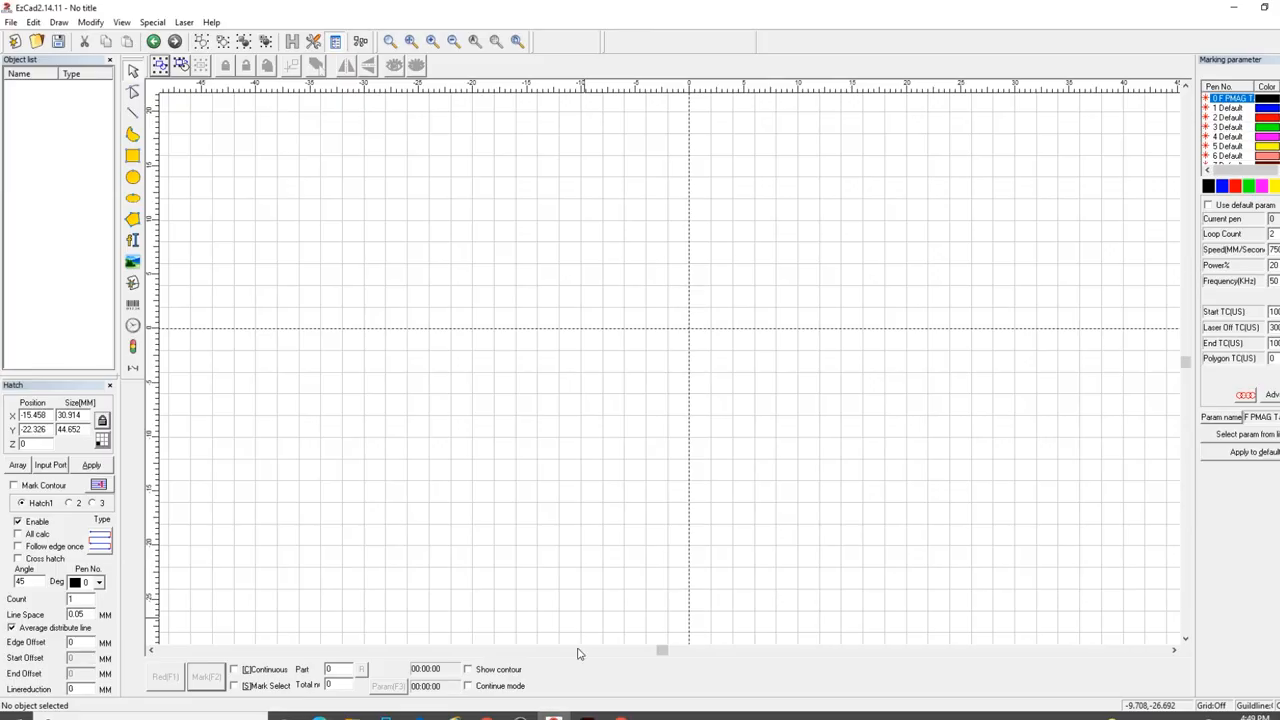
Step: Import the saved GangsterGirl .ai vector file into EzCad
click(11, 22)
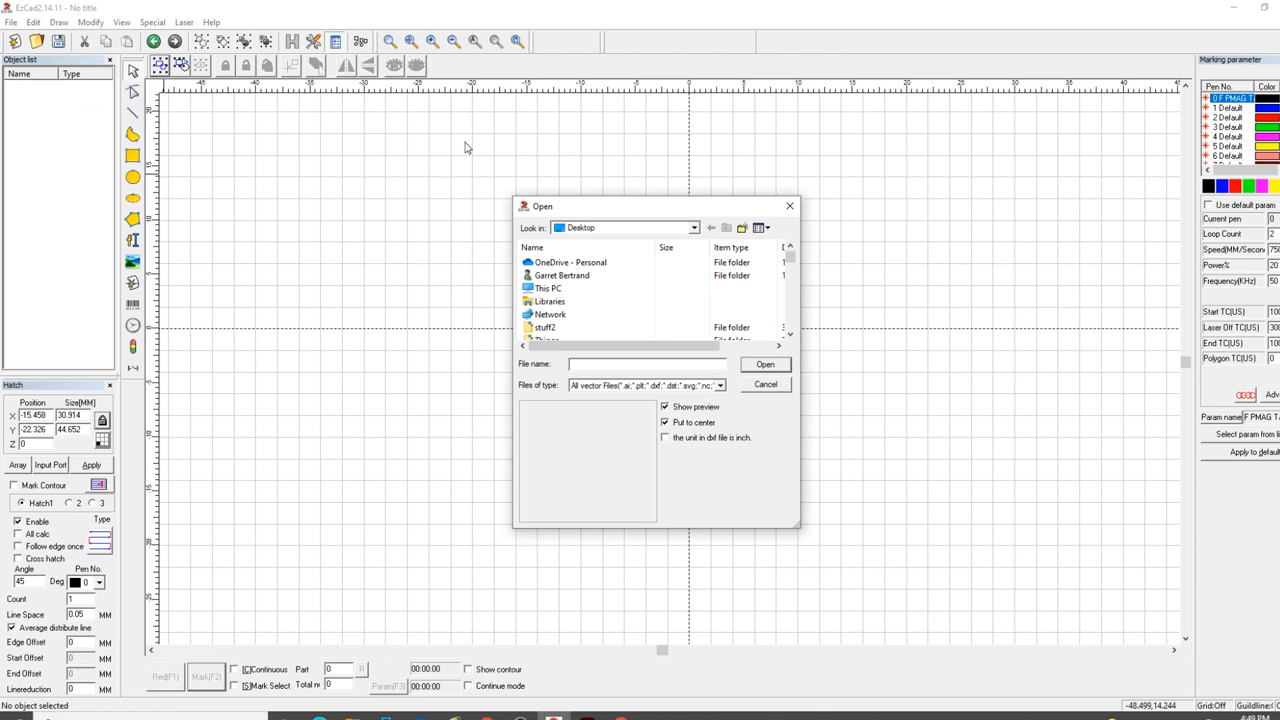
click(564, 327)
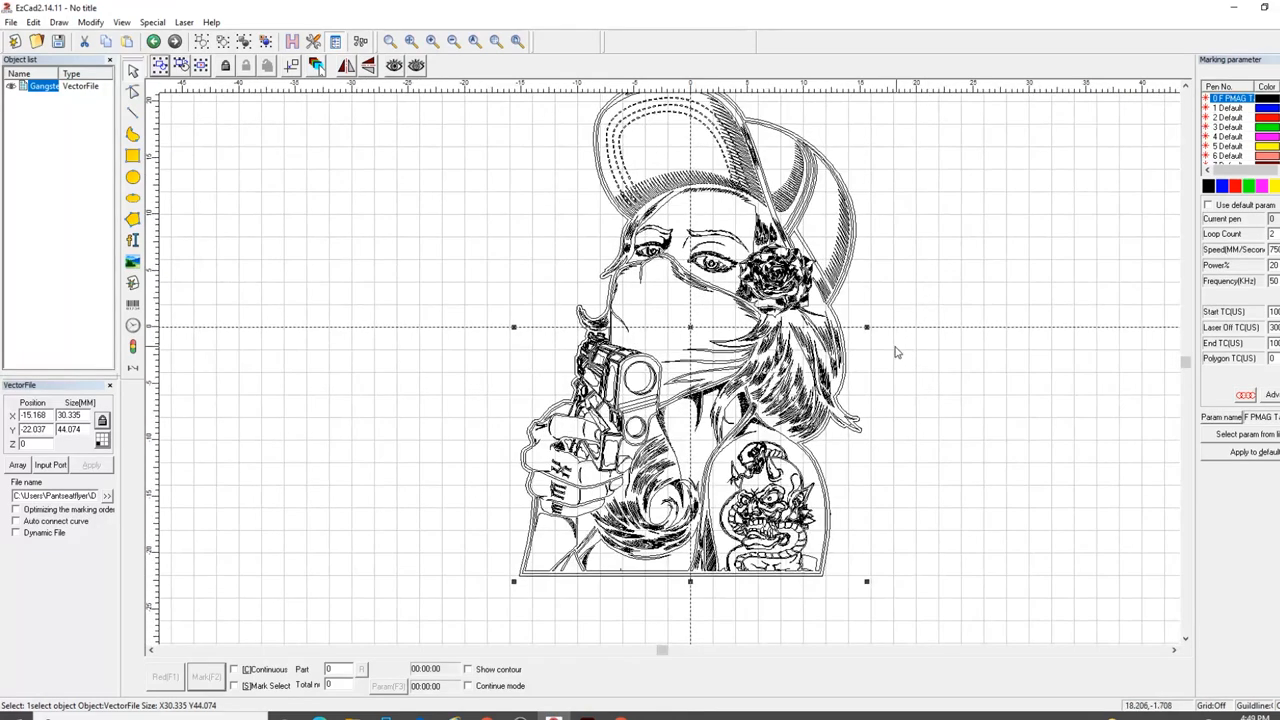
mouse_move(213, 145)
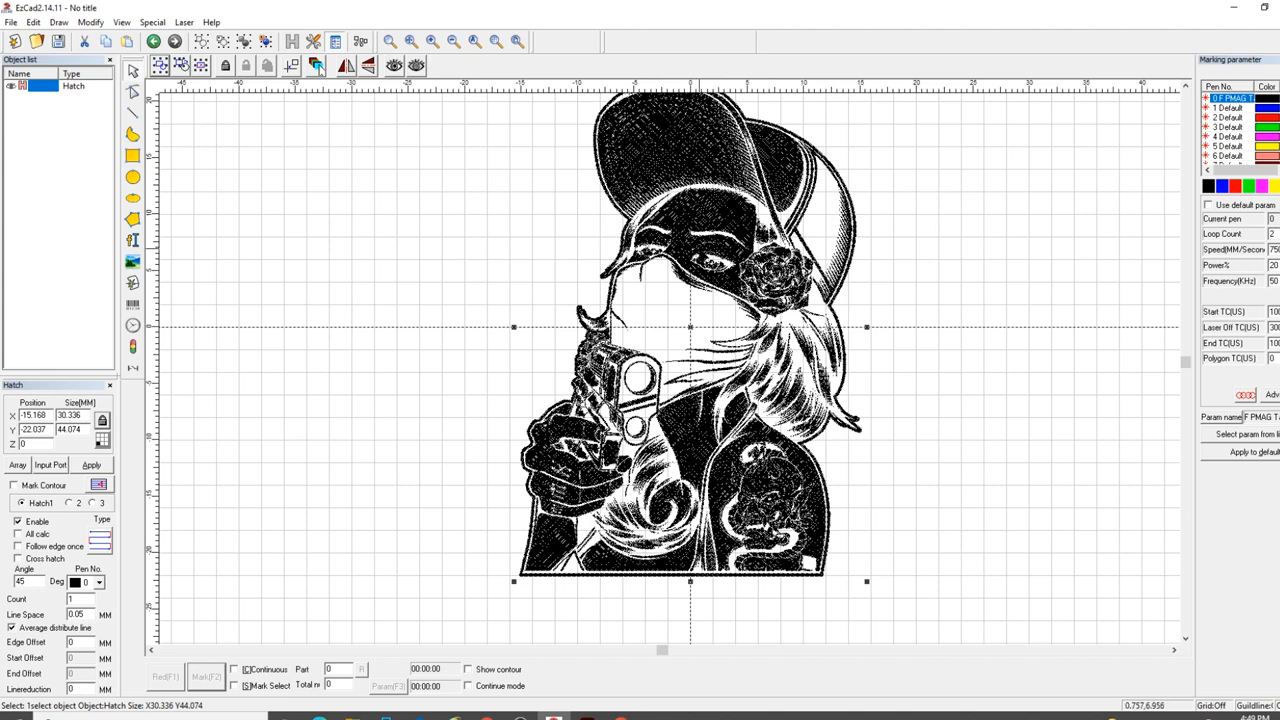
mouse_move(758, 413)
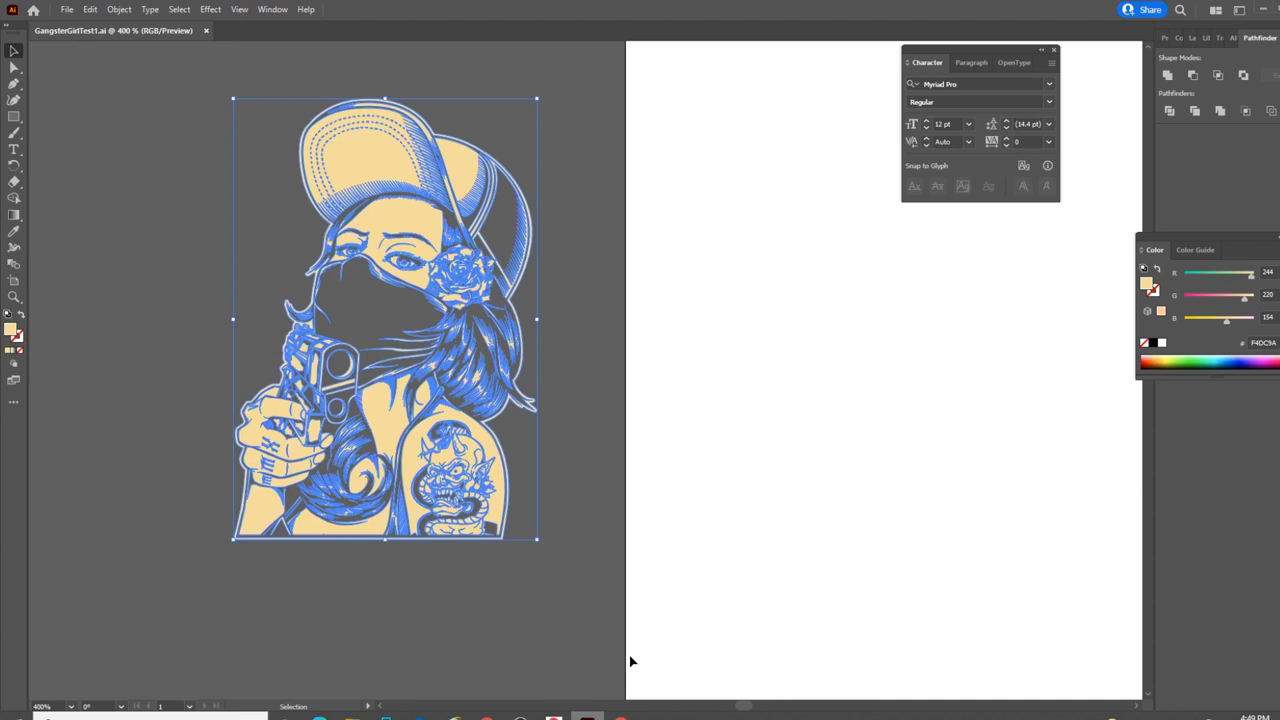
mouse_move(398, 213)
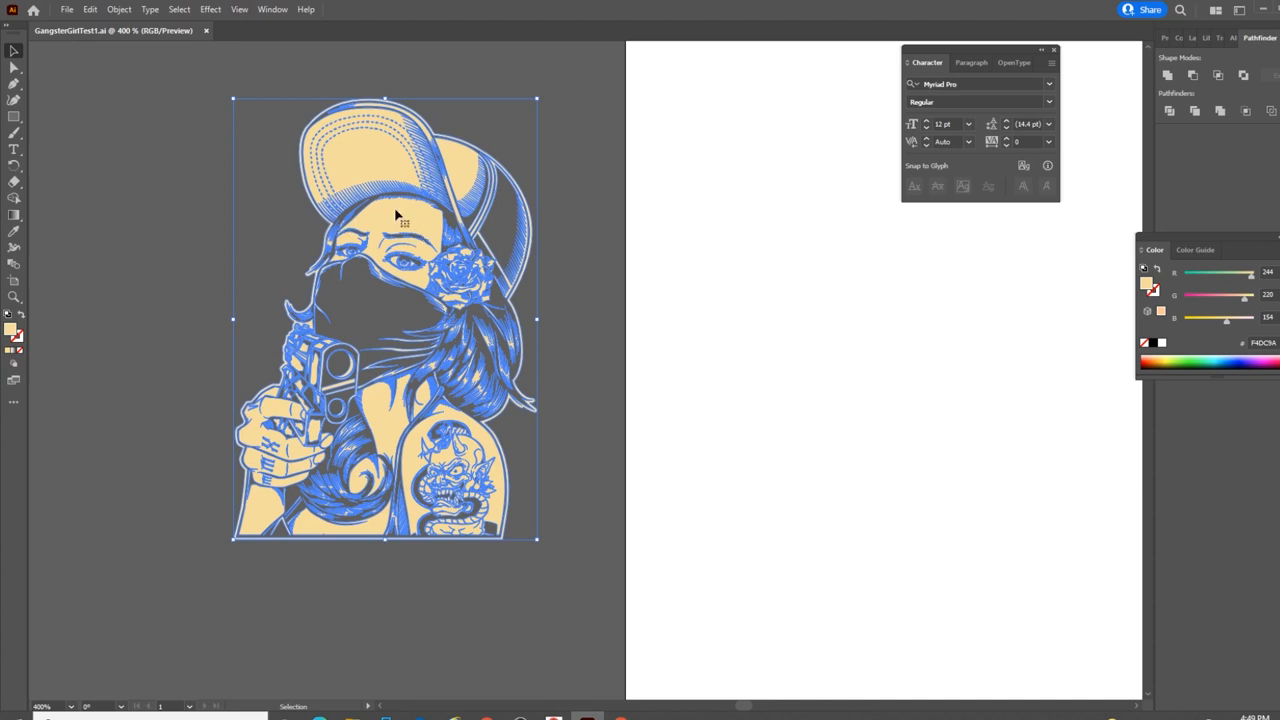
mouse_move(368, 155)
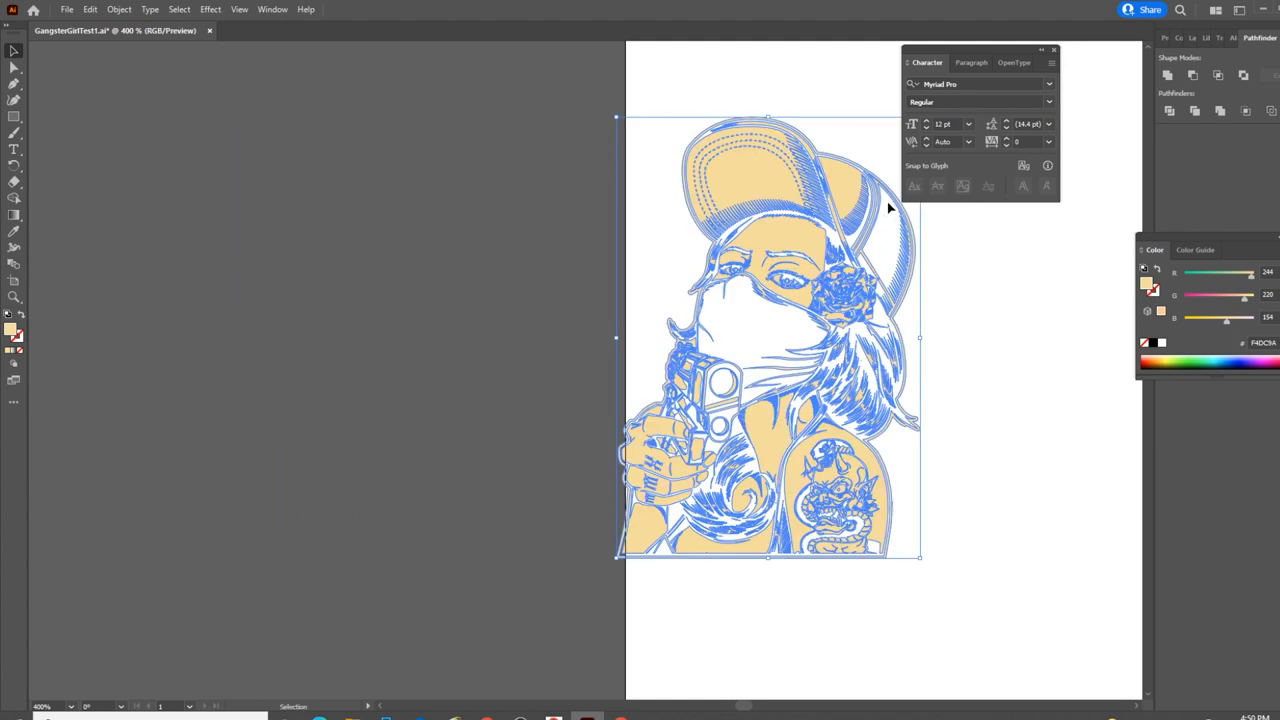
mouse_move(790, 220)
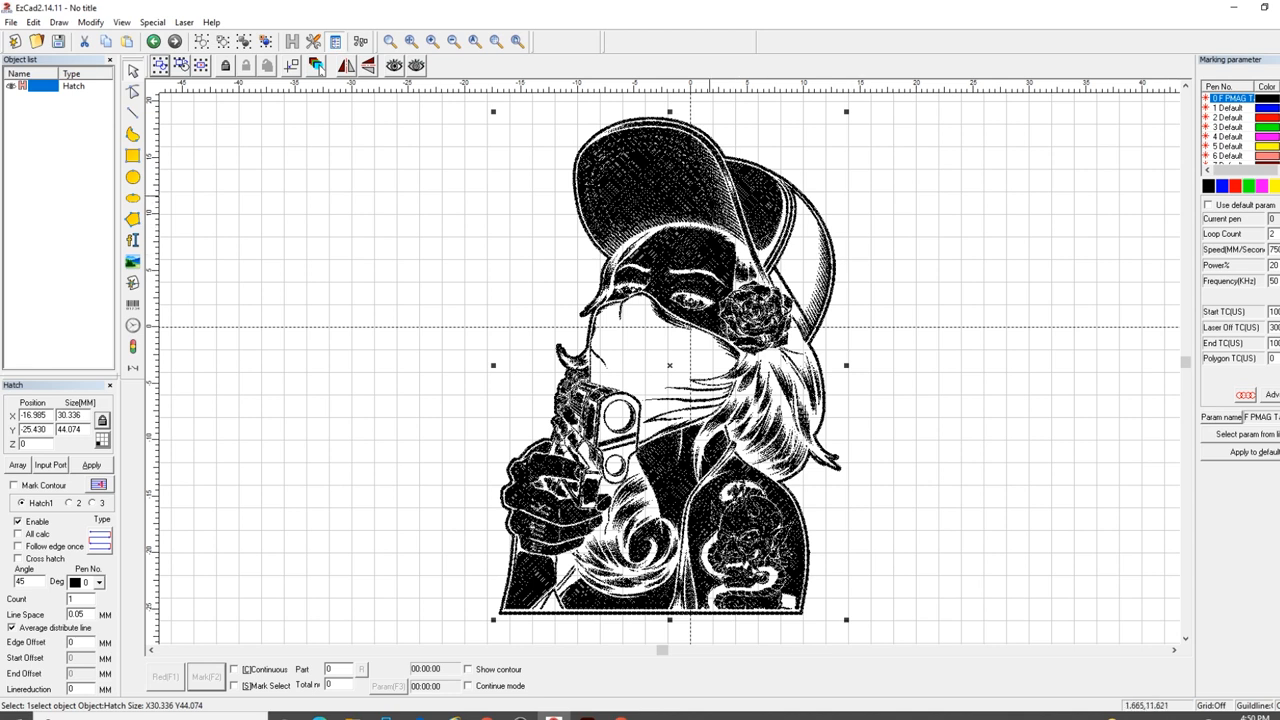
mouse_move(1200, 253)
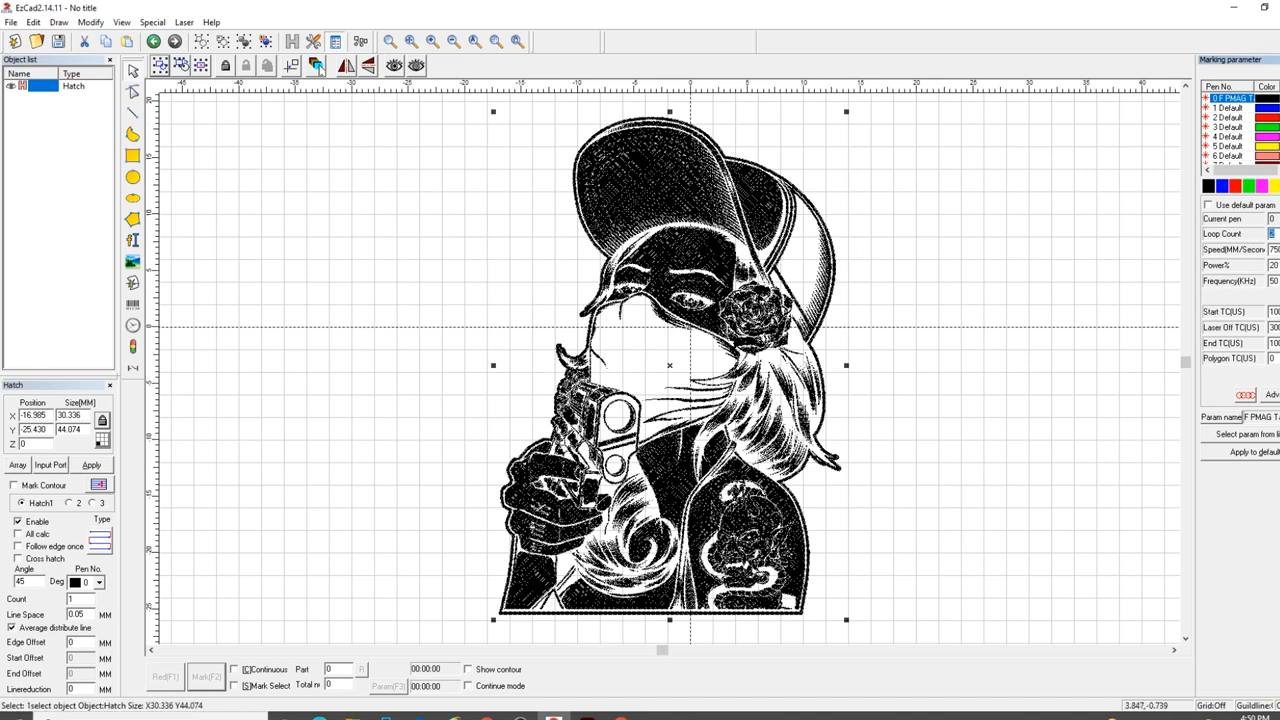
mouse_move(1006, 414)
text(2)
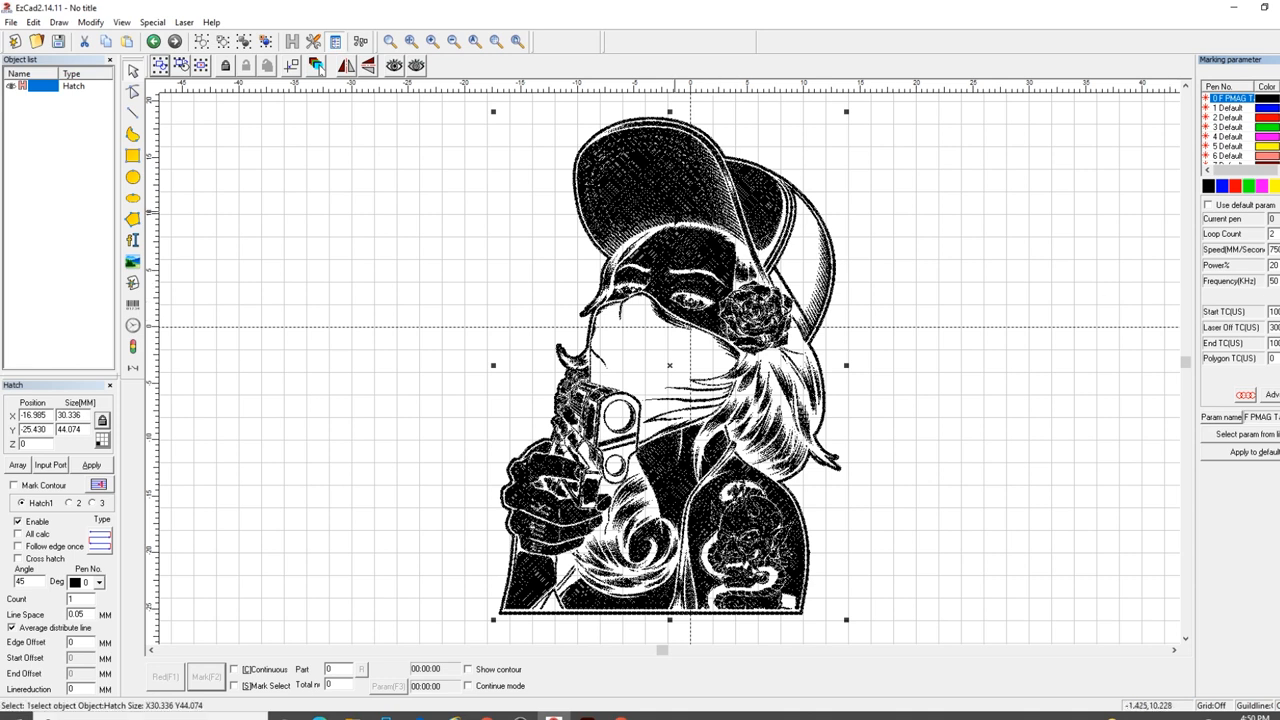
mouse_move(296, 236)
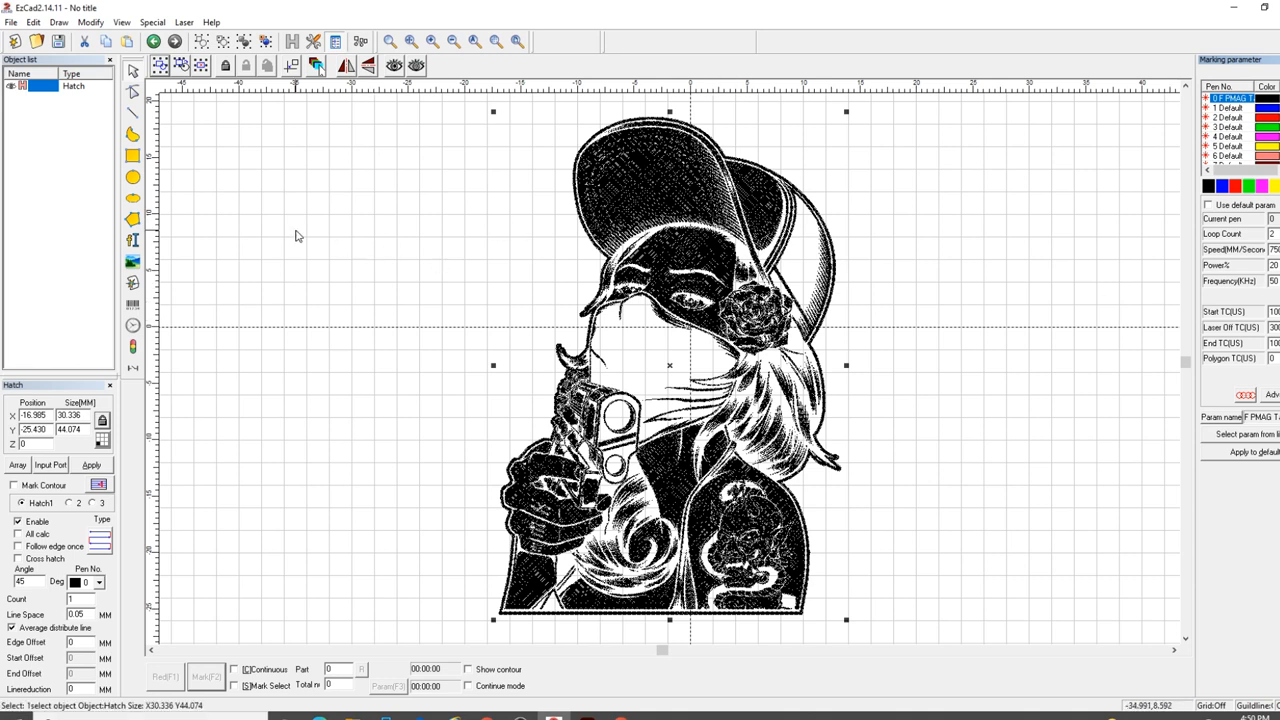
mouse_move(320, 337)
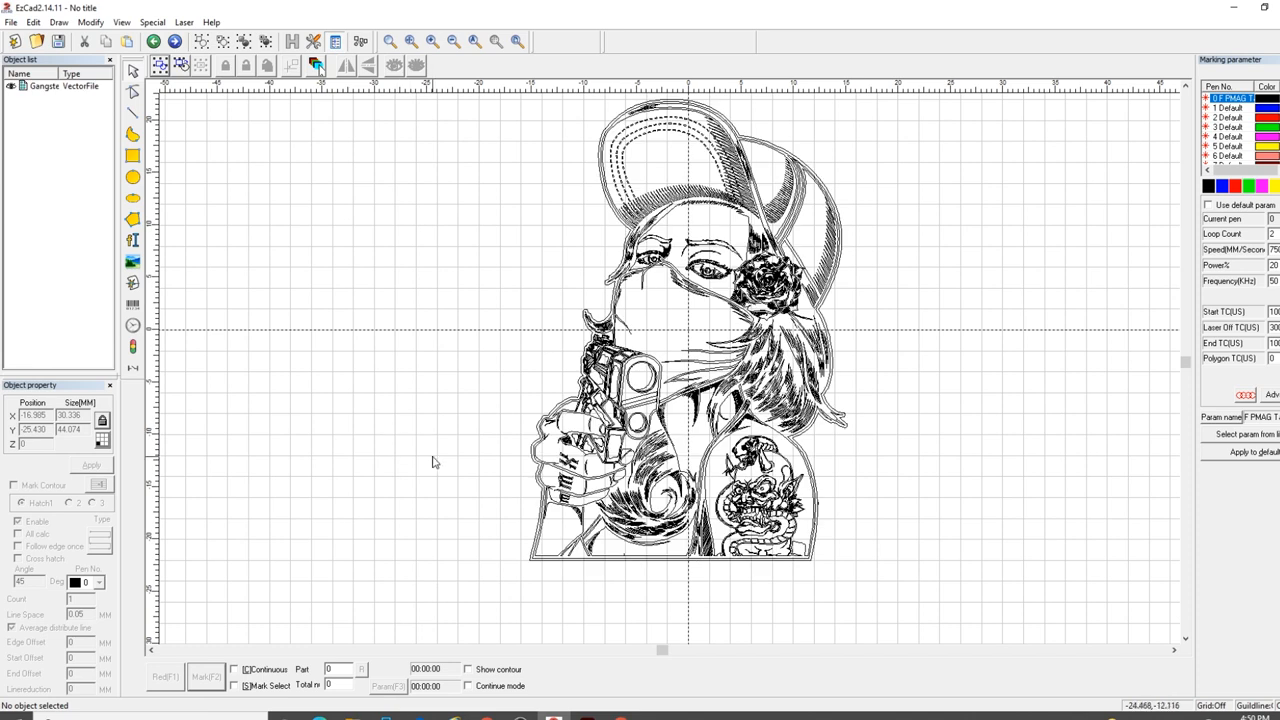
mouse_move(657, 195)
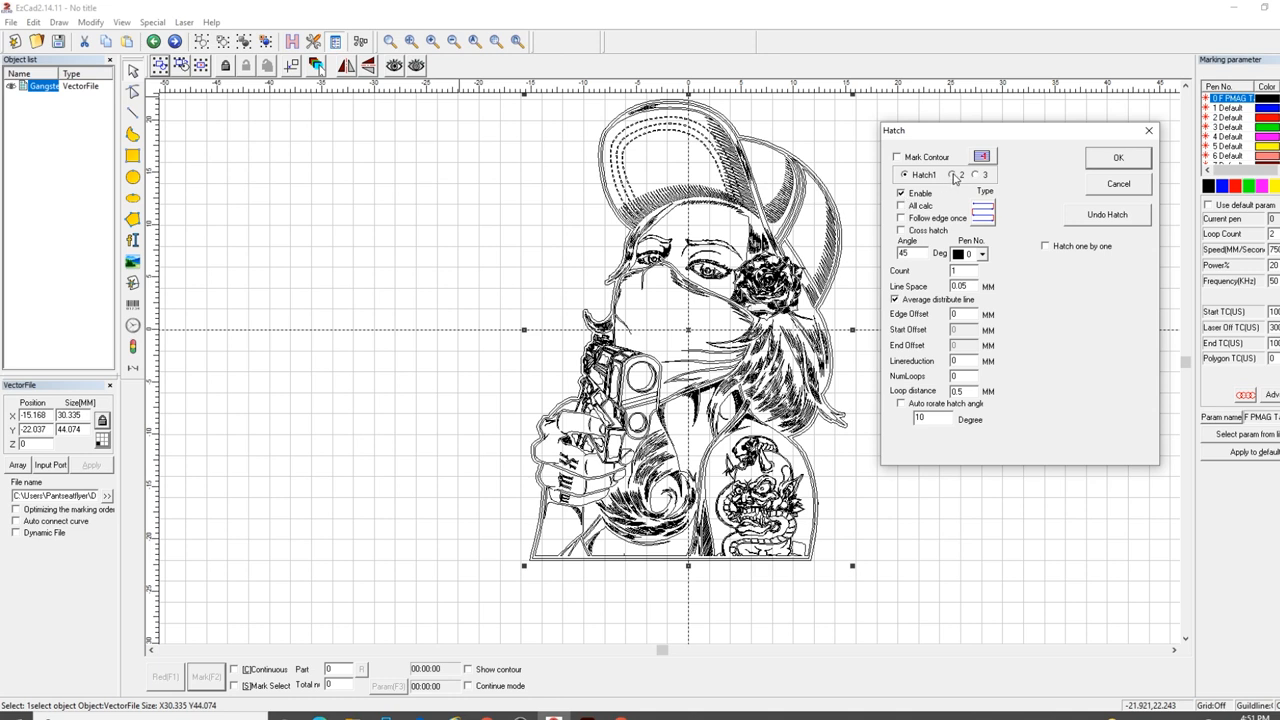
Step: Set hatch pass 1 to 45° and pass 2 to −45°, review count and type, and apply
click(954, 174)
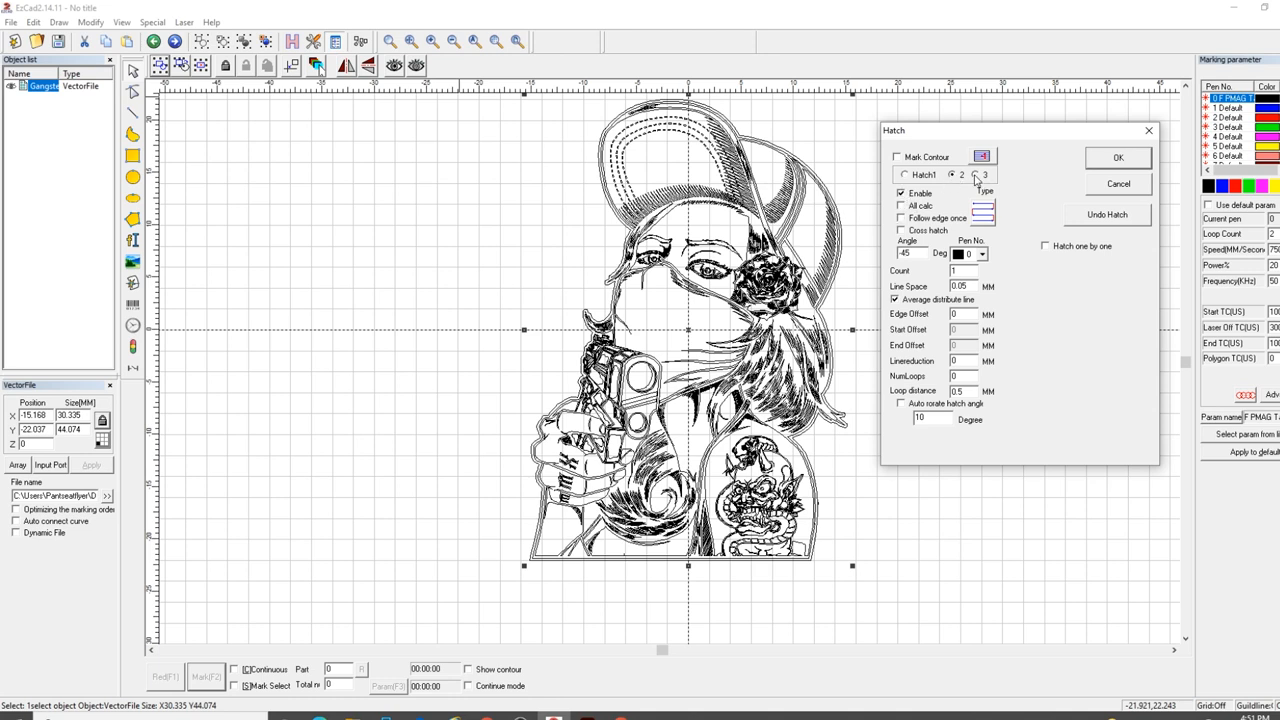
click(975, 175)
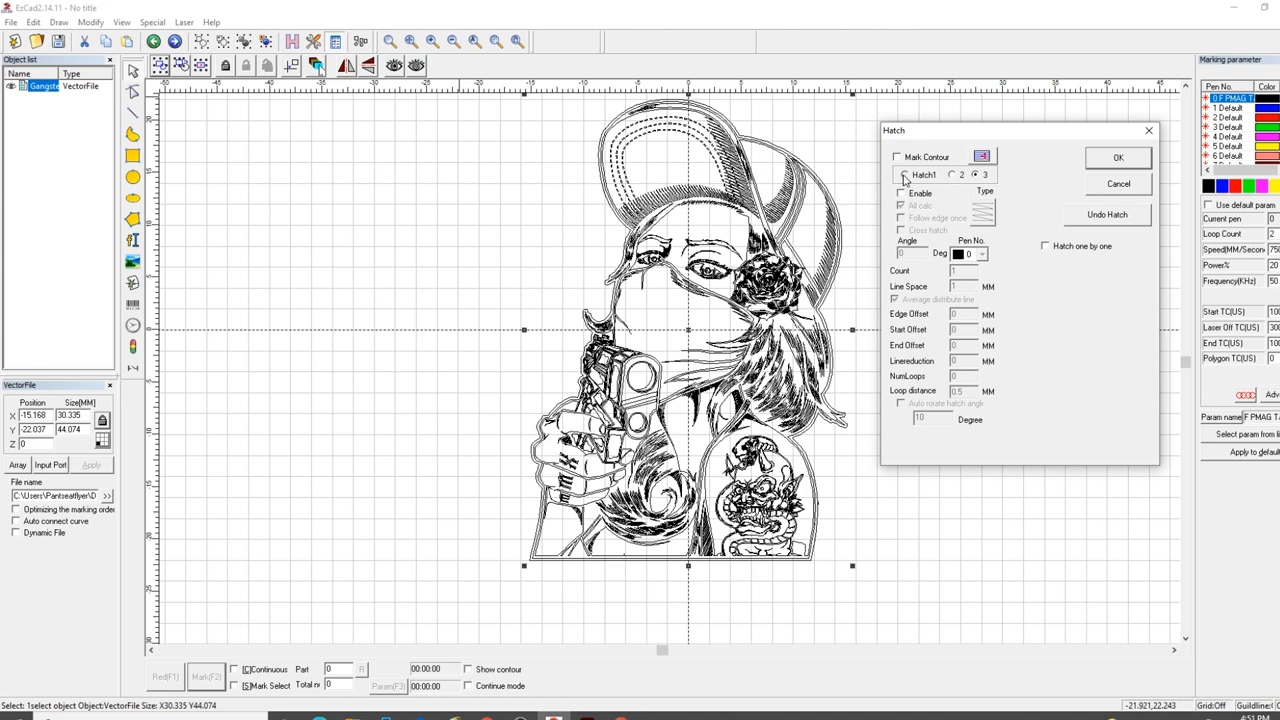
click(901, 193)
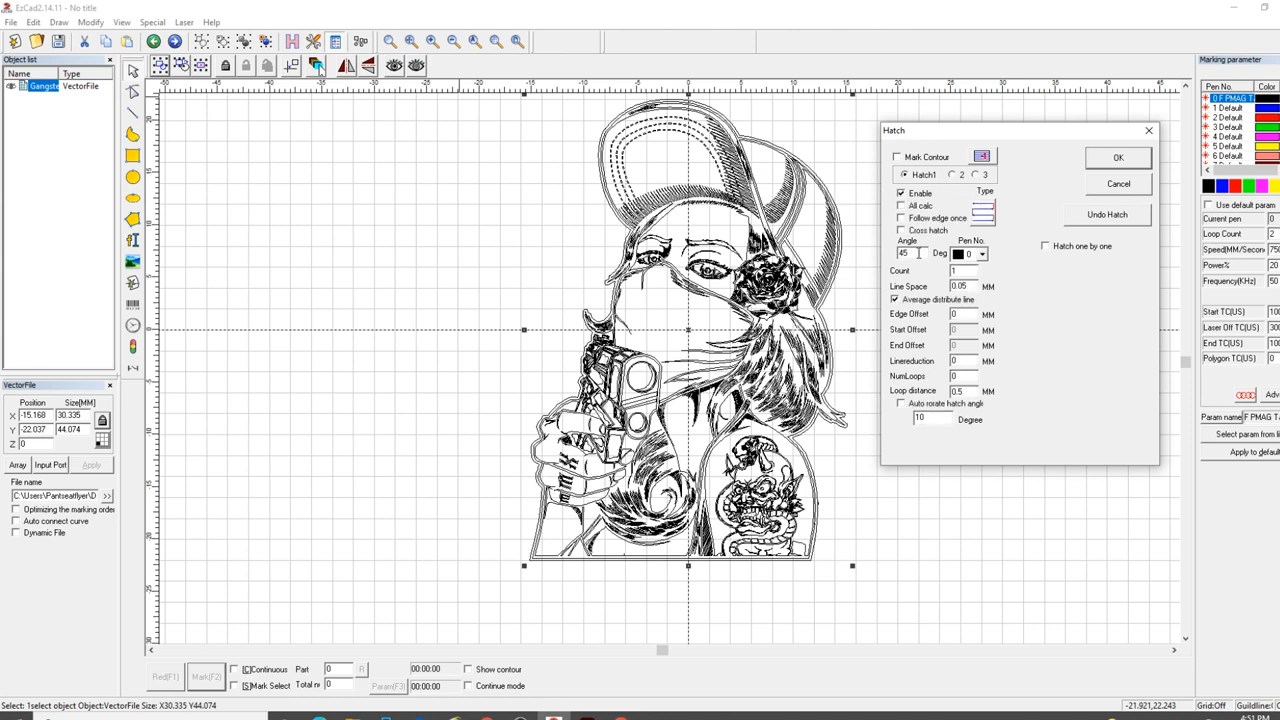
click(908, 253)
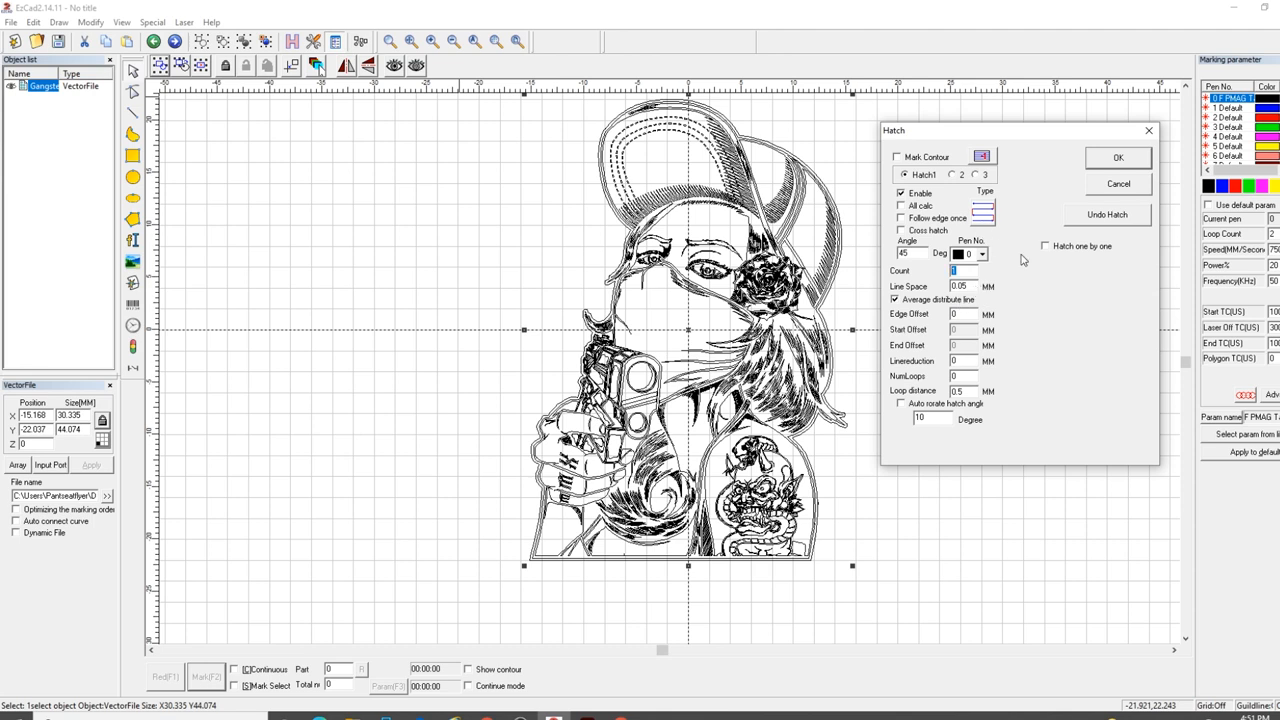
click(953, 174)
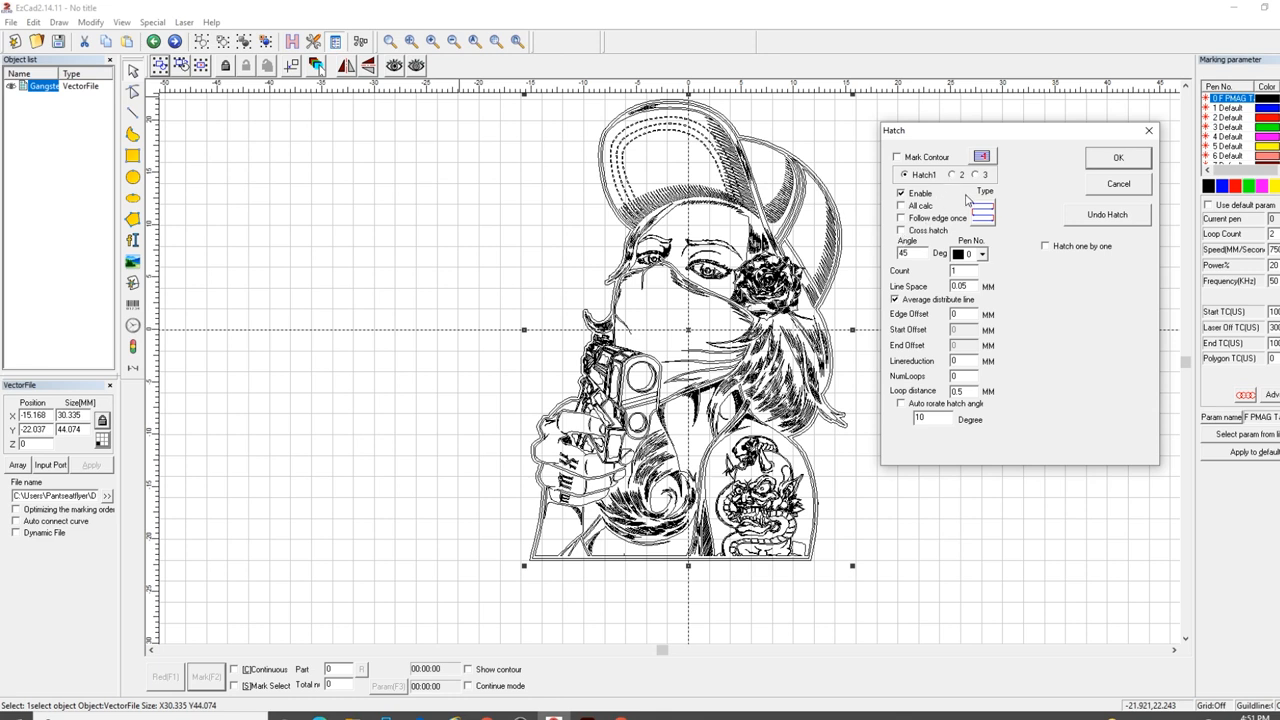
mouse_move(995, 205)
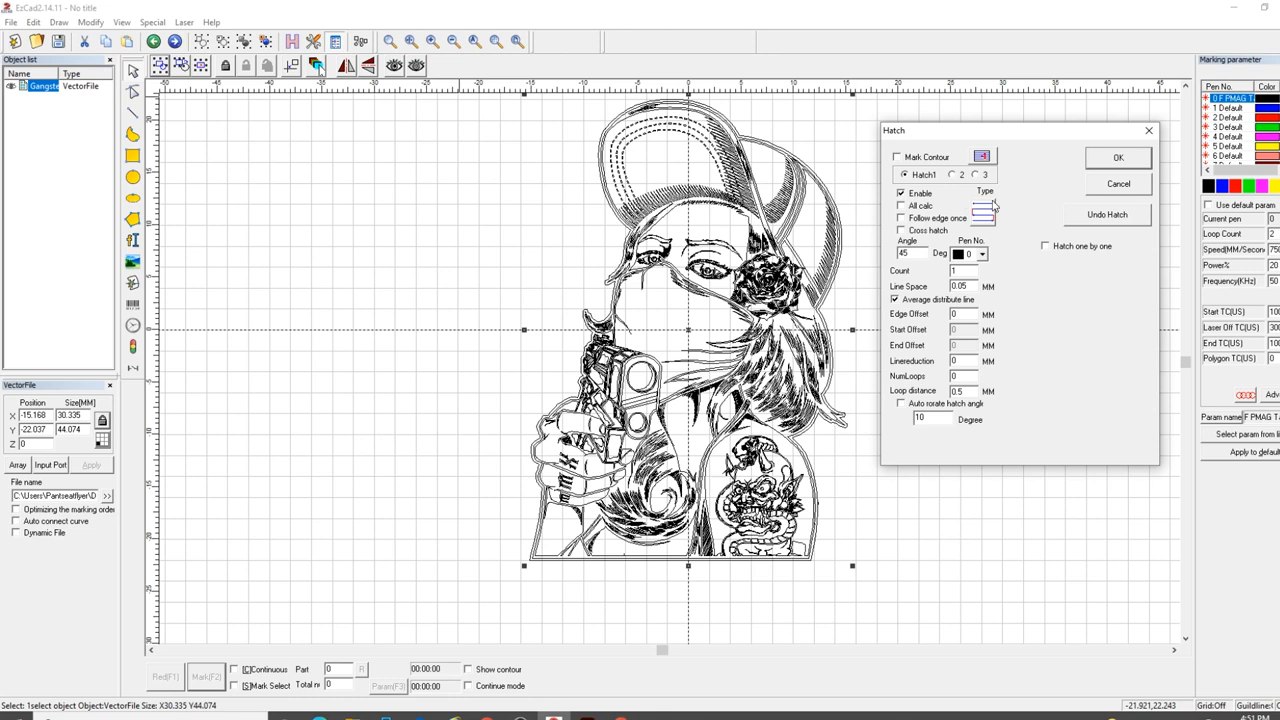
click(953, 174)
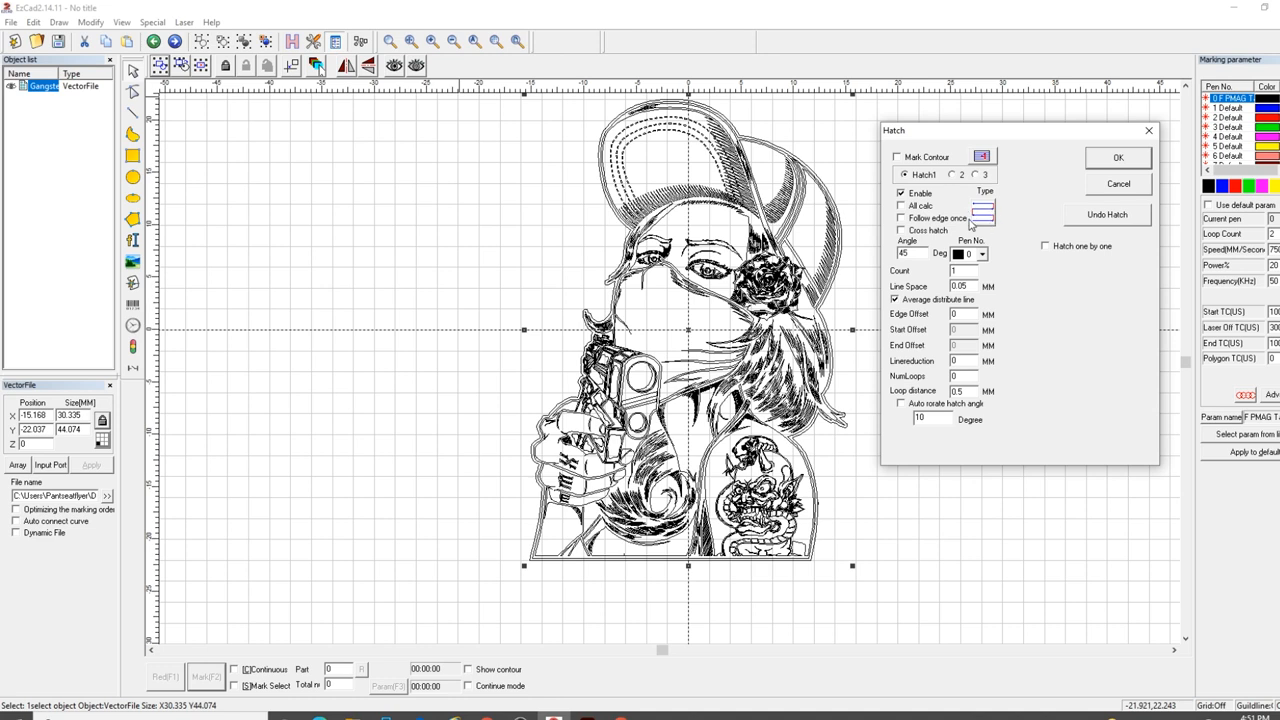
mouse_move(968, 222)
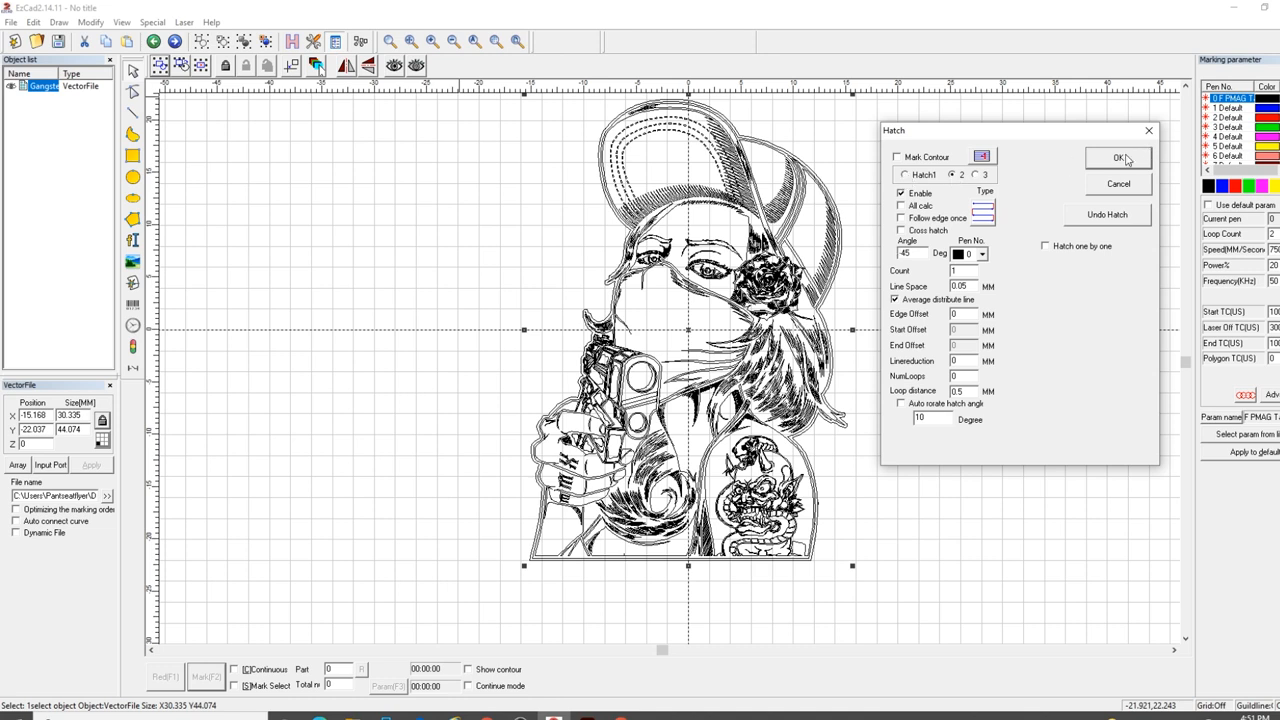
click(1118, 158)
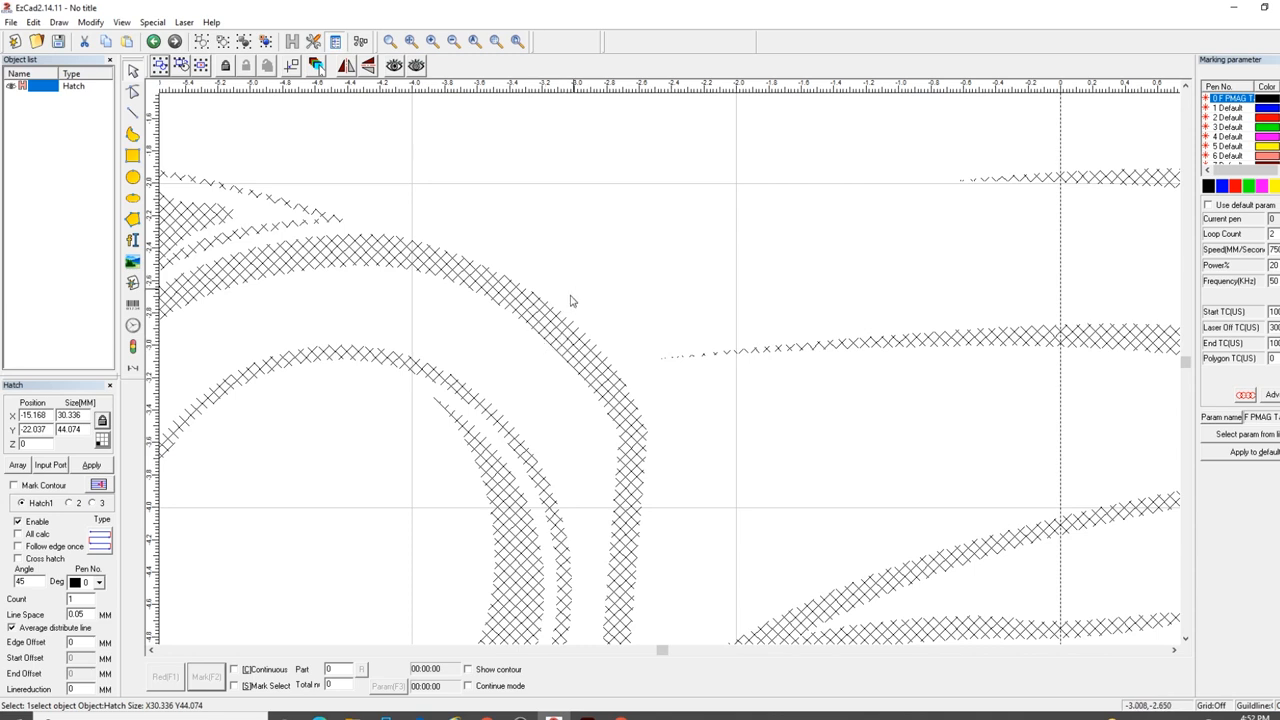
mouse_move(536, 348)
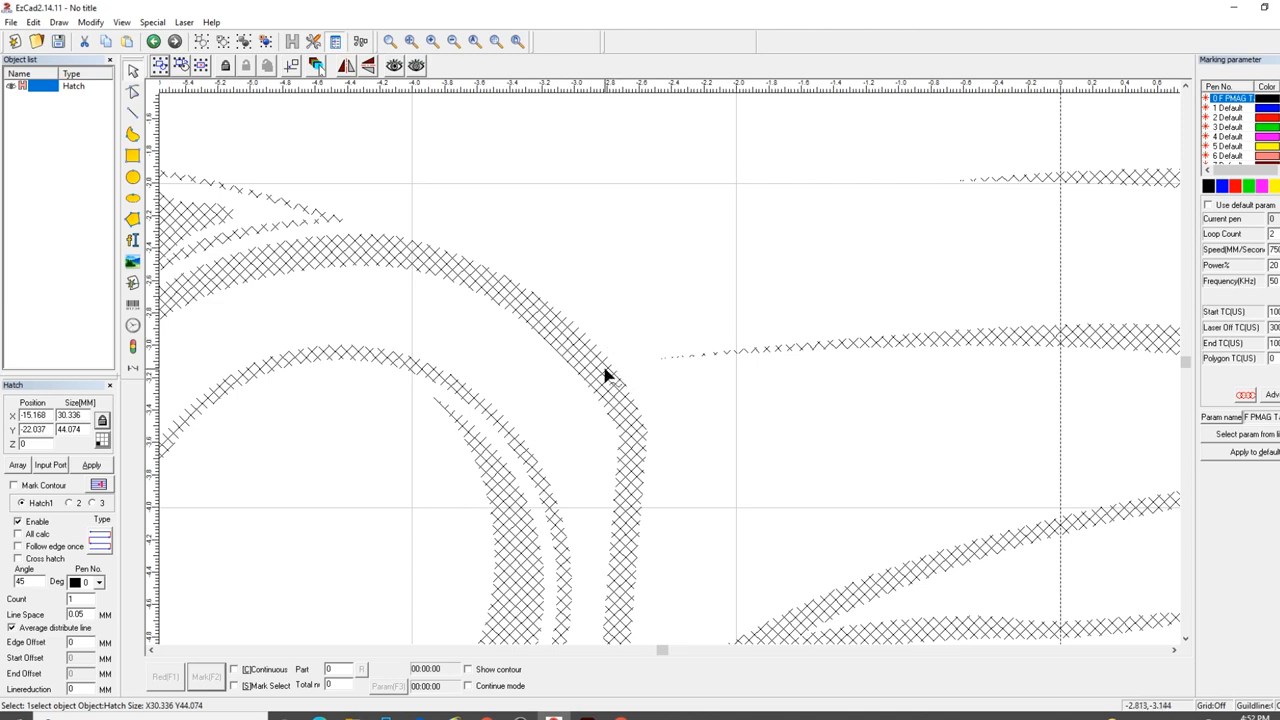
mouse_move(592, 383)
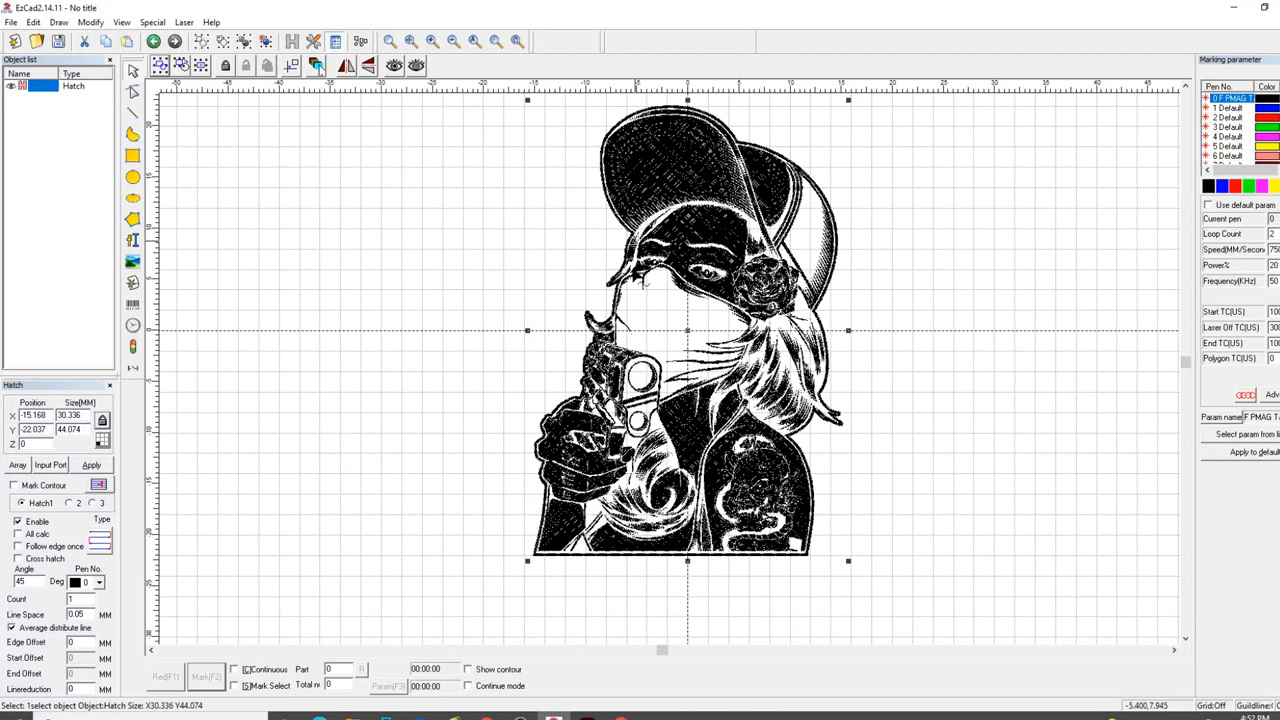
mouse_move(825, 307)
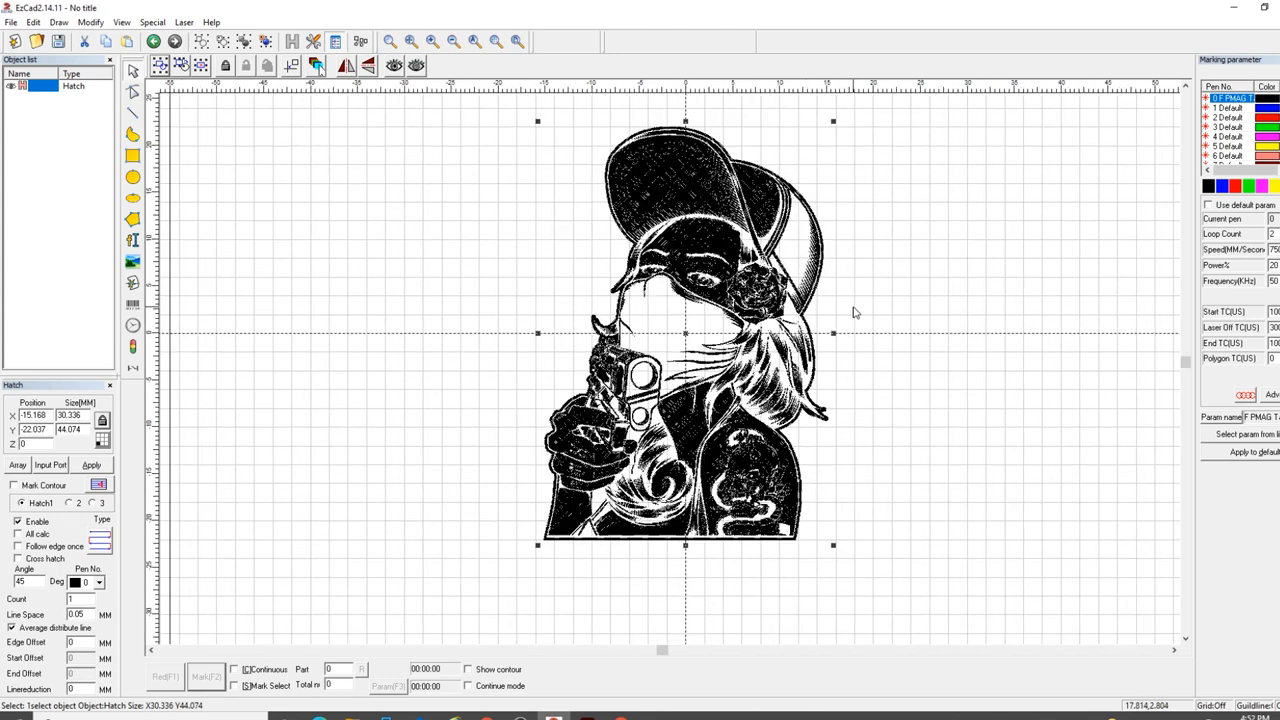
mouse_move(949, 346)
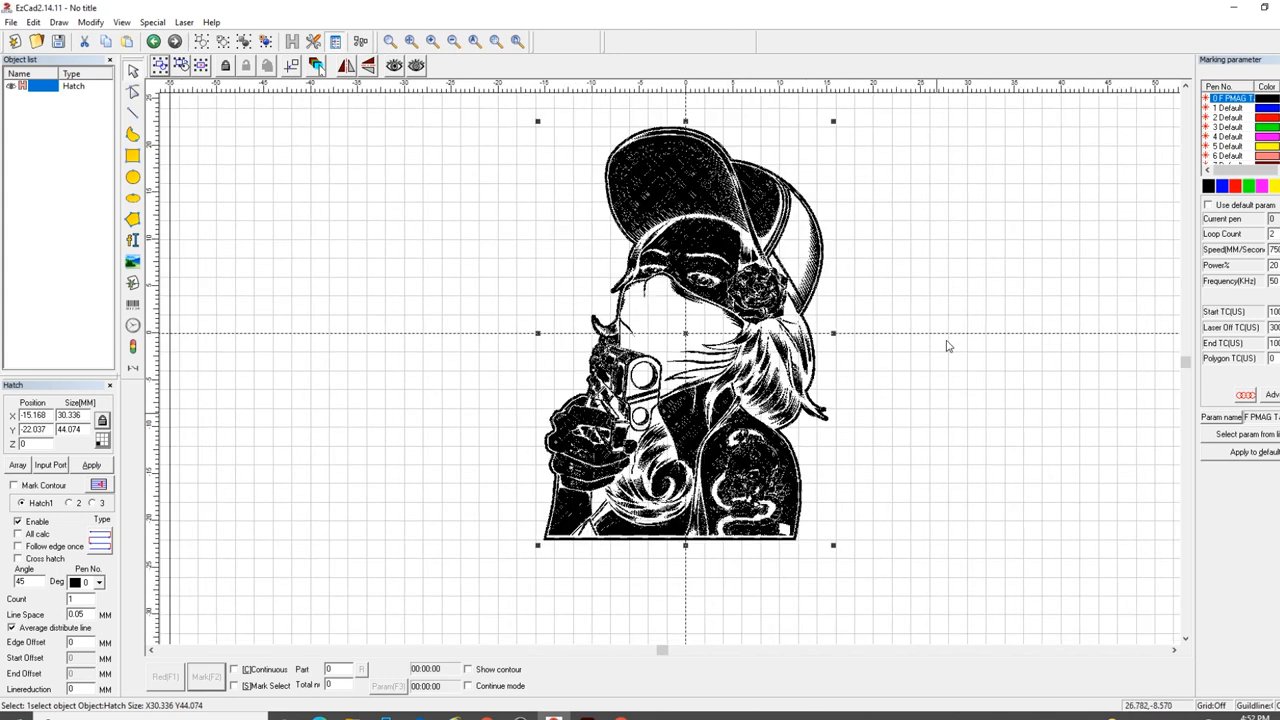